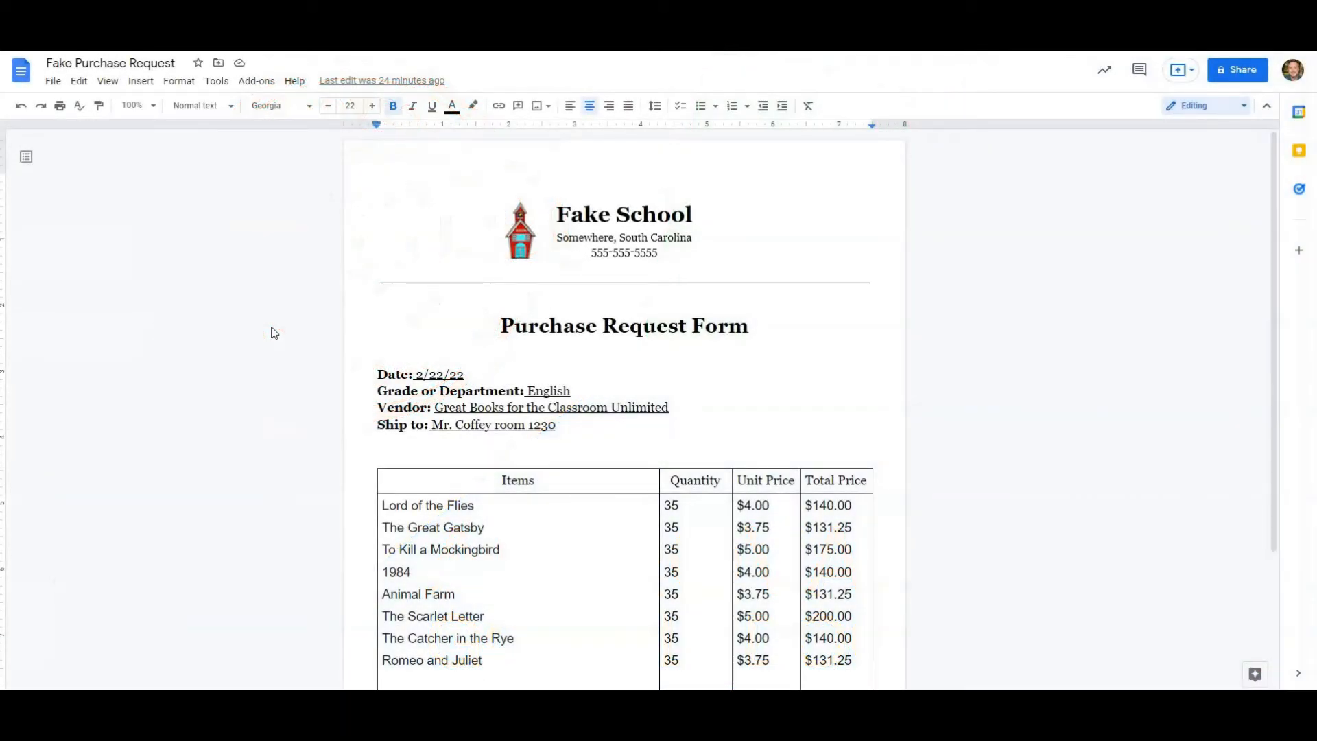
{"action": "mouse_move", "coordinate": [658, 393]}
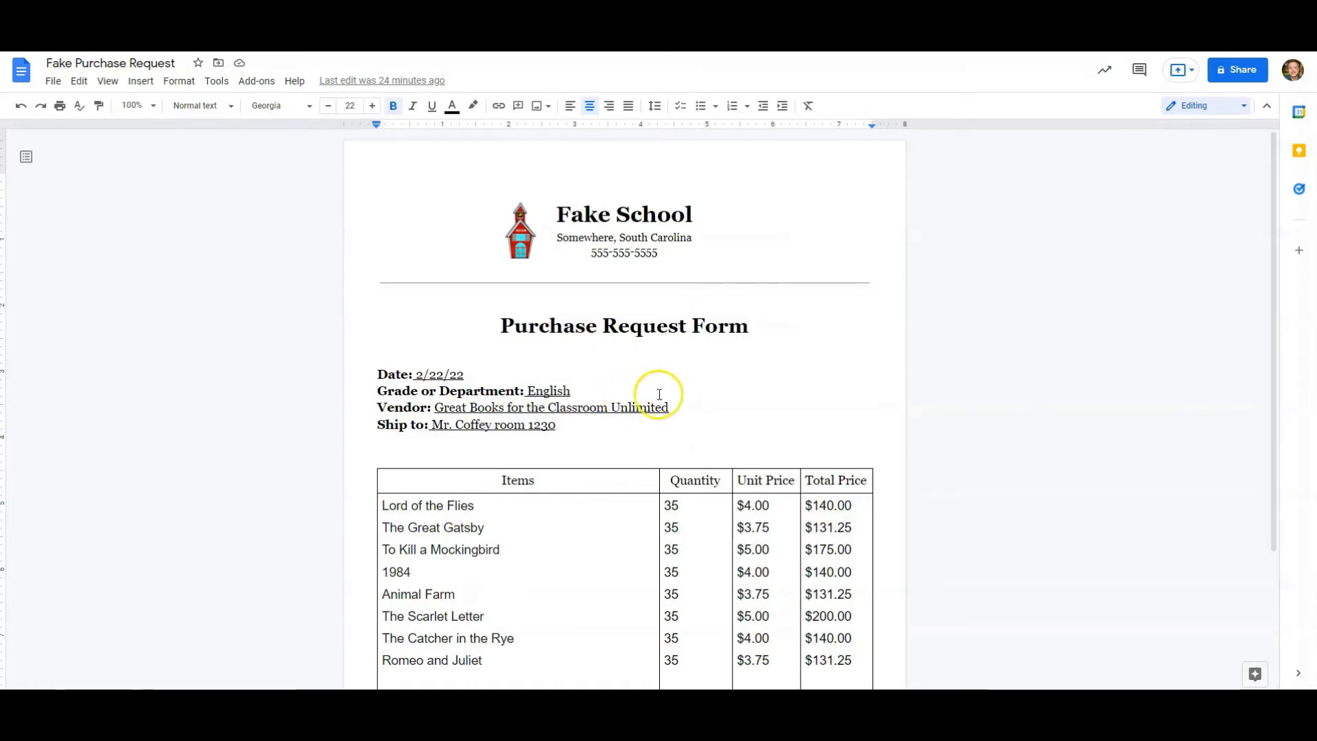
- Bring up the Approvals panel from the File menu of the purchase request
{"action": "scroll", "scroll_direction": "down", "scroll_amount": 3}
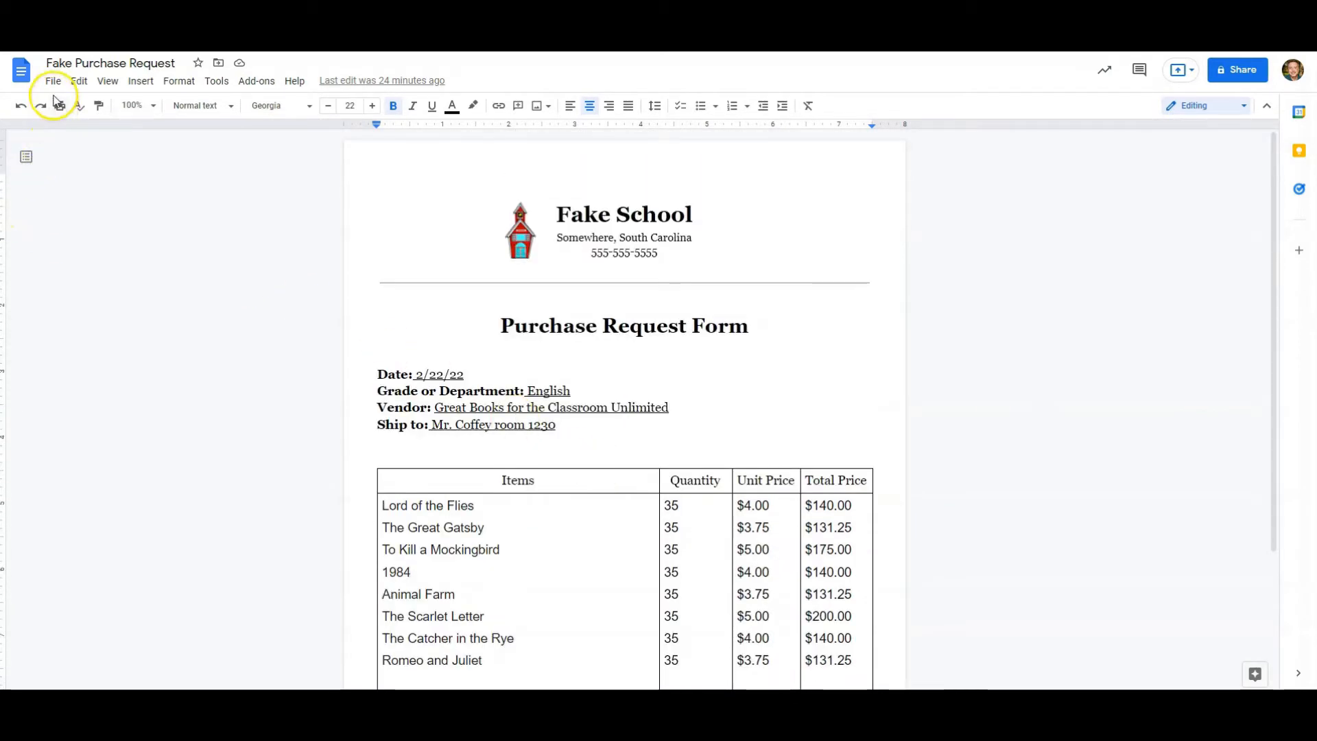
{"action": "left_click", "coordinate": [54, 81]}
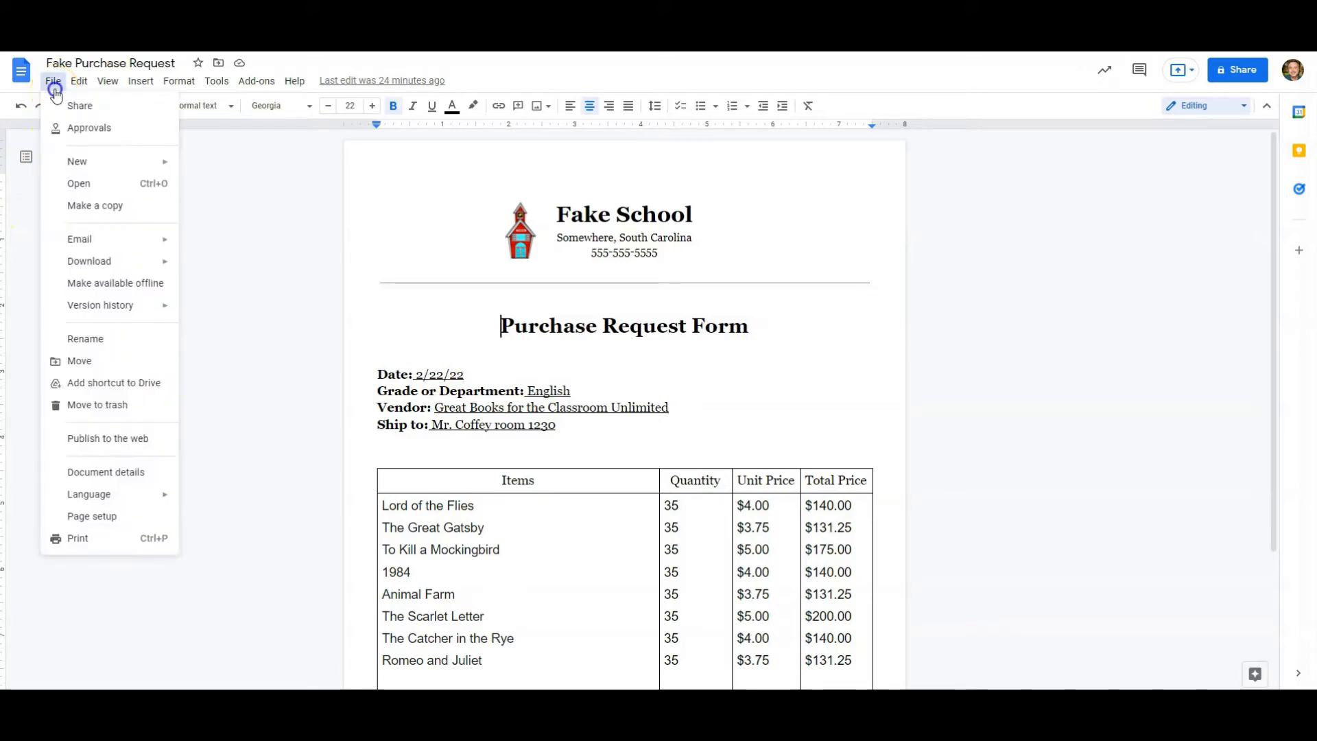
{"action": "mouse_move", "coordinate": [89, 127]}
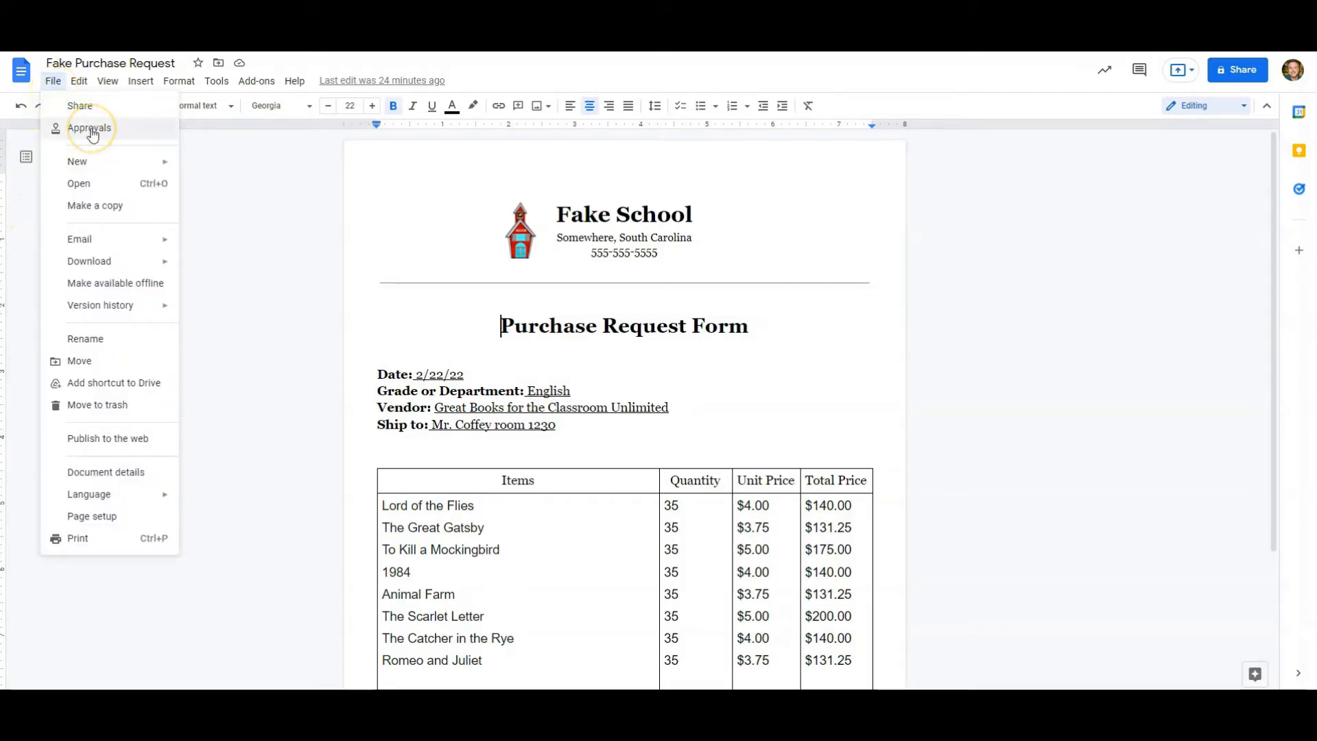
{"action": "mouse_move", "coordinate": [79, 106]}
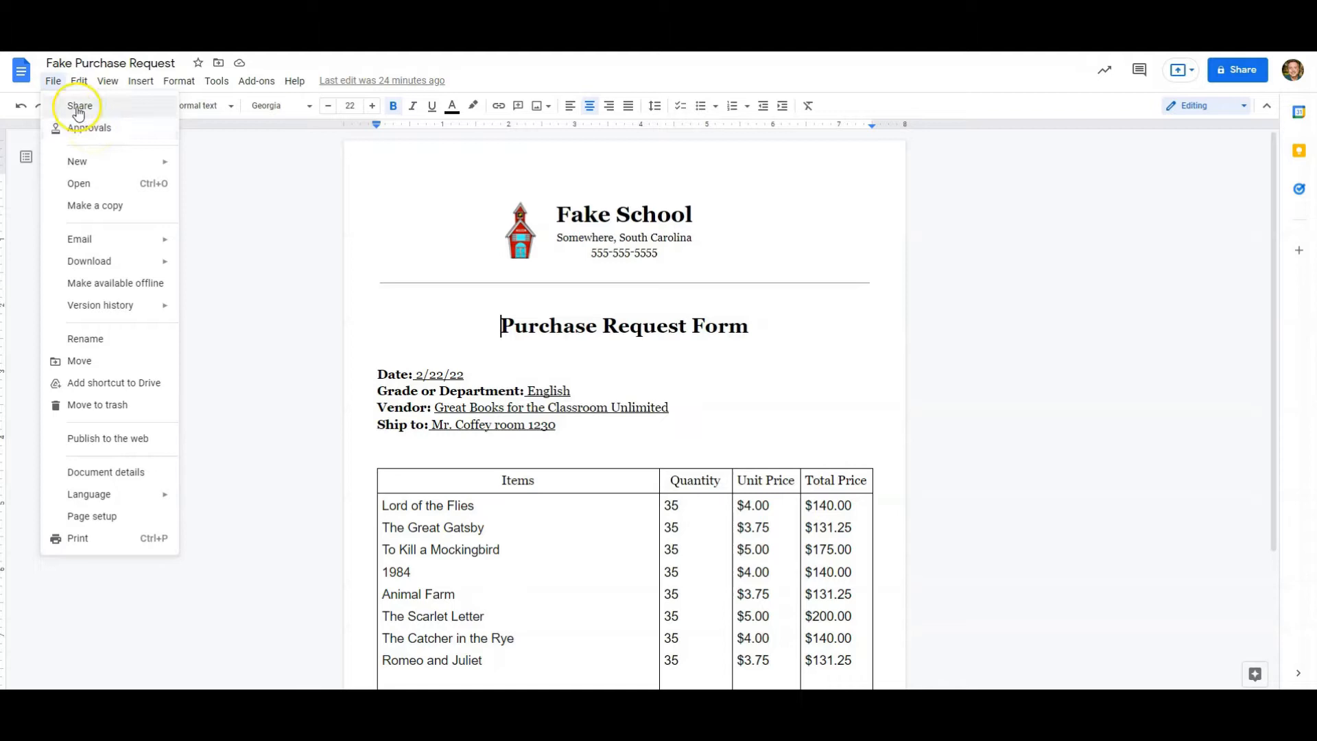
{"action": "left_click", "coordinate": [89, 128]}
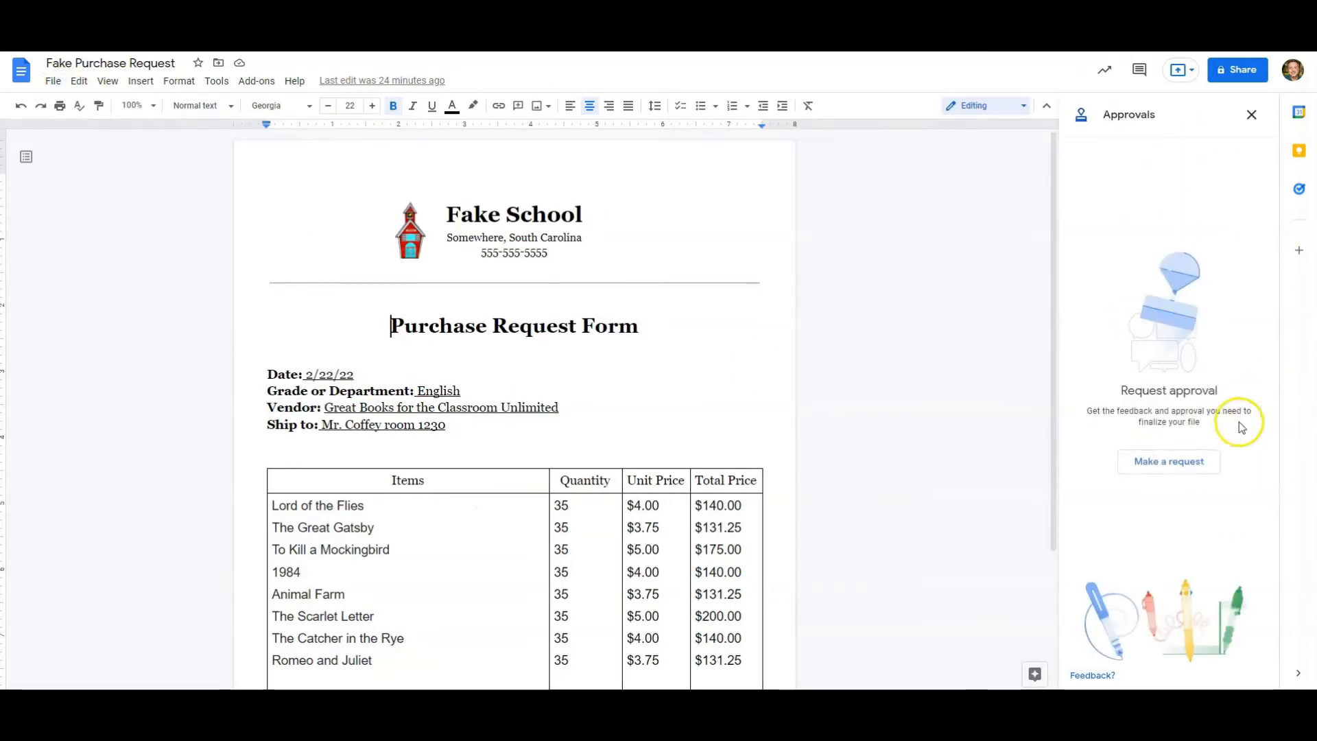
{"action": "left_click", "coordinate": [1167, 461]}
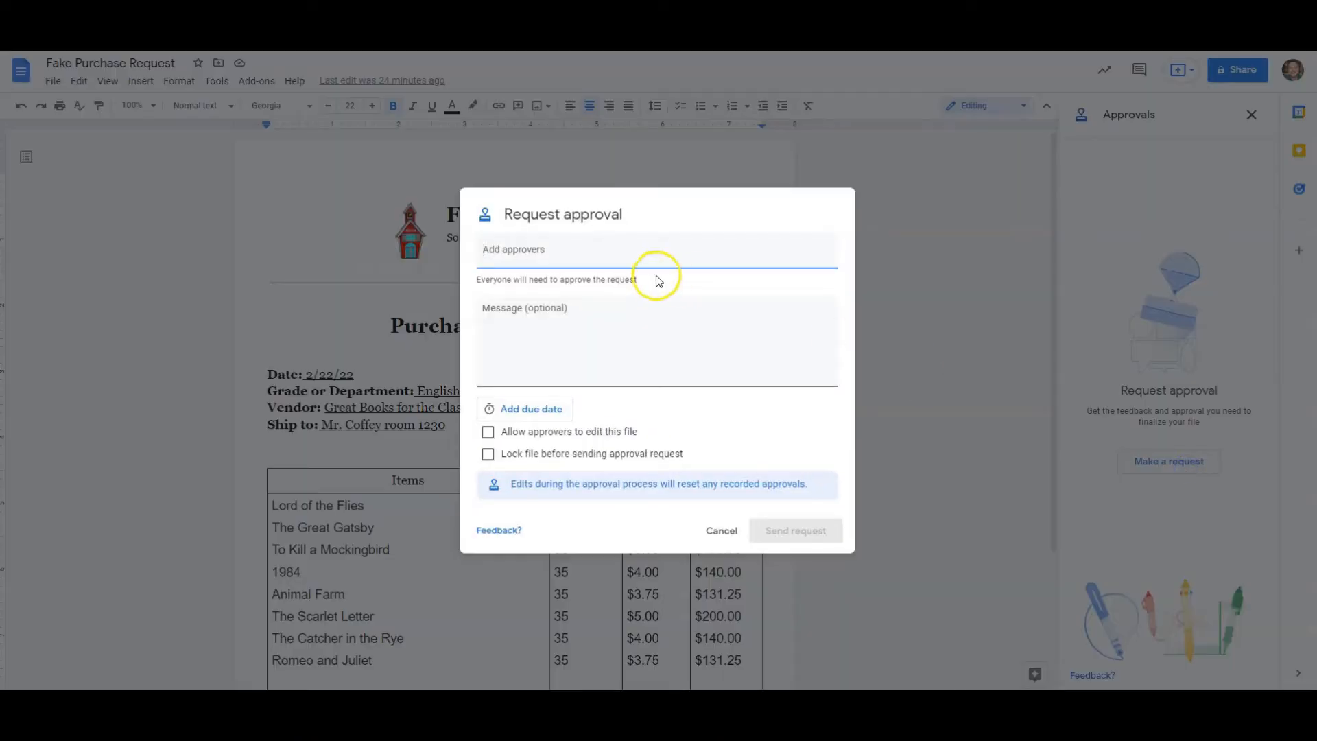
{"action": "type", "text": "ccoffey"}
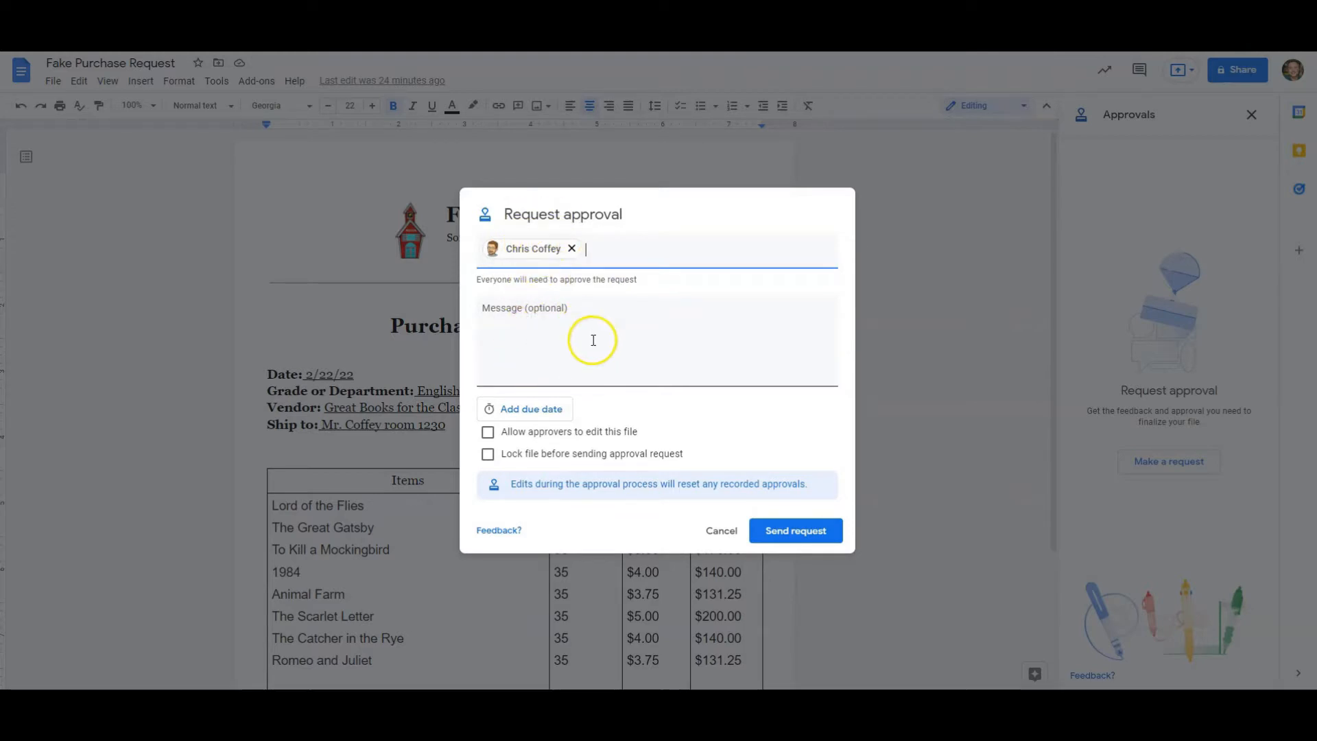
{"action": "left_click", "coordinate": [522, 409]}
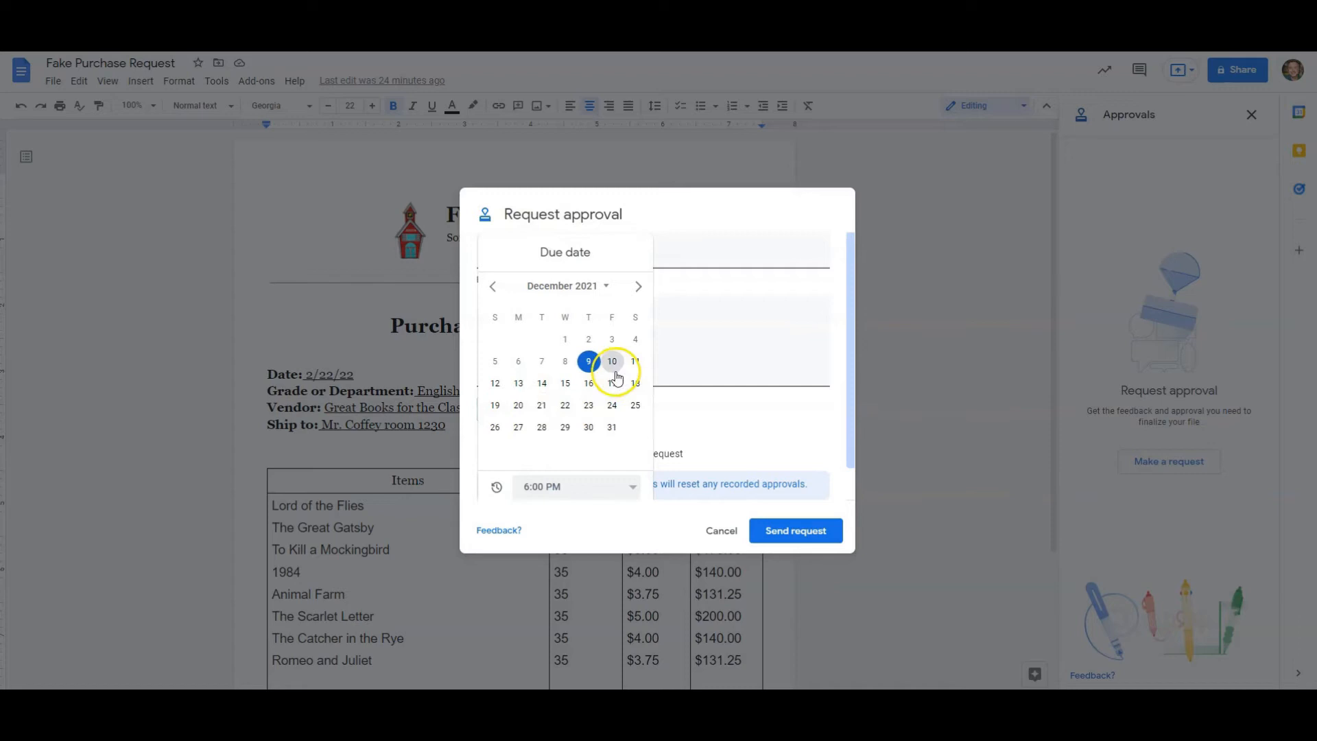
{"action": "left_click", "coordinate": [519, 383]}
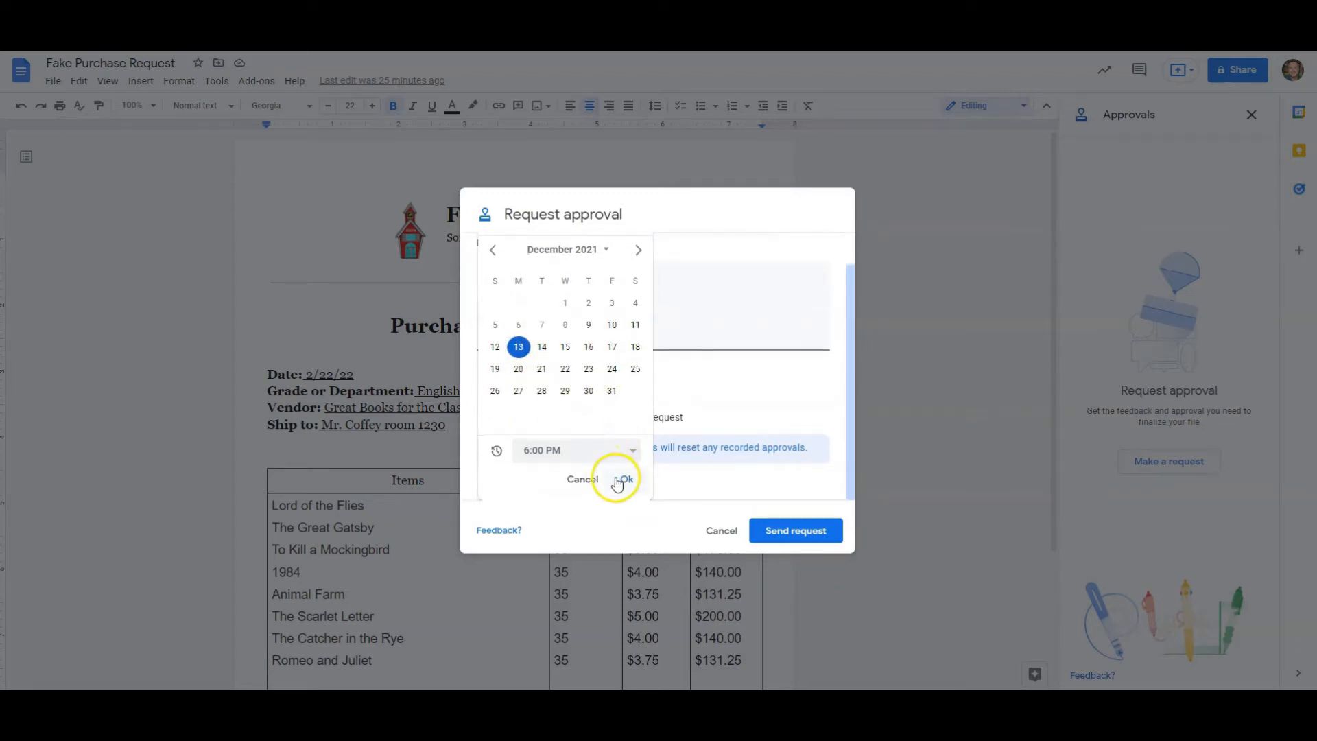
{"action": "left_click", "coordinate": [623, 479]}
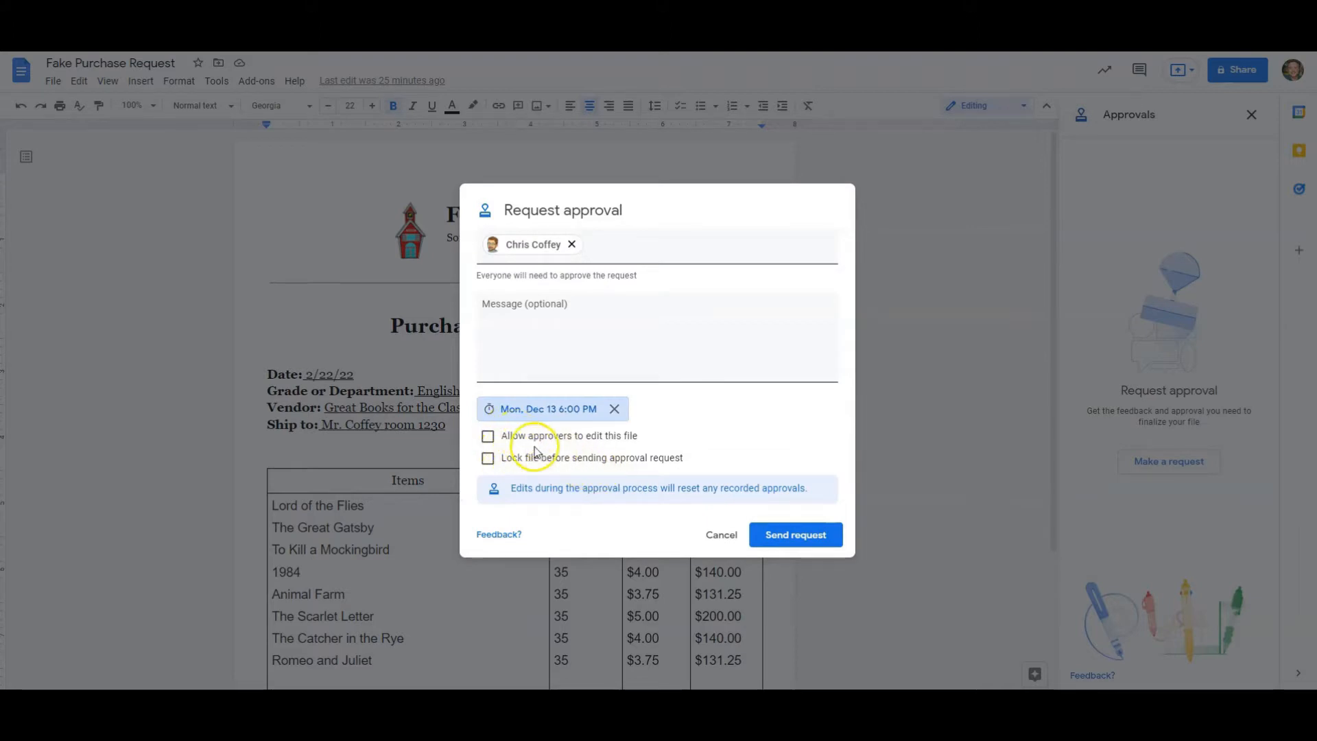
{"action": "mouse_move", "coordinate": [596, 450]}
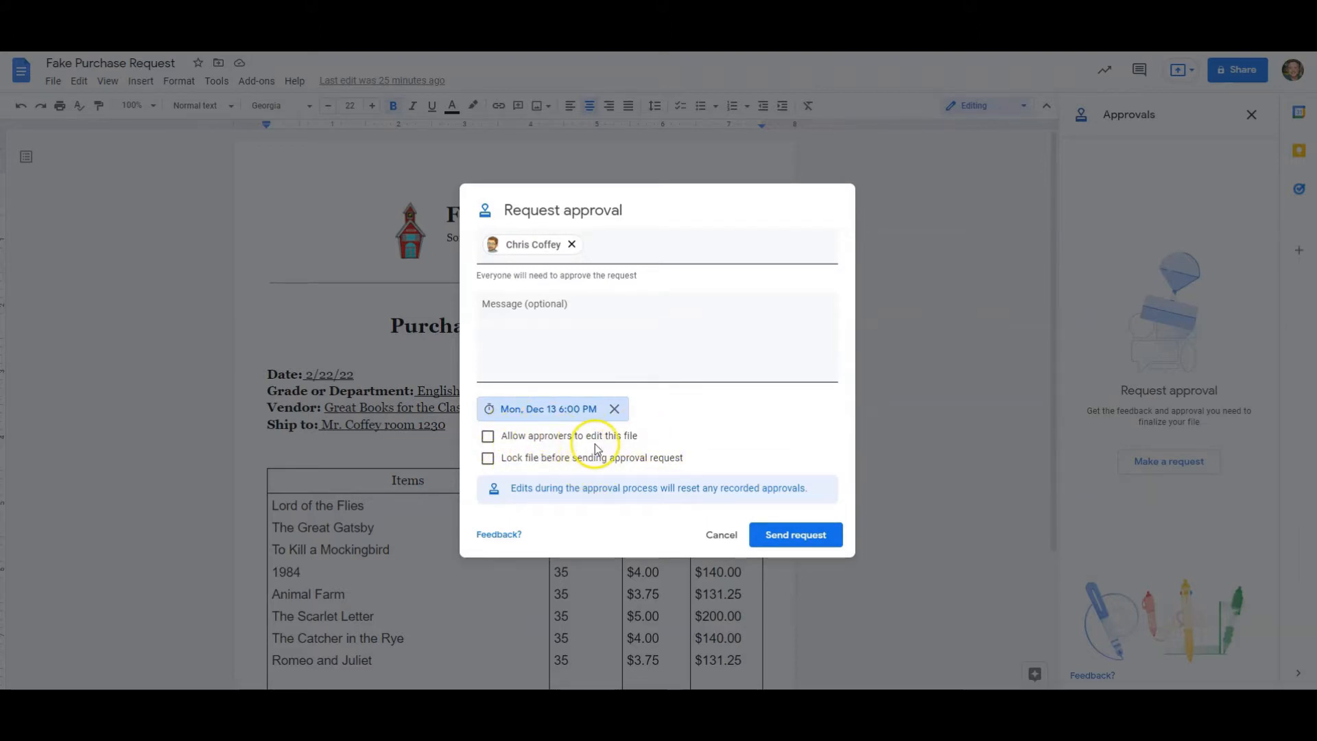
{"action": "mouse_move", "coordinate": [605, 476]}
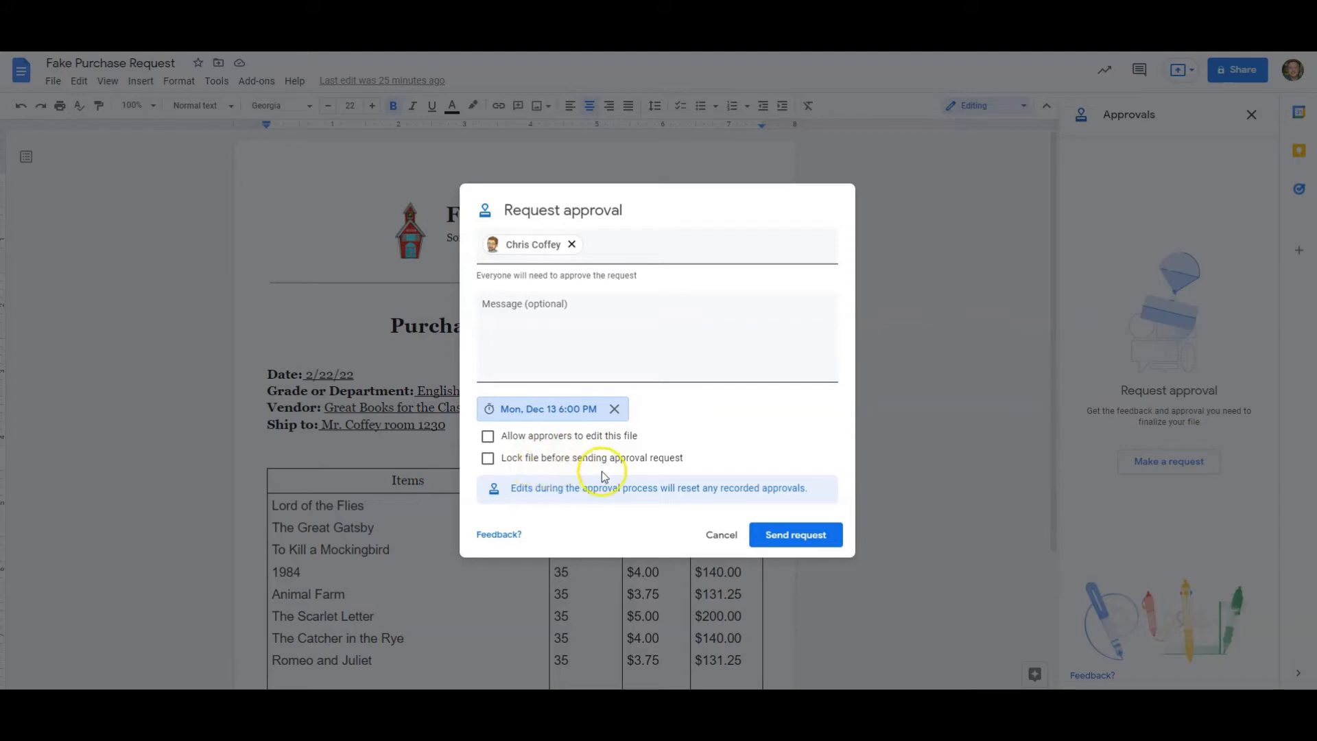
{"action": "mouse_move", "coordinate": [671, 471]}
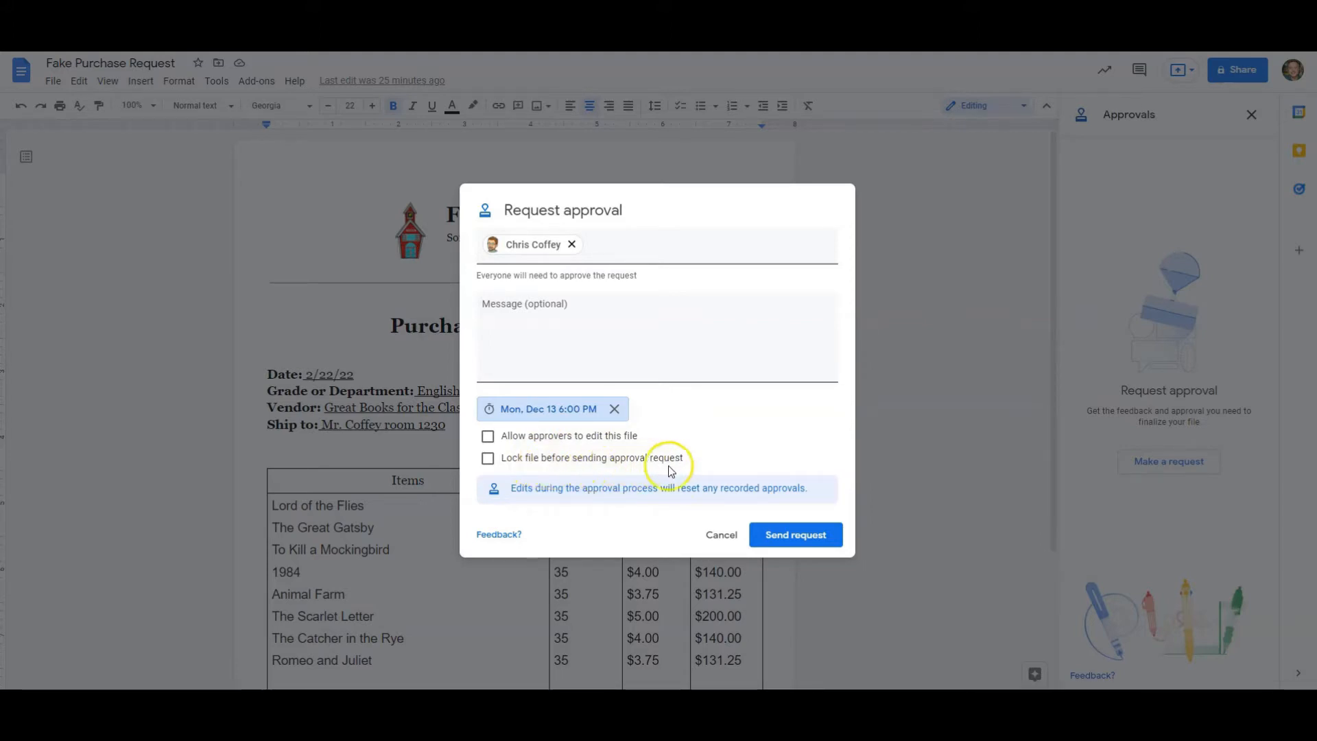
{"action": "mouse_move", "coordinate": [530, 502]}
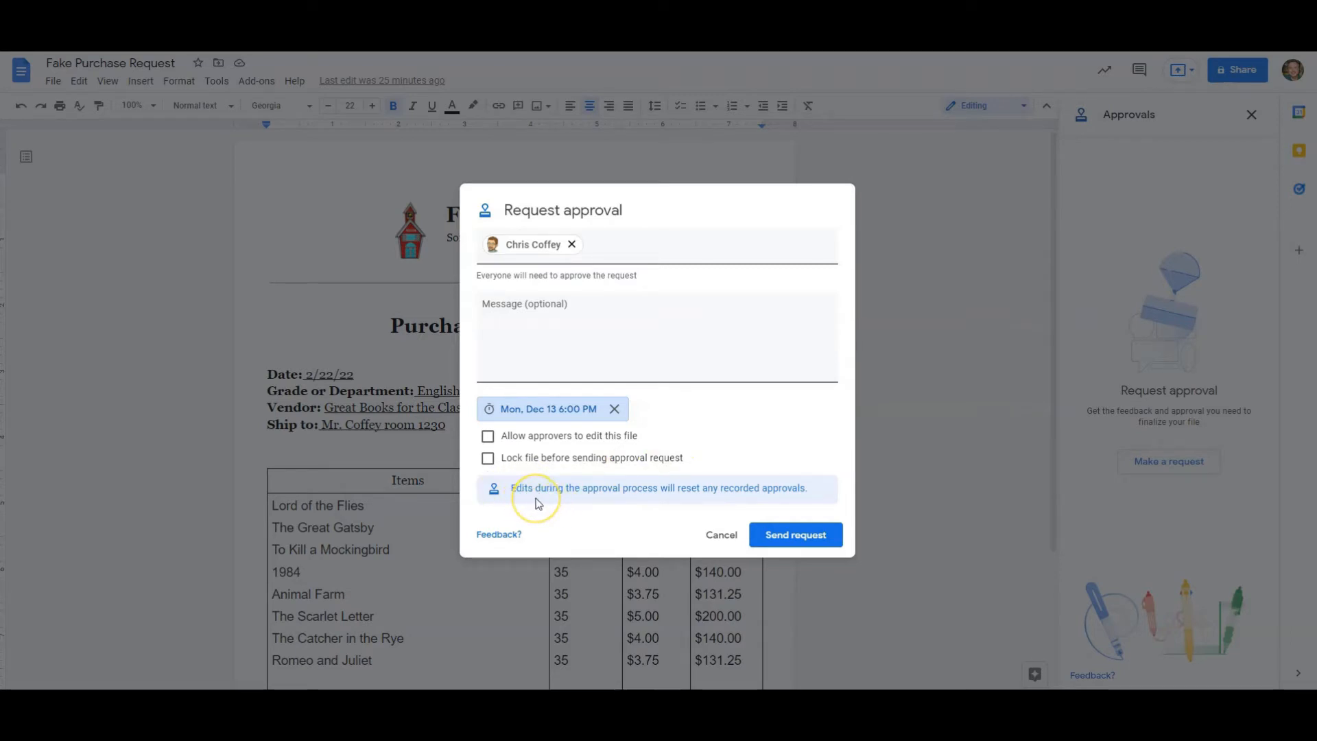
{"action": "mouse_move", "coordinate": [620, 499]}
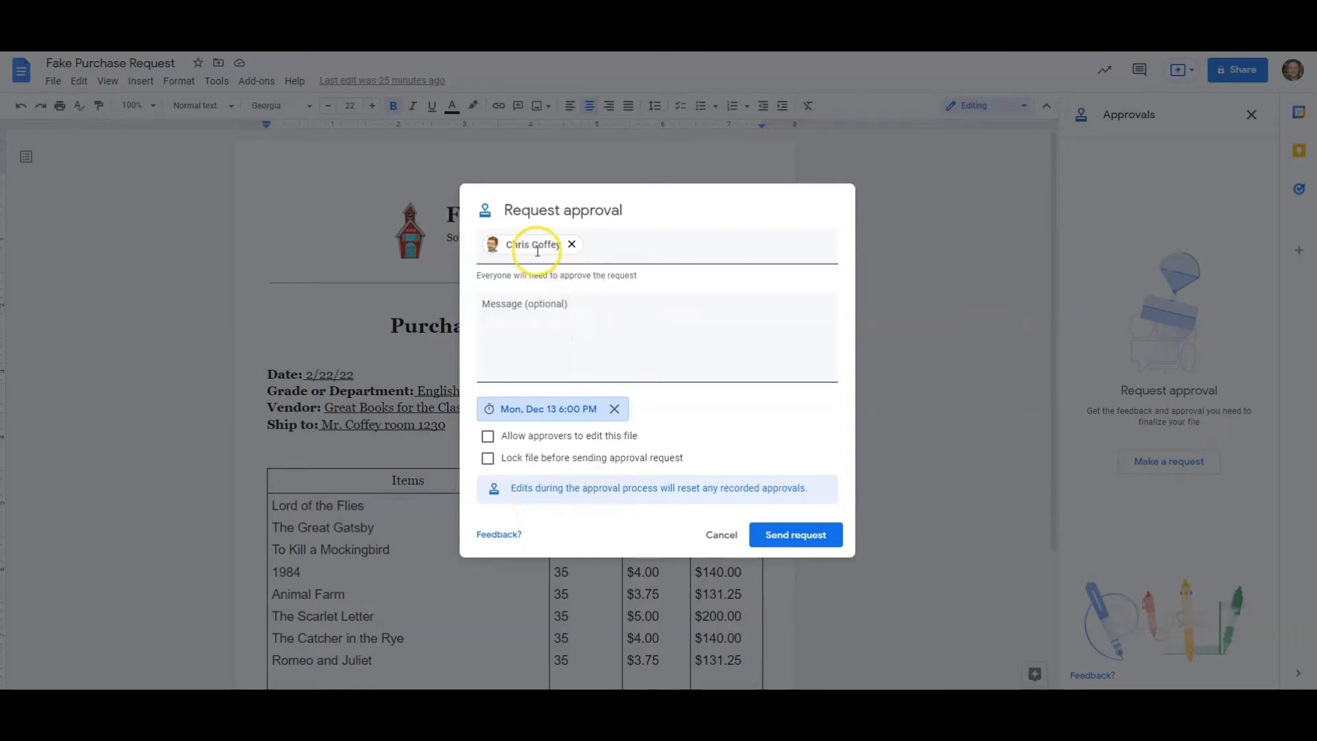
{"action": "mouse_move", "coordinate": [724, 253]}
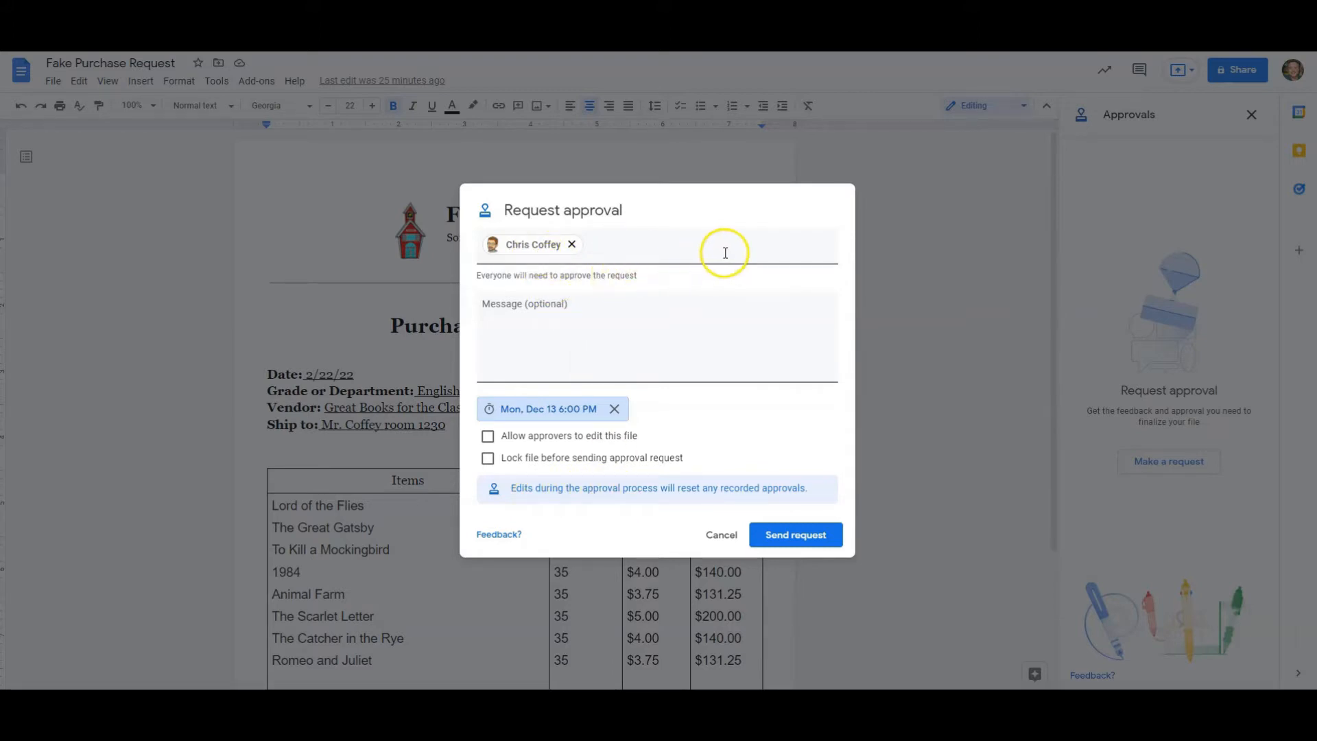
{"action": "mouse_move", "coordinate": [817, 249]}
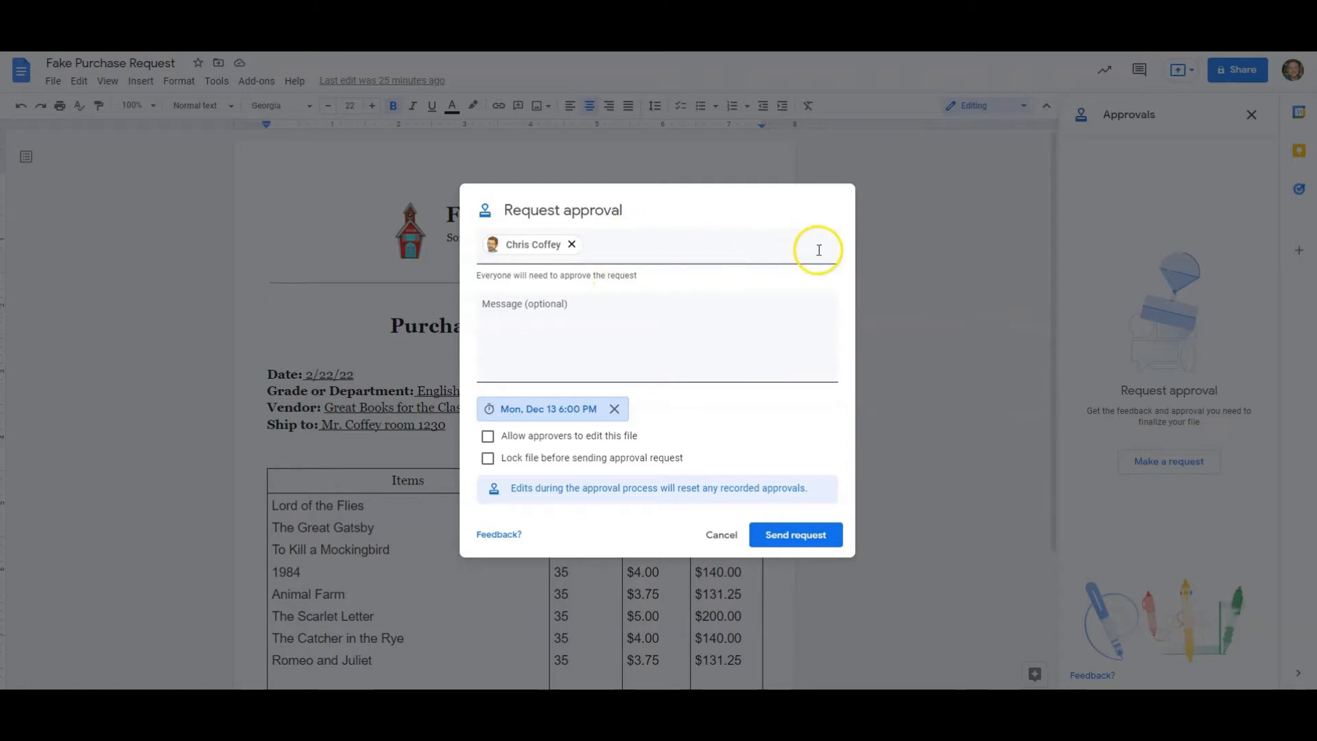
{"action": "mouse_move", "coordinate": [551, 502]}
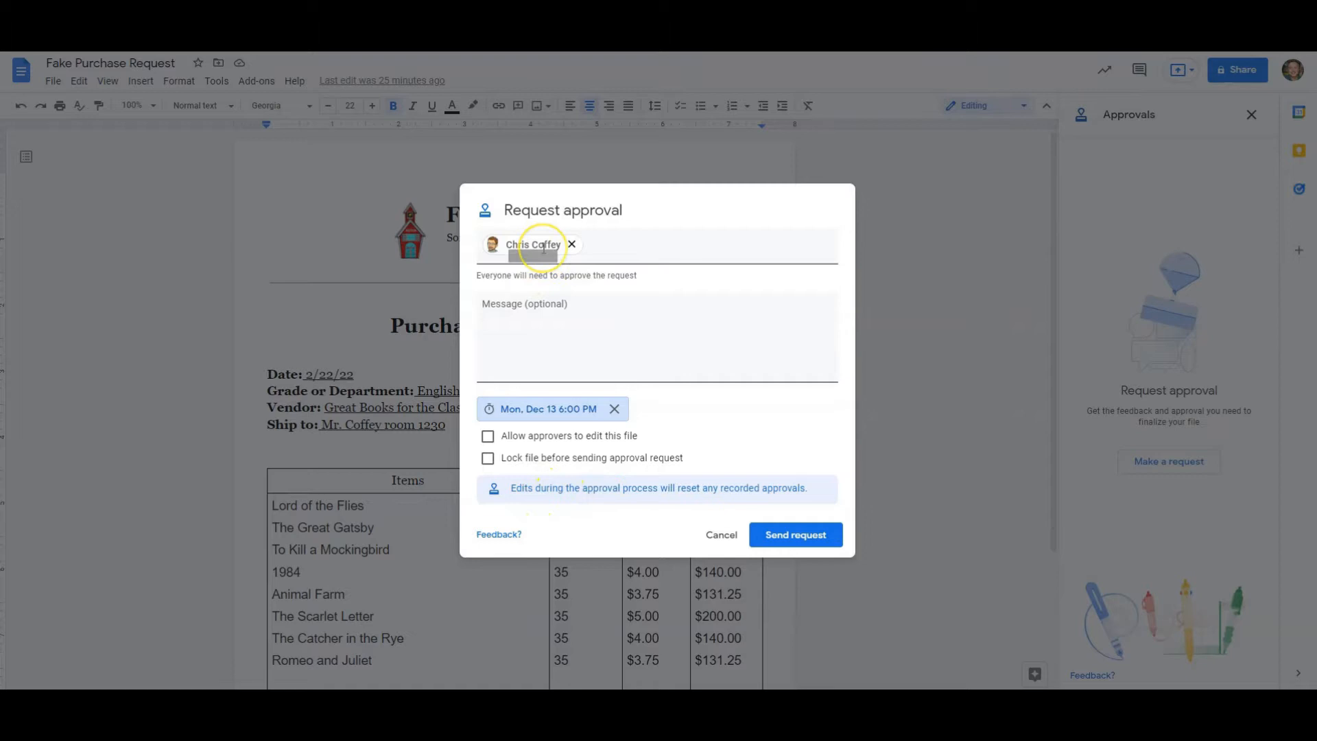
{"action": "mouse_move", "coordinate": [534, 244]}
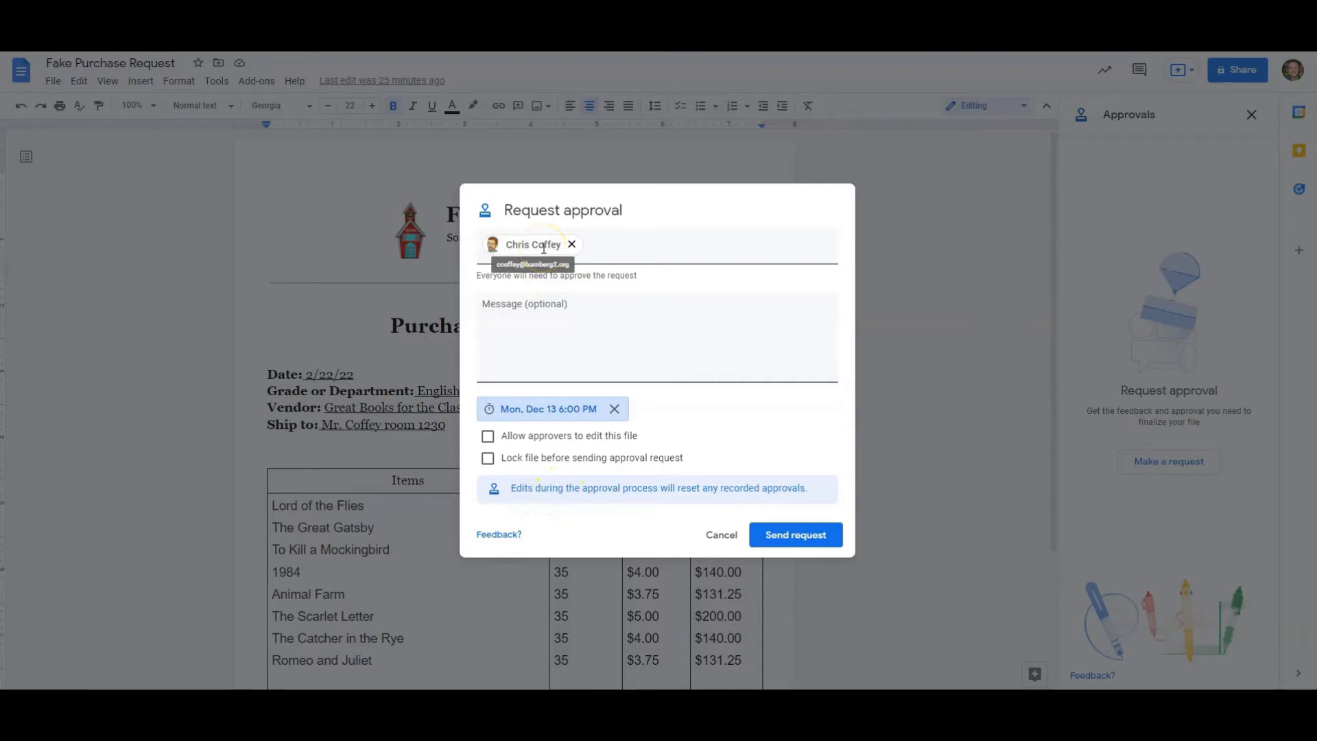
{"action": "mouse_move", "coordinate": [735, 499]}
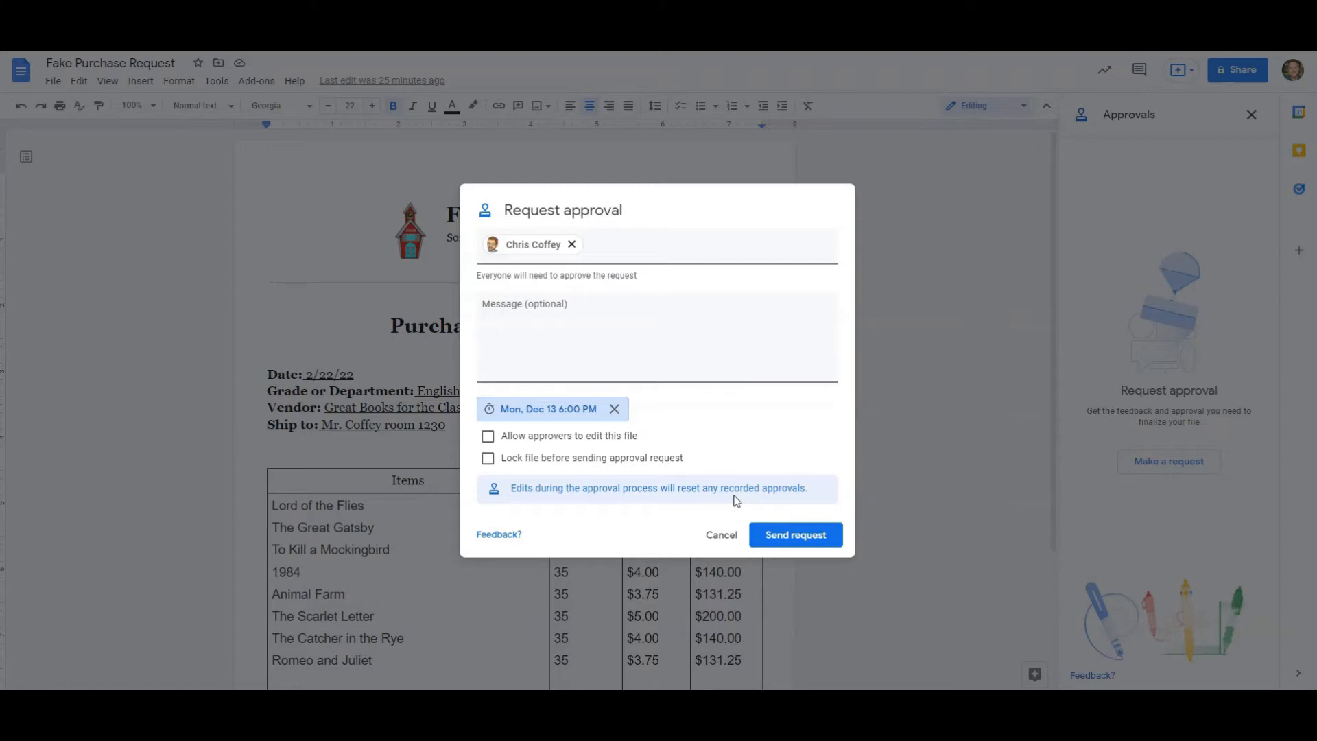
{"action": "mouse_move", "coordinate": [764, 502]}
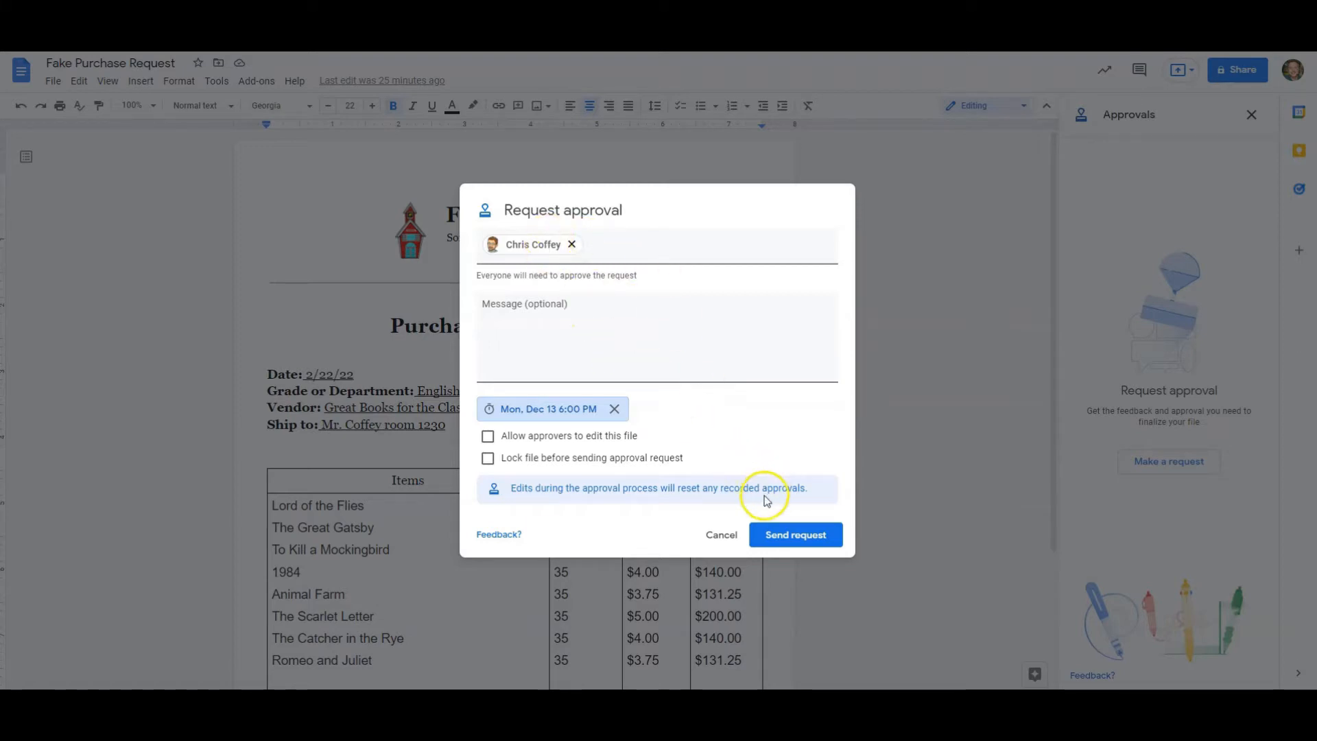
- Send the request, sharing with the approver at Comment access and confirming the outside-organization warning
{"action": "left_click", "coordinate": [794, 534]}
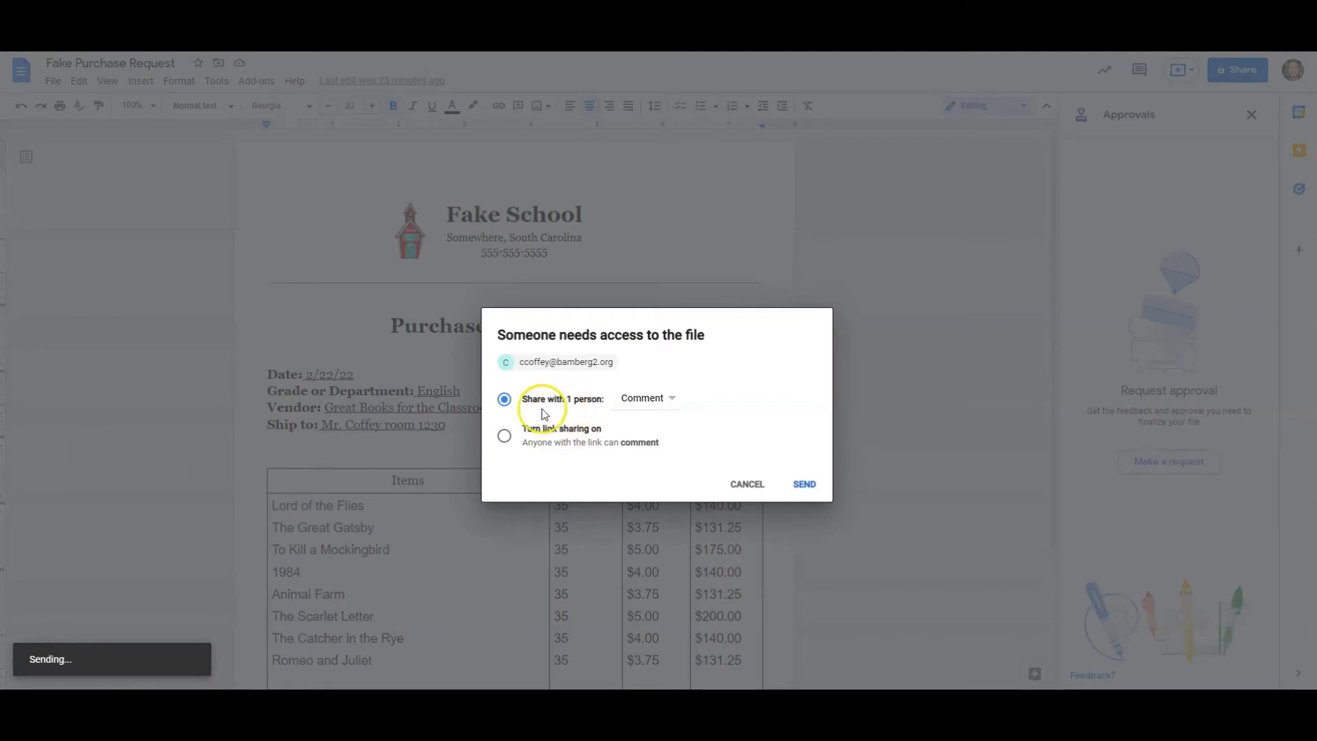
{"action": "mouse_move", "coordinate": [685, 422]}
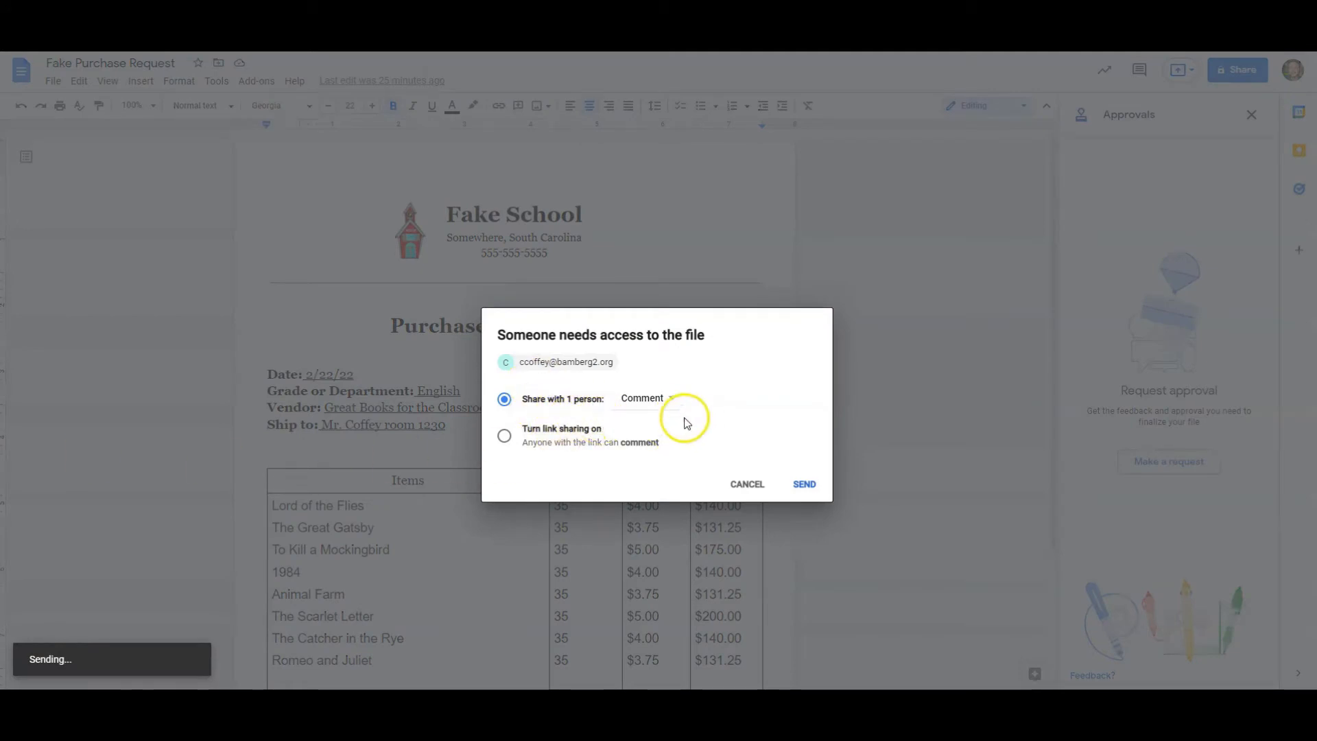
{"action": "left_click", "coordinate": [642, 398]}
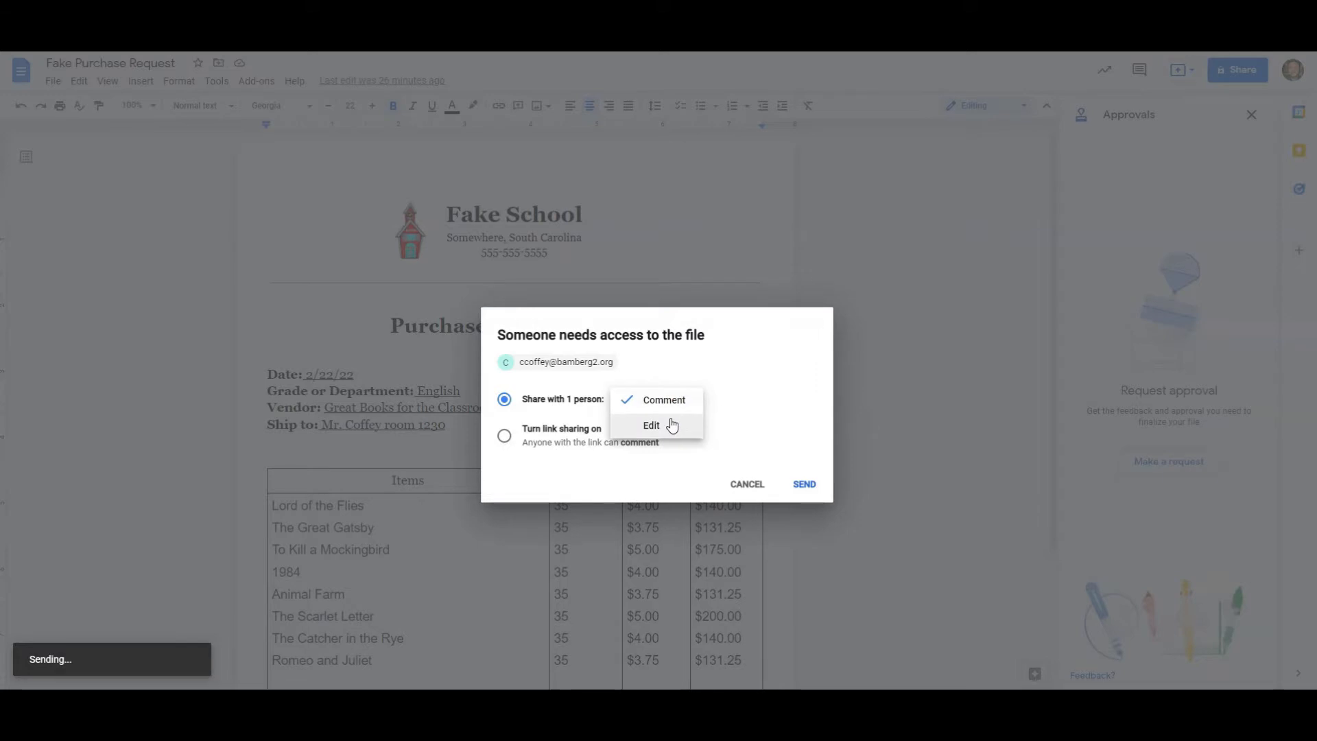
{"action": "left_click", "coordinate": [664, 399]}
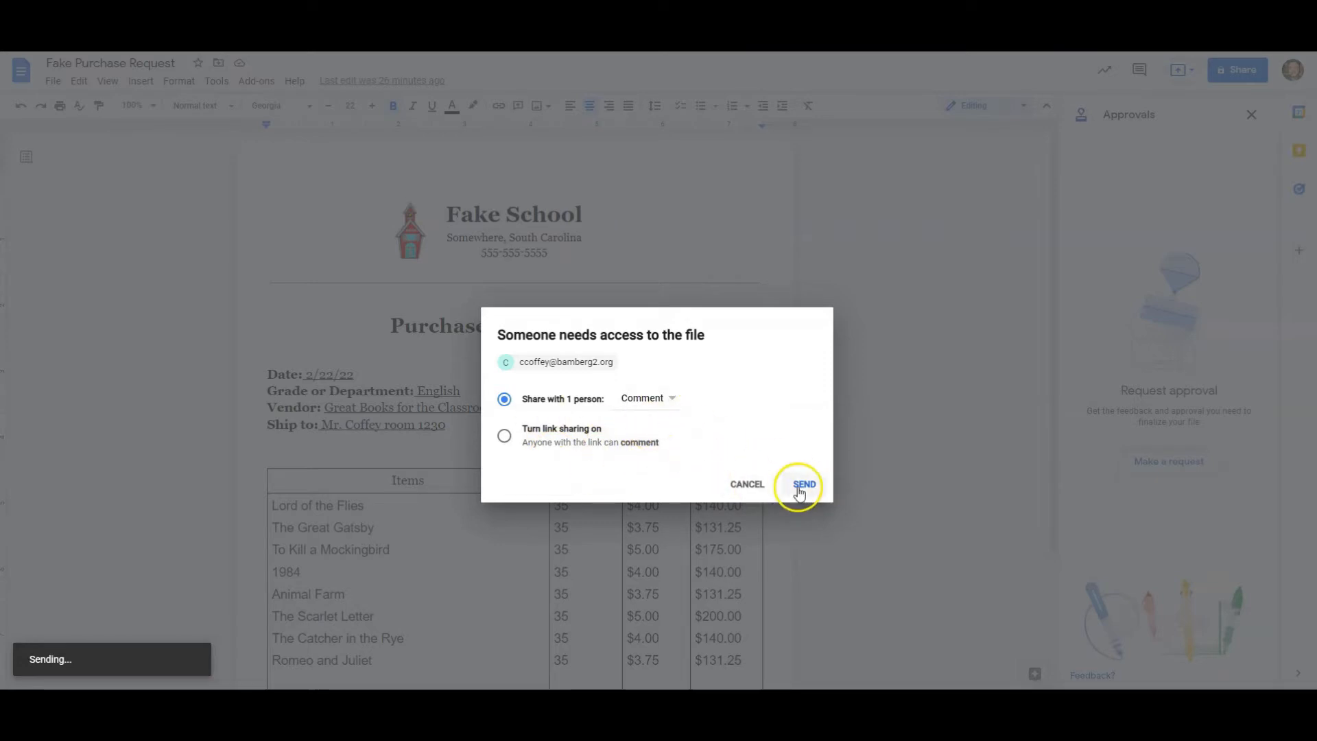
{"action": "left_click", "coordinate": [802, 484]}
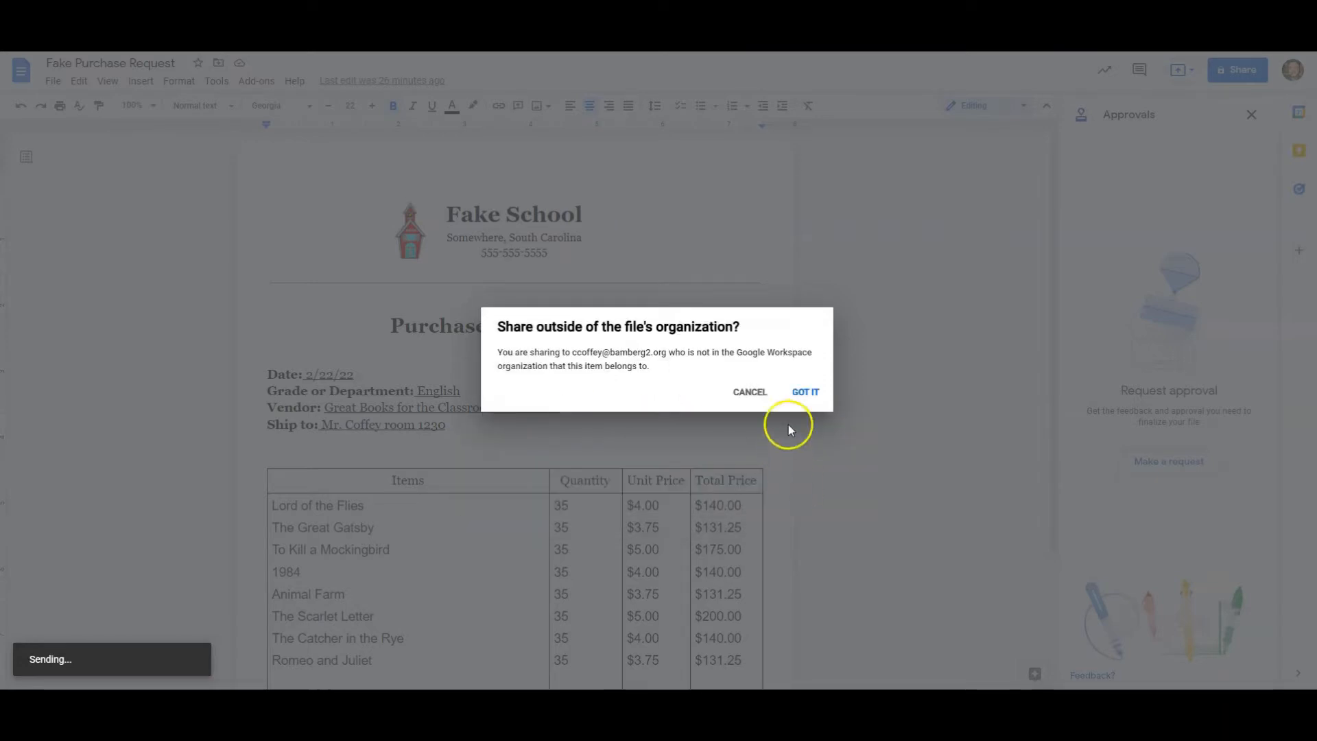
{"action": "left_click", "coordinate": [804, 392]}
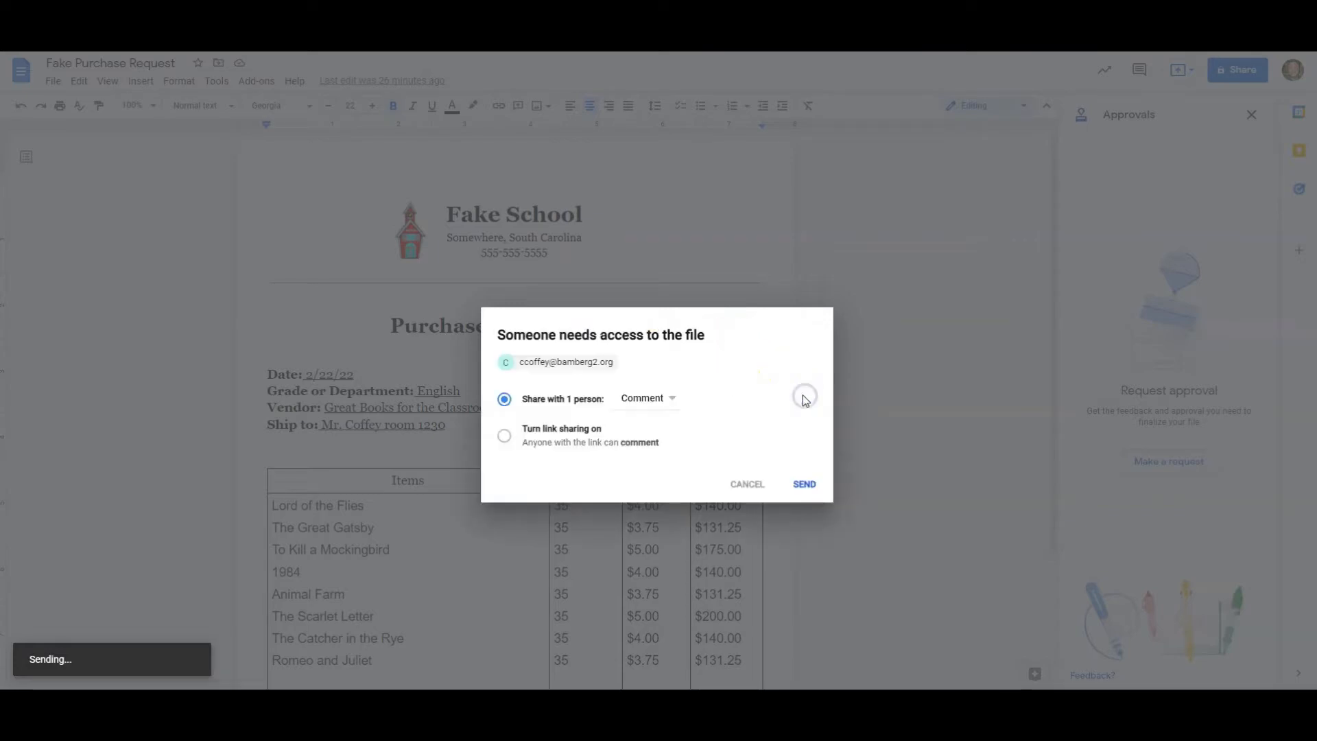
{"action": "left_click", "coordinate": [802, 484]}
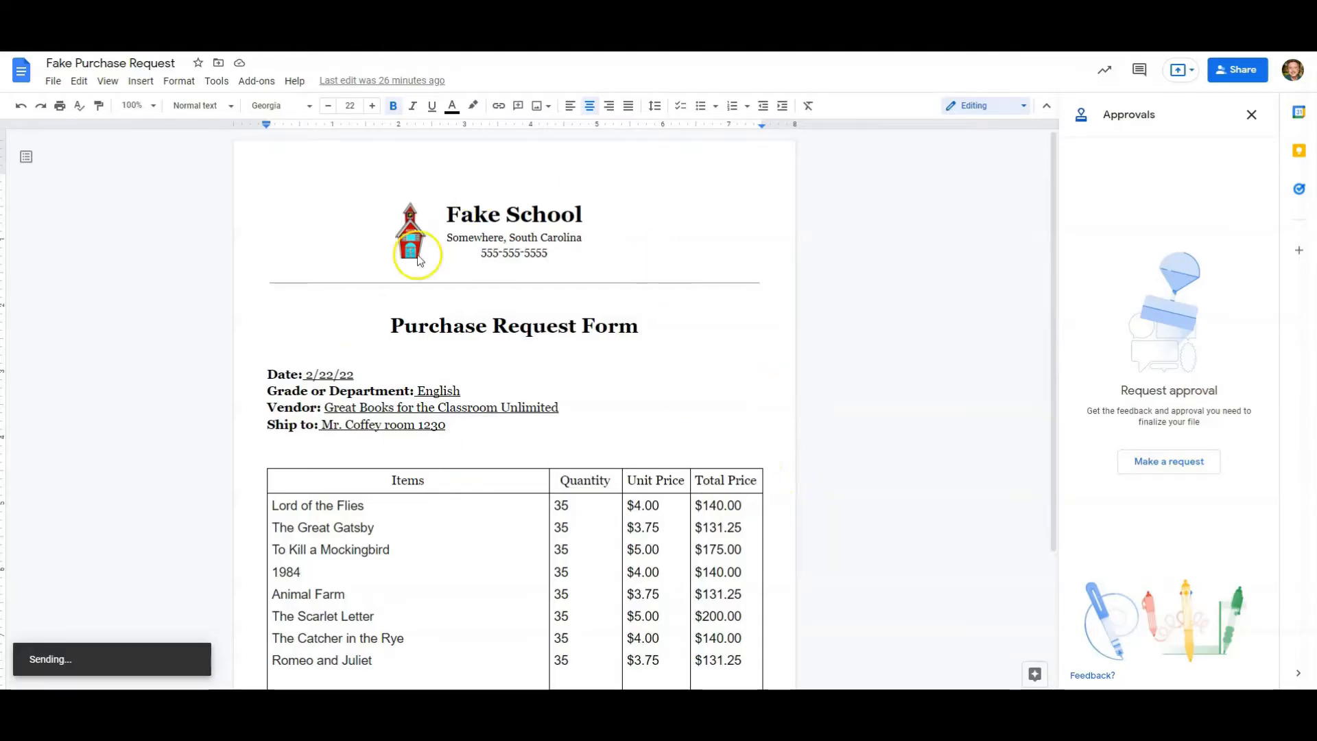
{"action": "left_click", "coordinate": [1166, 460]}
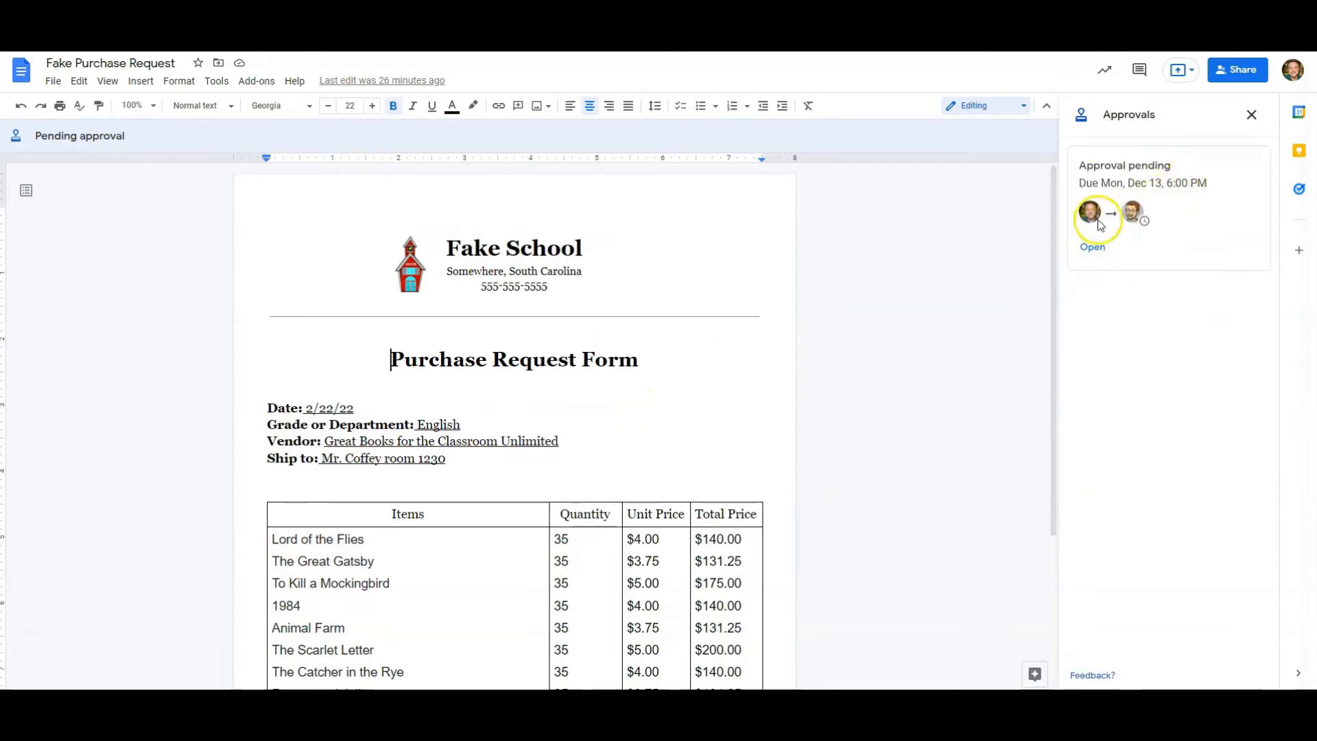
{"action": "mouse_move", "coordinate": [1132, 213]}
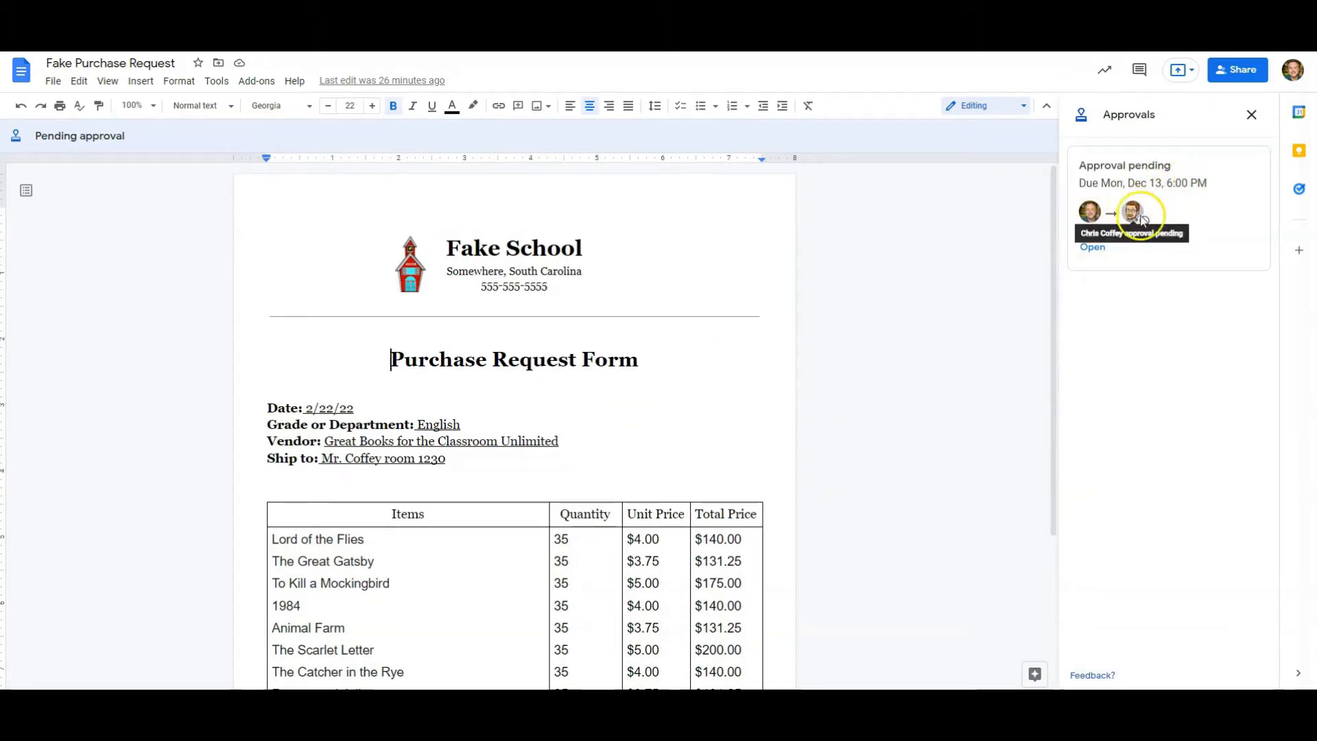
{"action": "mouse_move", "coordinate": [1151, 256]}
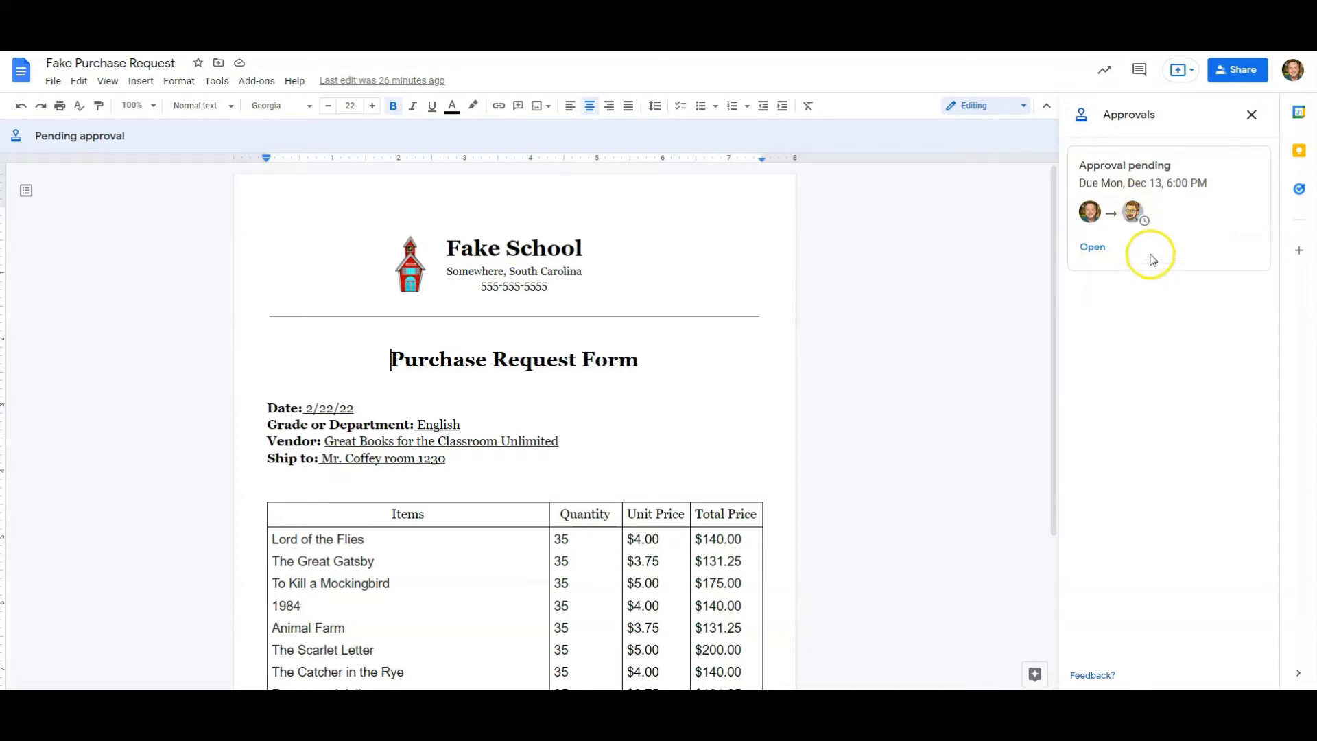
{"action": "mouse_move", "coordinate": [1132, 211]}
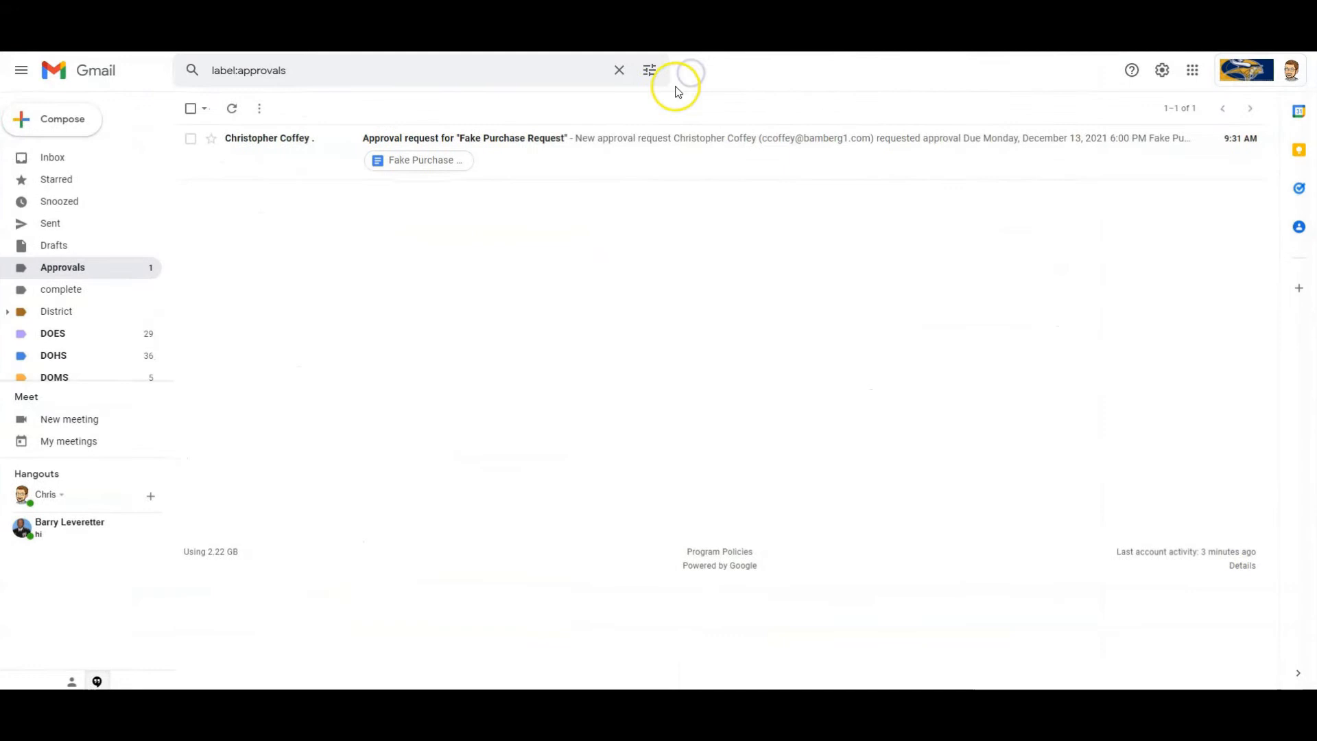
{"action": "mouse_move", "coordinate": [497, 158]}
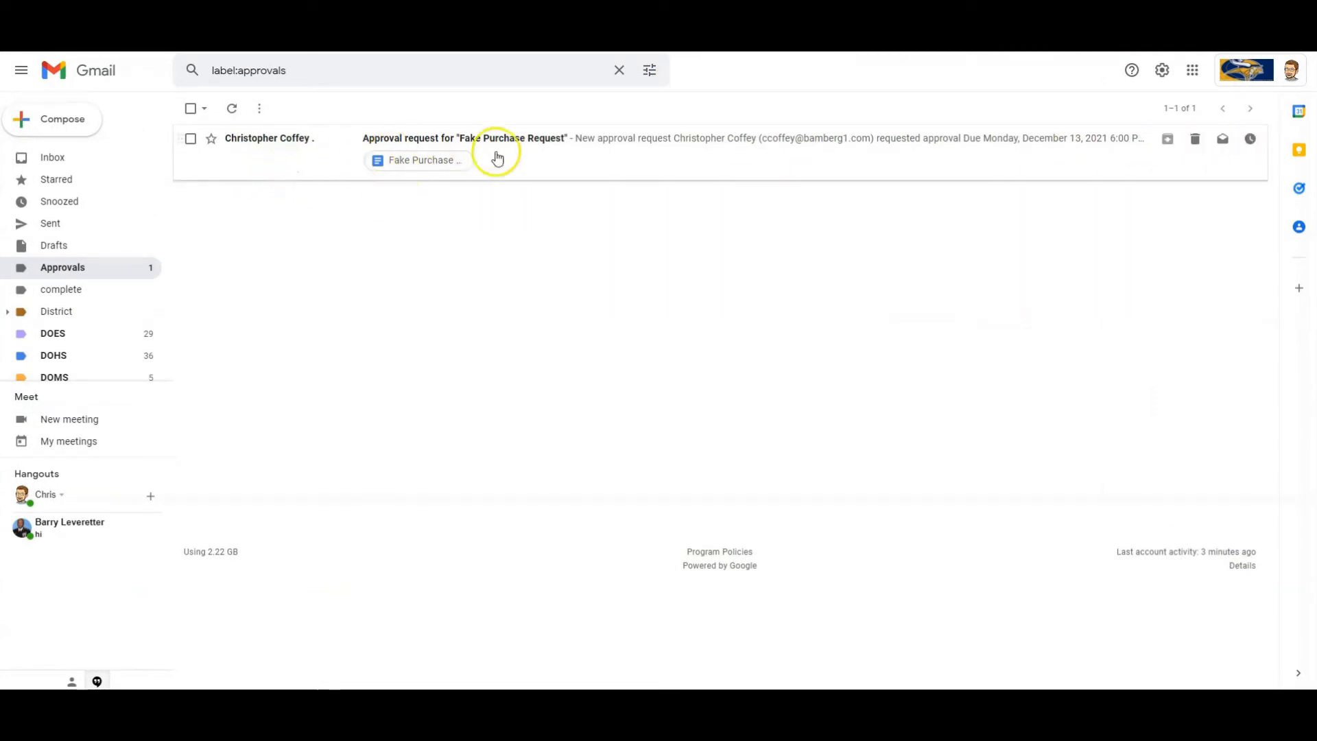
{"action": "mouse_move", "coordinate": [541, 155]}
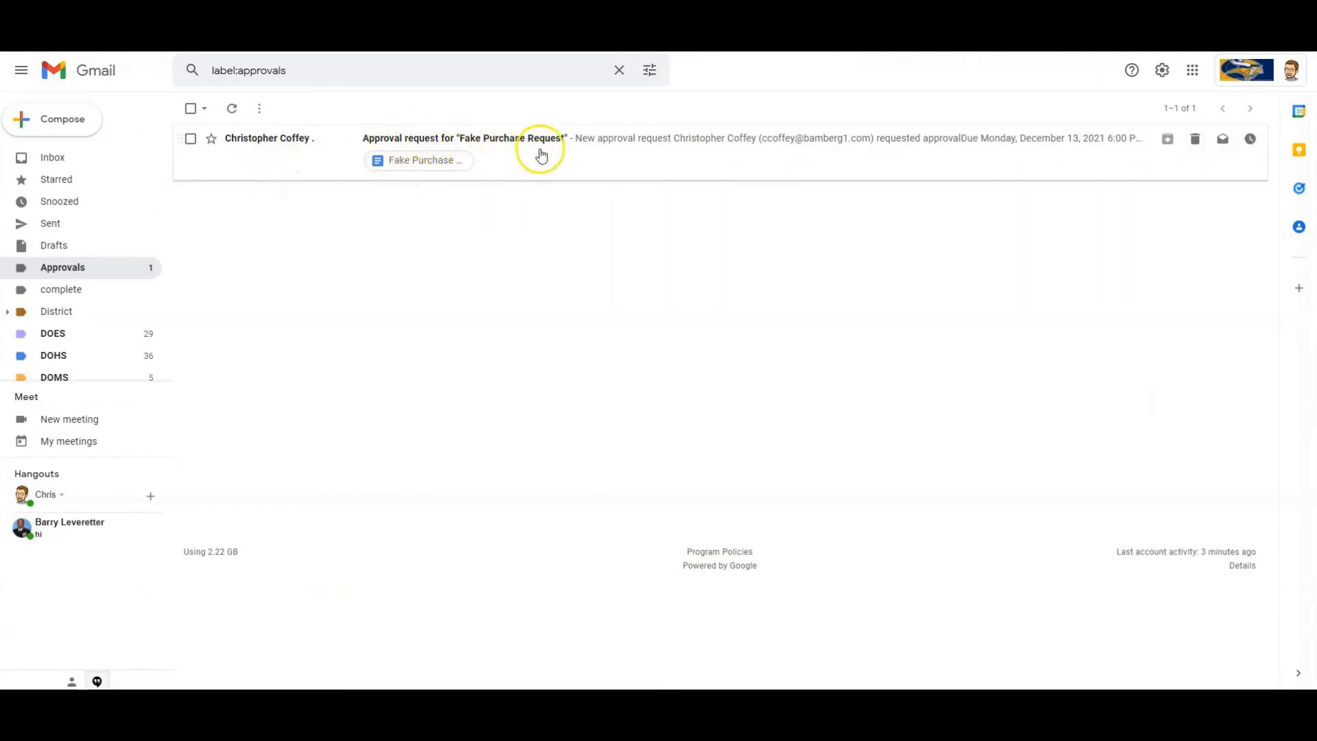
{"action": "mouse_move", "coordinate": [630, 152]}
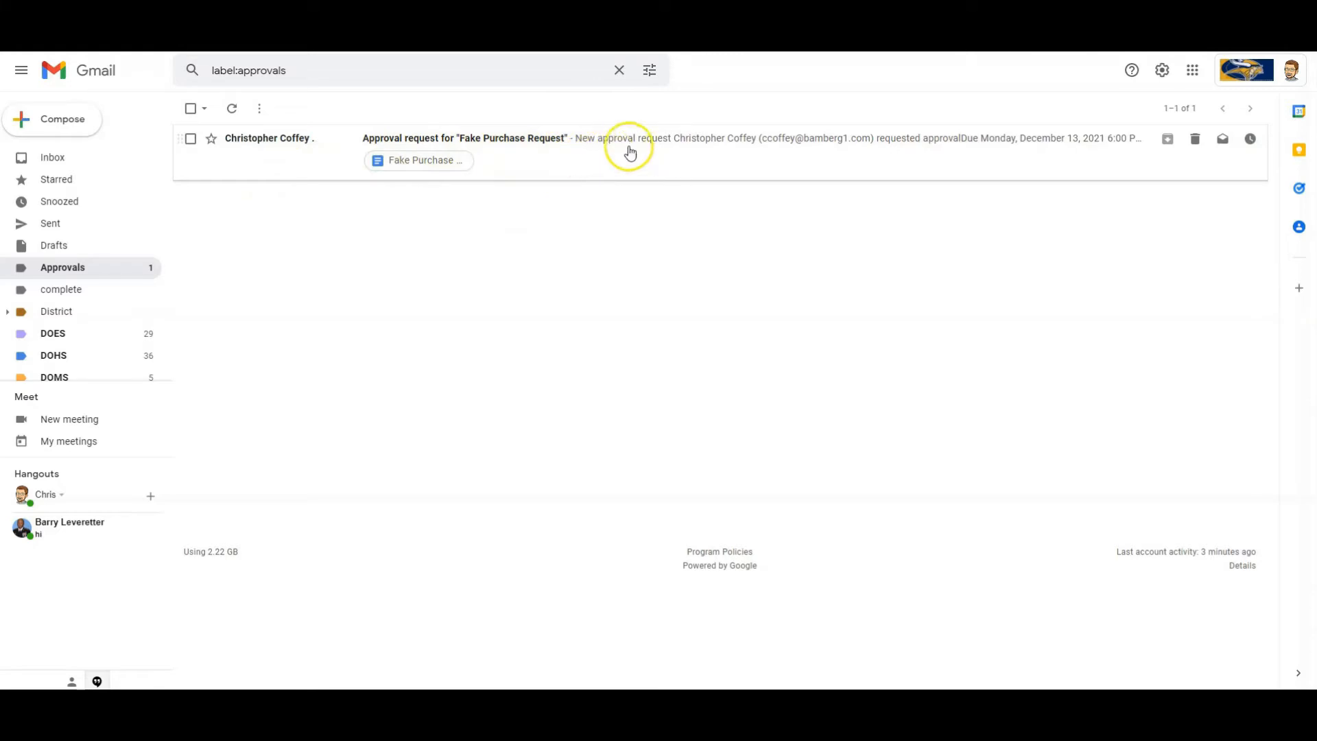
{"action": "mouse_move", "coordinate": [418, 161]}
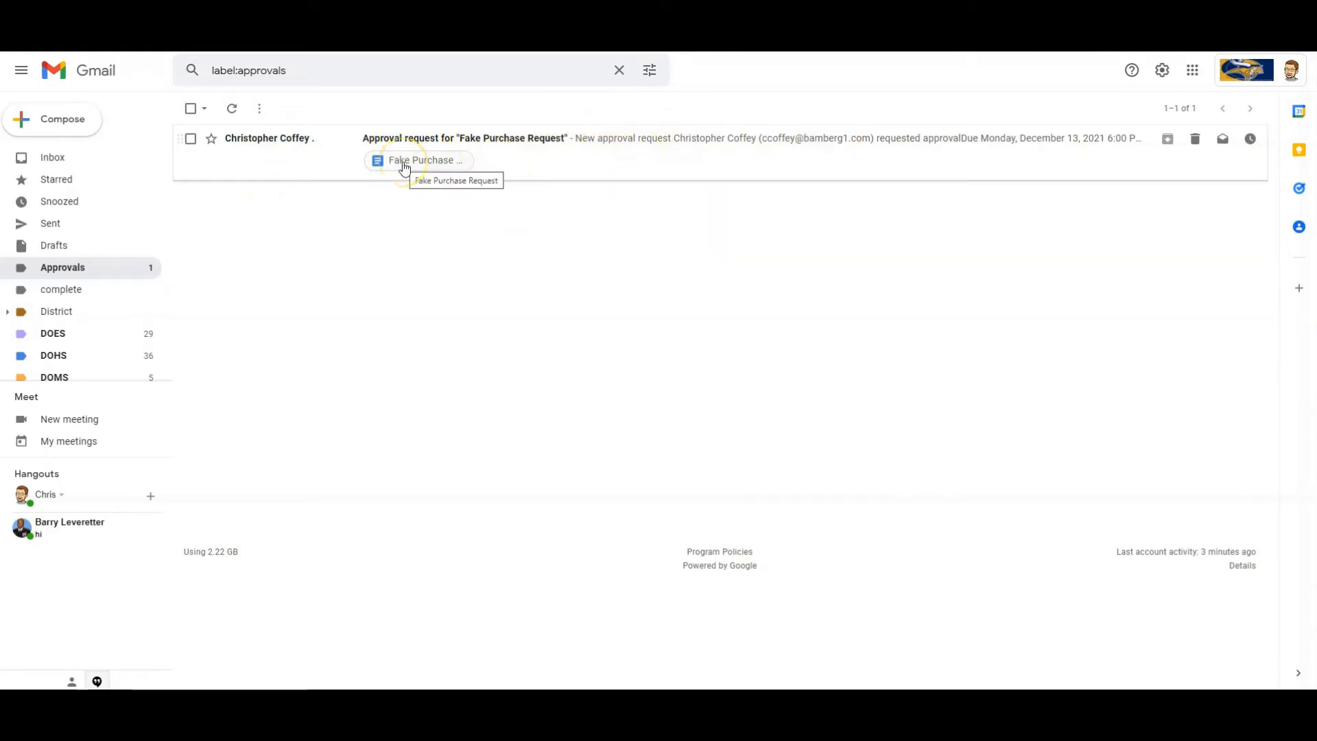
{"action": "mouse_move", "coordinate": [428, 204]}
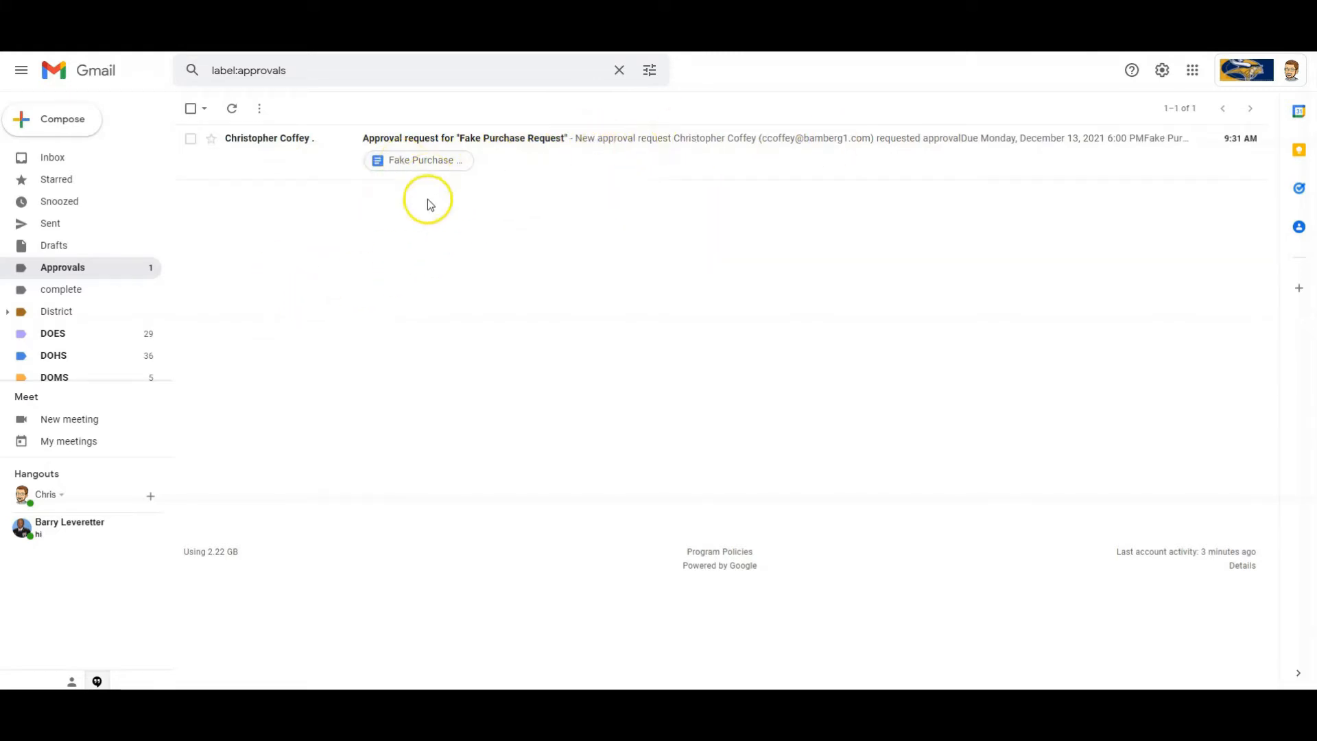
{"action": "mouse_move", "coordinate": [256, 209]}
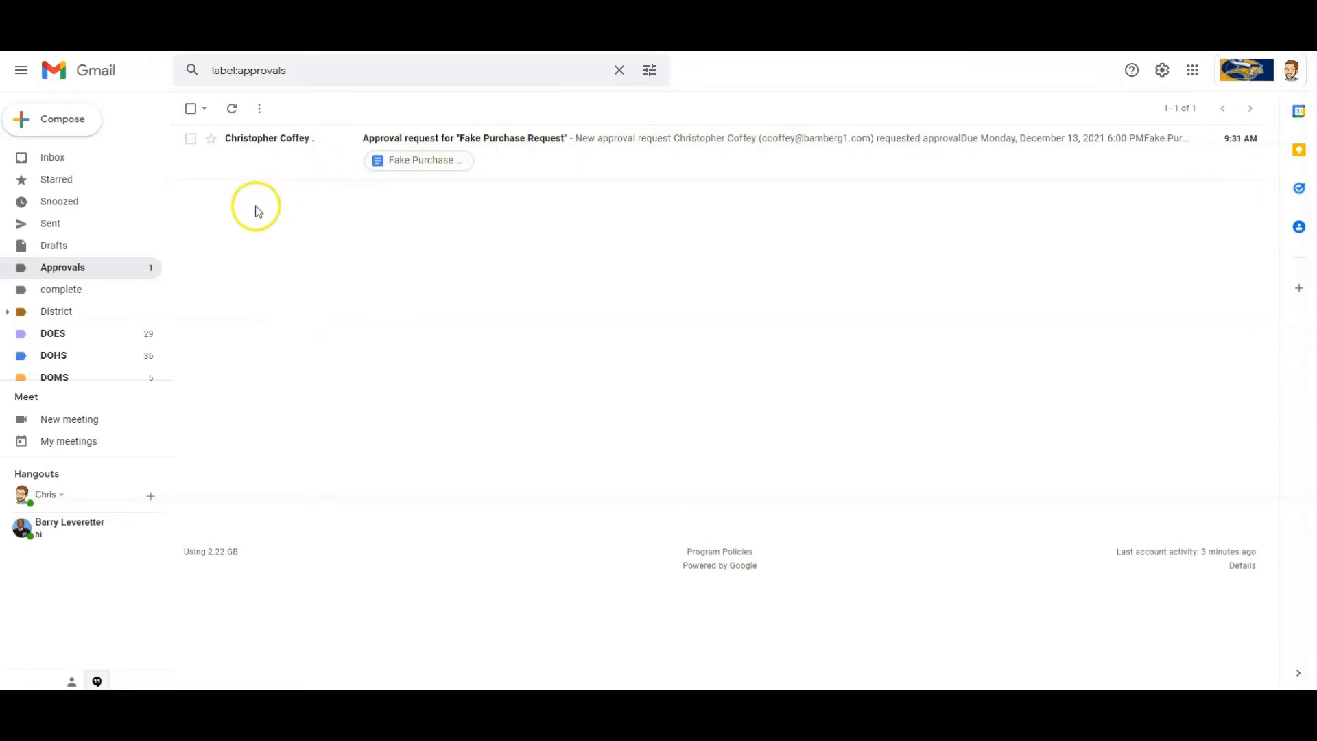
{"action": "mouse_move", "coordinate": [214, 259]}
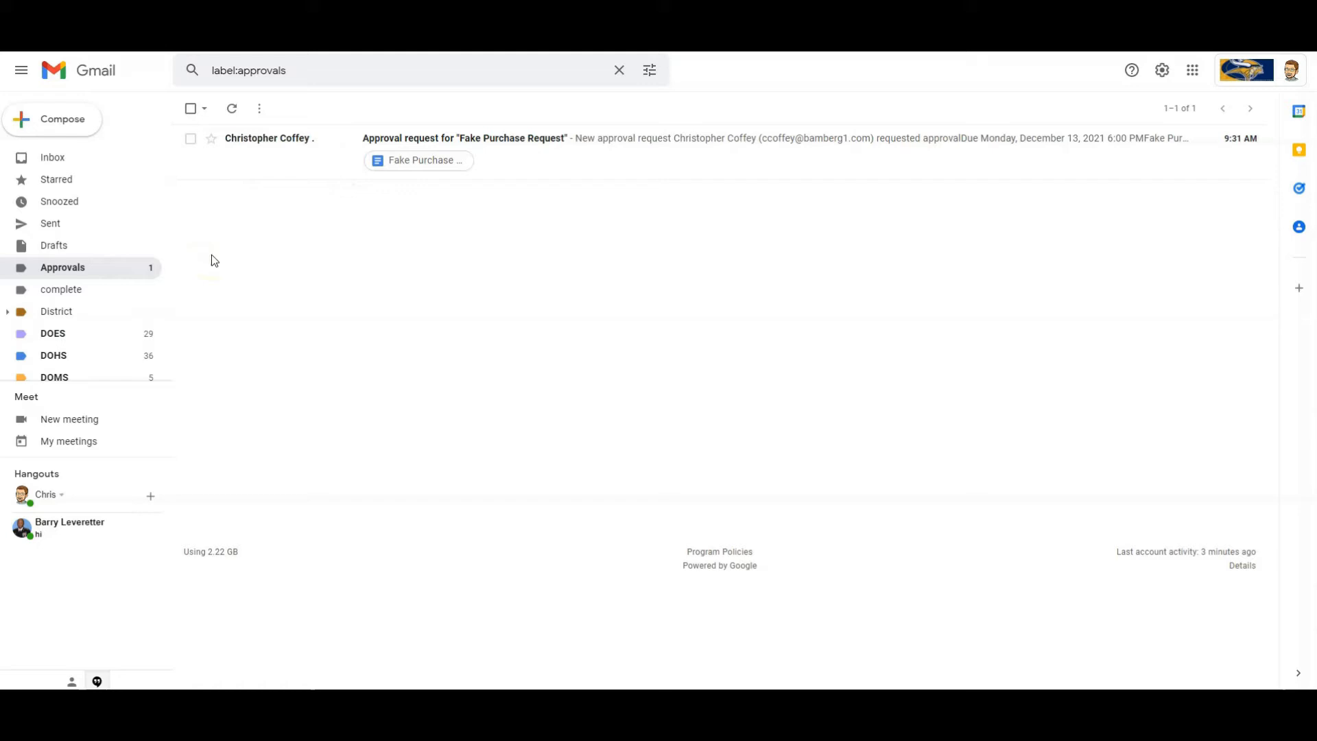
{"action": "mouse_move", "coordinate": [246, 259]}
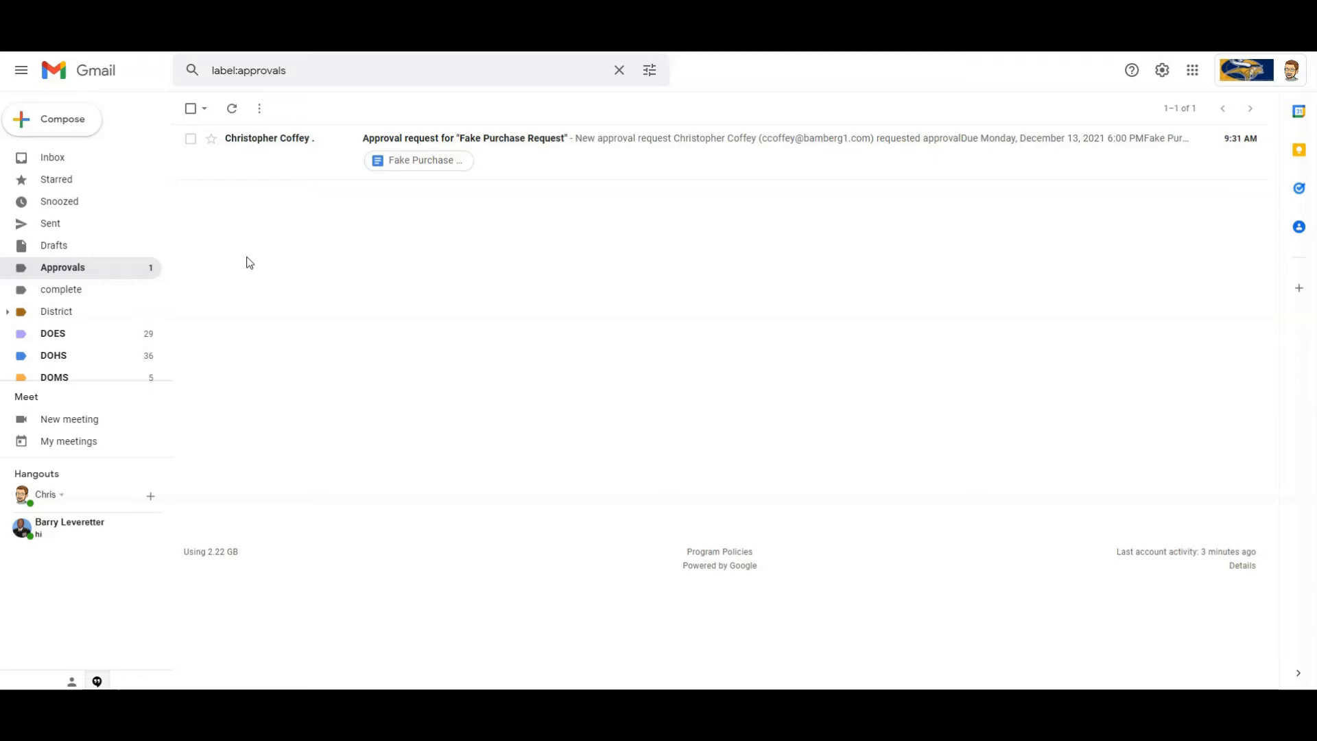
{"action": "mouse_move", "coordinate": [63, 268]}
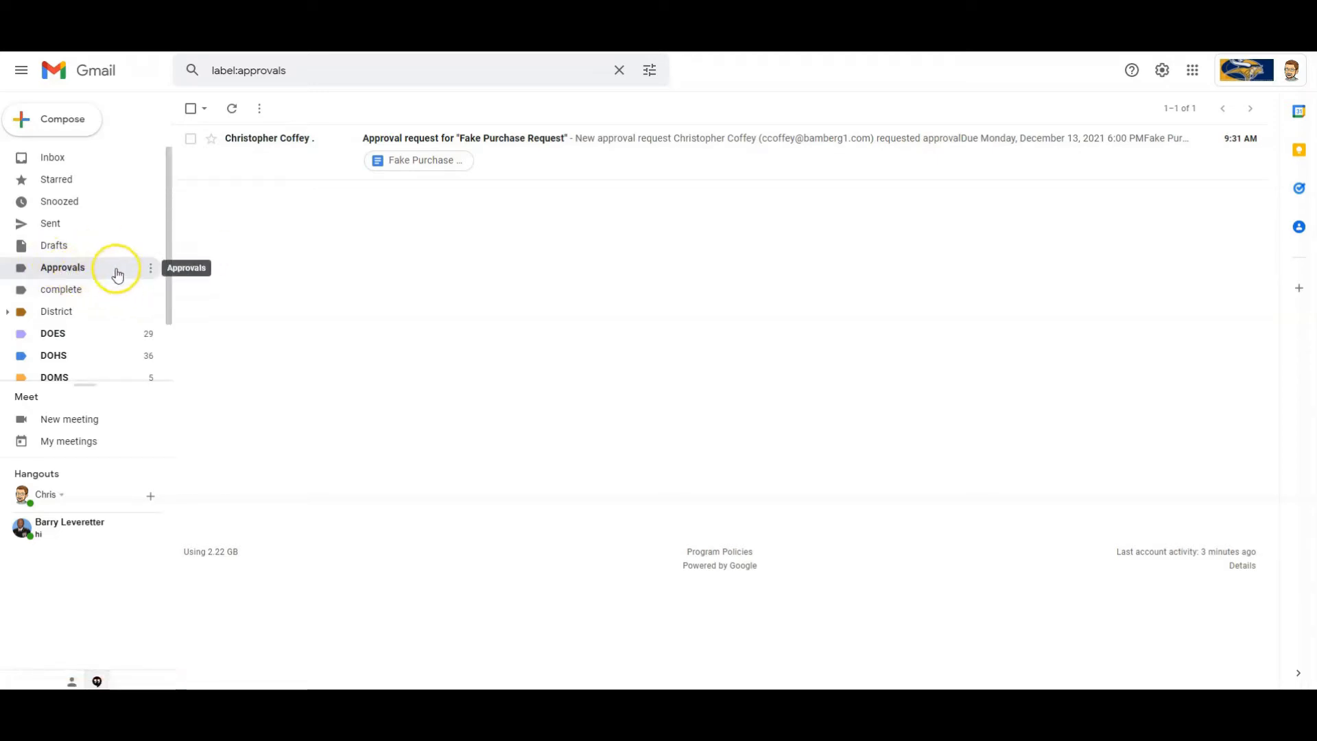
{"action": "mouse_move", "coordinate": [991, 186]}
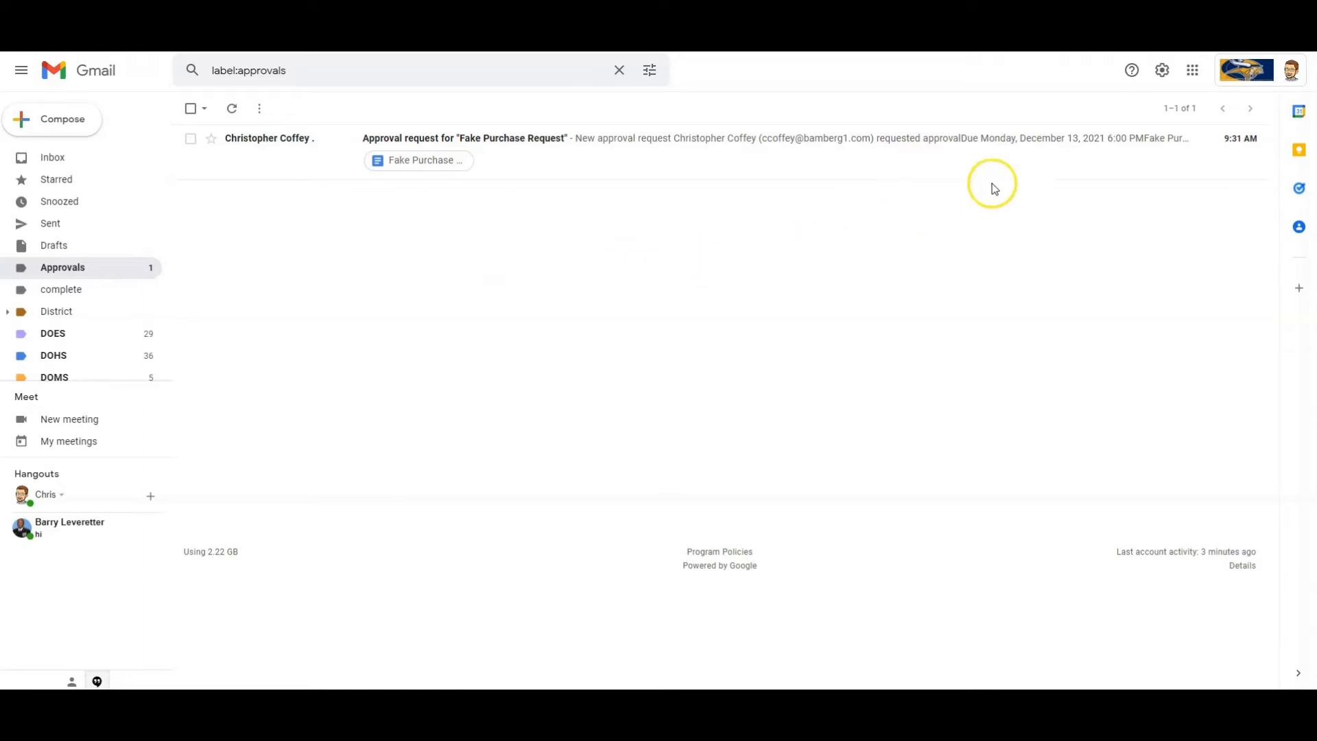
- Show Gmail's quick settings from the Approvals label view
{"action": "left_click", "coordinate": [1162, 70]}
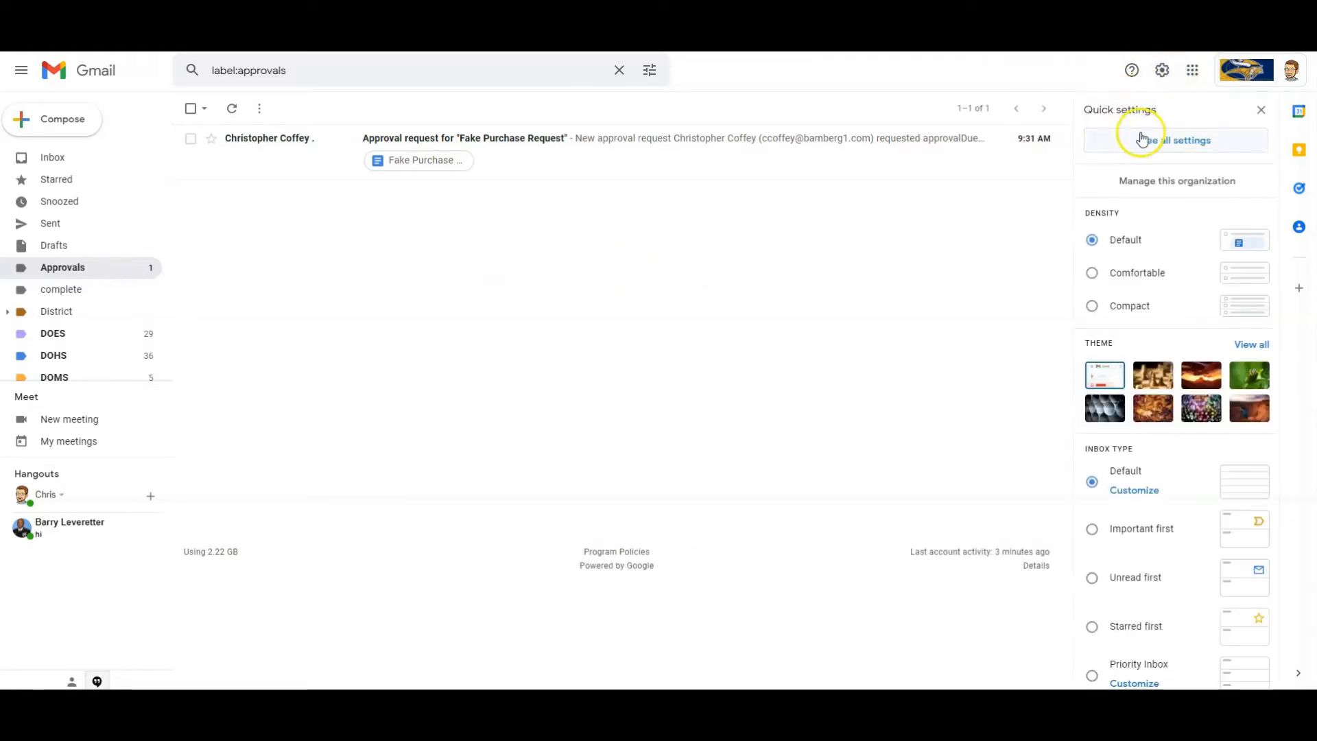
- Show the full settings' Filters and Blocked Addresses list with the approvals-noreply filter
{"action": "left_click", "coordinate": [1176, 139]}
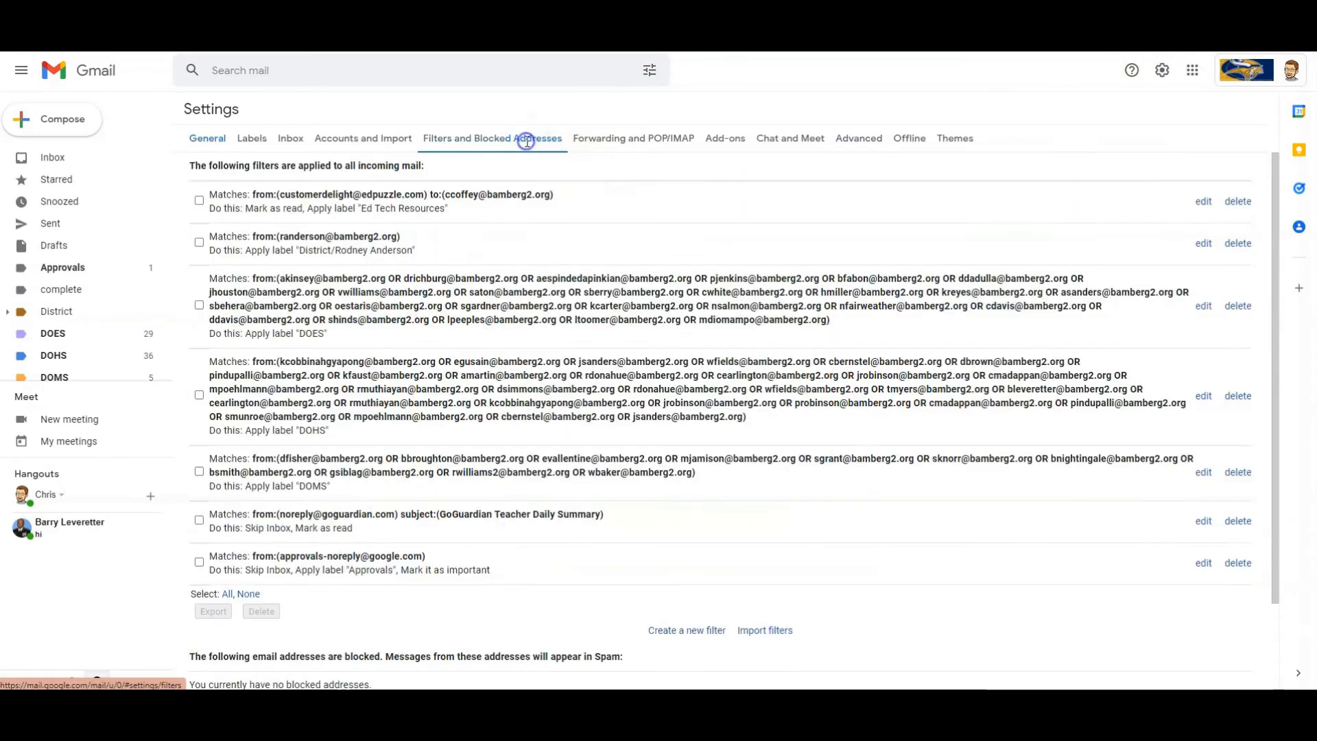
{"action": "mouse_move", "coordinate": [225, 582]}
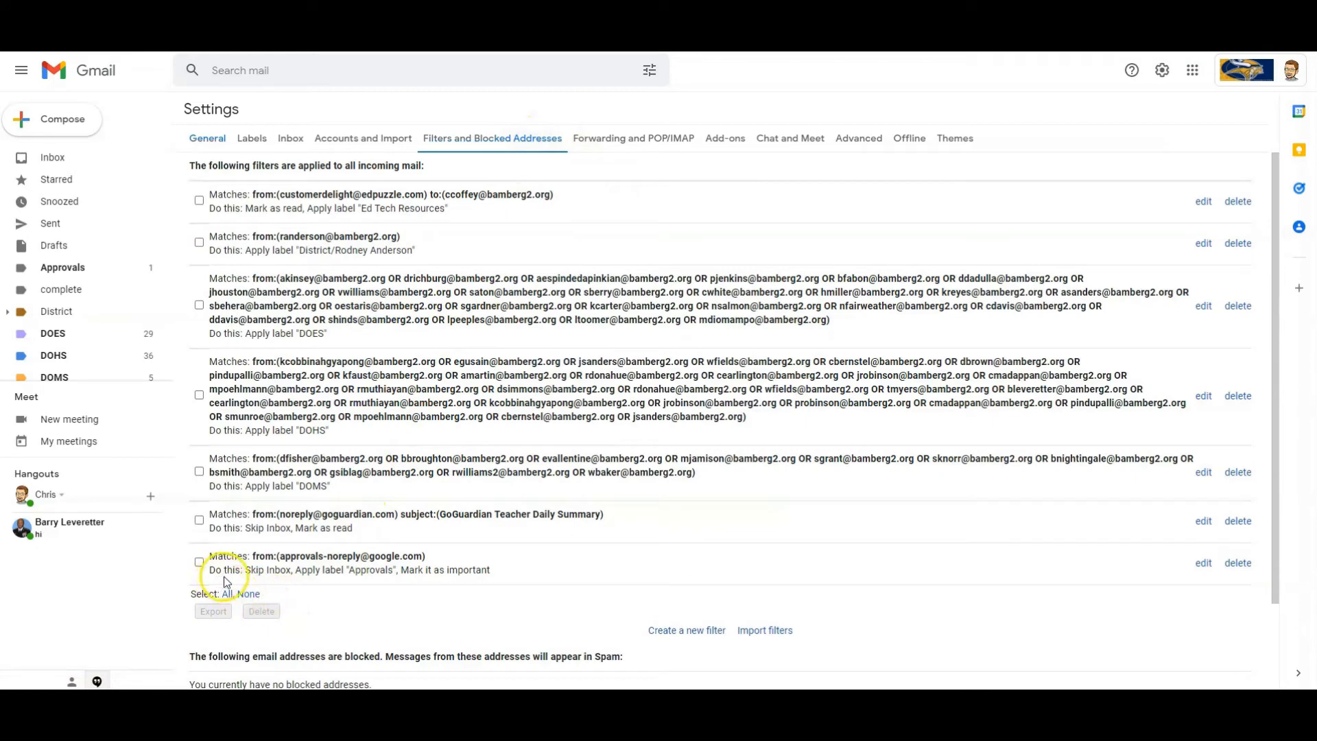
{"action": "mouse_move", "coordinate": [352, 582]}
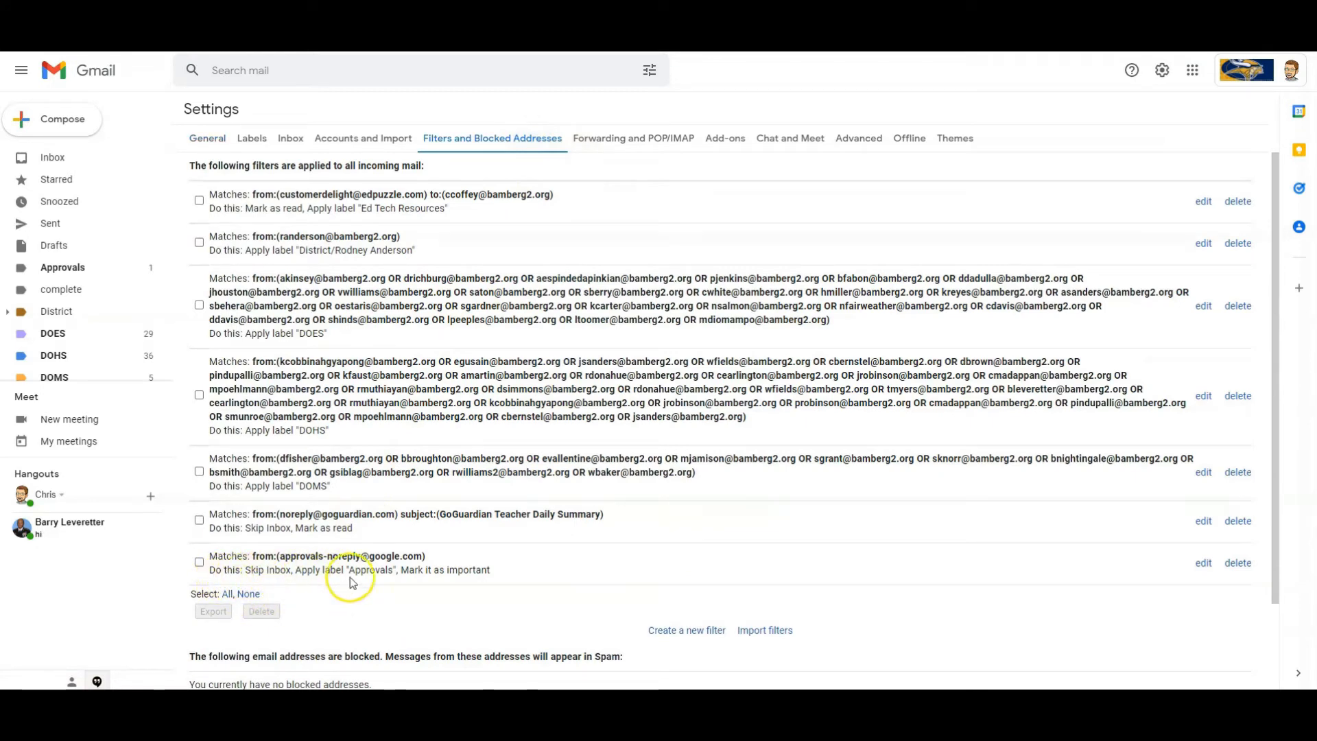
{"action": "mouse_move", "coordinate": [461, 585]}
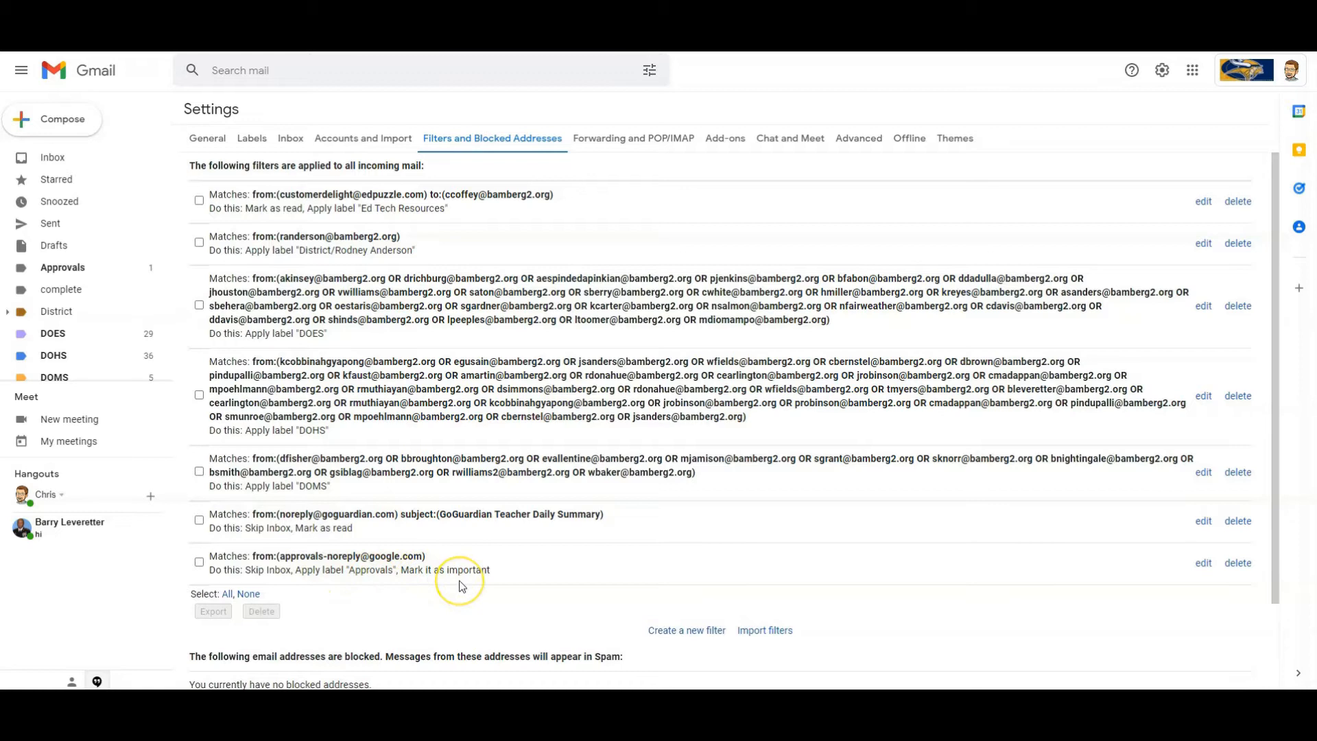
{"action": "mouse_move", "coordinate": [462, 585]}
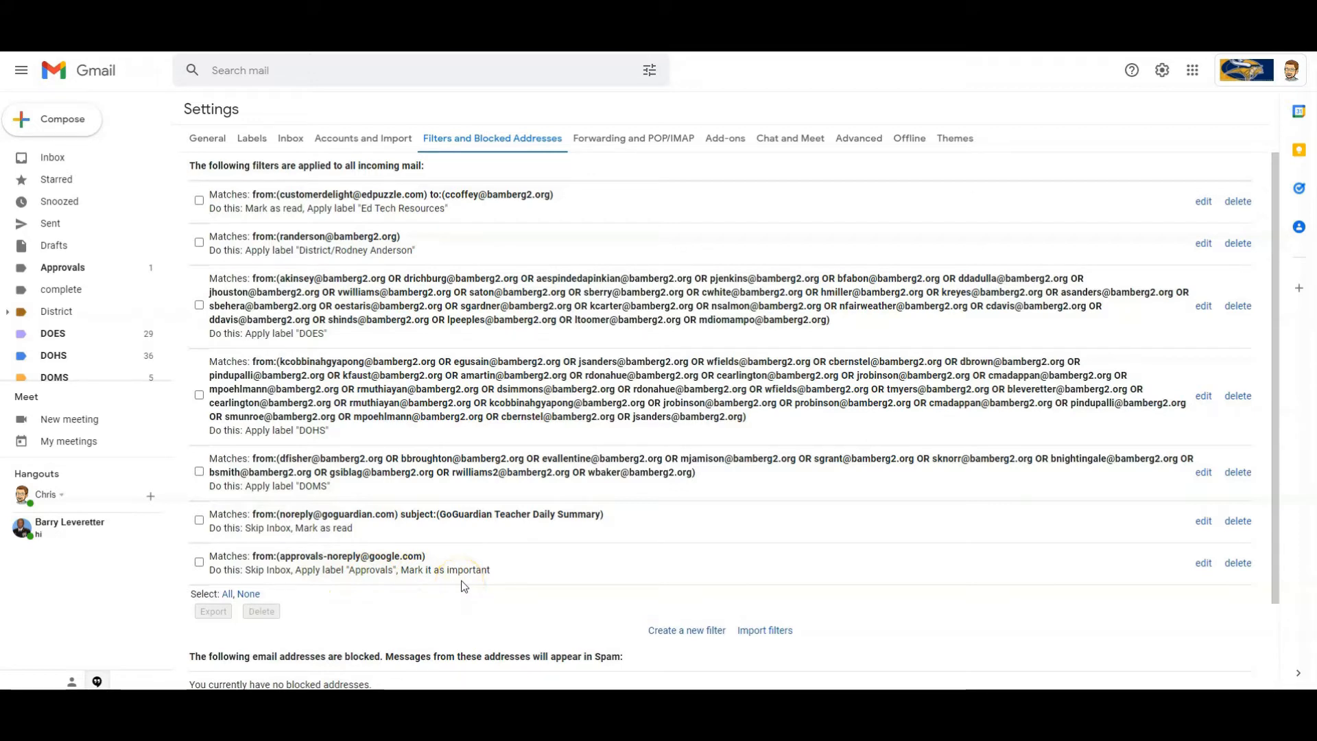
{"action": "mouse_move", "coordinate": [458, 557]}
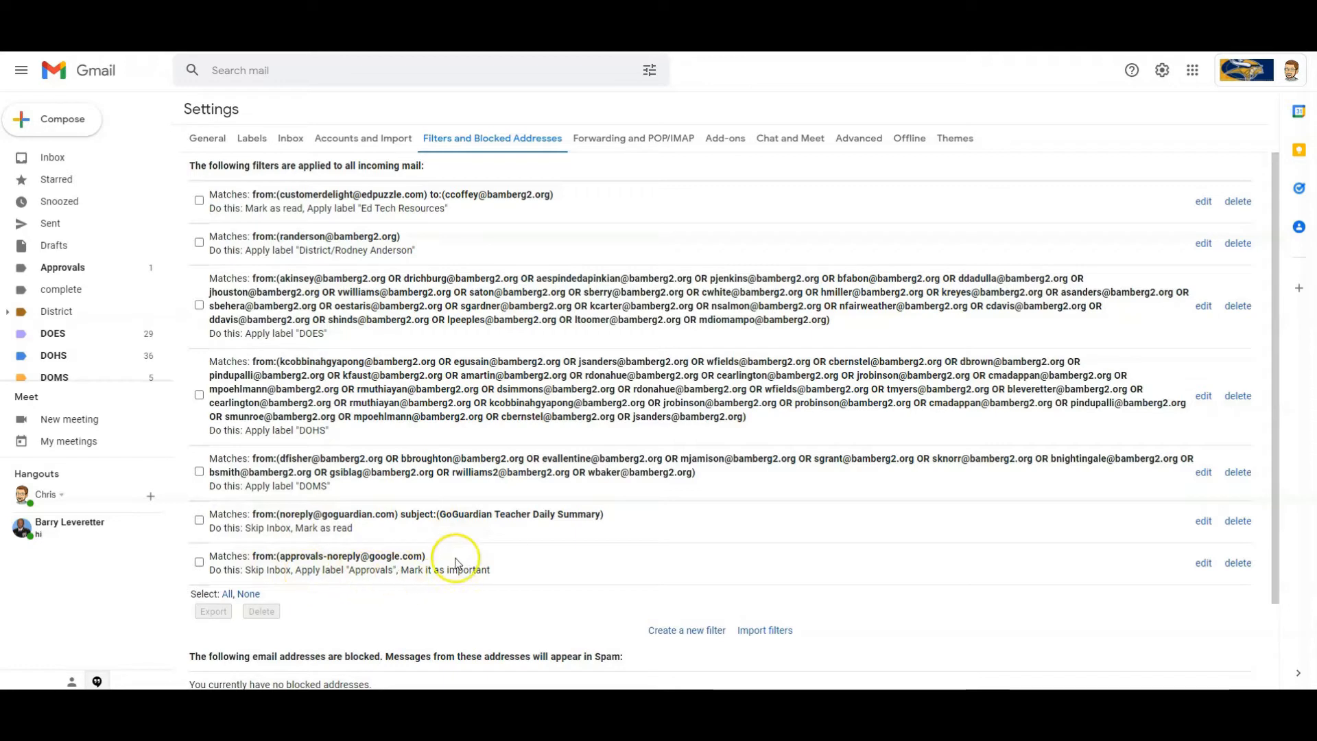
{"action": "mouse_move", "coordinate": [339, 564]}
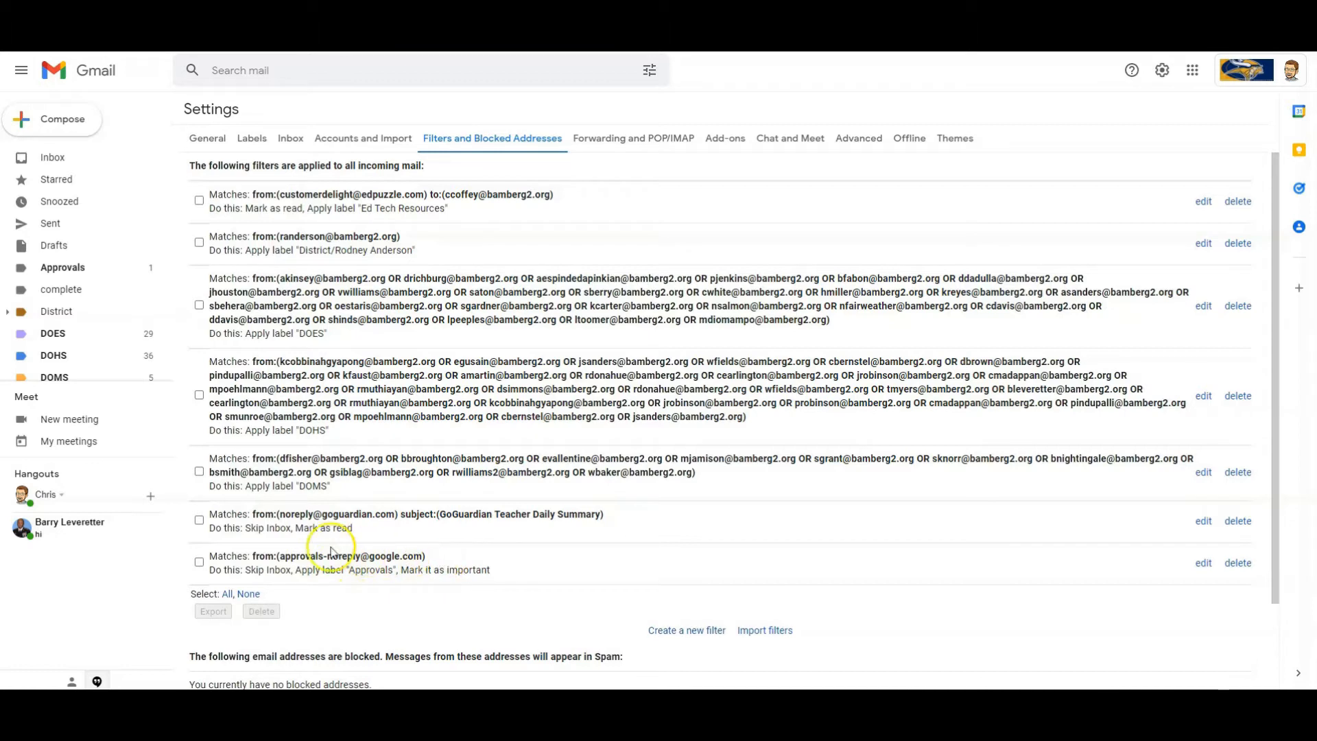
{"action": "mouse_move", "coordinate": [235, 470]}
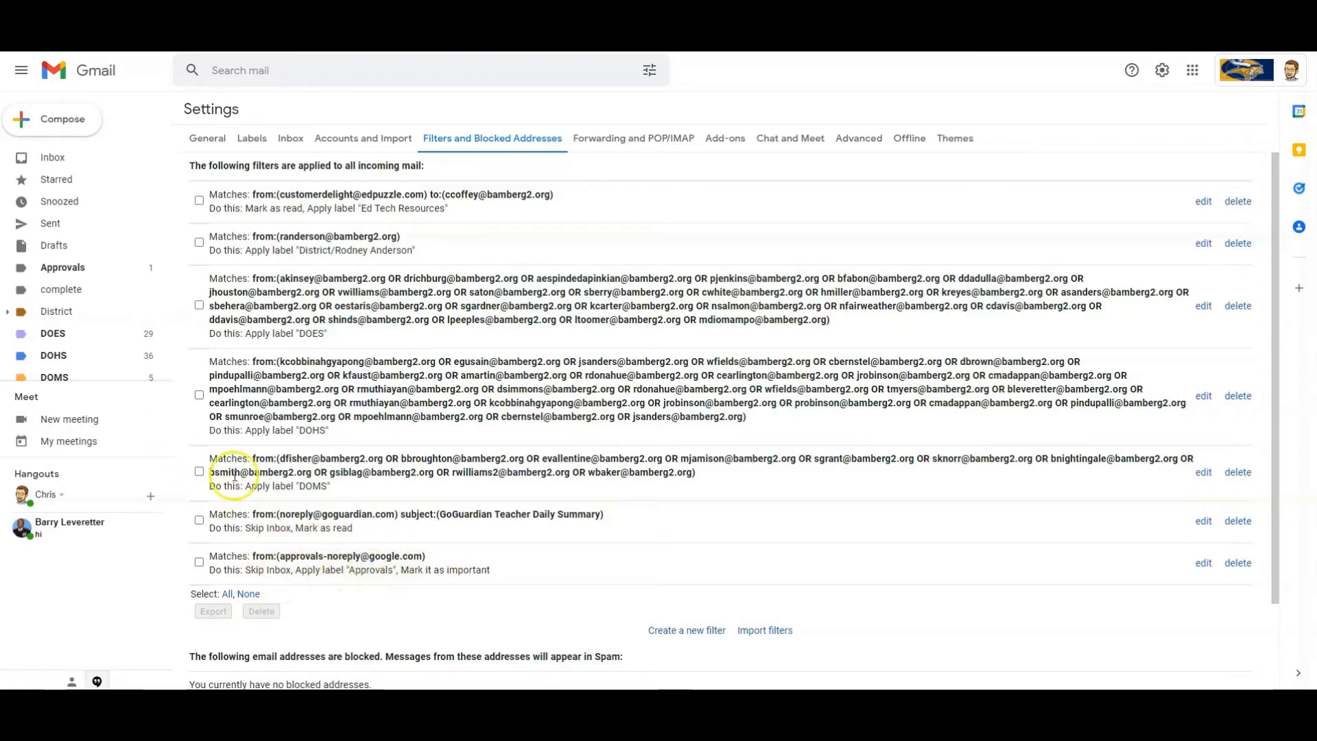
{"action": "mouse_move", "coordinate": [63, 267]}
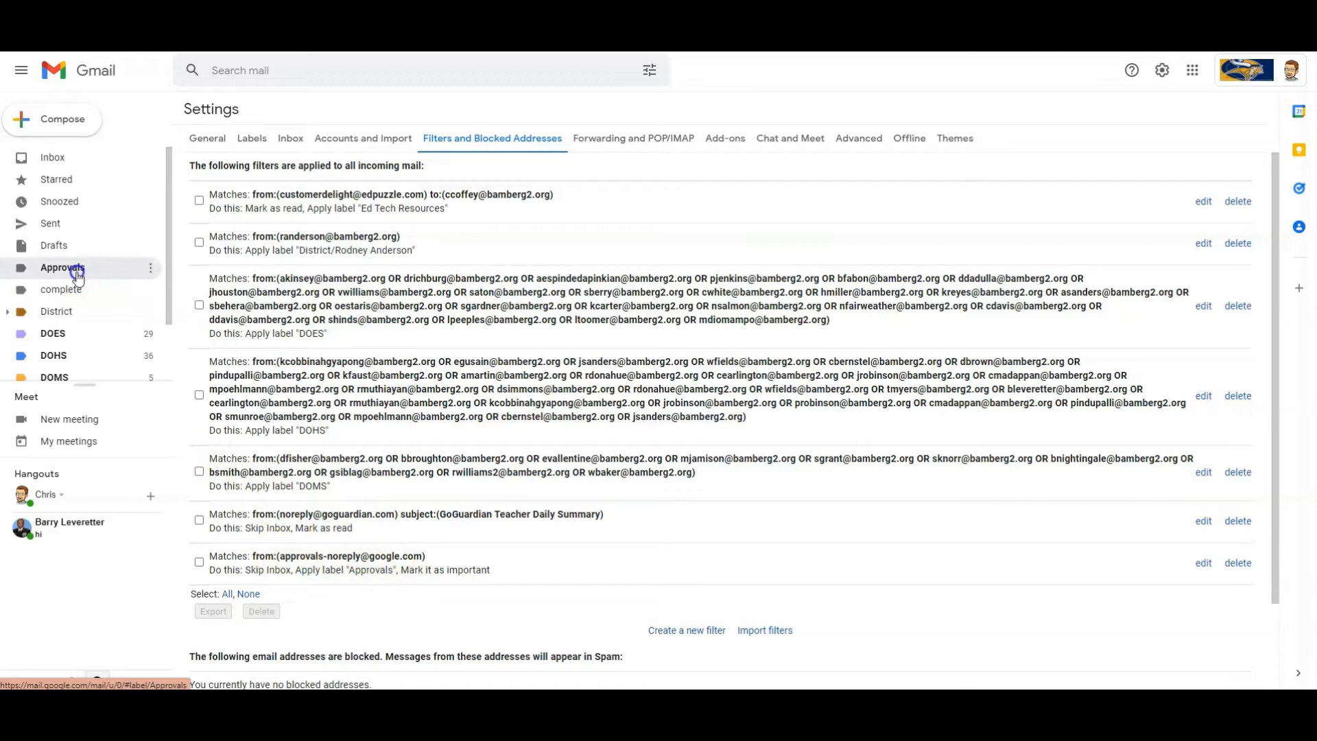
- Return to the Approvals label listing the Fake Purchase Request email
{"action": "left_click", "coordinate": [62, 268]}
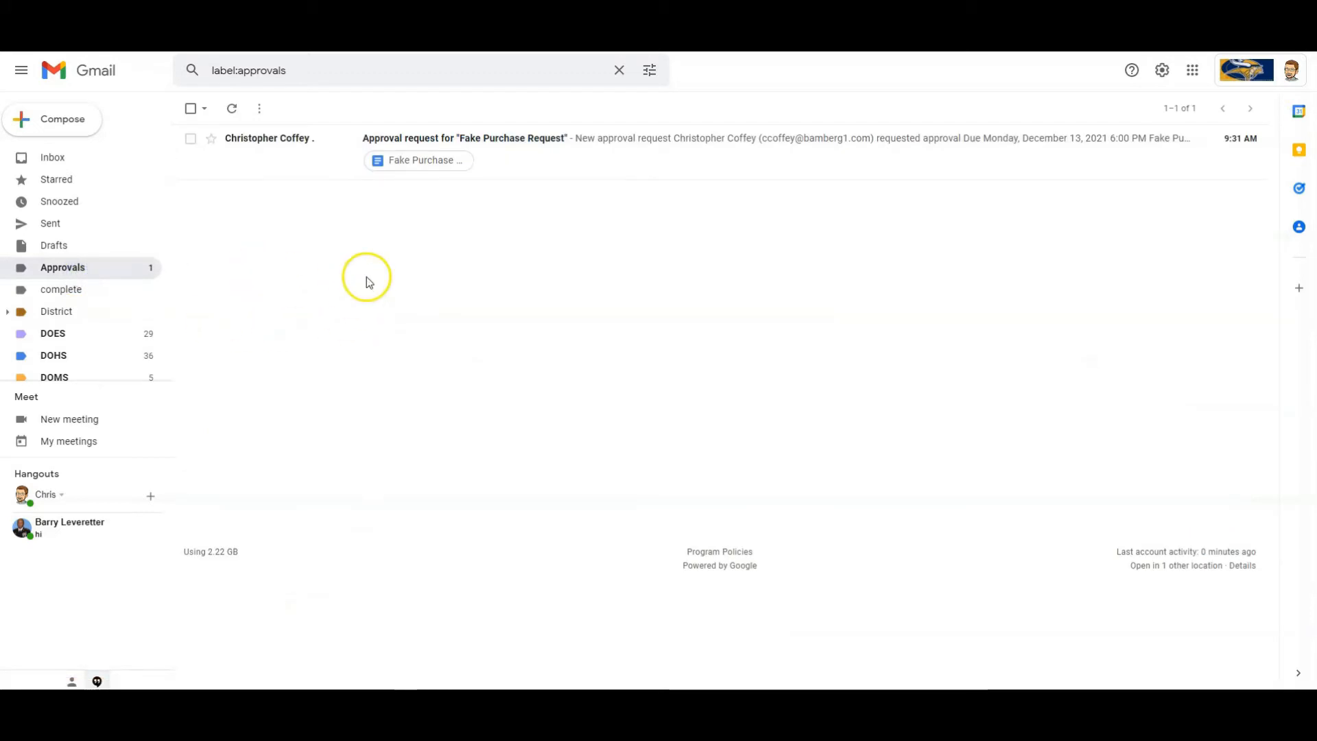
{"action": "mouse_move", "coordinate": [365, 256]}
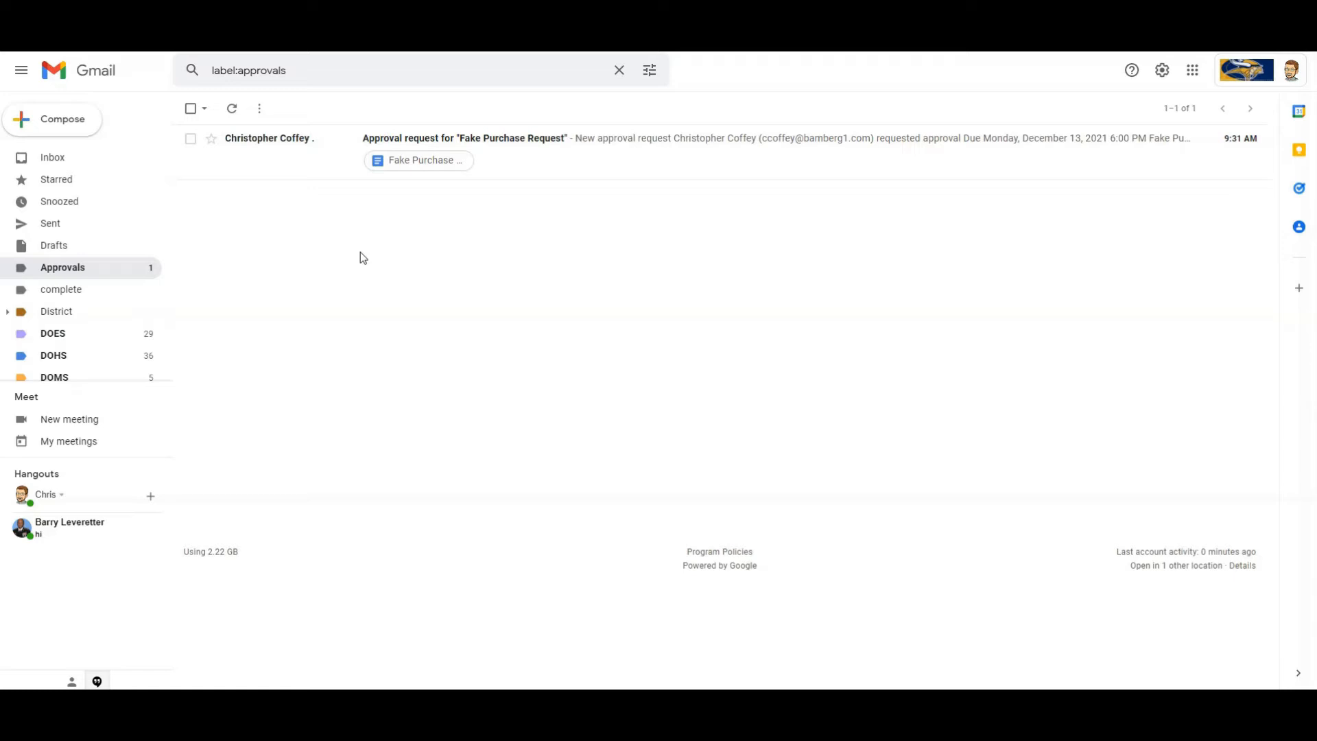
{"action": "mouse_move", "coordinate": [451, 239]}
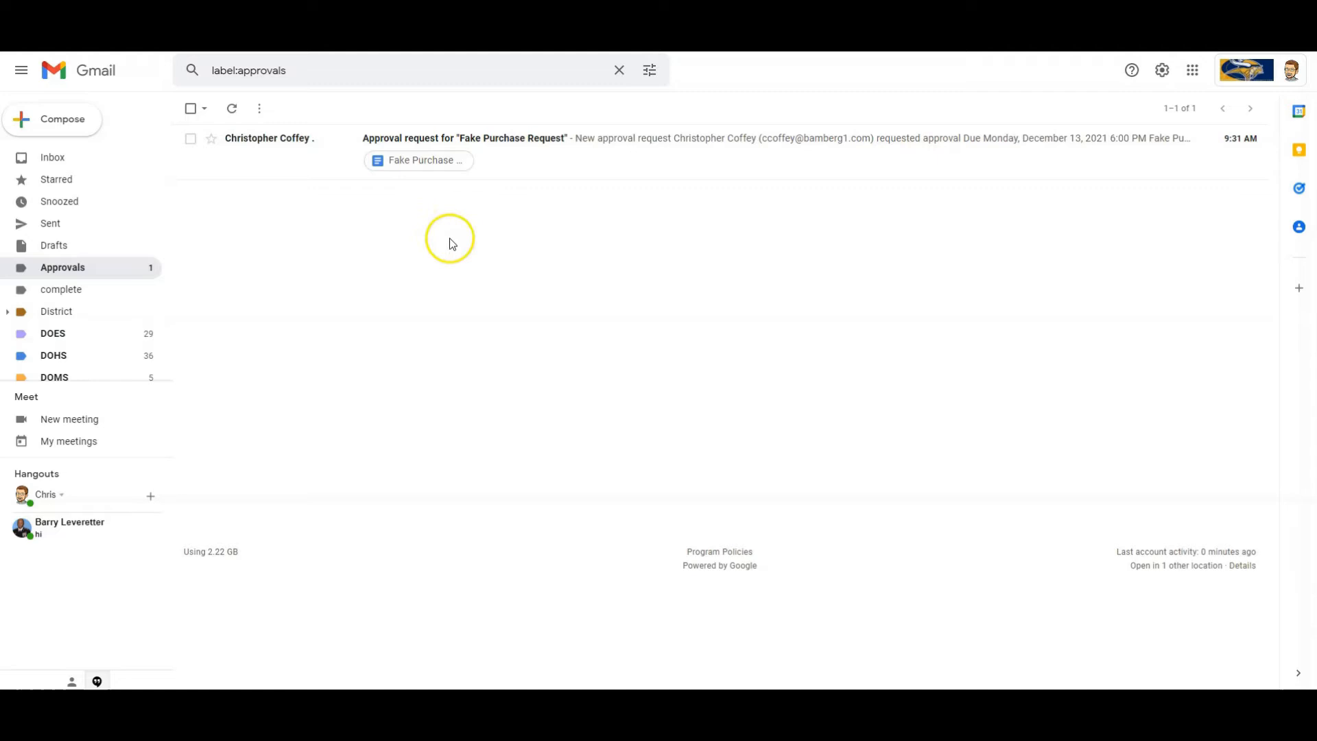
{"action": "mouse_move", "coordinate": [458, 243]}
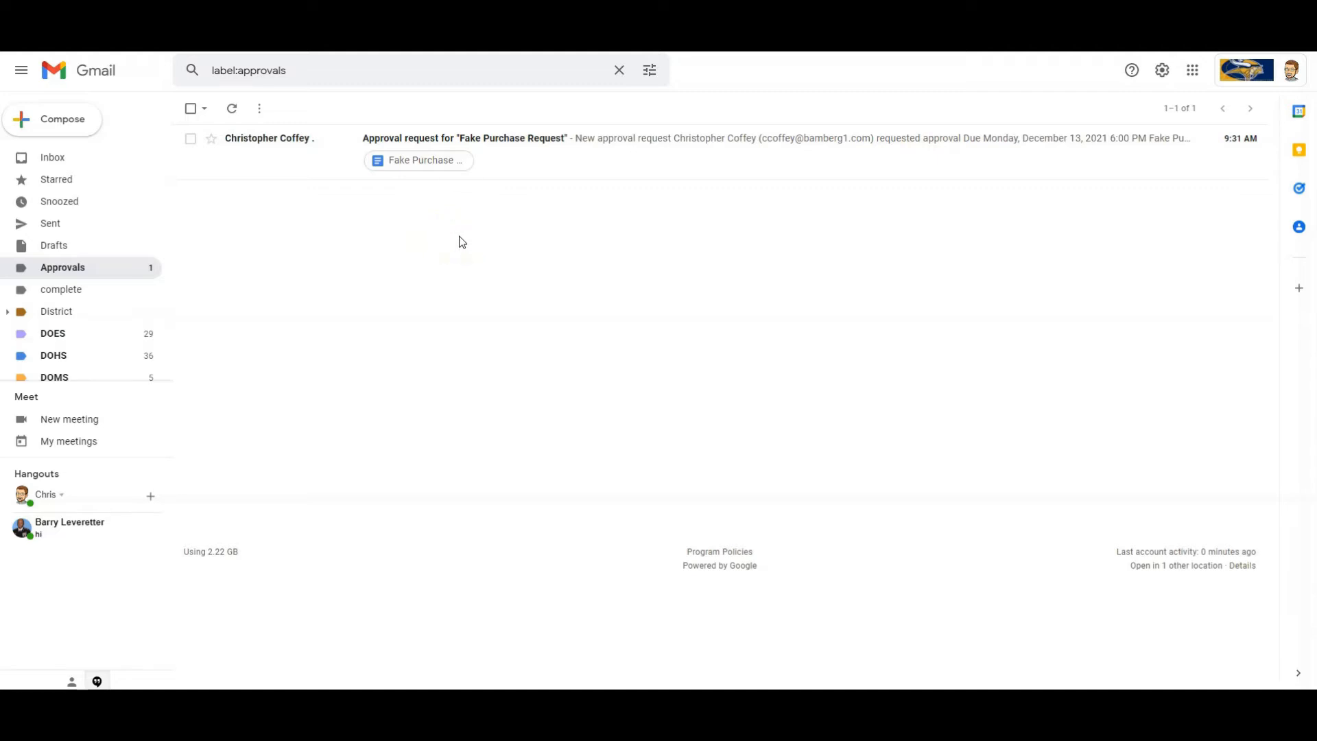
{"action": "mouse_move", "coordinate": [436, 161]}
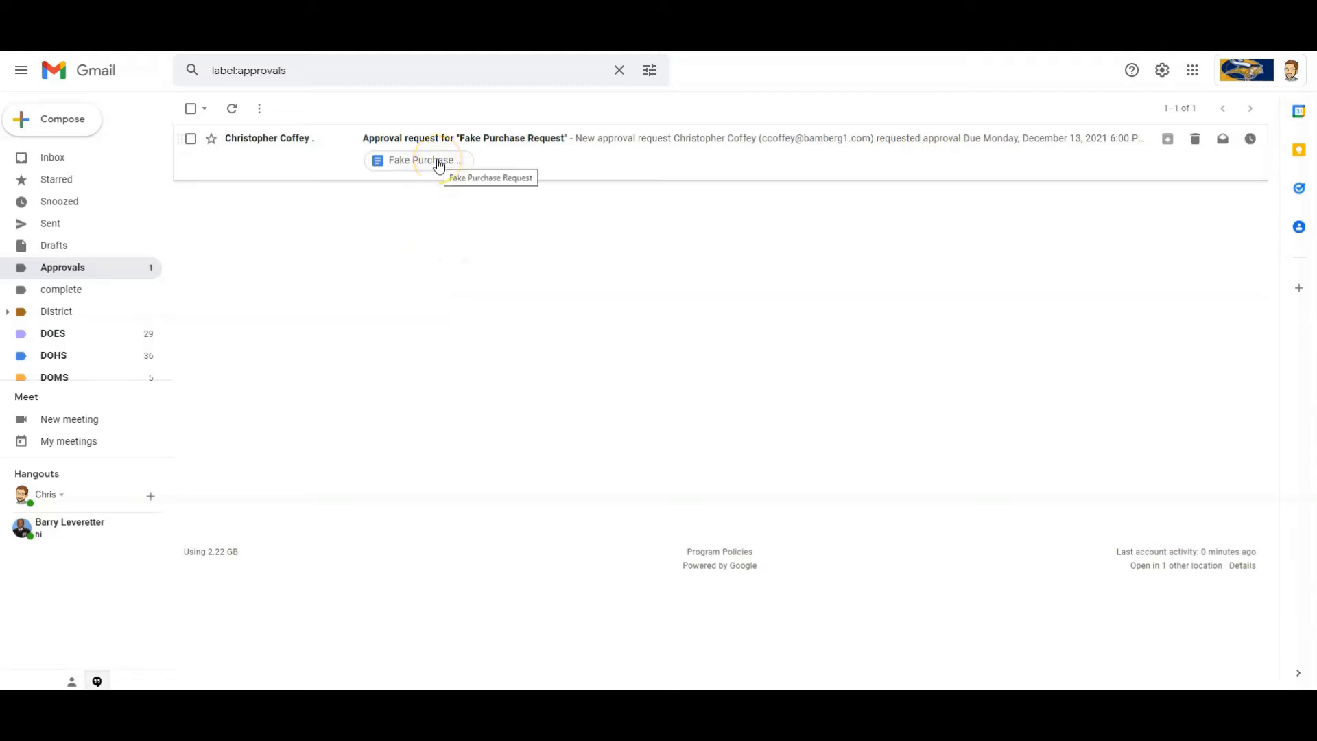
- Open the Fake Purchase Request doc from the email with its pending approval details
{"action": "left_click", "coordinate": [420, 159]}
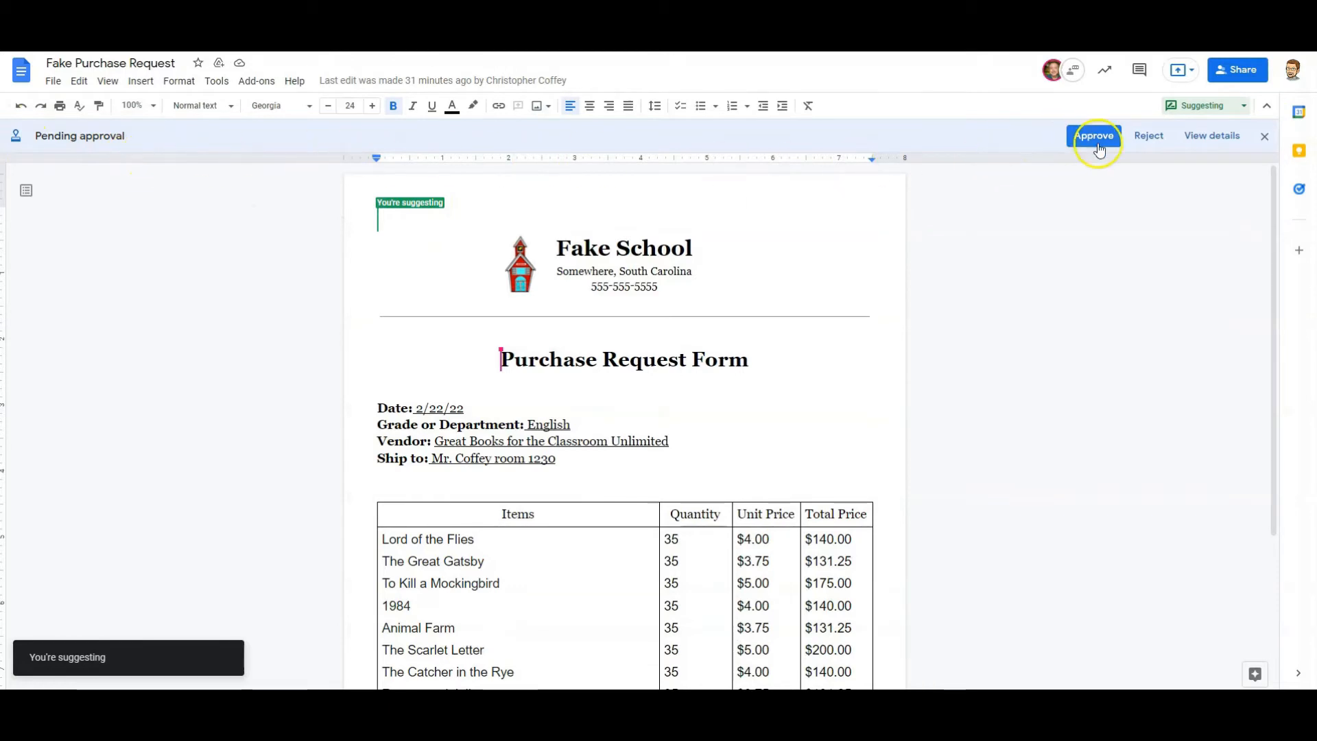
{"action": "mouse_move", "coordinate": [1188, 156]}
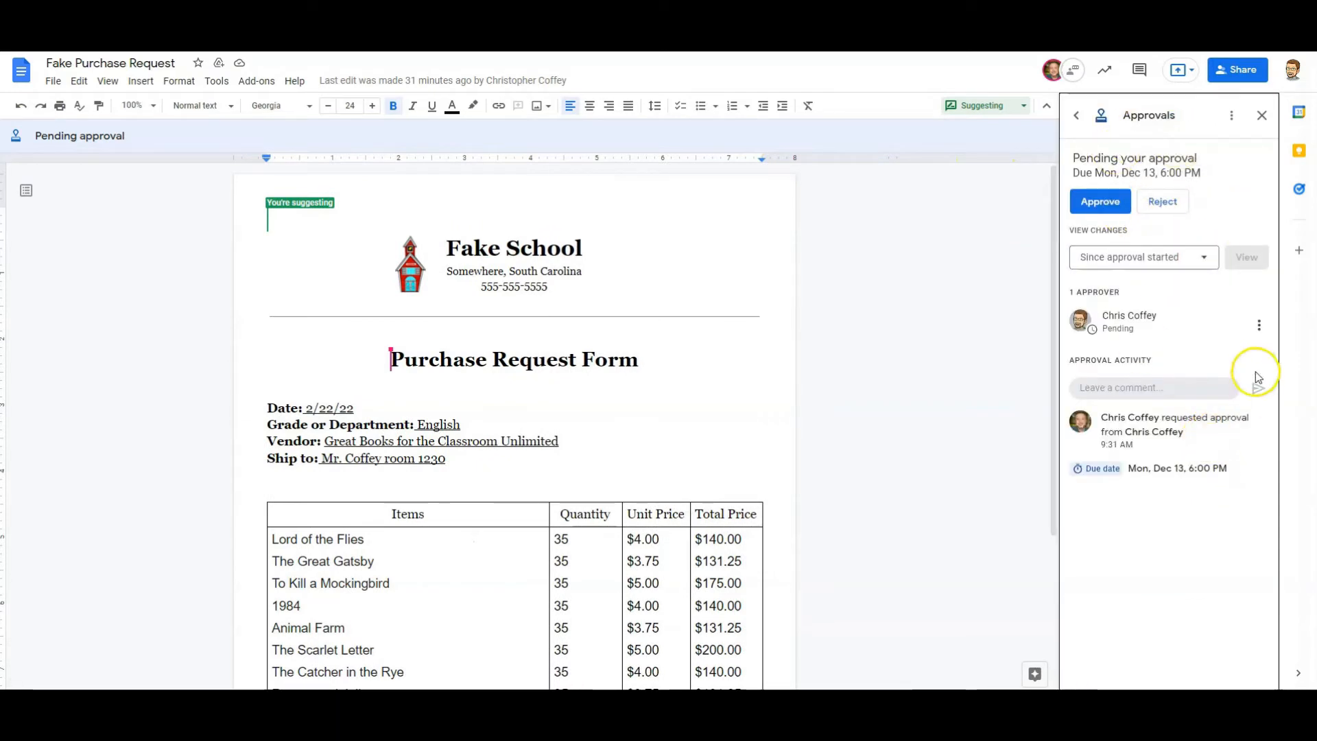
{"action": "mouse_move", "coordinate": [1218, 487]}
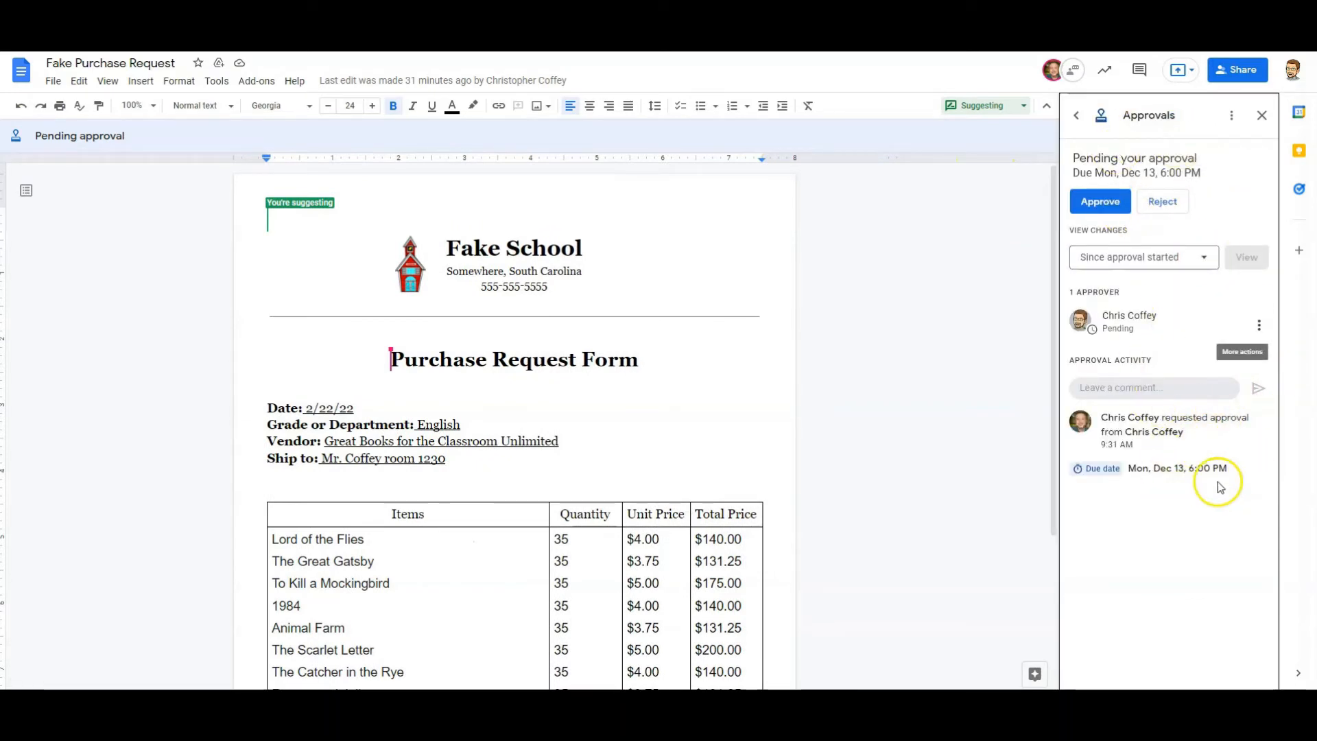
{"action": "mouse_move", "coordinate": [1210, 443]}
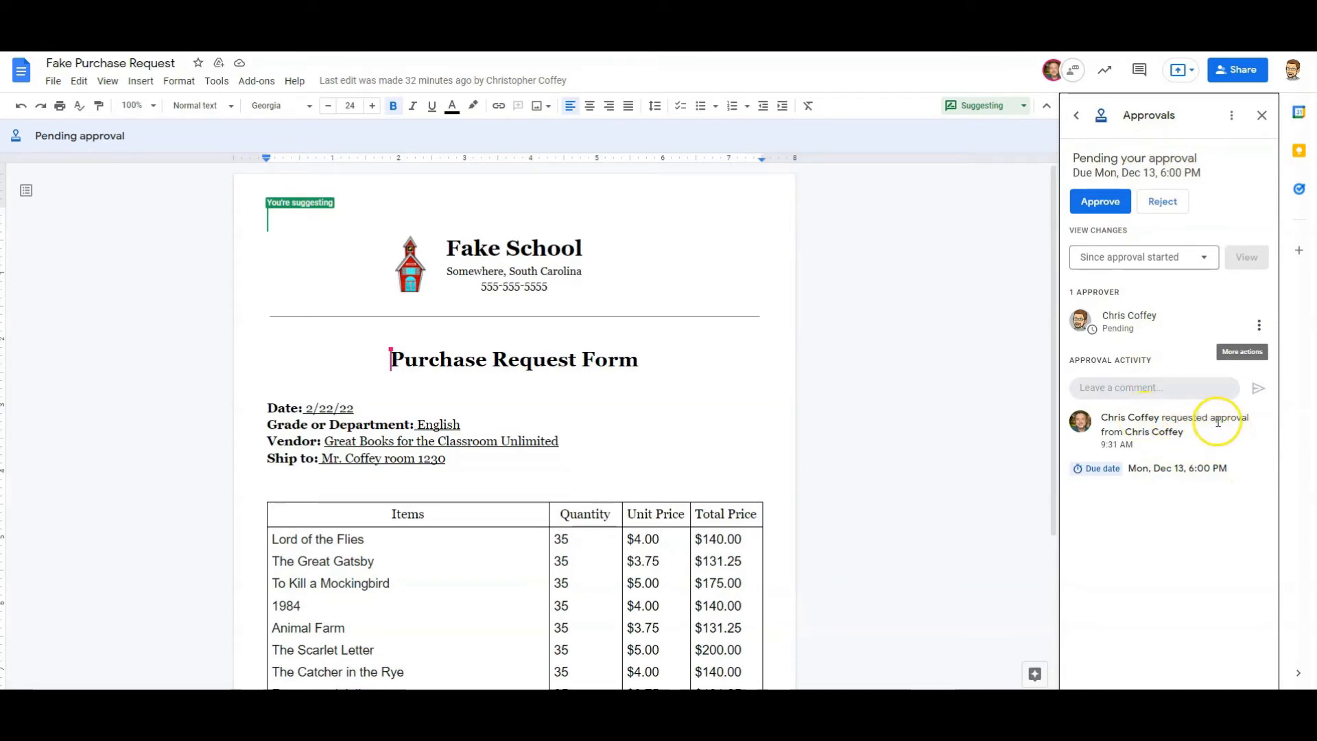
{"action": "mouse_move", "coordinate": [1202, 296]}
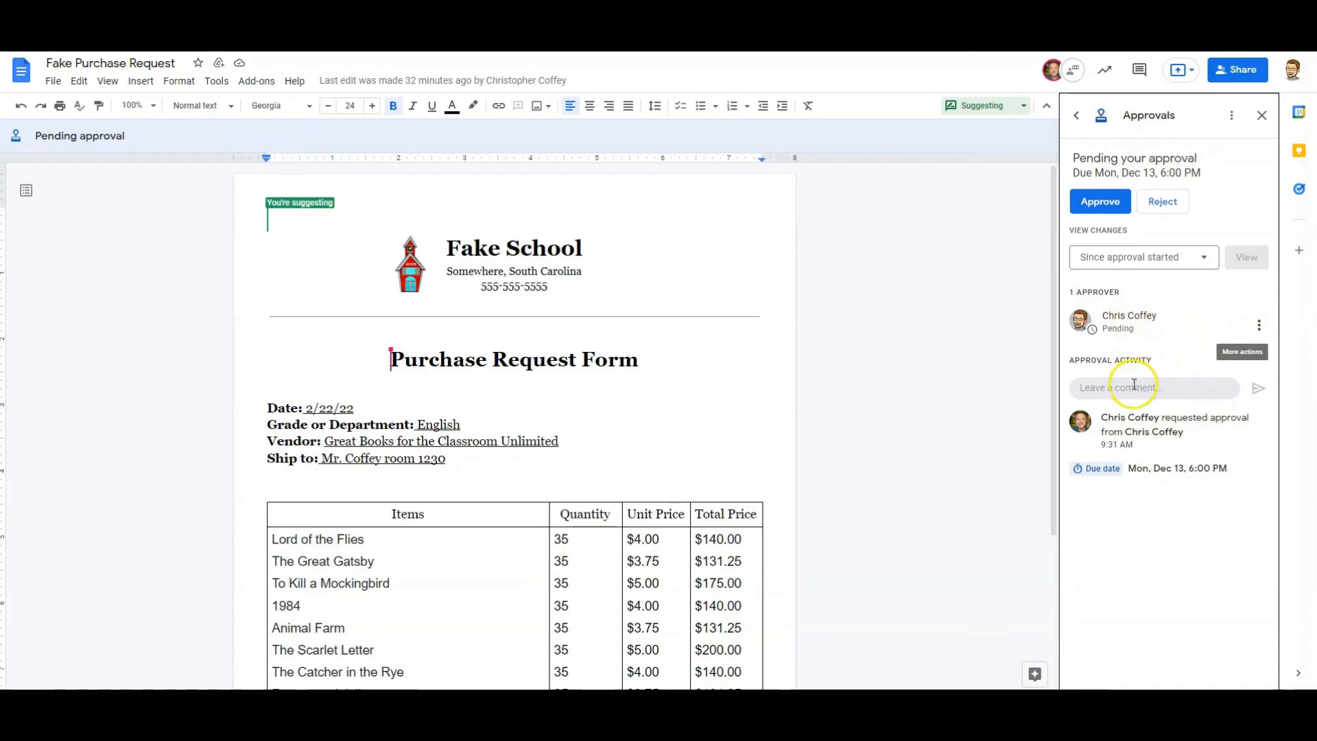
{"action": "mouse_move", "coordinate": [1182, 403]}
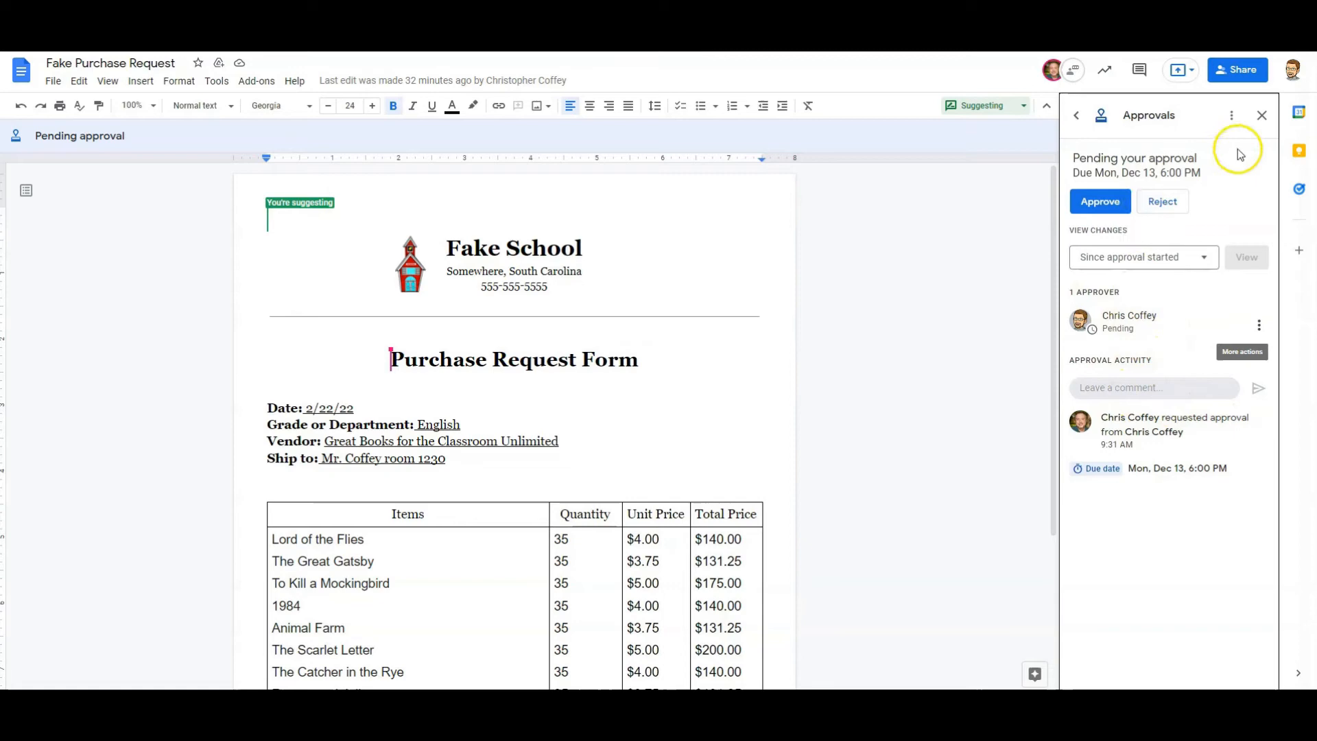
- Close the approval details and review the eight-book items table totaling $1,188.75
{"action": "left_click", "coordinate": [1261, 115]}
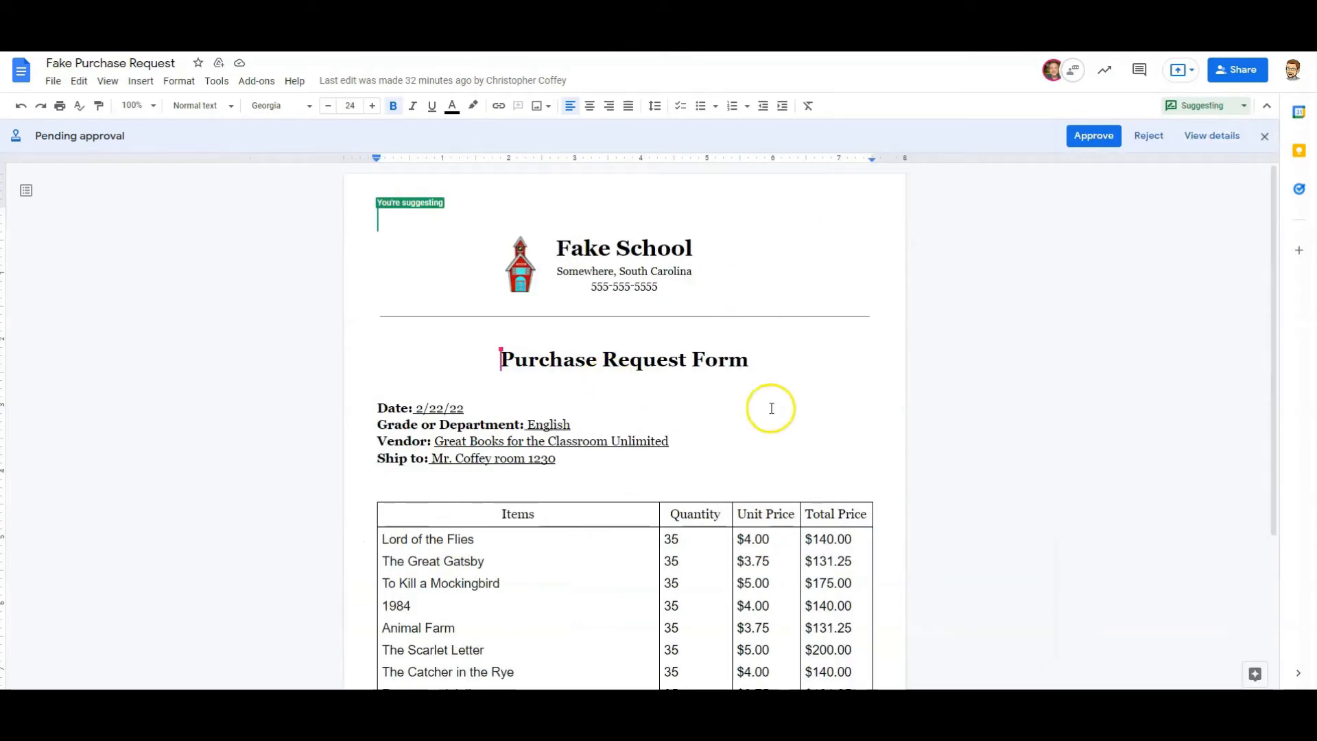
{"action": "scroll", "scroll_direction": "down", "scroll_amount": 3}
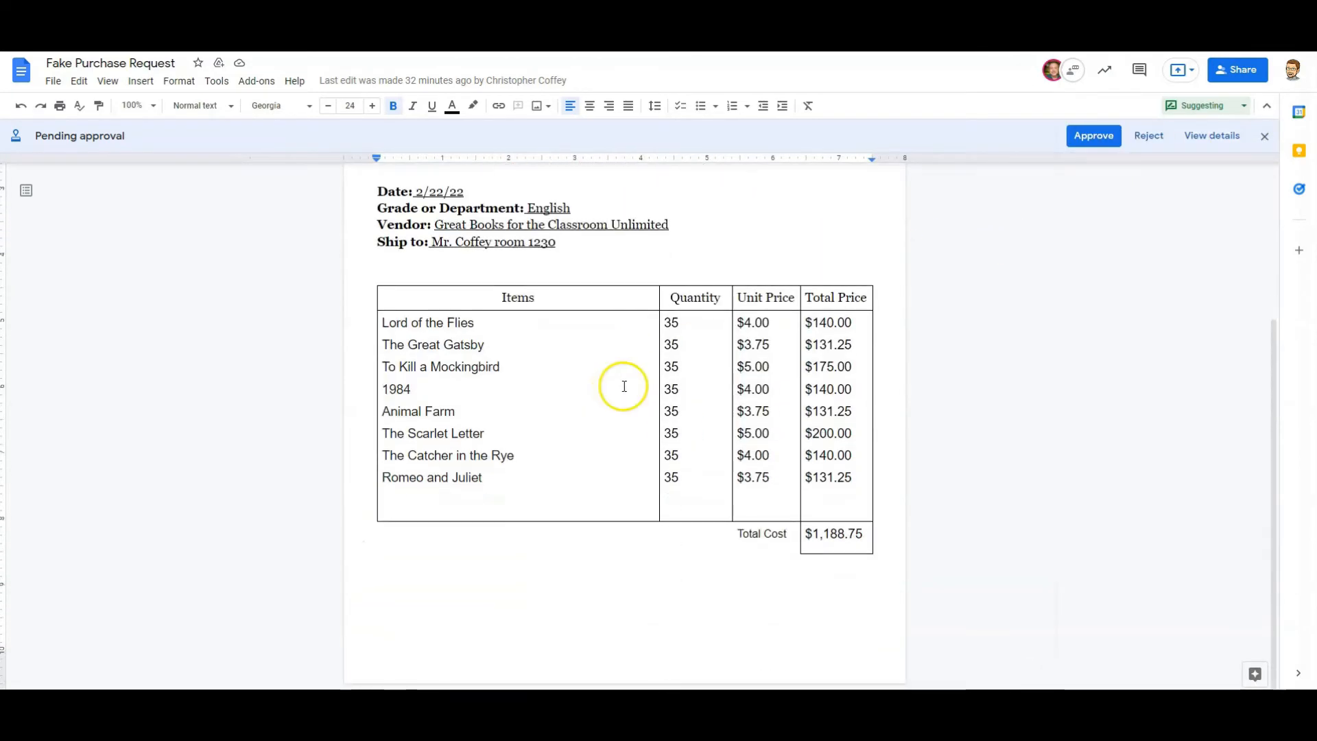
{"action": "scroll", "scroll_direction": "up", "scroll_amount": 3}
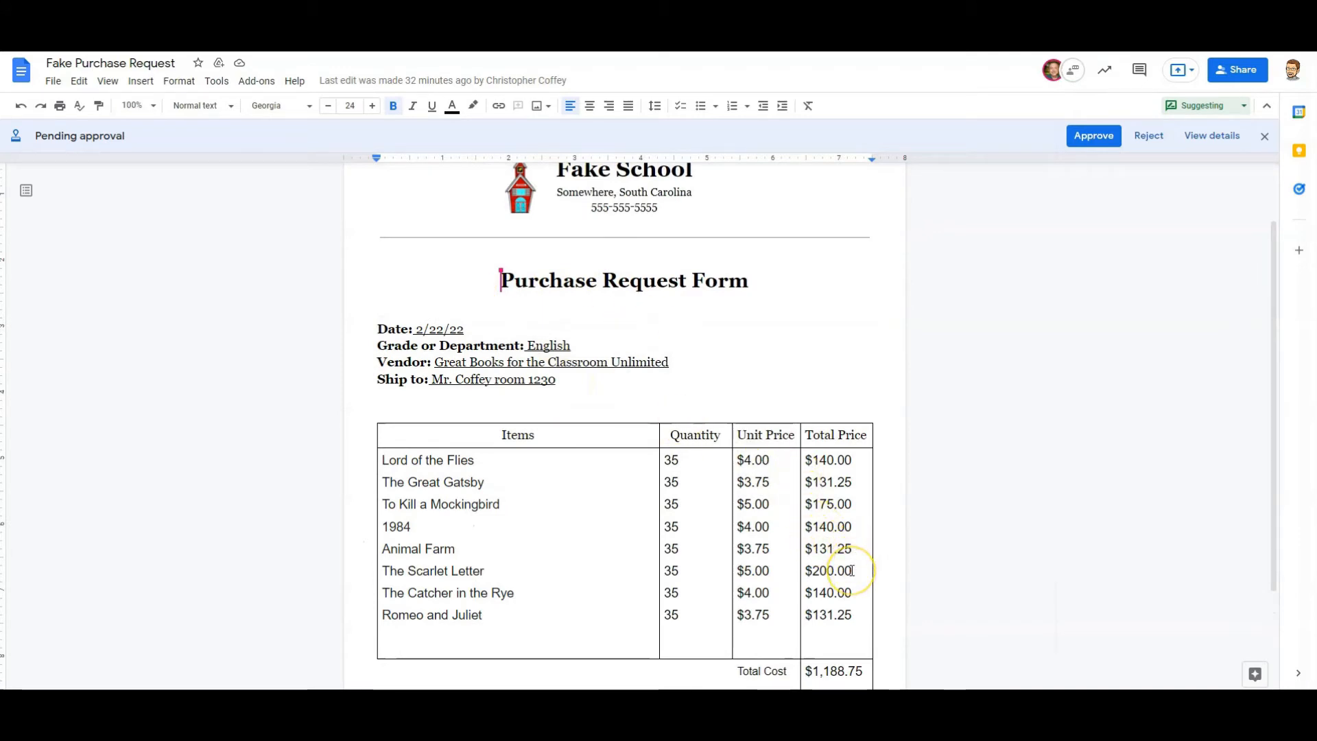
- Comment 'I think your math is wrong' on The Scarlet Letter's $200.00 total
{"action": "double_click", "coordinate": [827, 570]}
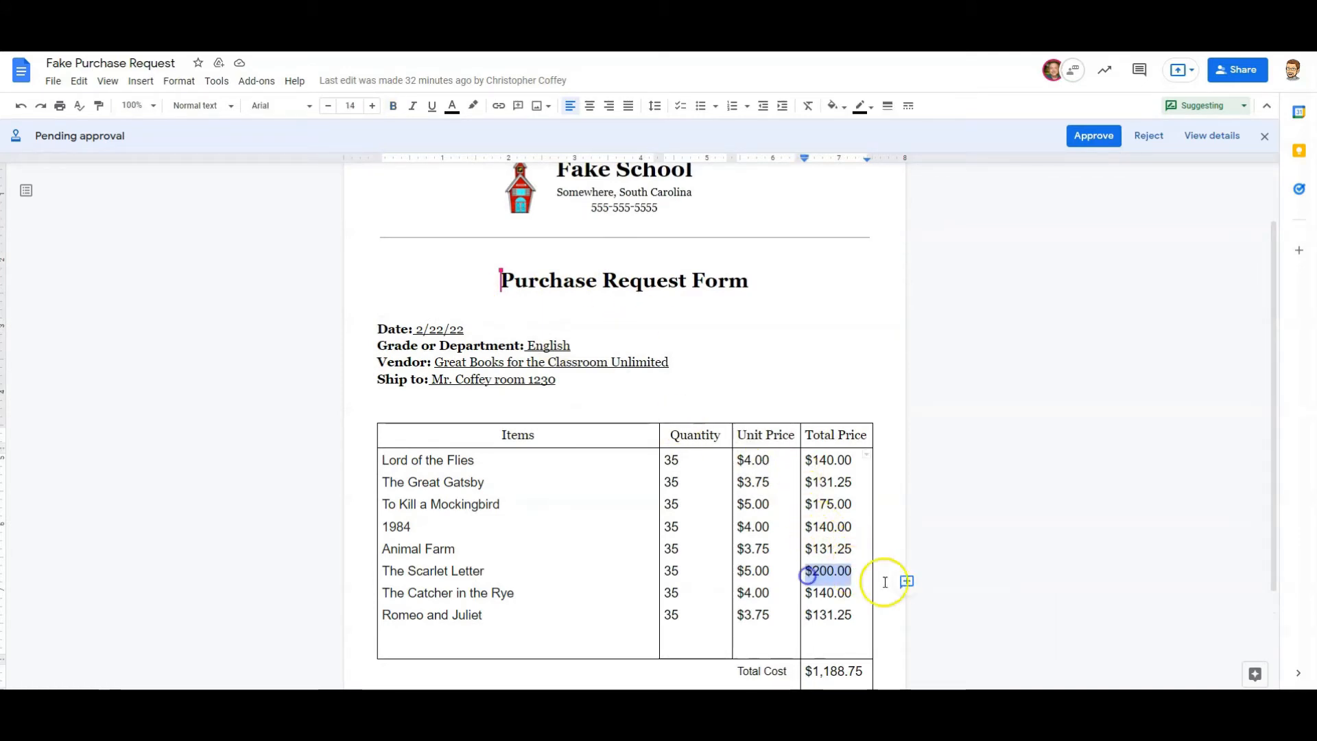
{"action": "left_click", "coordinate": [907, 582]}
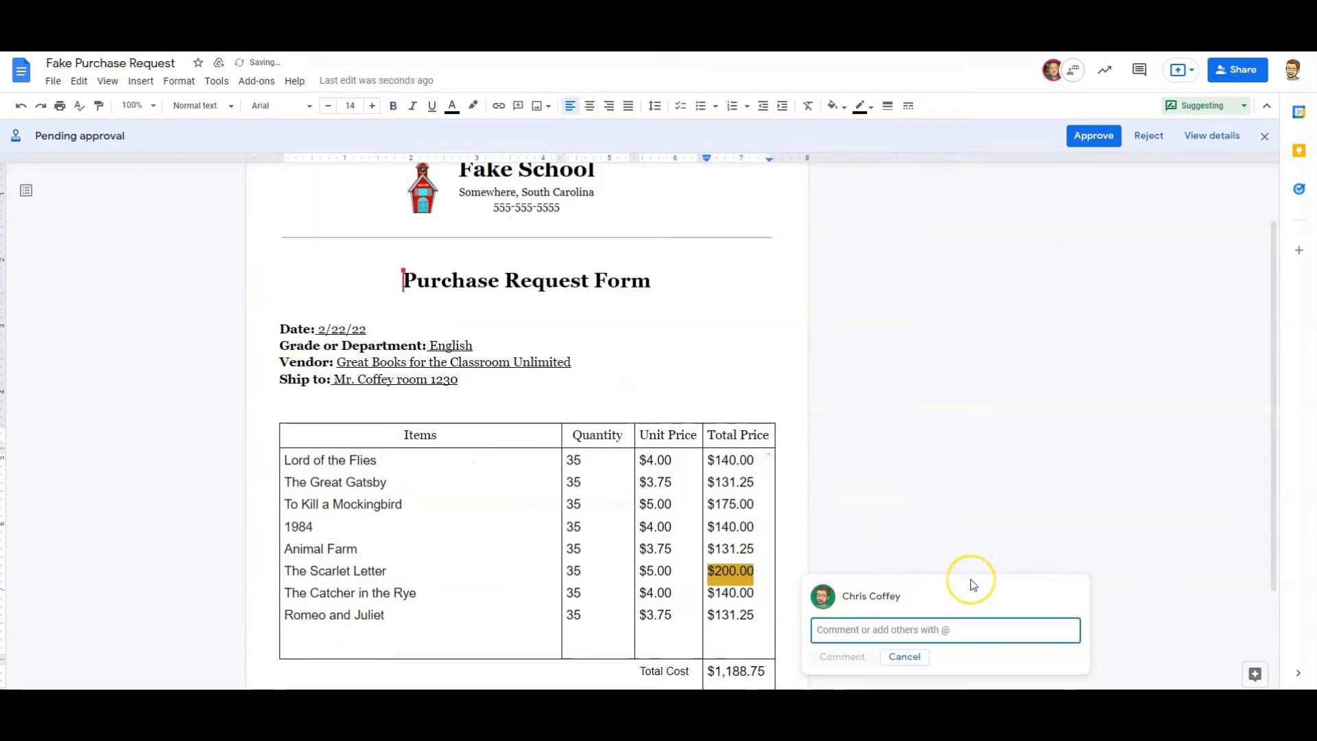
{"action": "type", "text": "I think your math i"}
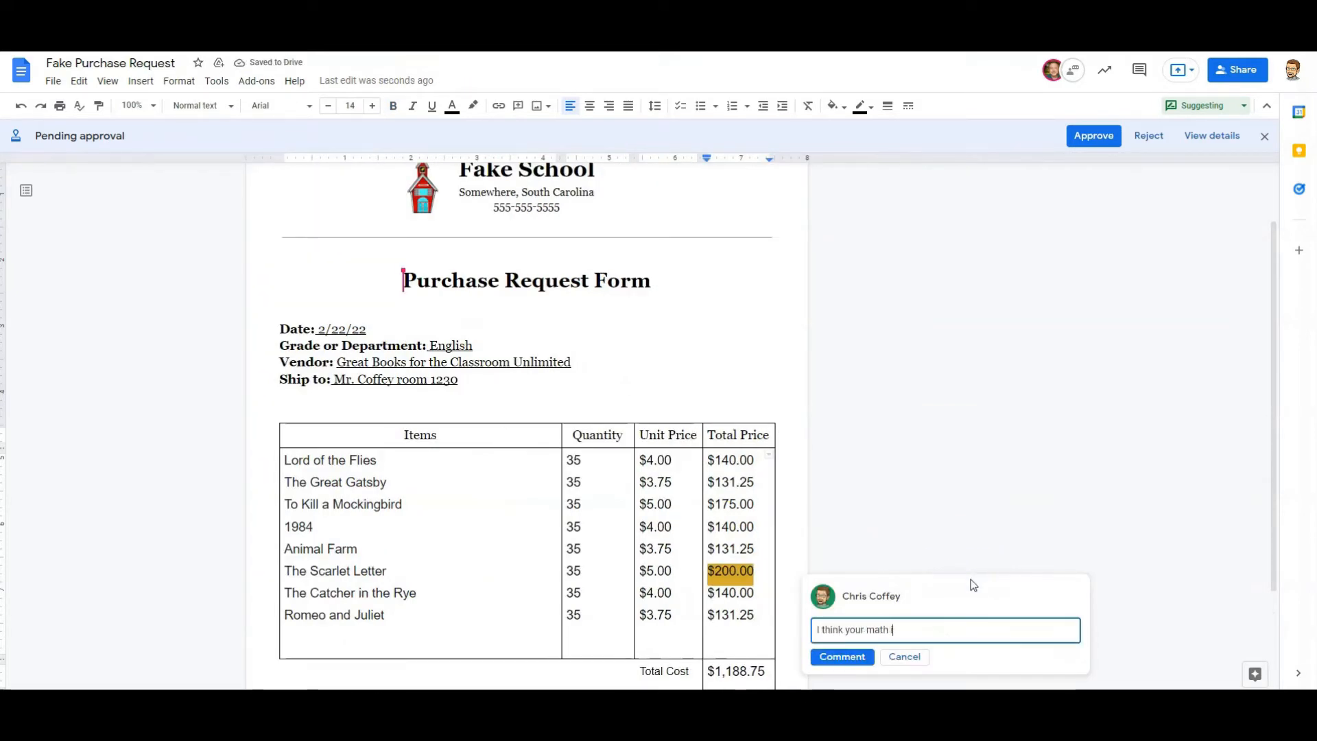
{"action": "type", "text": "is wrong"}
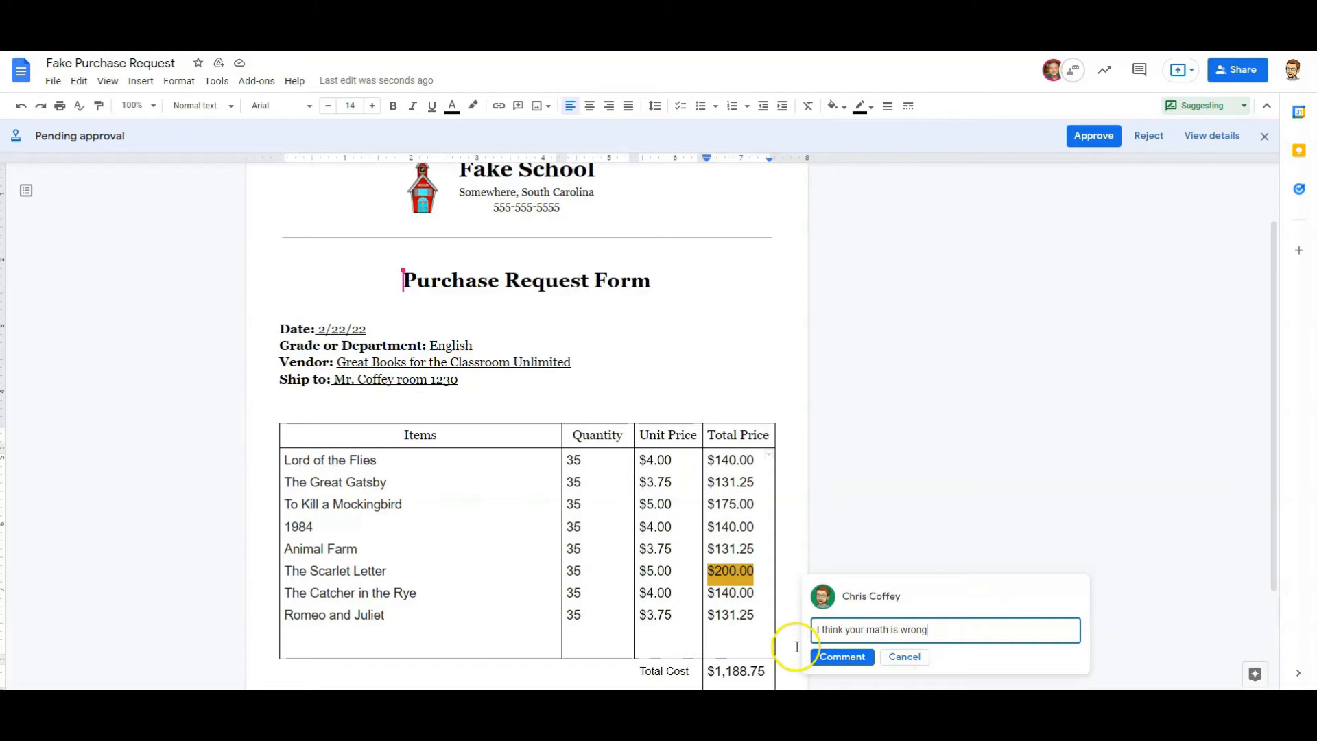
{"action": "left_click", "coordinate": [841, 656]}
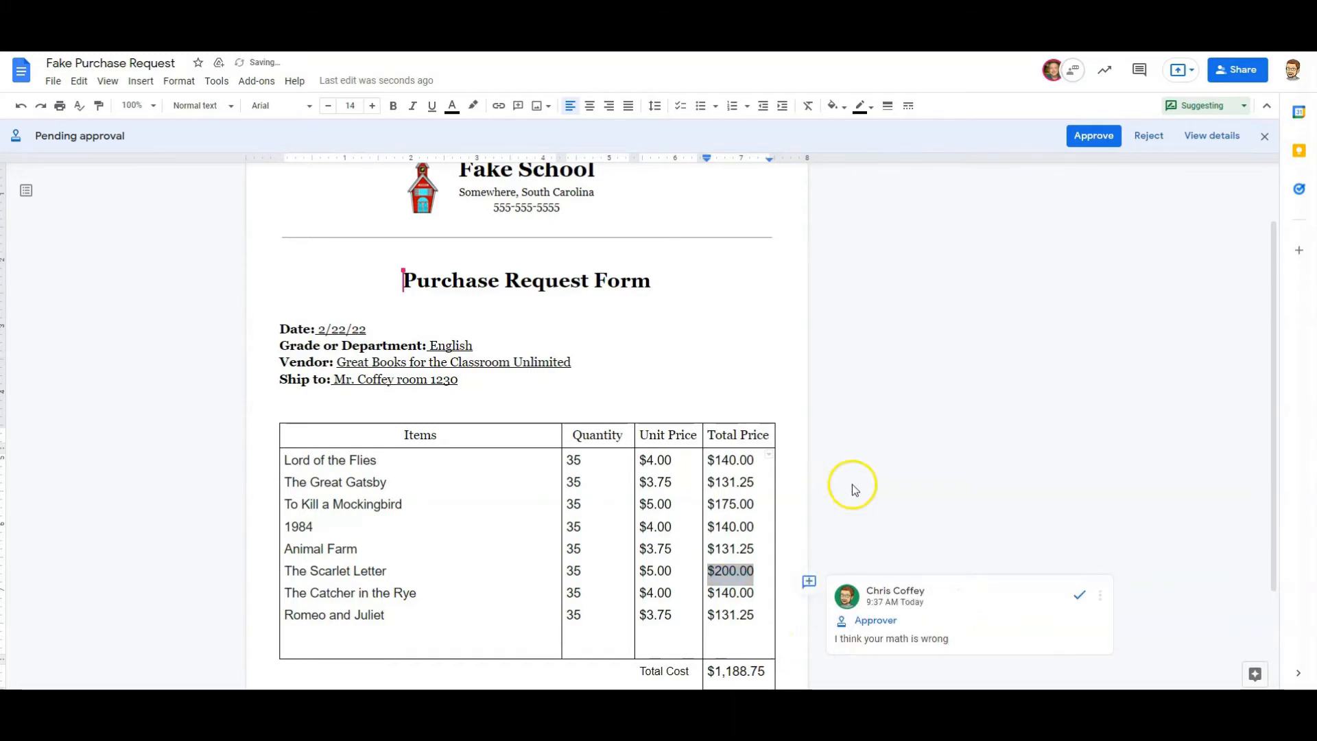
{"action": "scroll", "scroll_direction": "down", "scroll_amount": 3}
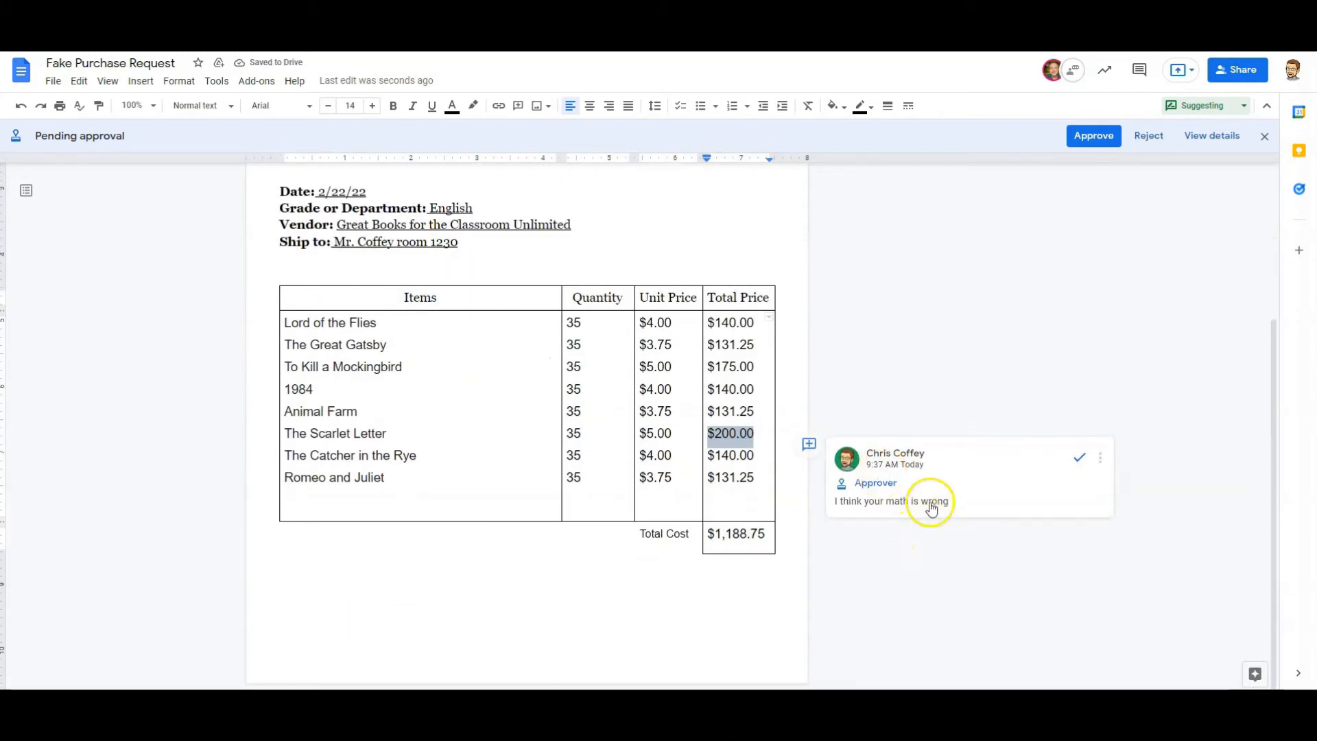
{"action": "mouse_move", "coordinate": [1094, 183]}
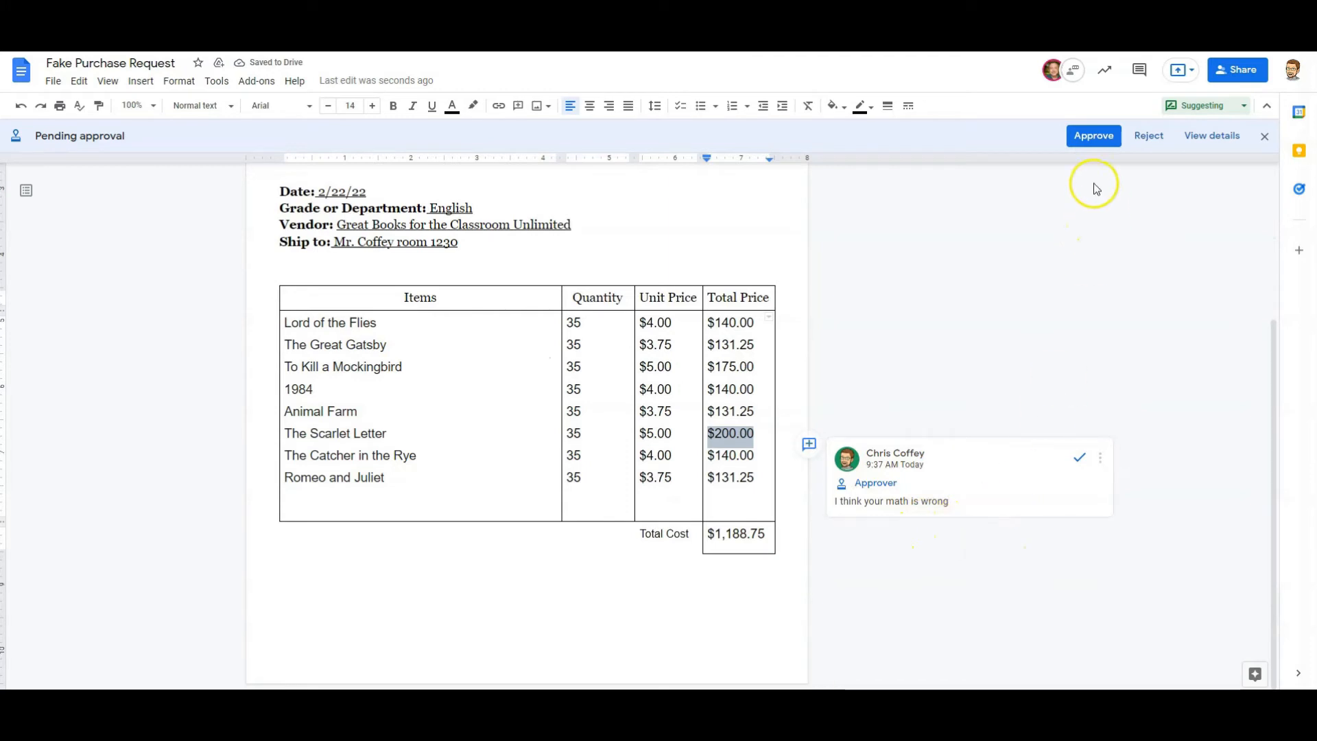
- Reject the approval with the message 'See comment in document'
{"action": "left_click", "coordinate": [1147, 136]}
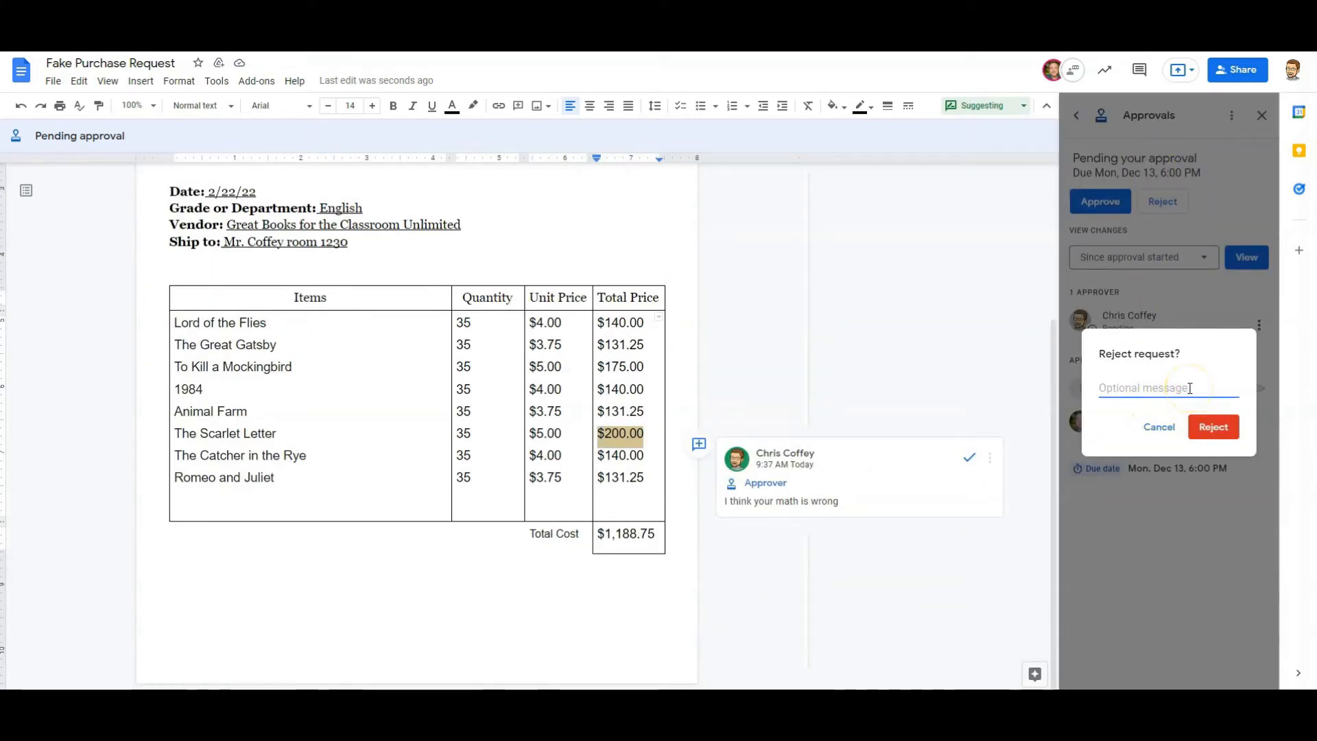
{"action": "type", "text": "S"}
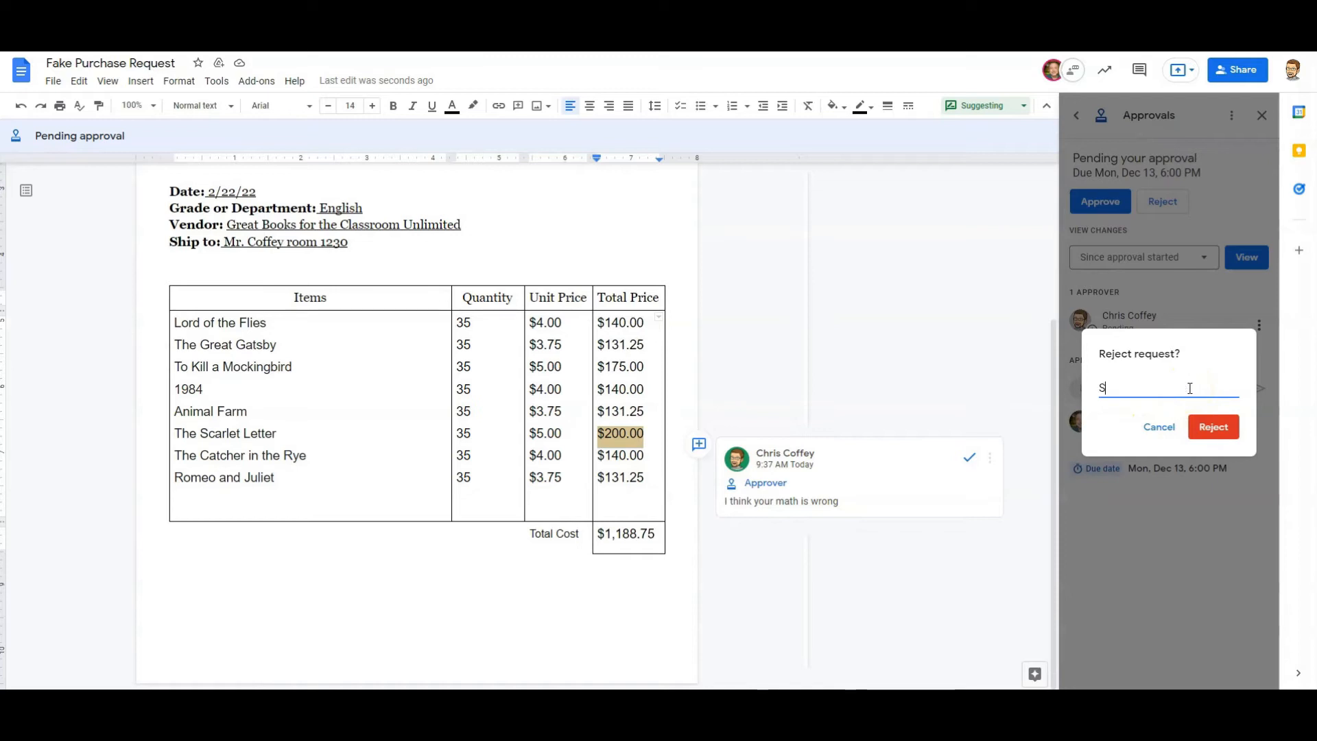
{"action": "type", "text": "See comment in"}
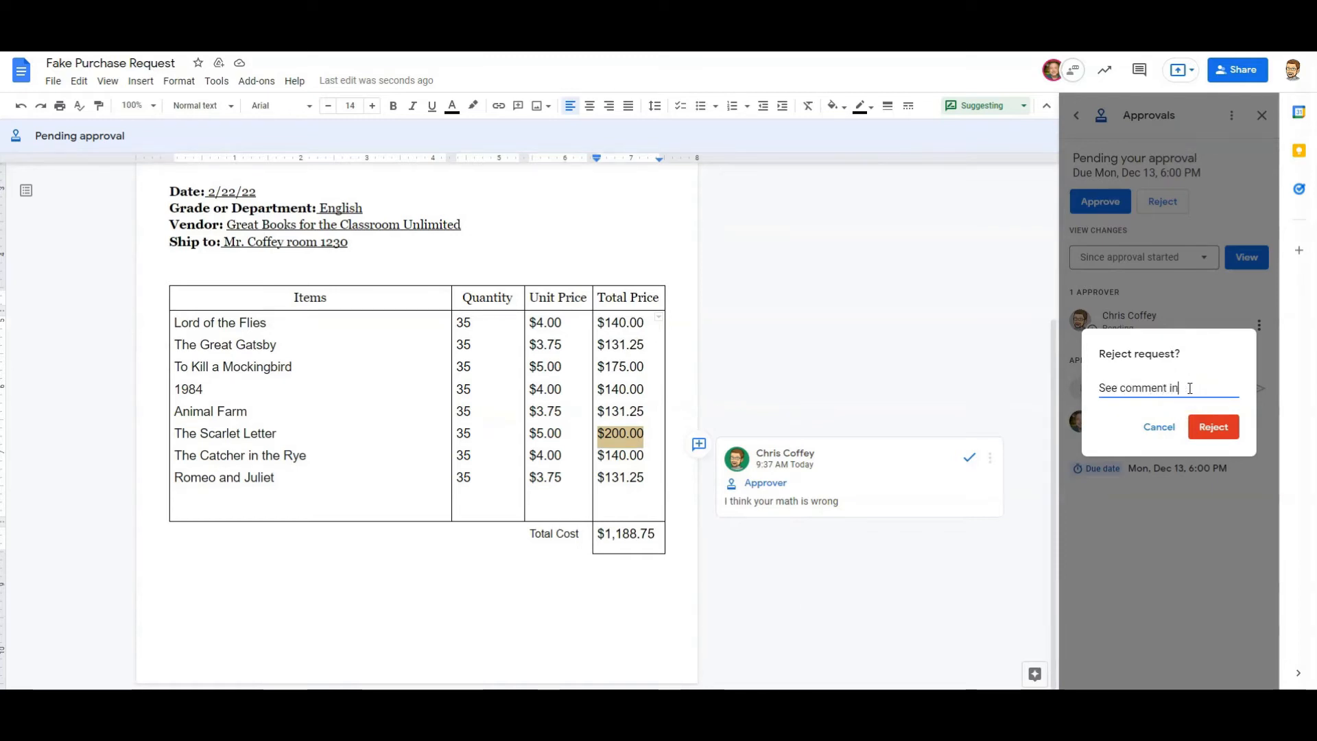
{"action": "type", "text": "document"}
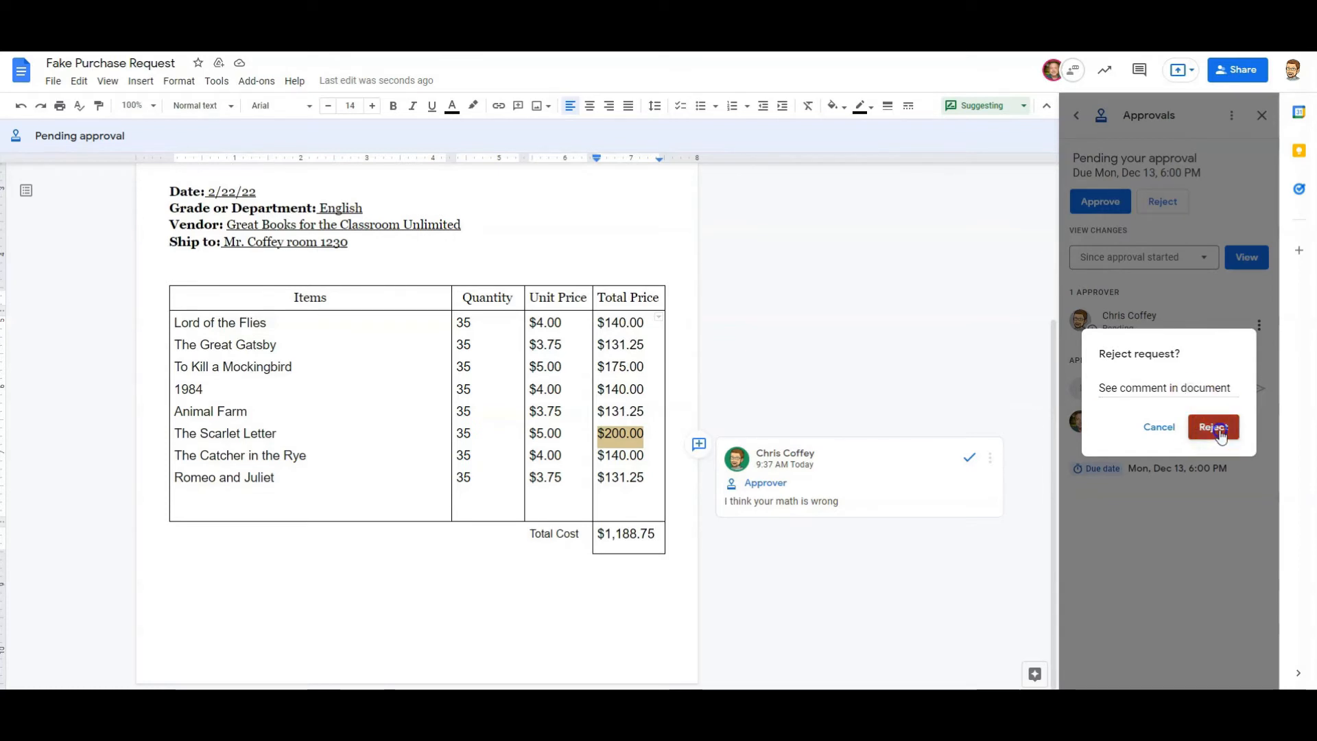
{"action": "left_click", "coordinate": [1211, 427]}
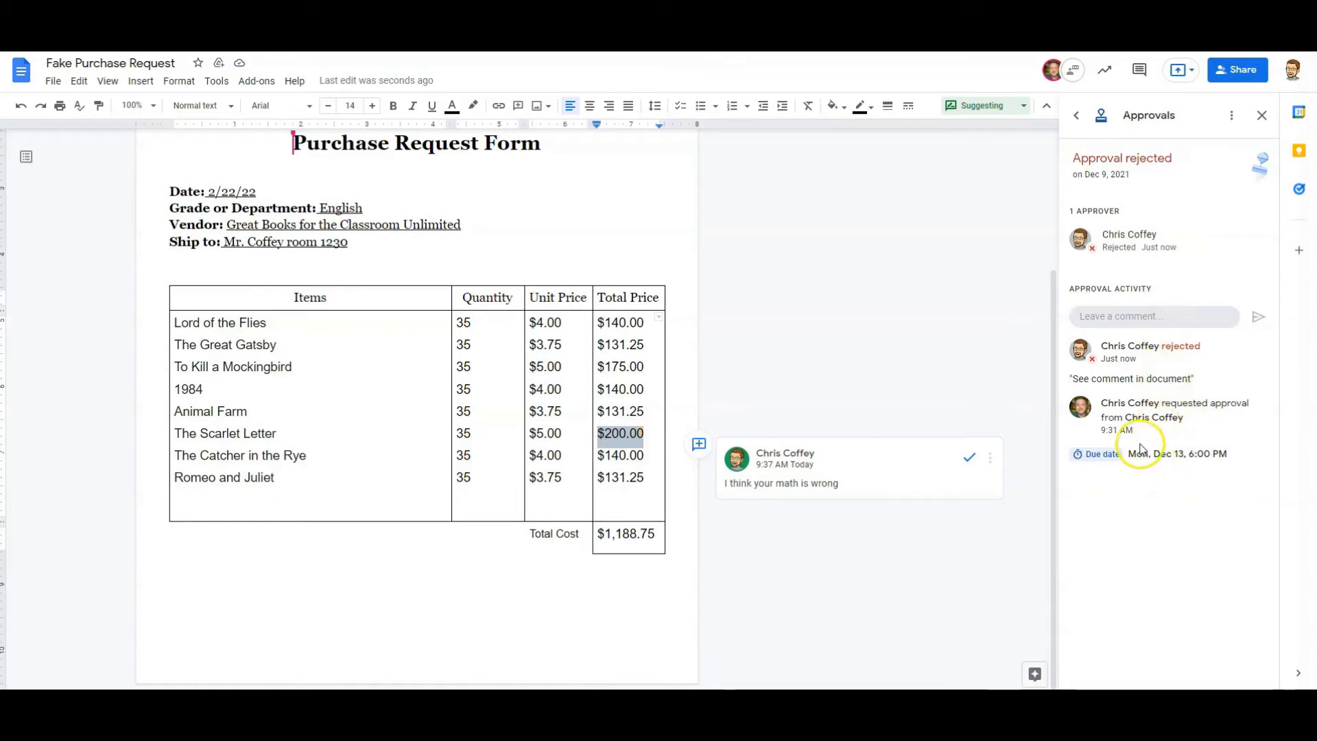
{"action": "mouse_move", "coordinate": [1192, 422]}
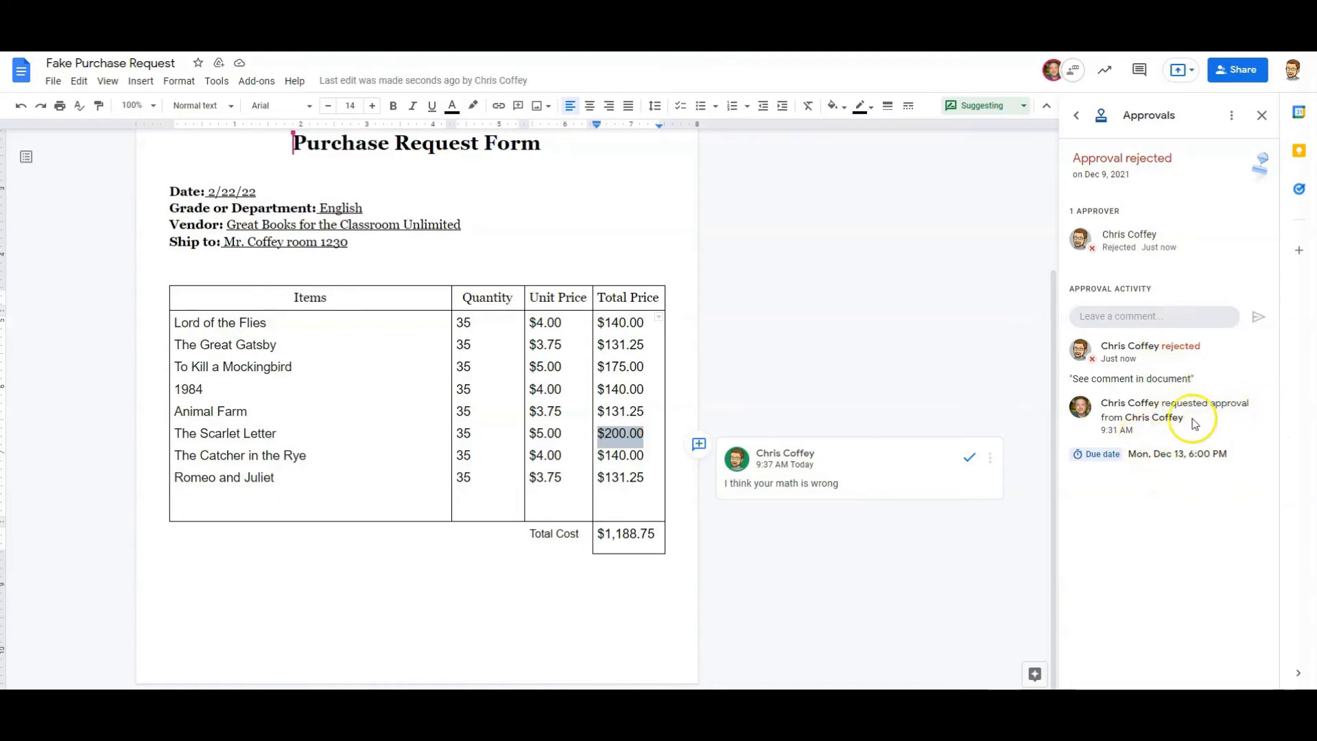
{"action": "mouse_move", "coordinate": [1188, 357]}
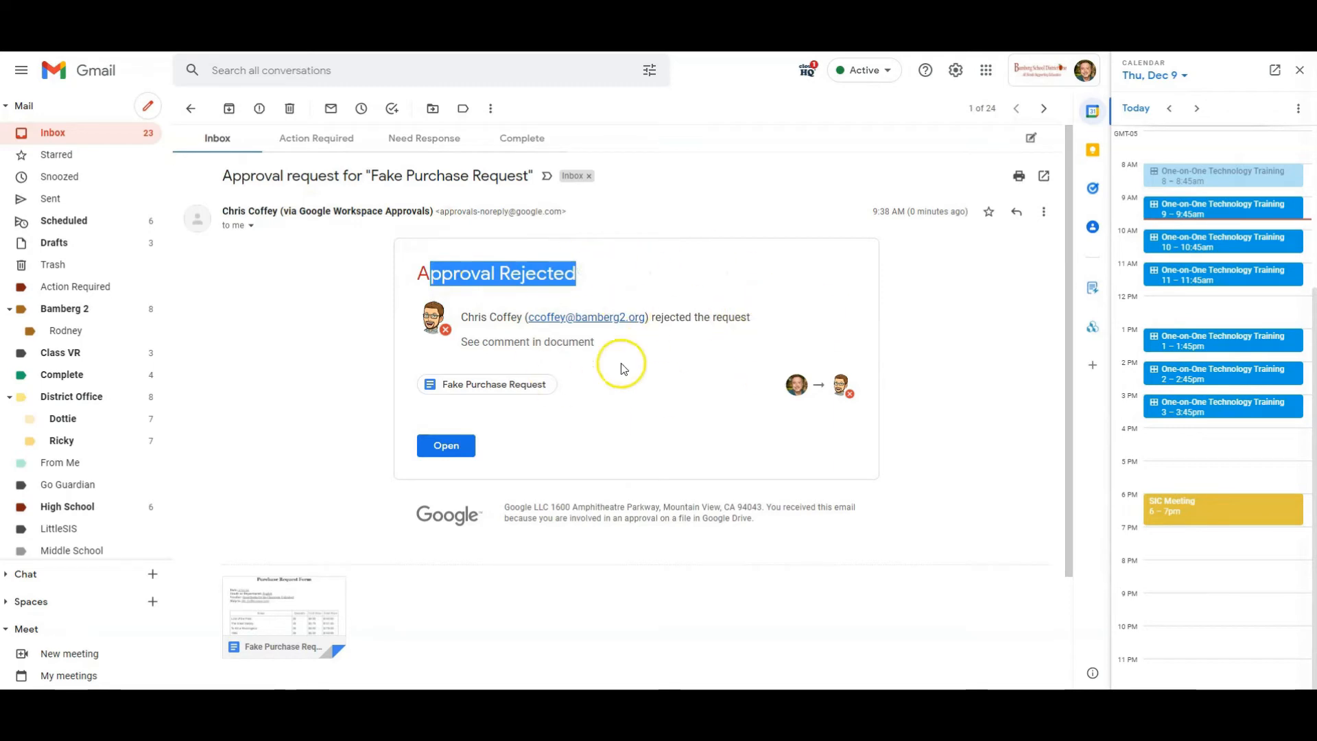
{"action": "mouse_move", "coordinate": [332, 588]}
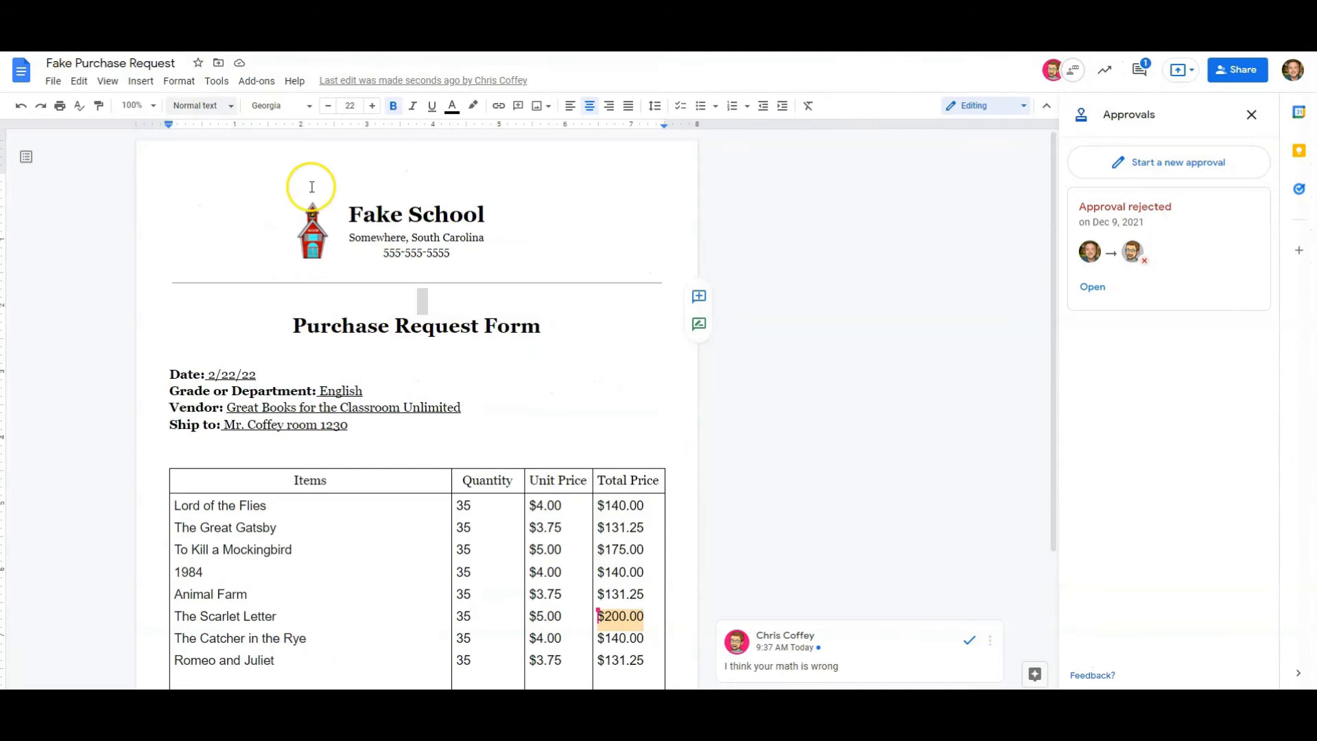
- Replace The Scarlet Letter's $200.00 total with 175.00 in the purchase request
{"action": "scroll", "scroll_direction": "down", "scroll_amount": 3}
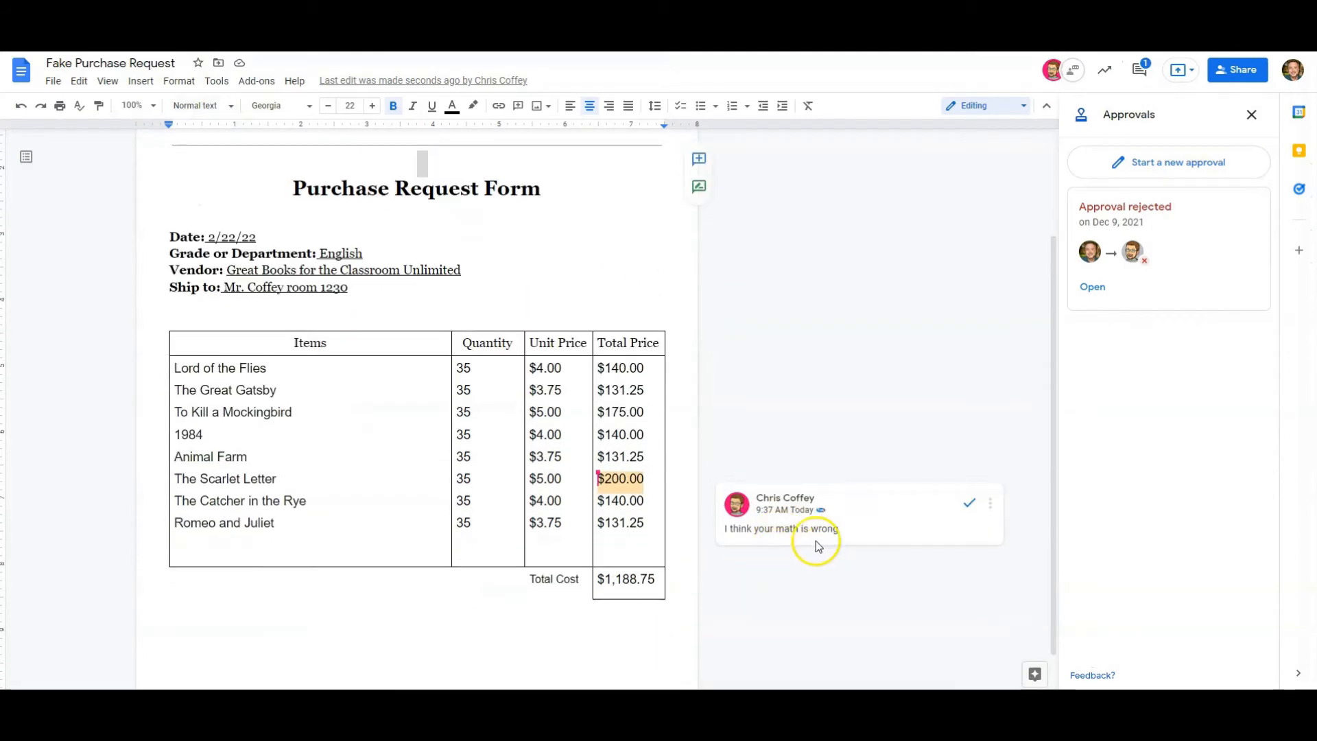
{"action": "left_click", "coordinate": [620, 479]}
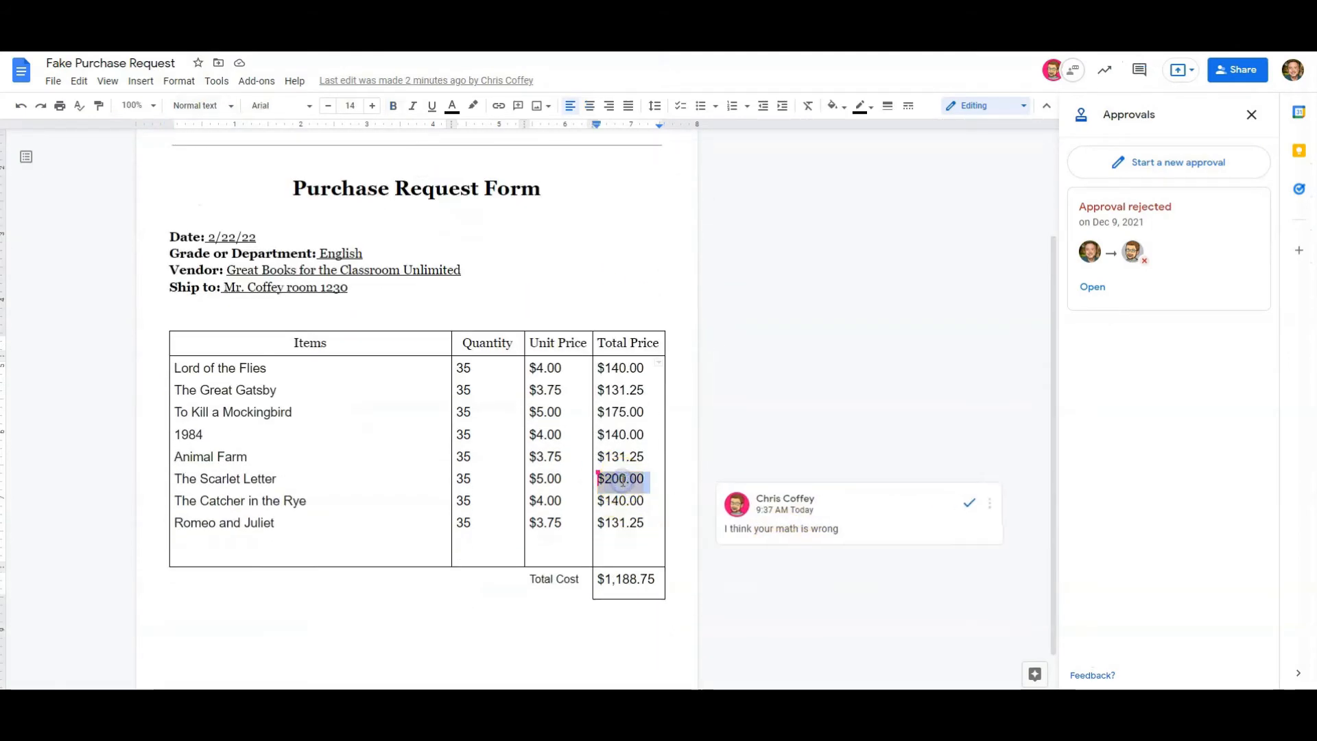
{"action": "type", "text": "175"}
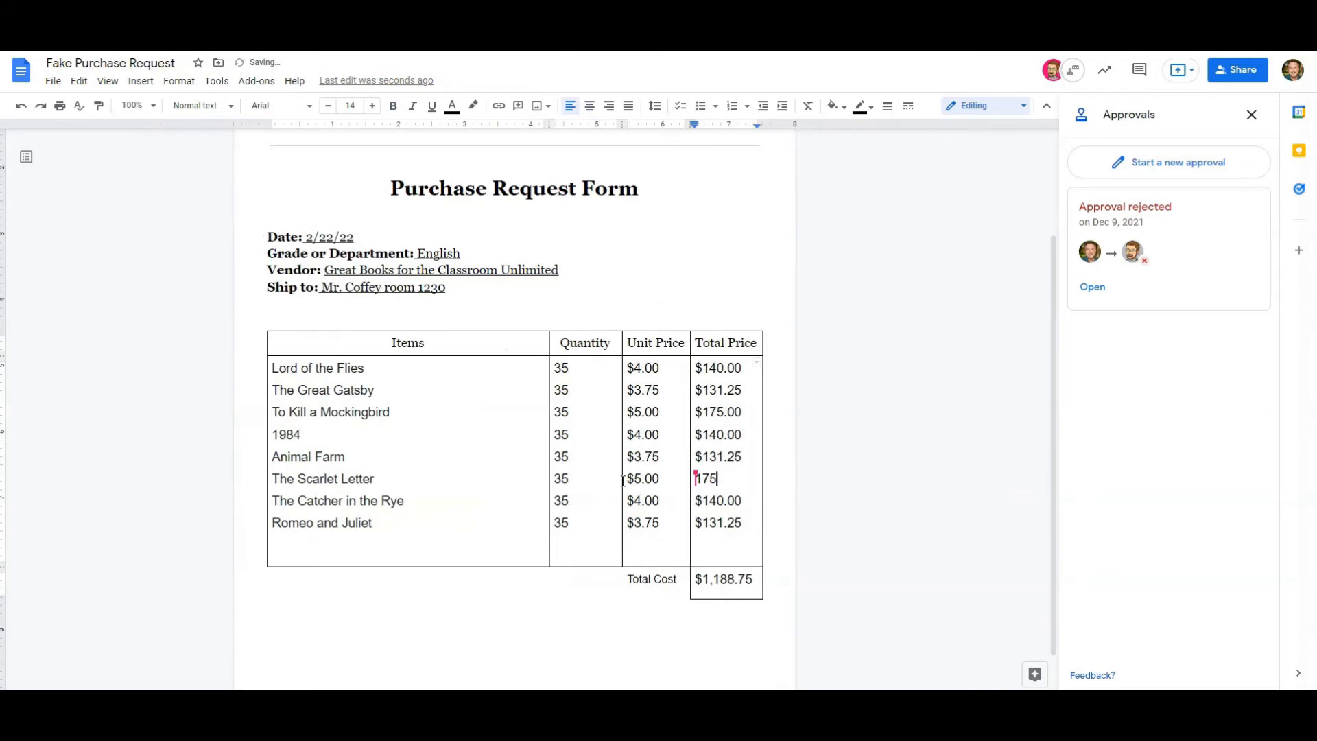
{"action": "type", "text": ".00"}
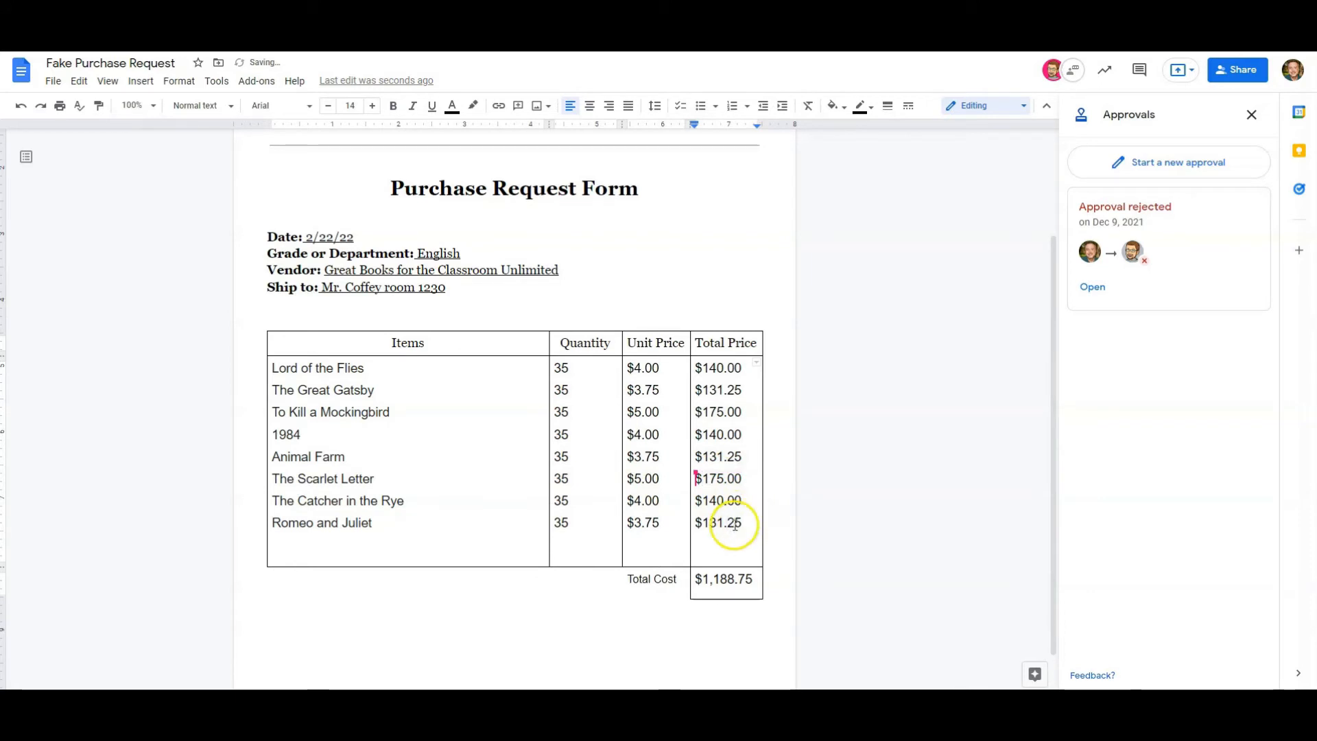
{"action": "left_click", "coordinate": [1094, 288]}
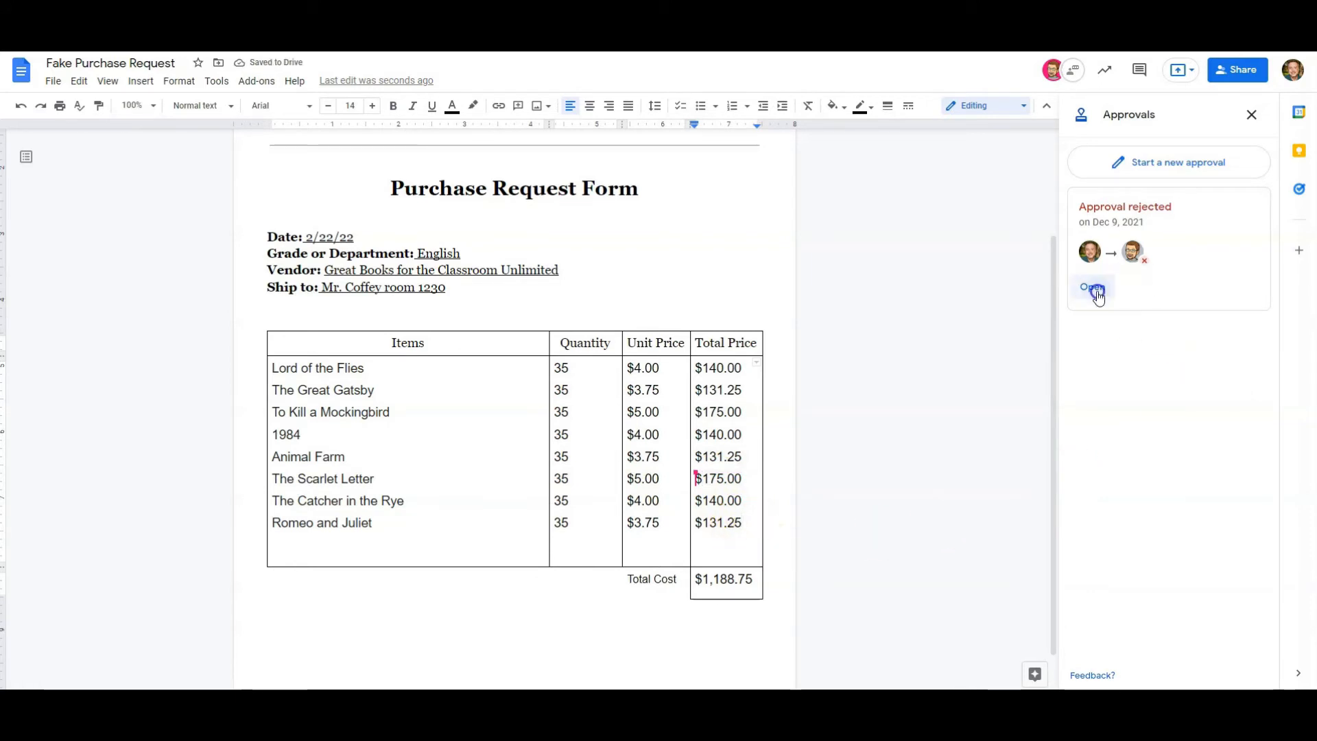
- Open the rejected approval card from the Approvals panel
{"action": "left_click", "coordinate": [1091, 287]}
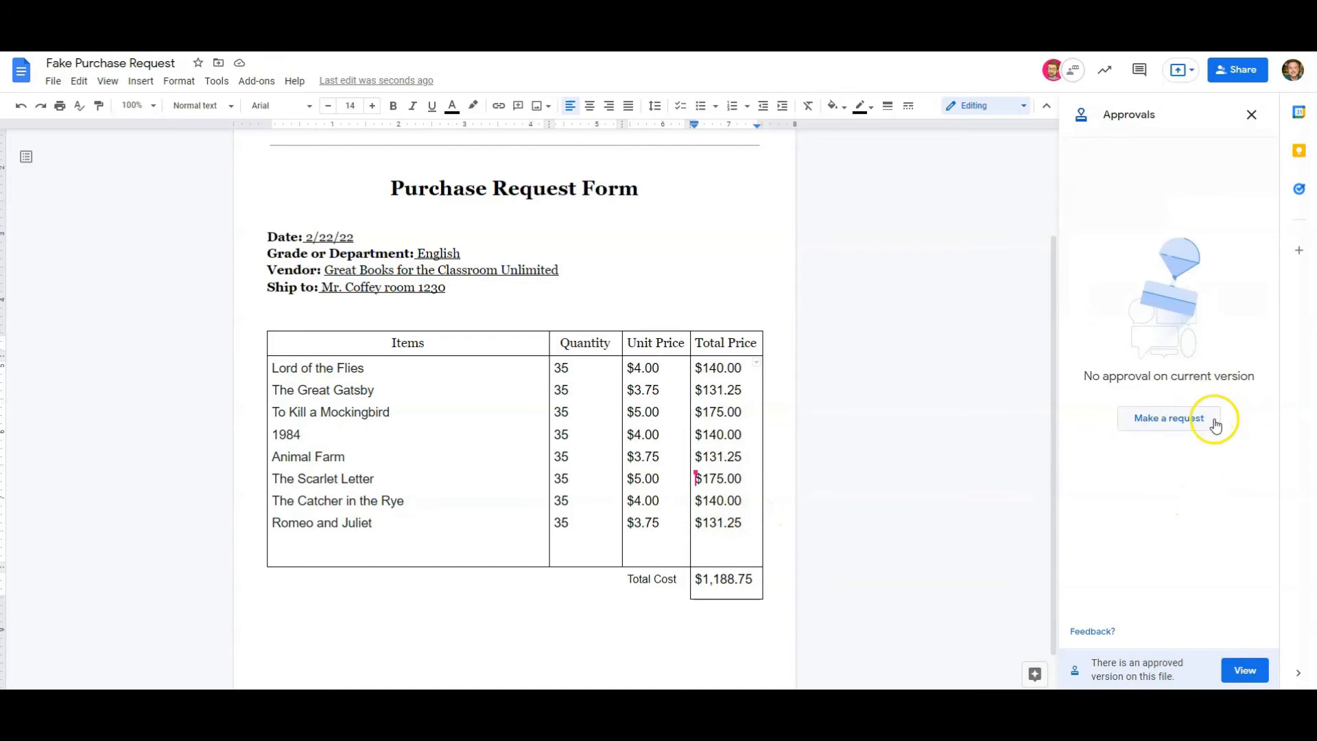
{"action": "mouse_move", "coordinate": [1163, 398]}
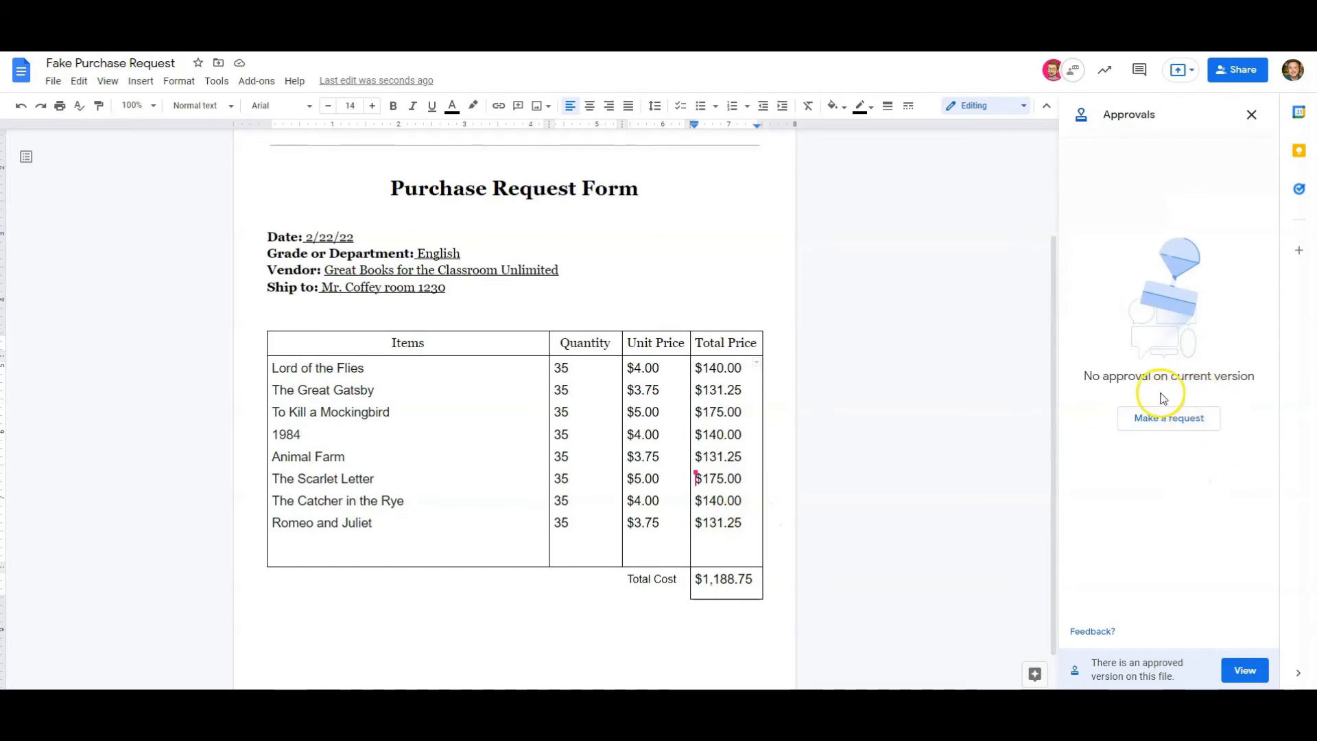
{"action": "mouse_move", "coordinate": [1187, 437]}
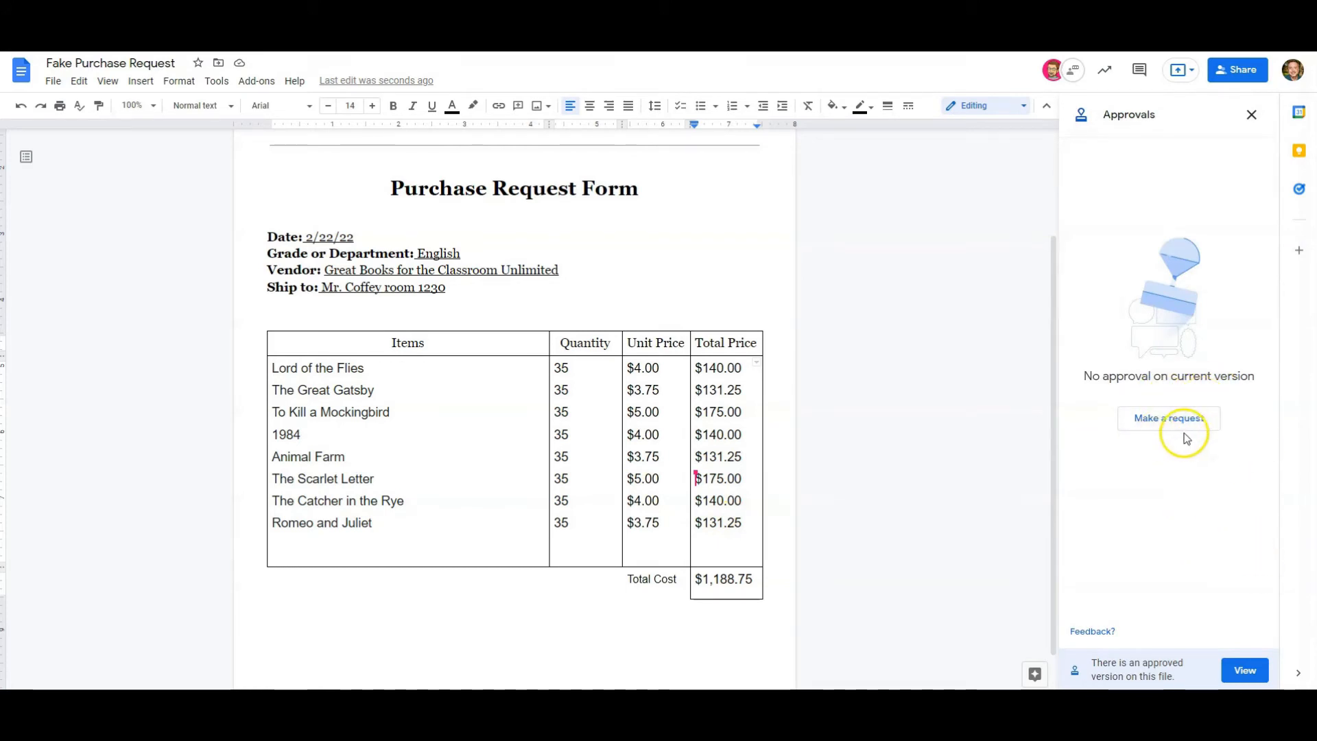
{"action": "mouse_move", "coordinate": [1236, 388]}
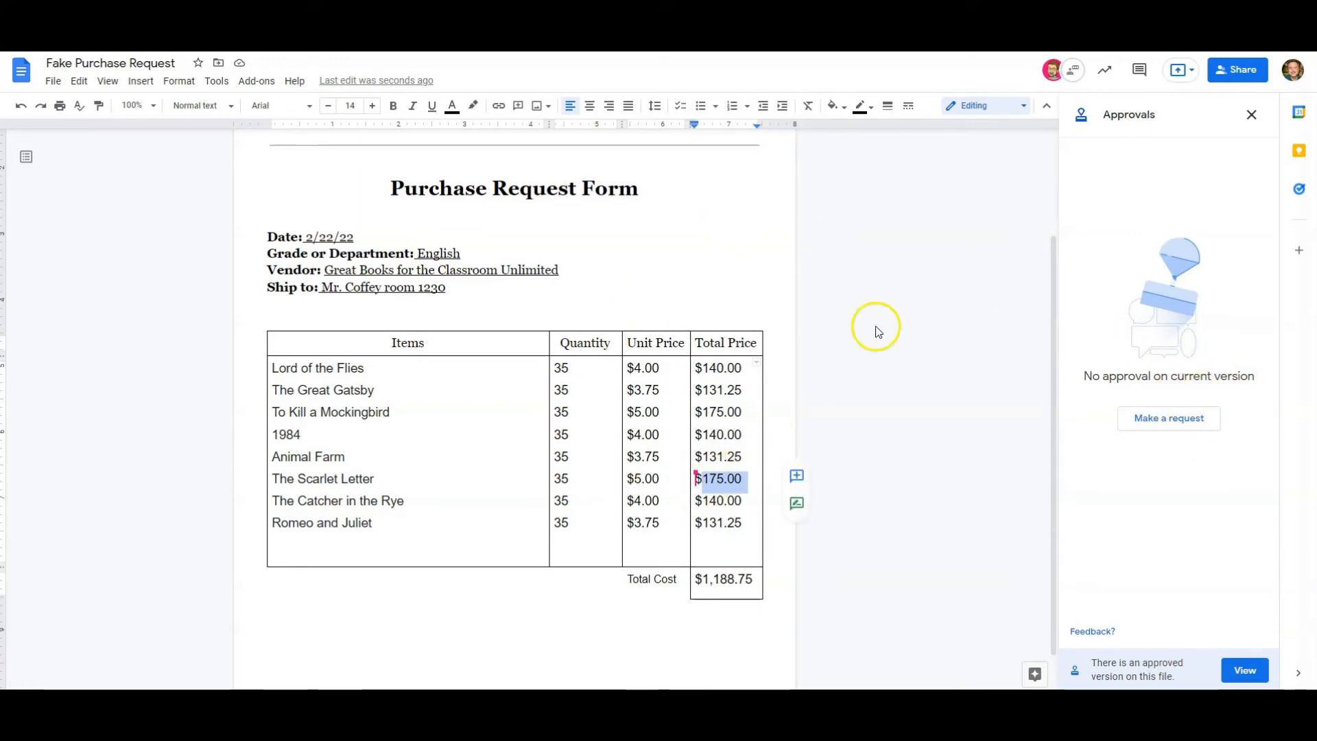
{"action": "mouse_move", "coordinate": [1226, 278]}
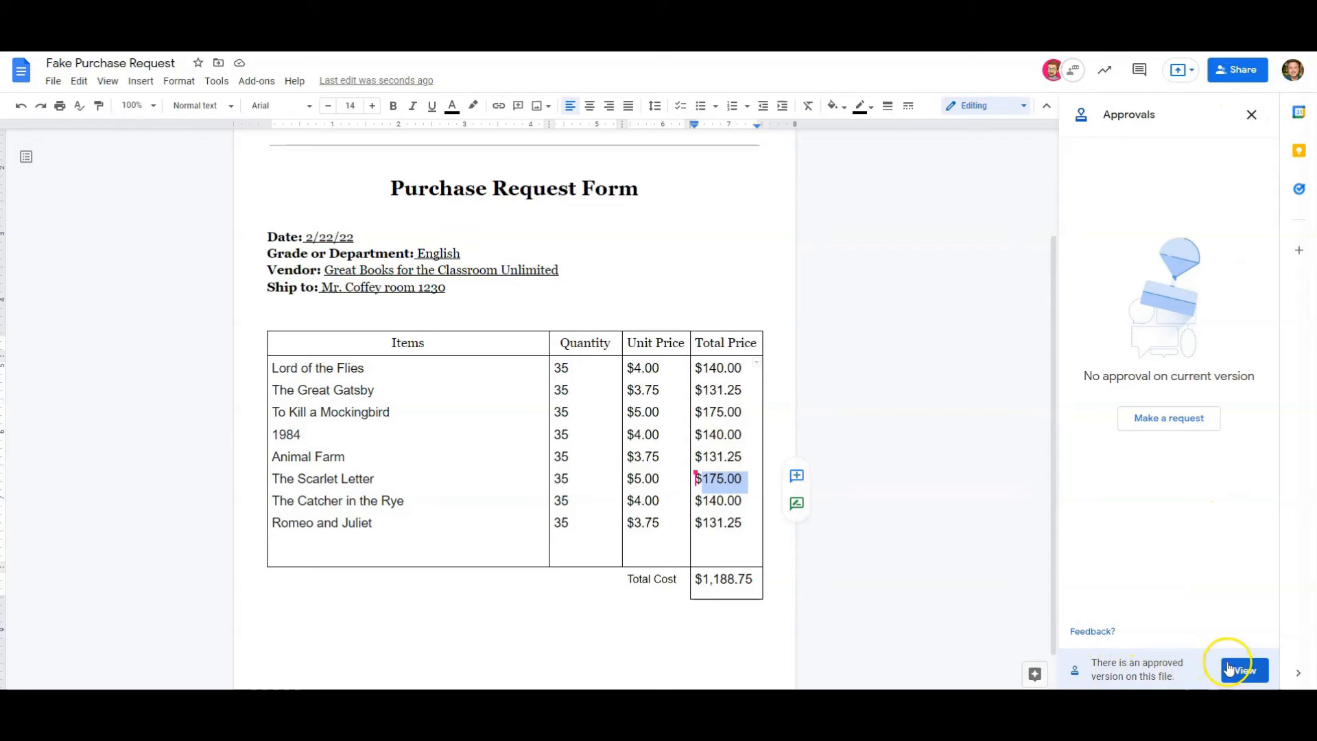
- View the older version's rejected approval activity, then close the older approvals dialog
{"action": "left_click", "coordinate": [1244, 670]}
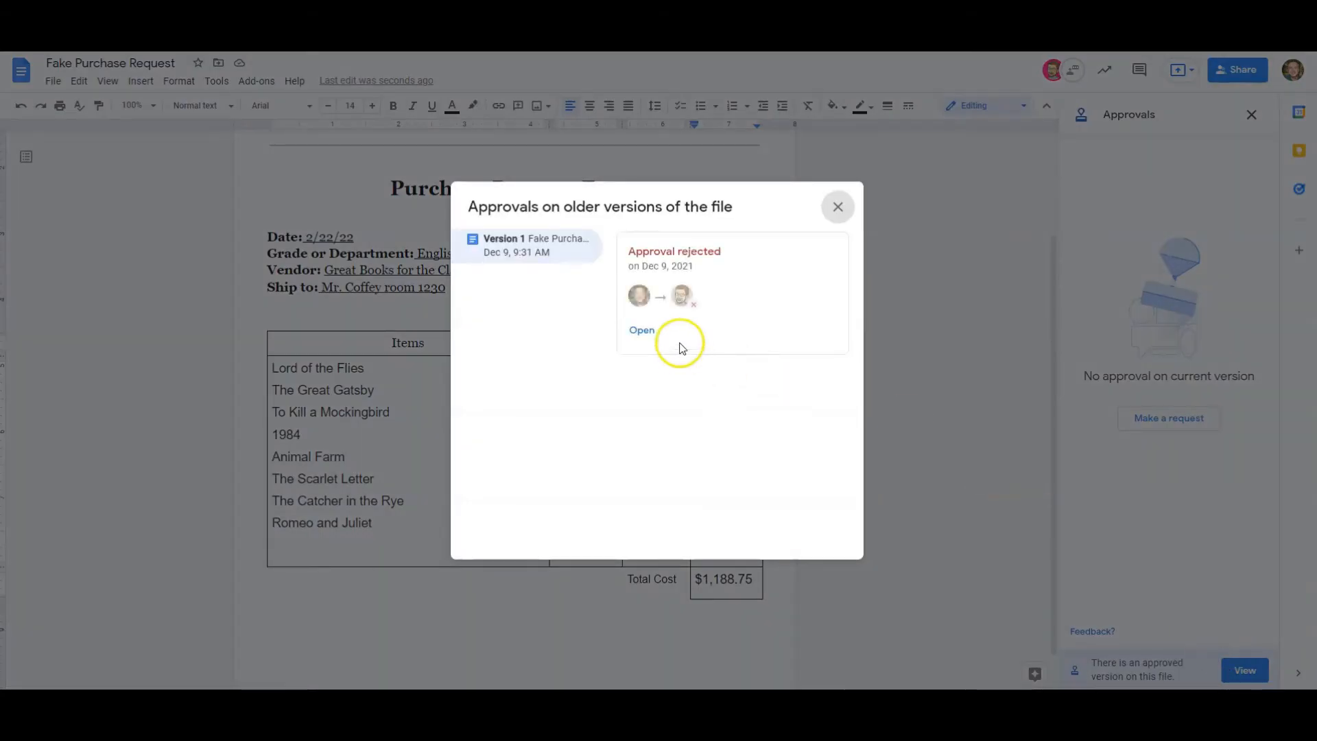
{"action": "left_click", "coordinate": [642, 329]}
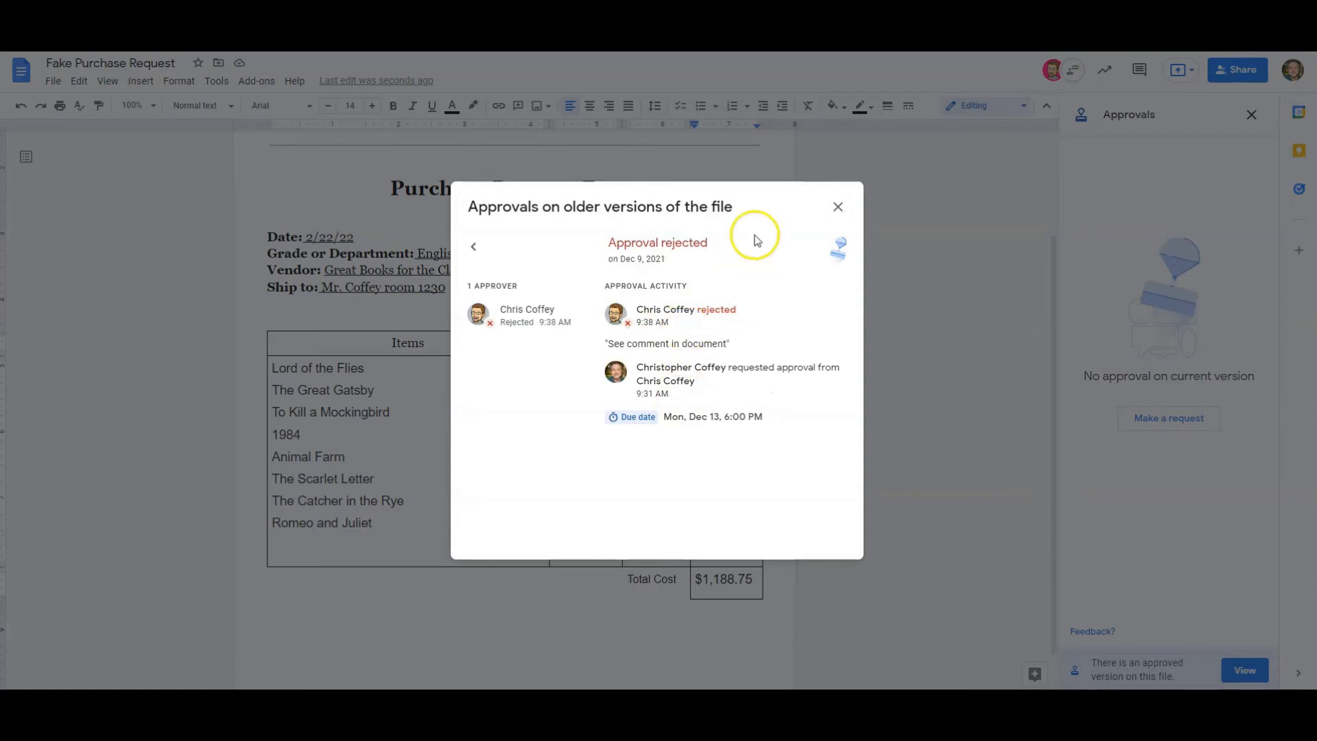
{"action": "mouse_move", "coordinate": [773, 209]}
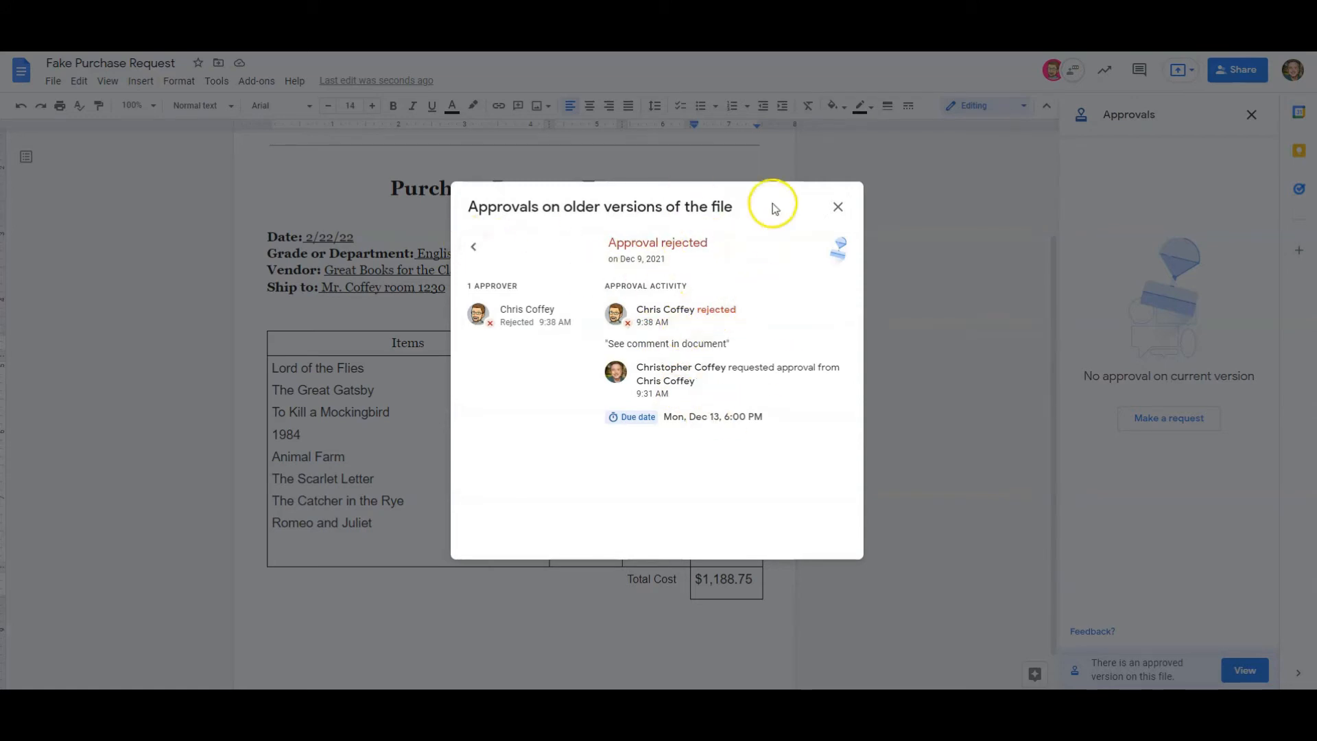
{"action": "mouse_move", "coordinate": [689, 306]}
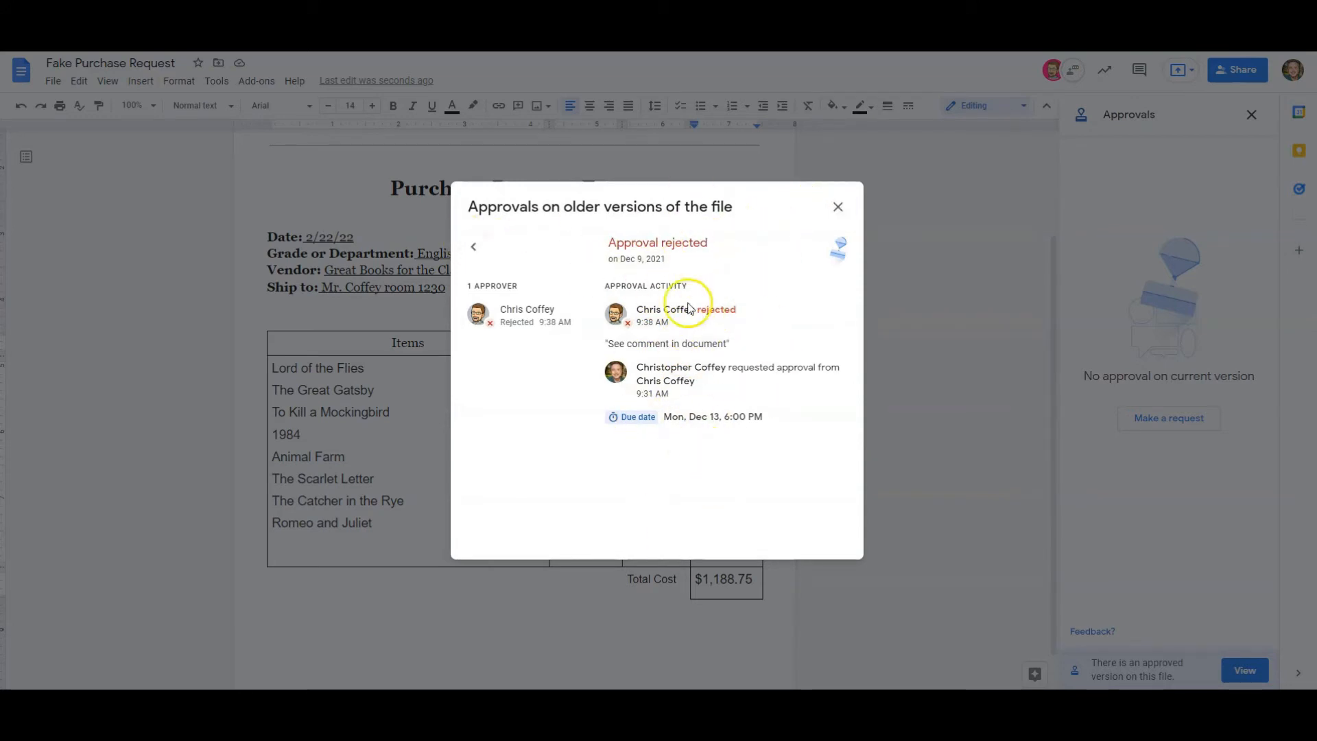
{"action": "mouse_move", "coordinate": [683, 407]}
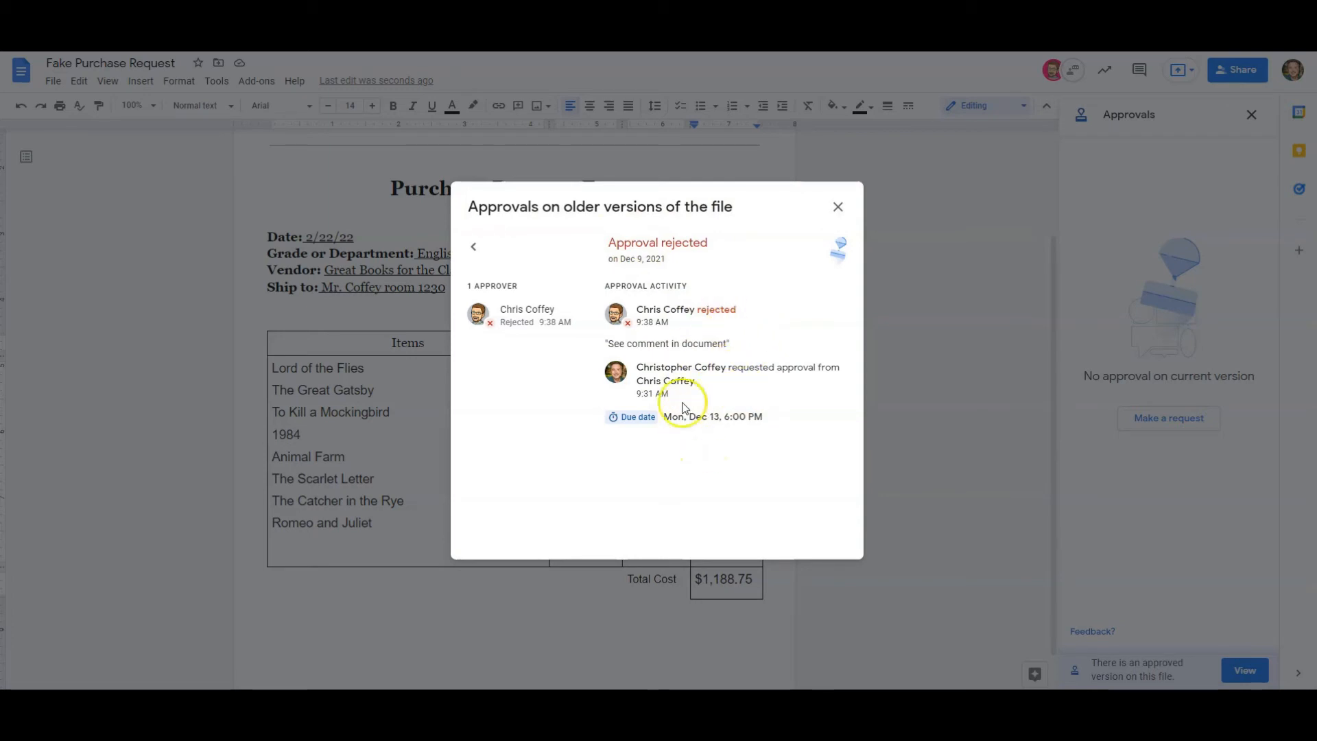
{"action": "mouse_move", "coordinate": [771, 352]}
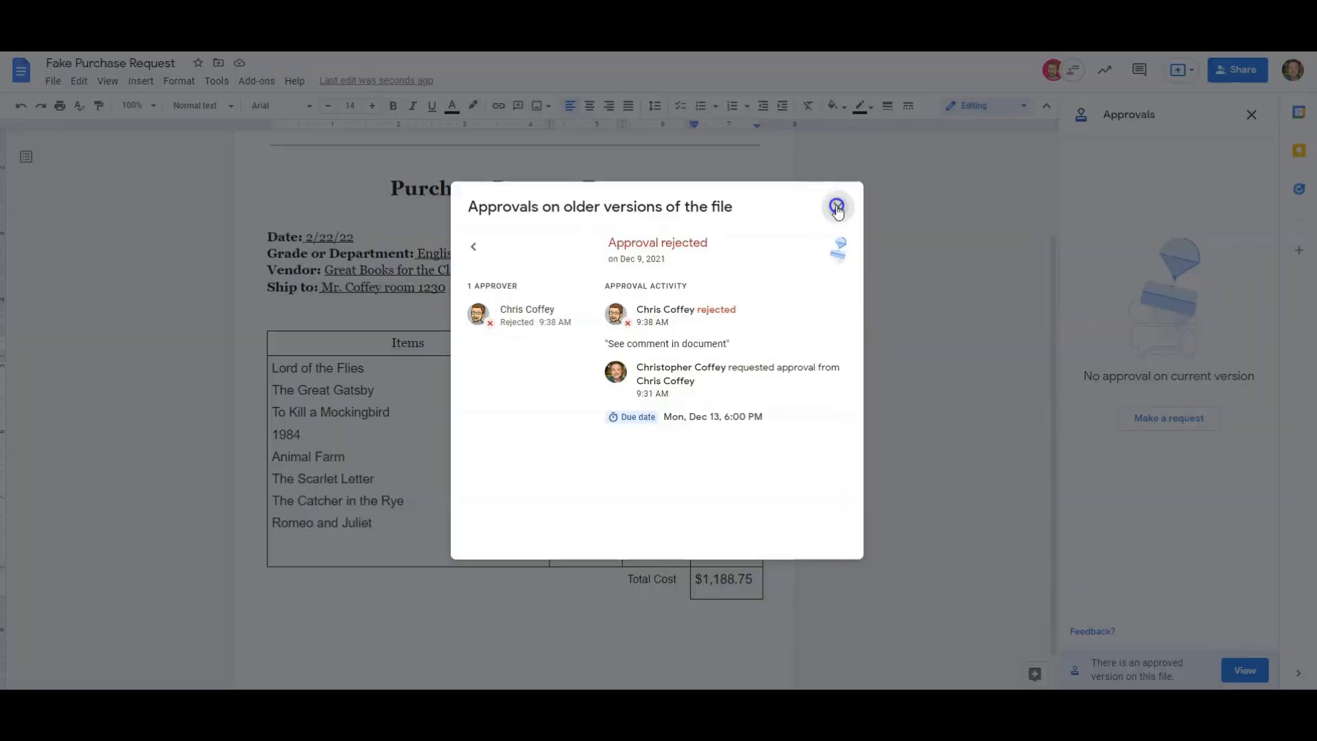
{"action": "left_click", "coordinate": [837, 207]}
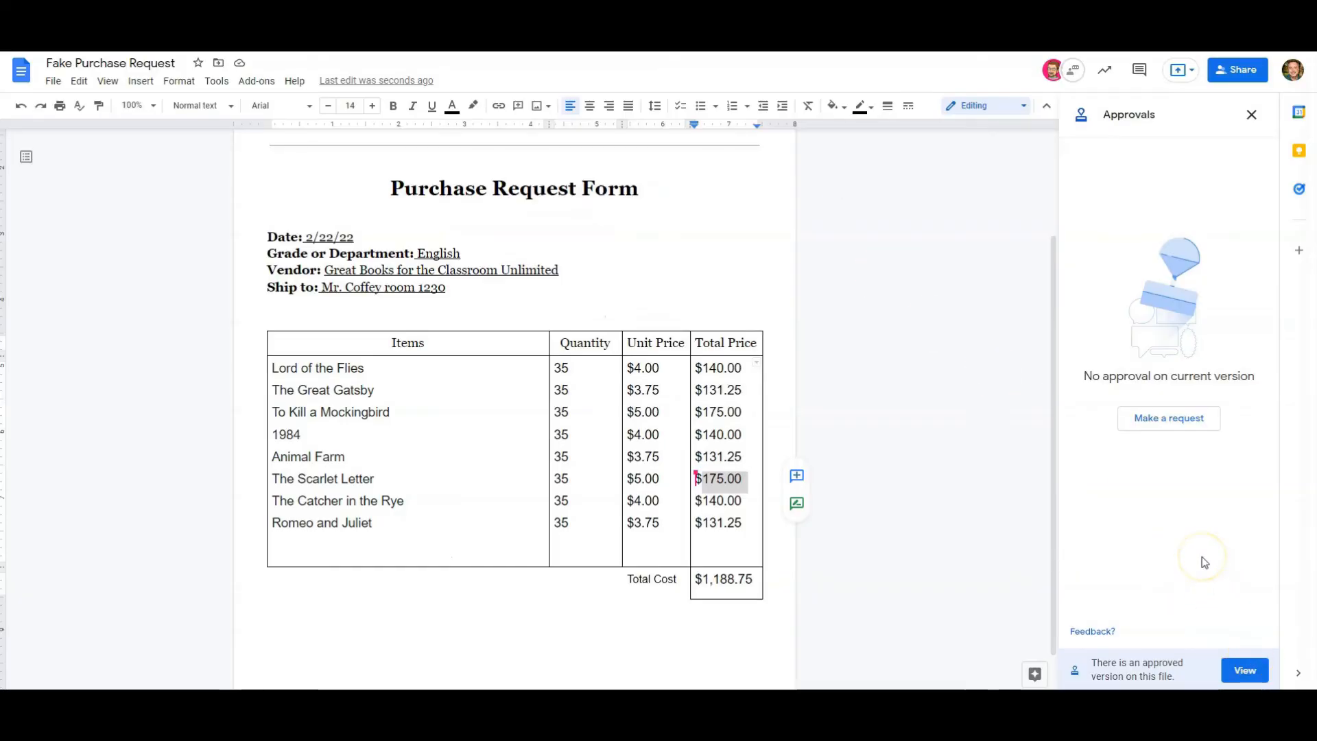
{"action": "mouse_move", "coordinate": [576, 295]}
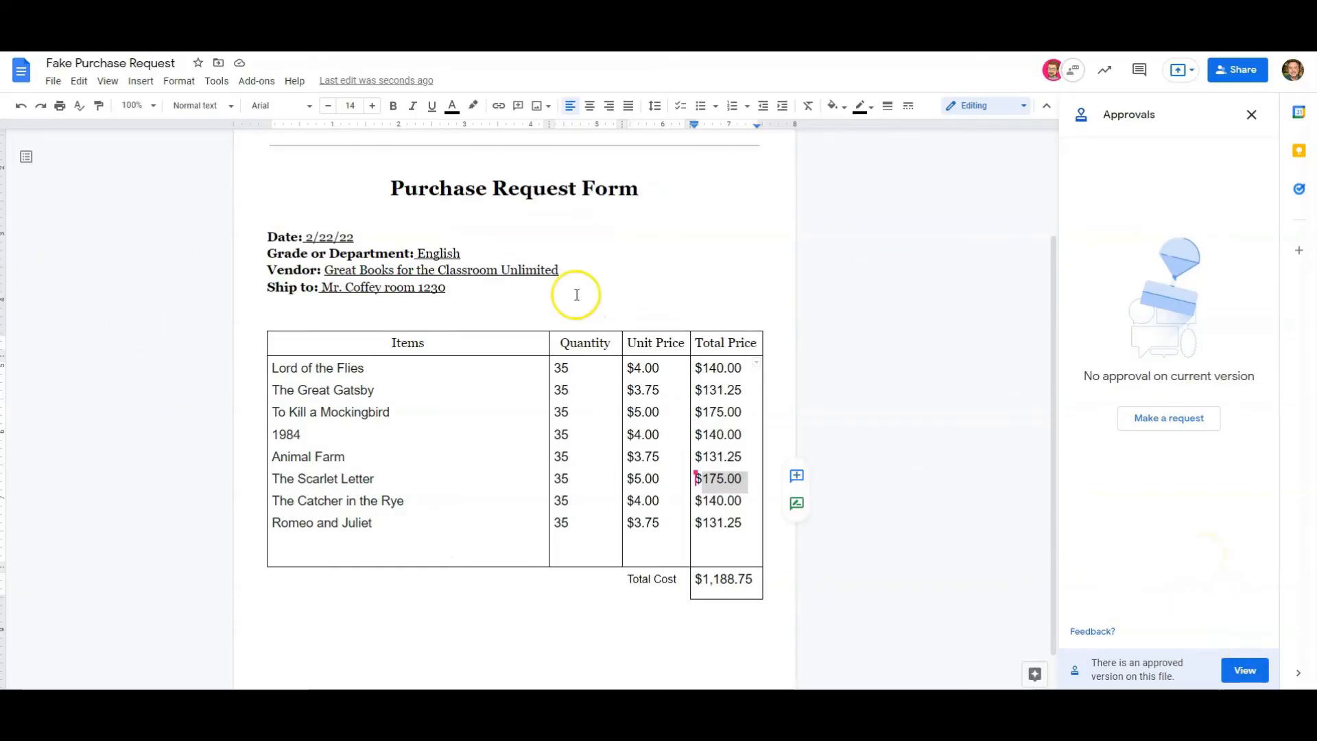
{"action": "mouse_move", "coordinate": [1197, 495]}
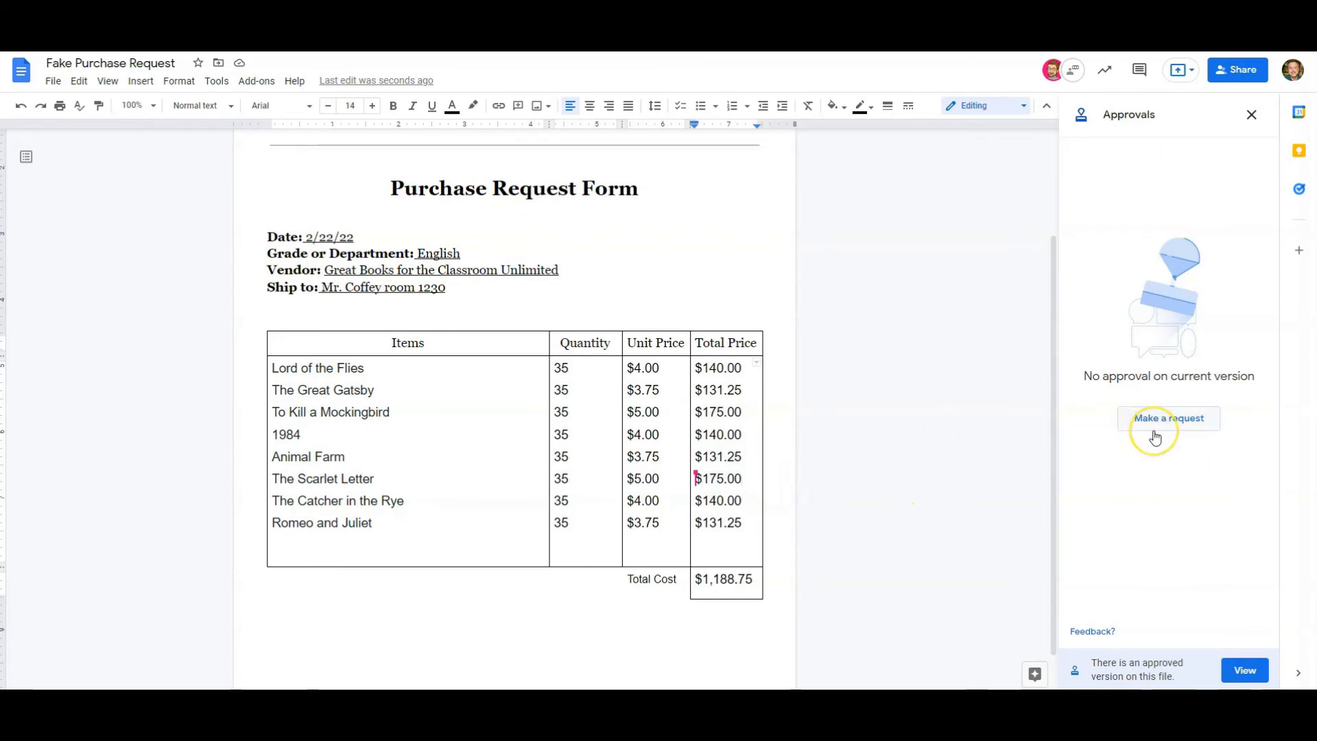
{"action": "left_click", "coordinate": [1168, 417]}
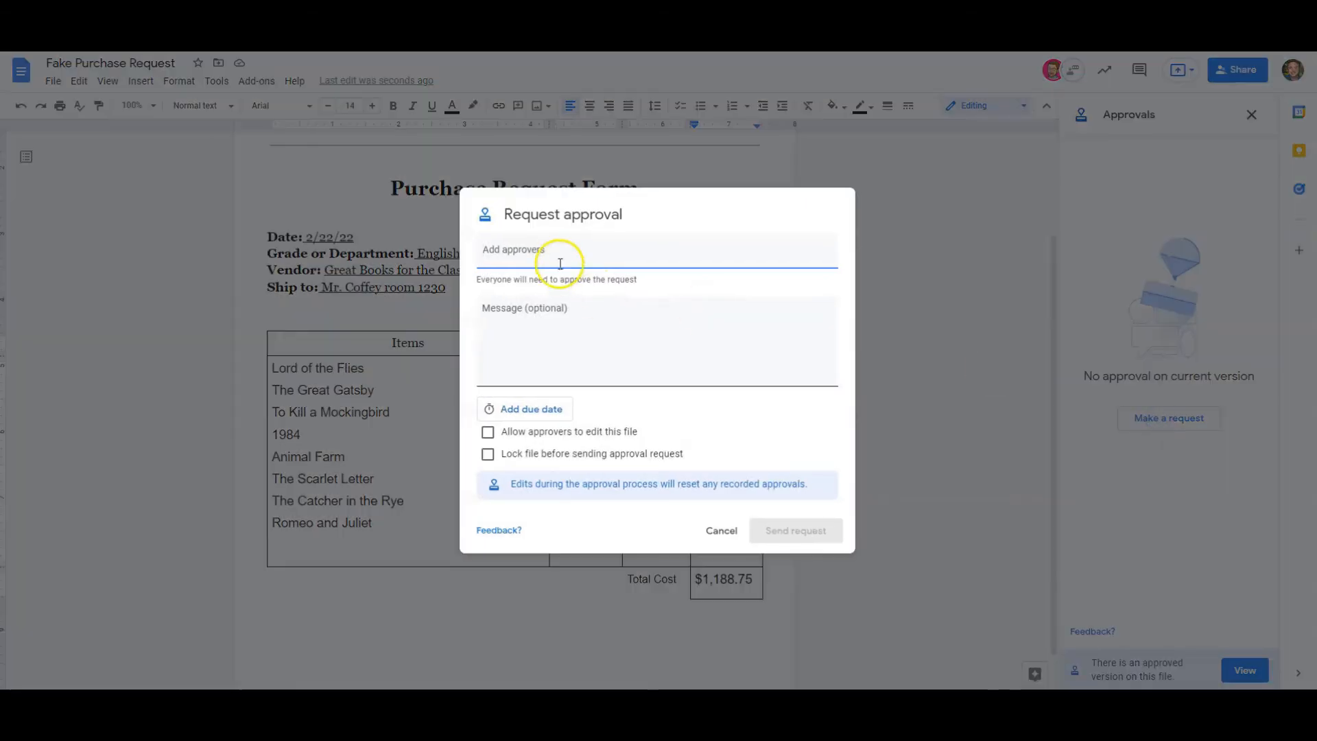
{"action": "type", "text": "ccoffe"}
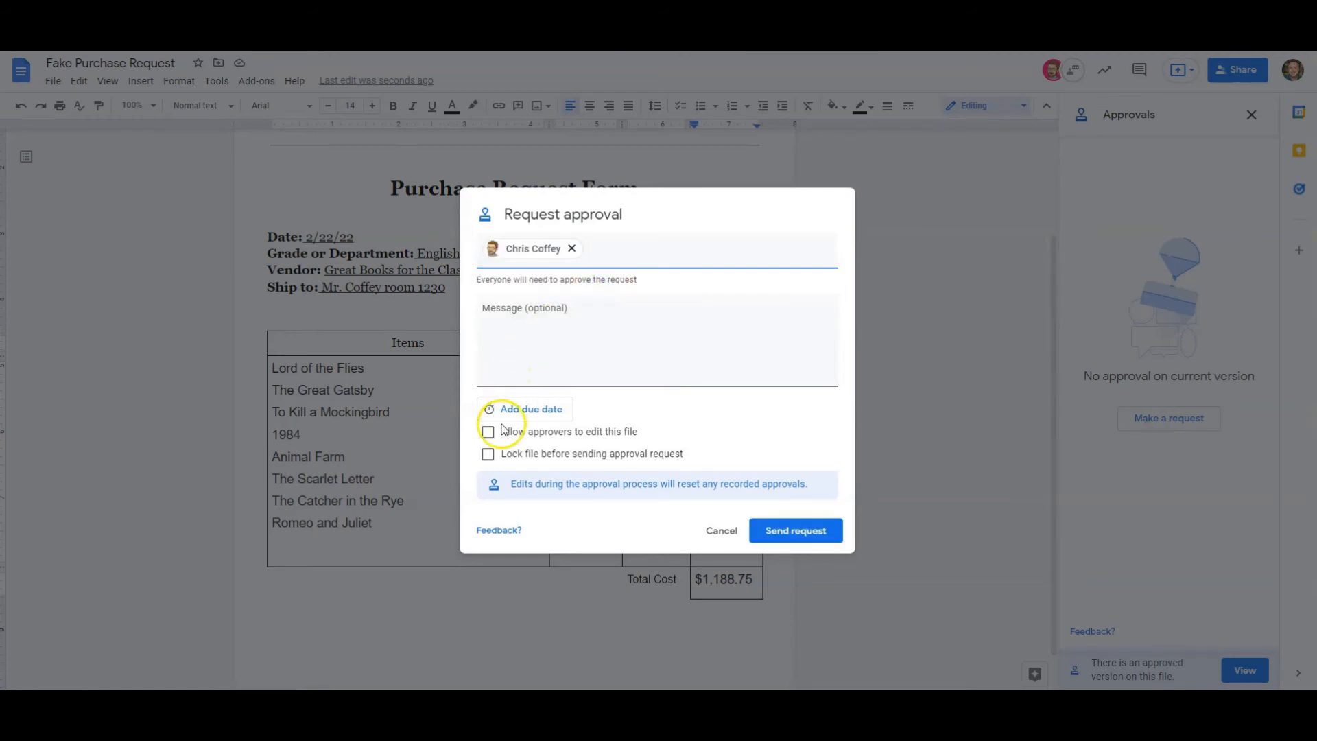
{"action": "left_click", "coordinate": [530, 412]}
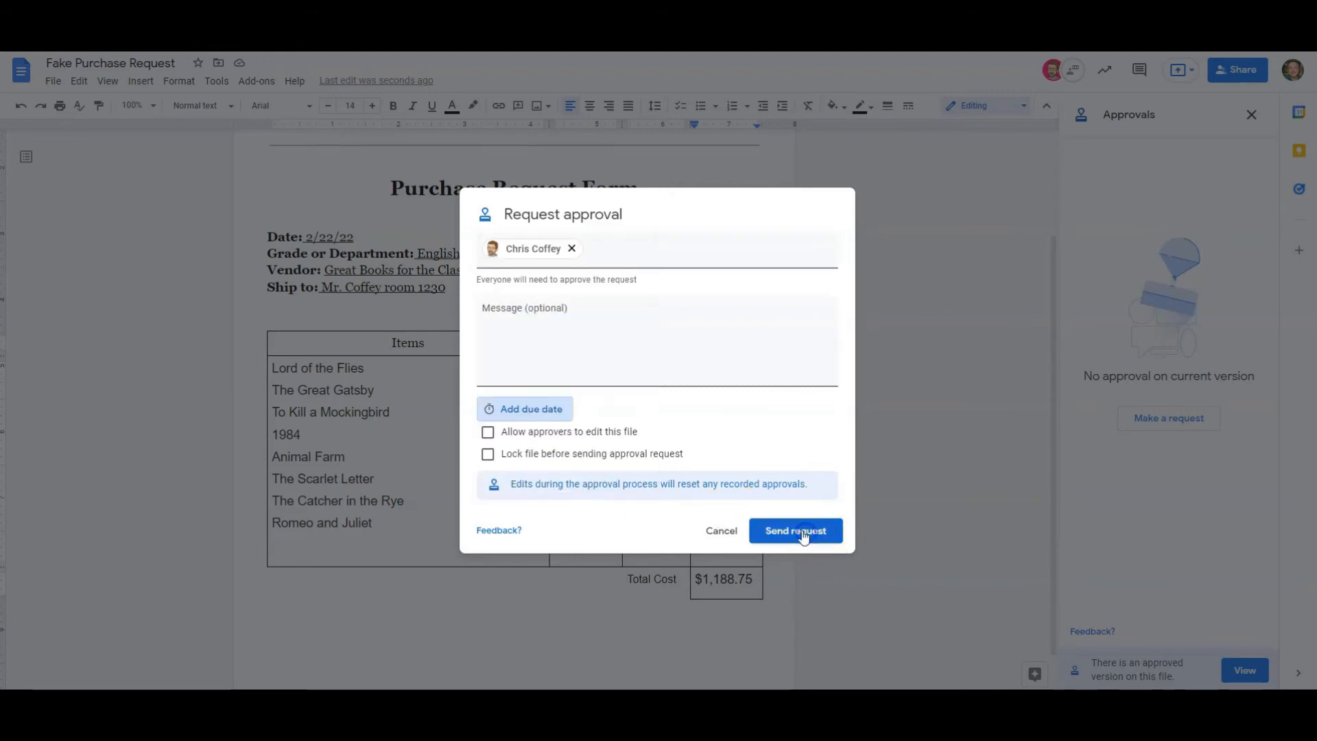
{"action": "left_click", "coordinate": [794, 530]}
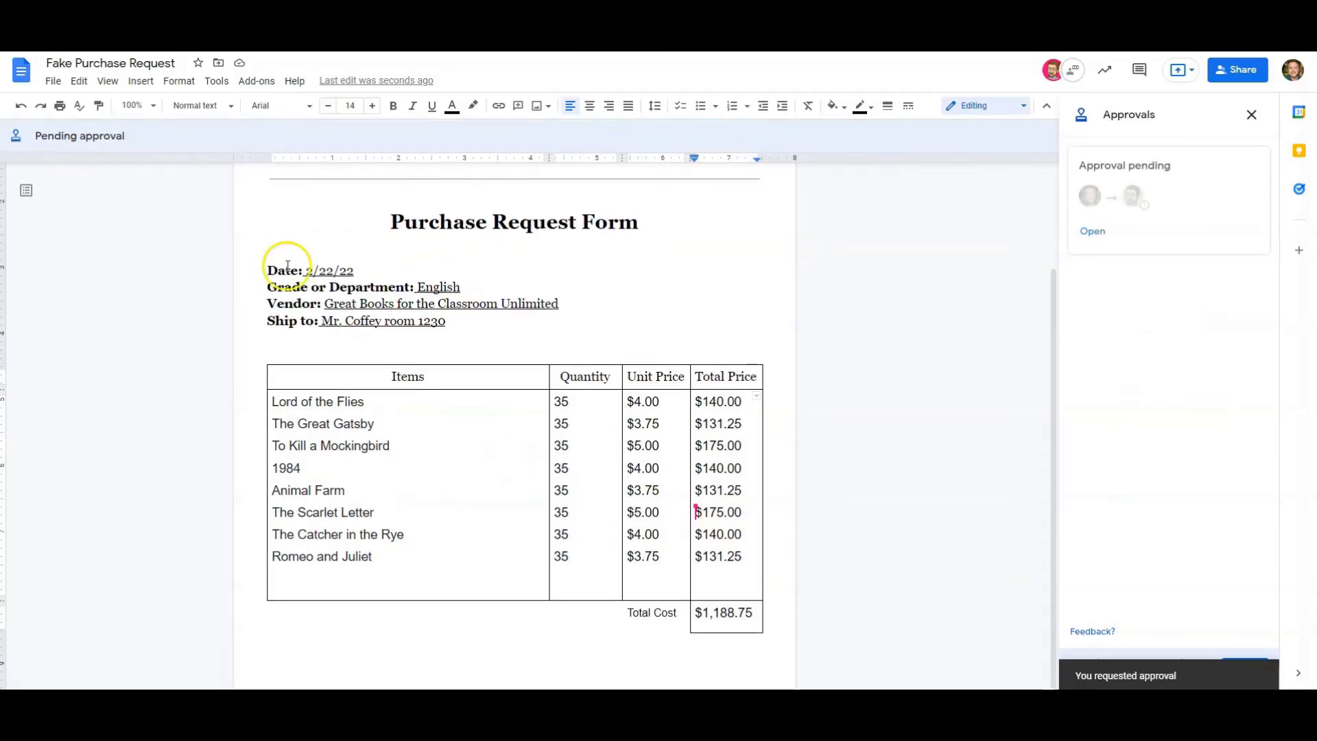
- Switch to Gmail and open the newest approval request email
{"action": "left_click", "coordinate": [1092, 231]}
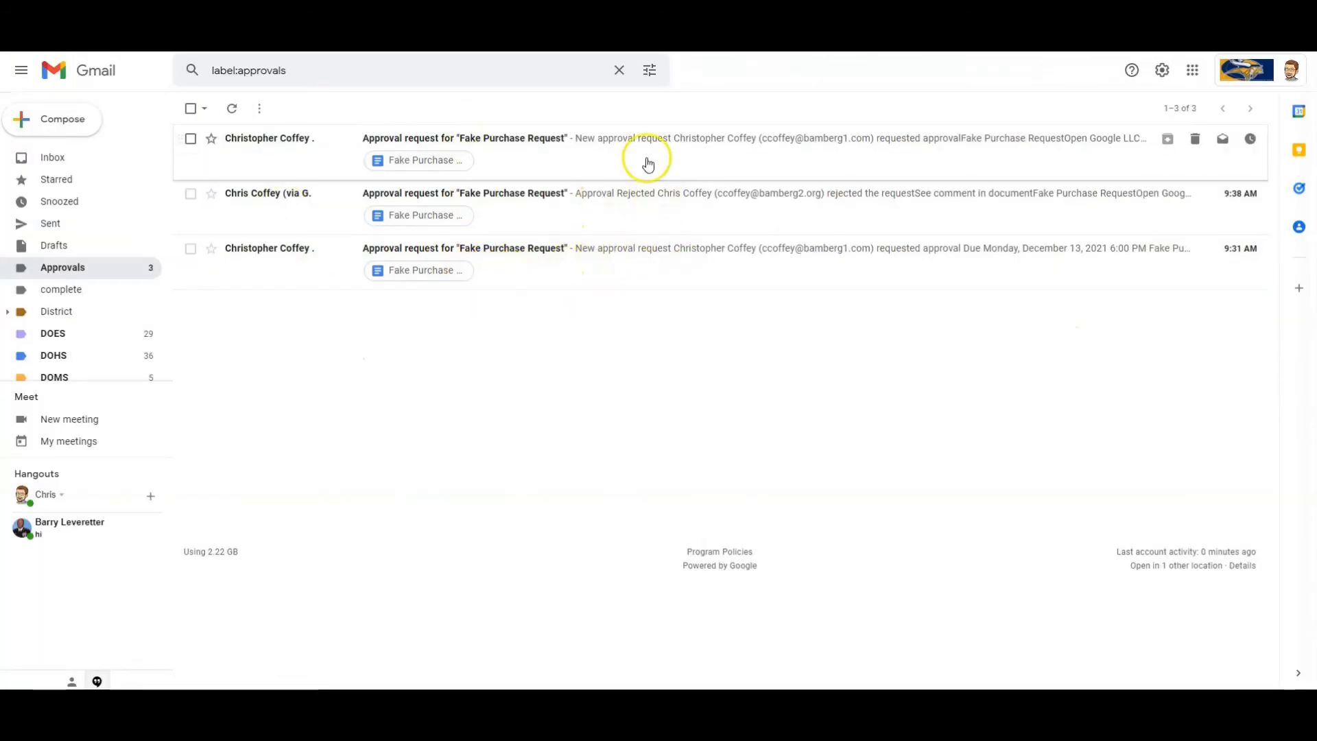
{"action": "left_click", "coordinate": [418, 159]}
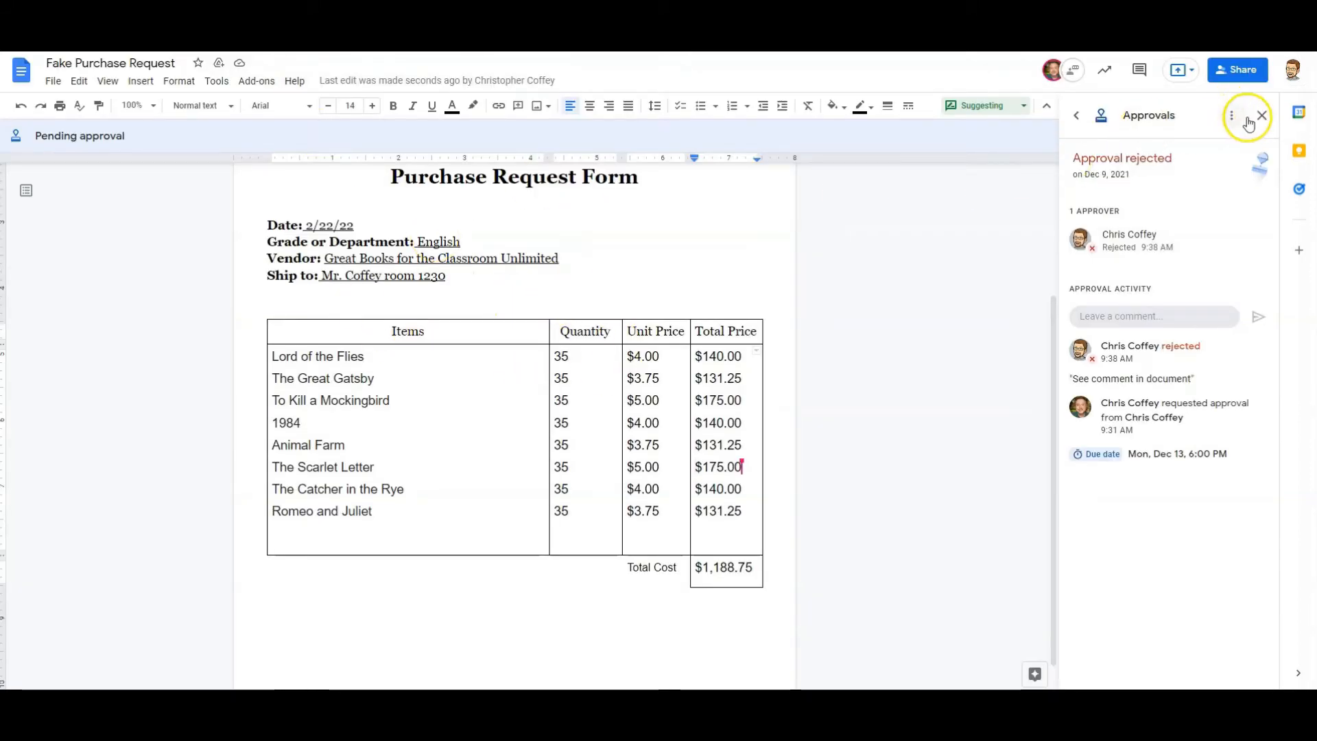
- Approve the pending purchase request and confirm in the Approve request? prompt
{"action": "left_click", "coordinate": [1262, 116]}
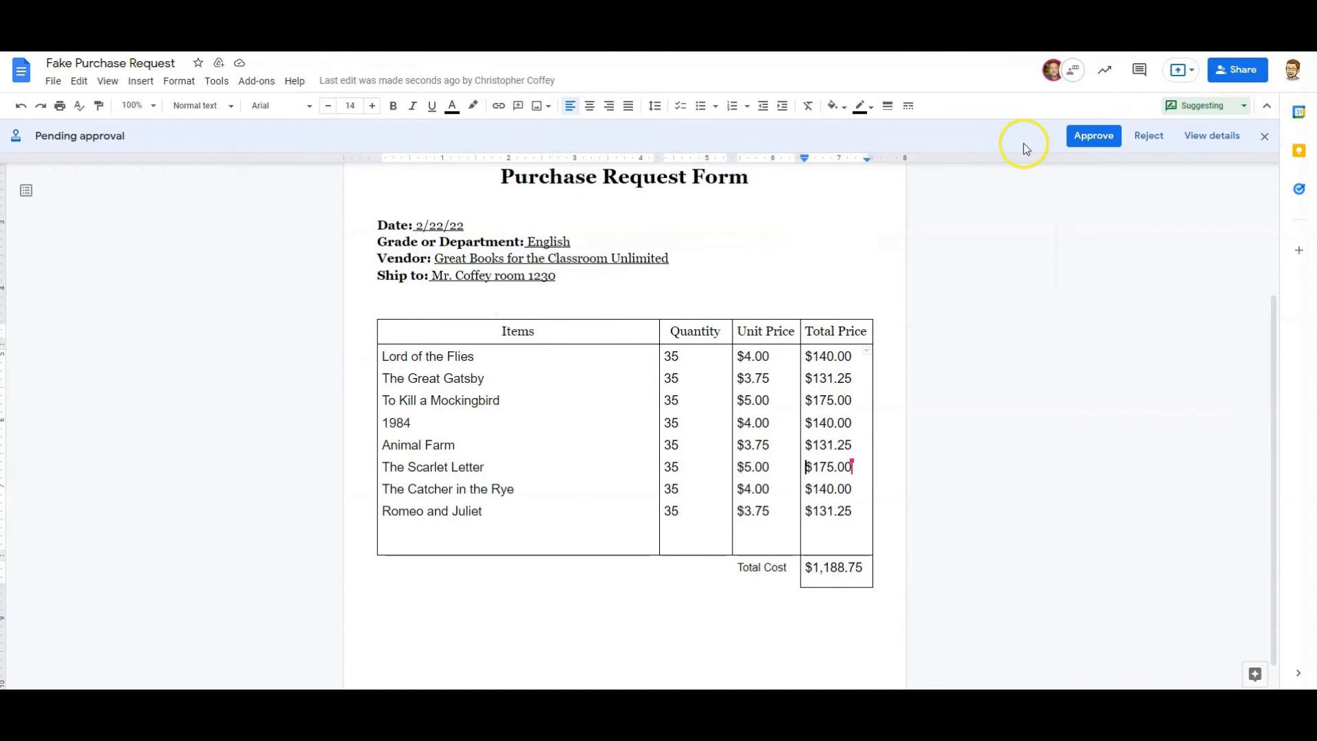
{"action": "mouse_move", "coordinate": [905, 128]}
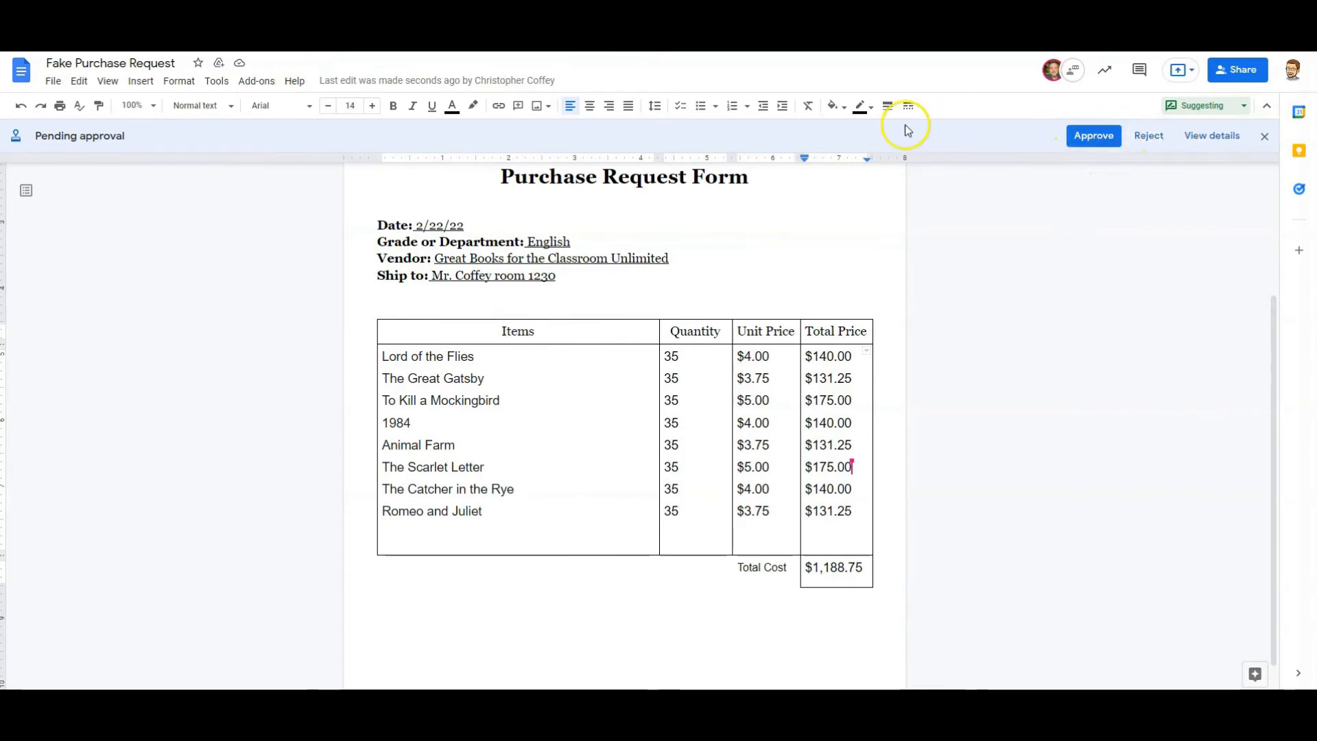
{"action": "mouse_move", "coordinate": [1001, 317]}
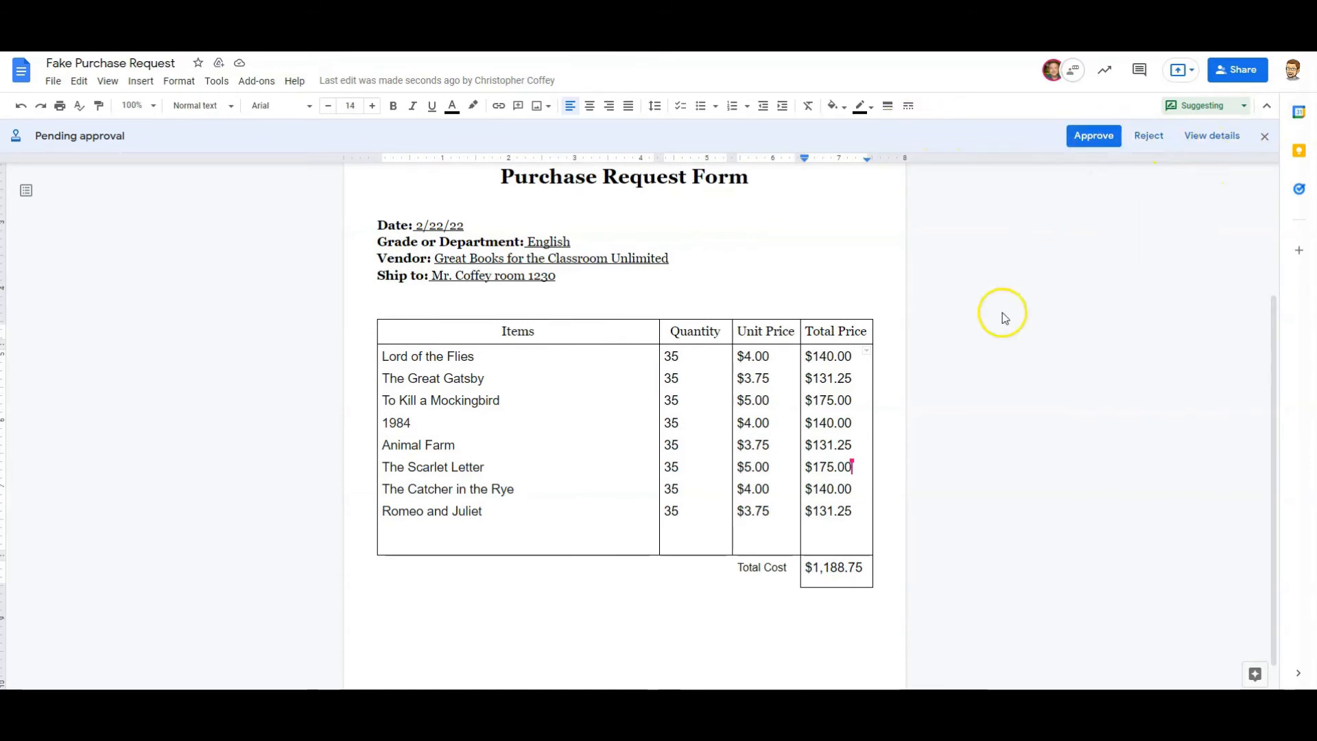
{"action": "mouse_move", "coordinate": [1087, 313]}
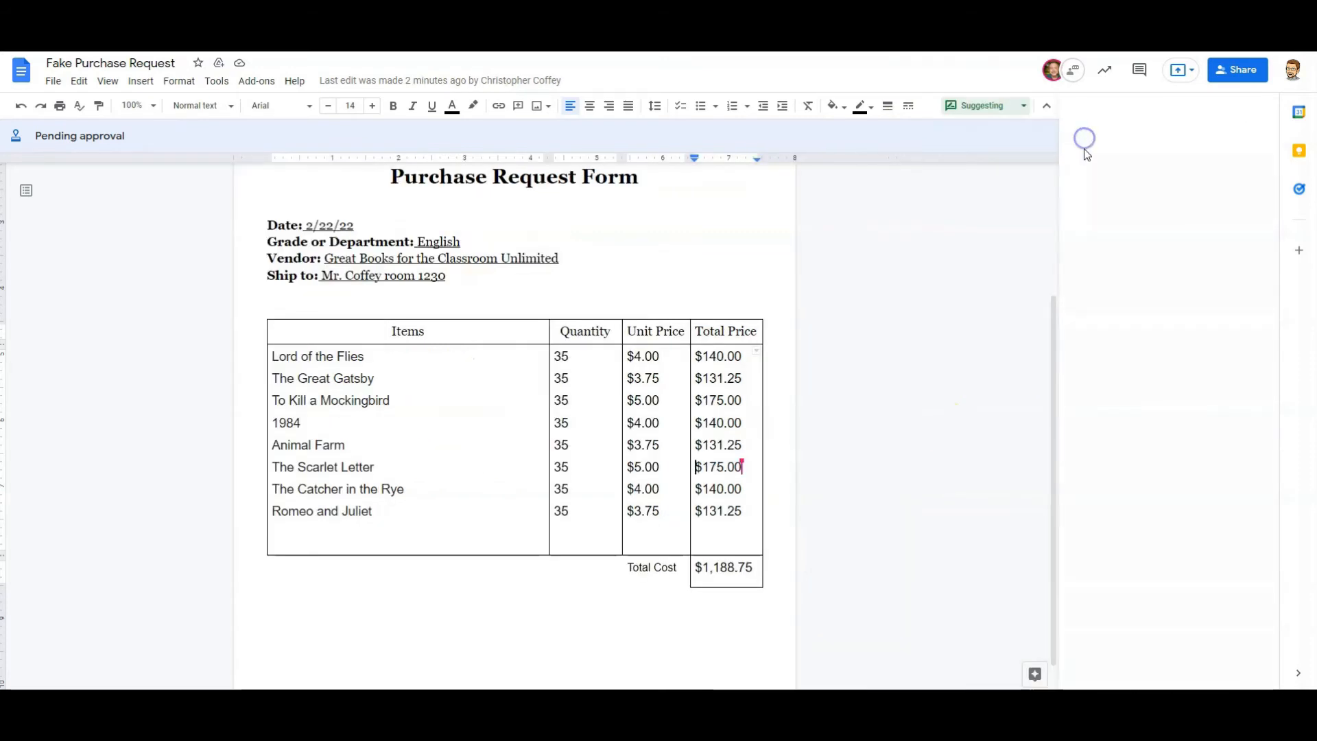
{"action": "left_click", "coordinate": [1099, 188]}
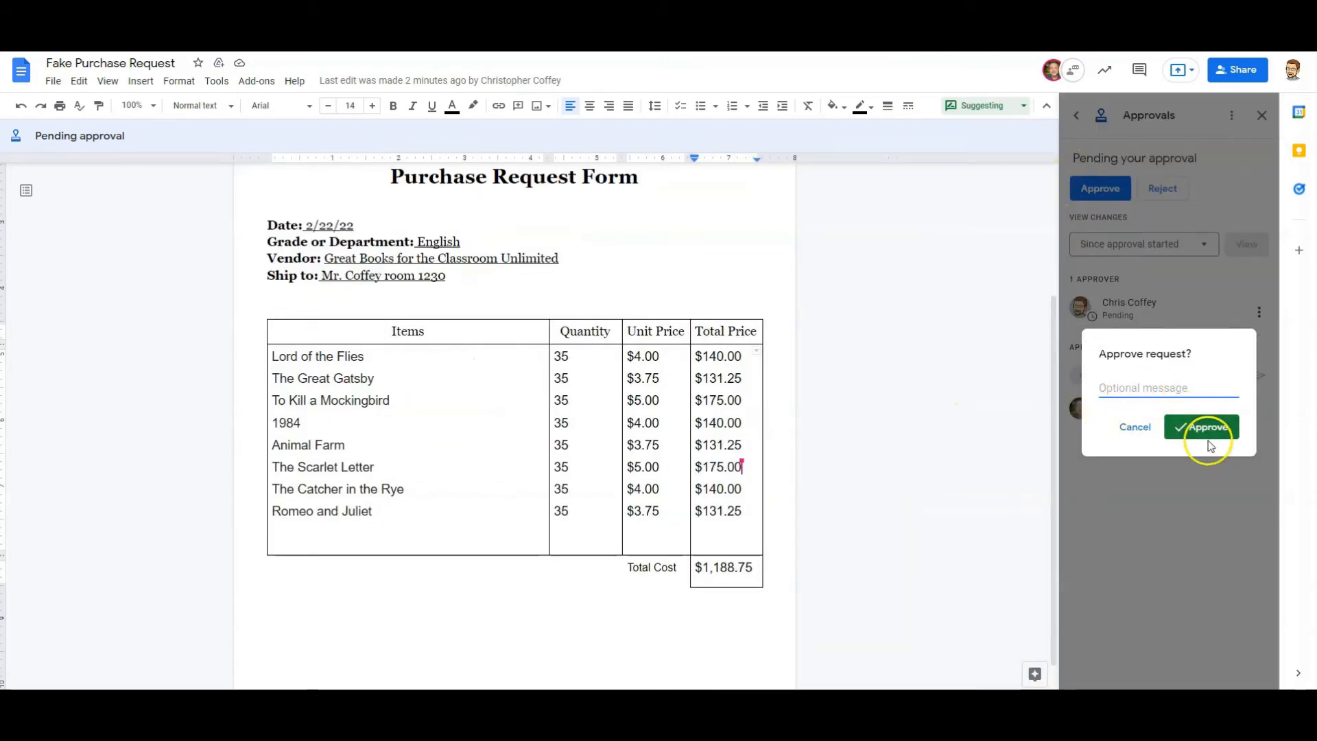
{"action": "left_click", "coordinate": [1201, 426]}
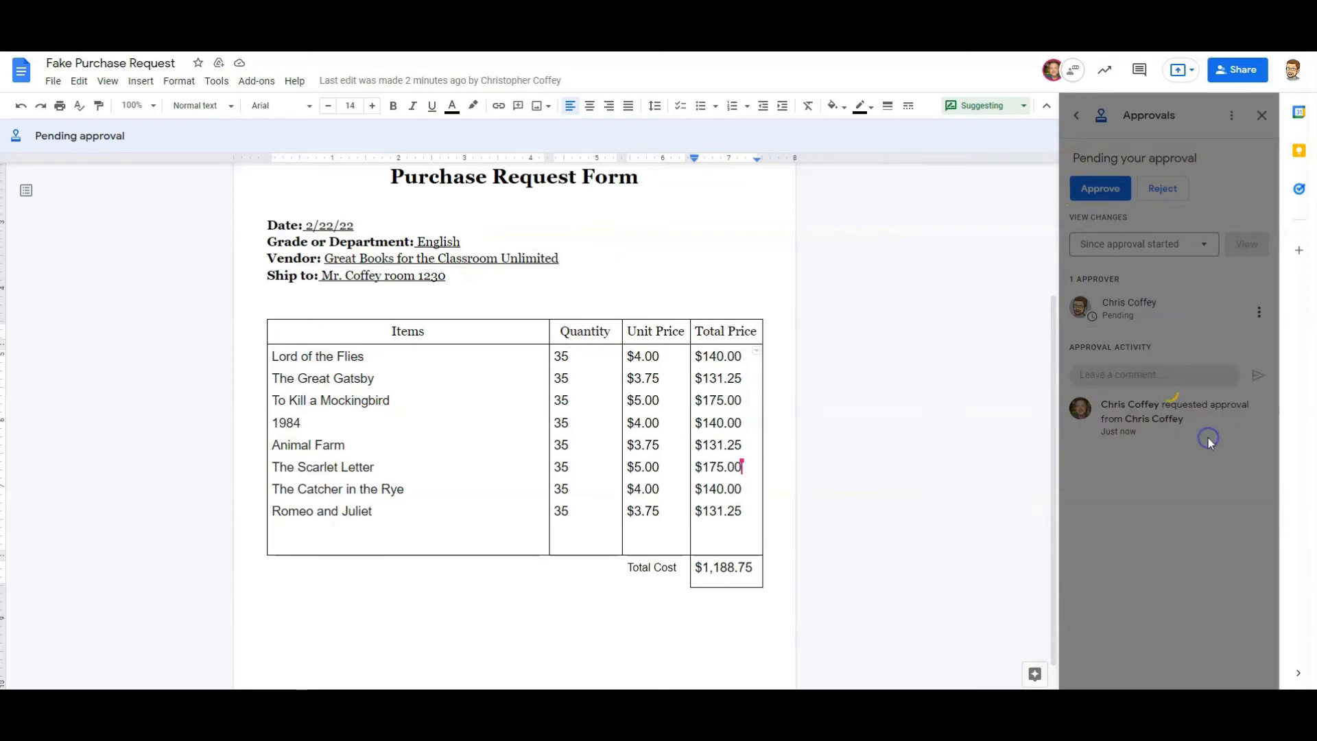
{"action": "left_click", "coordinate": [1099, 188]}
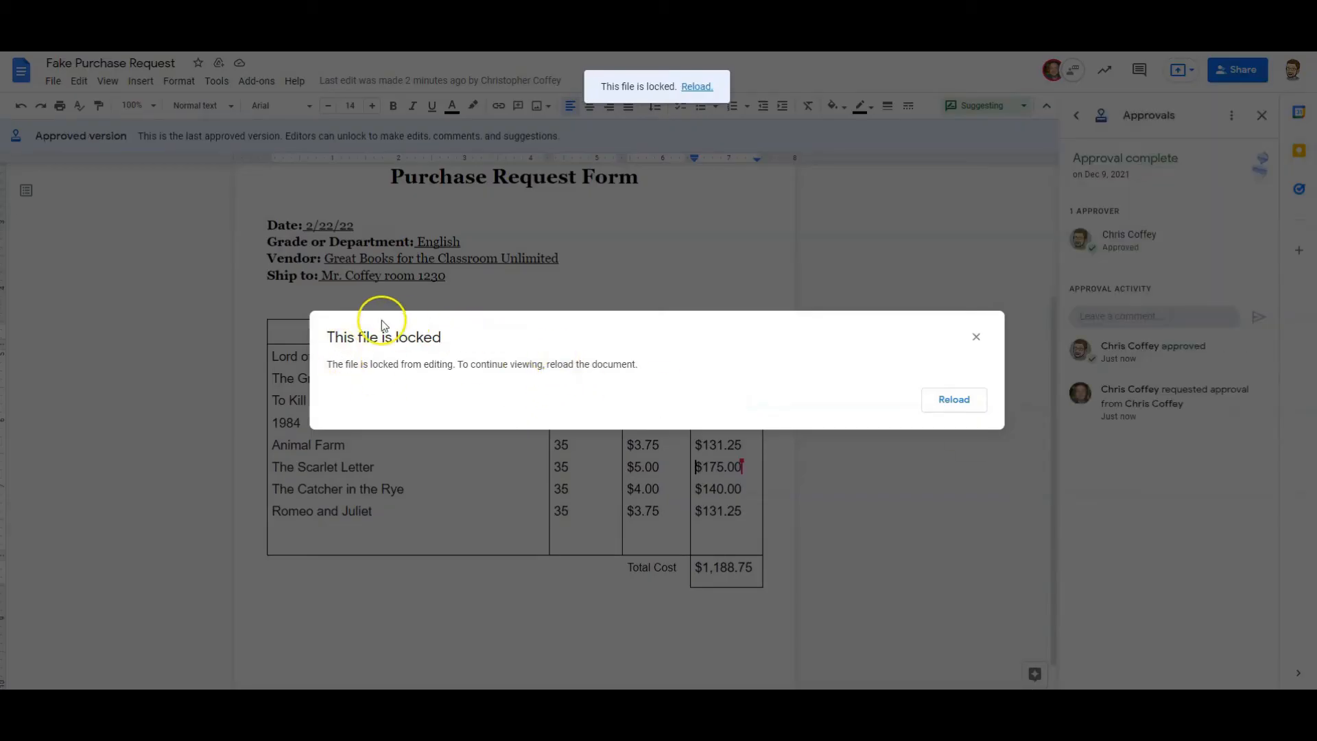
{"action": "mouse_move", "coordinate": [428, 357]}
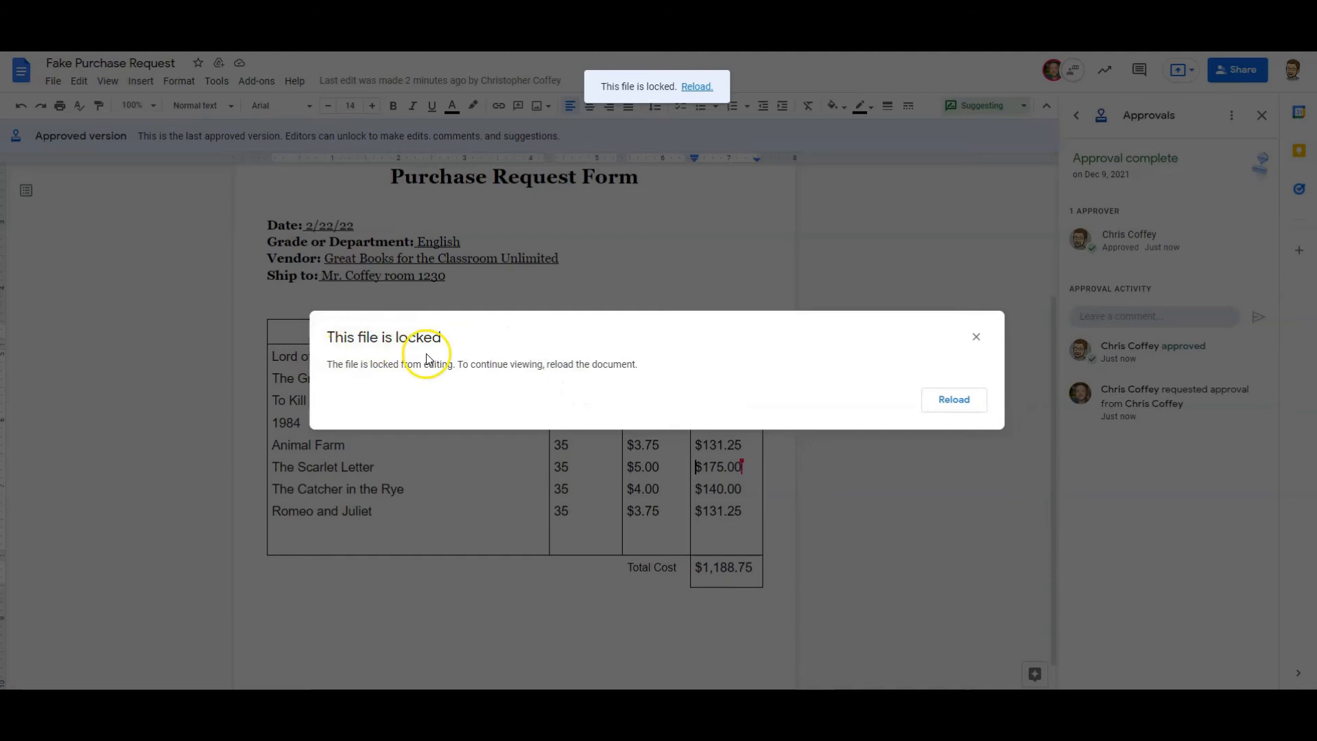
{"action": "mouse_move", "coordinate": [495, 384]}
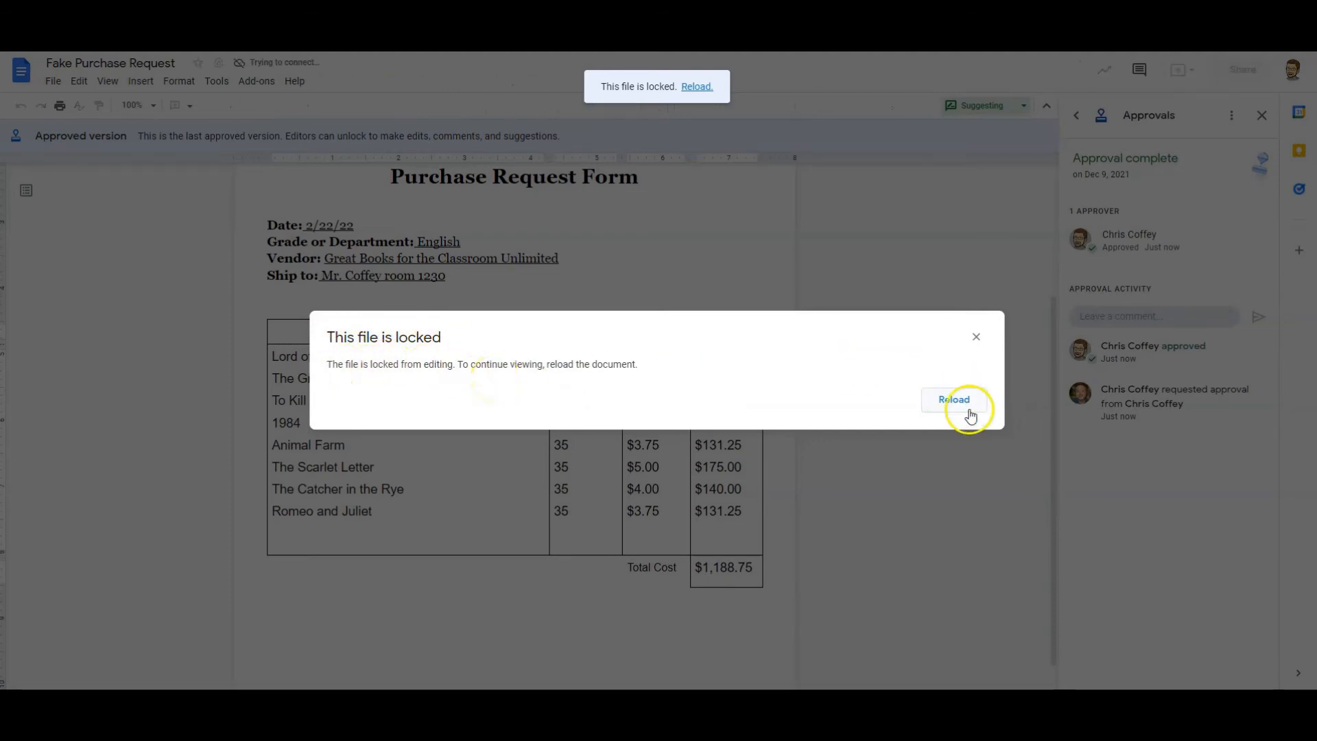
- Reload the document from the 'This file is locked' dialog
{"action": "left_click", "coordinate": [953, 399]}
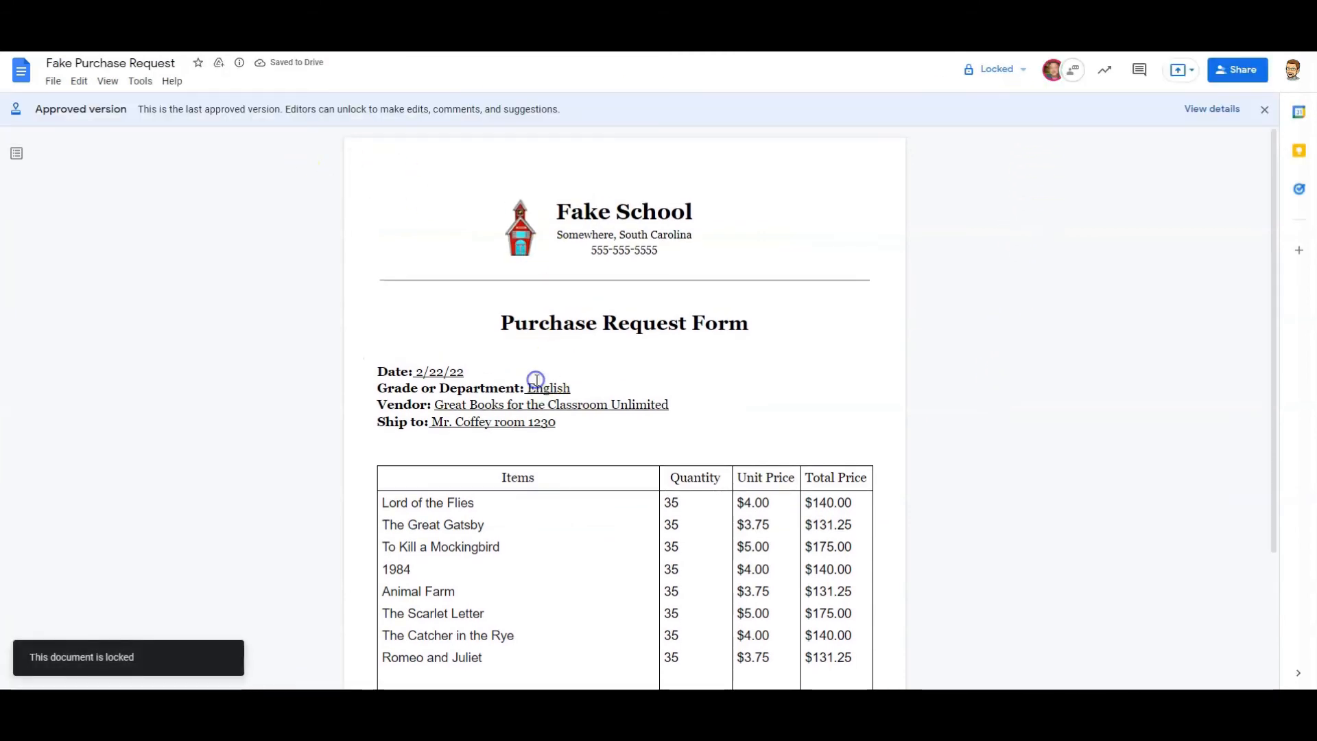
{"action": "mouse_move", "coordinate": [168, 116]}
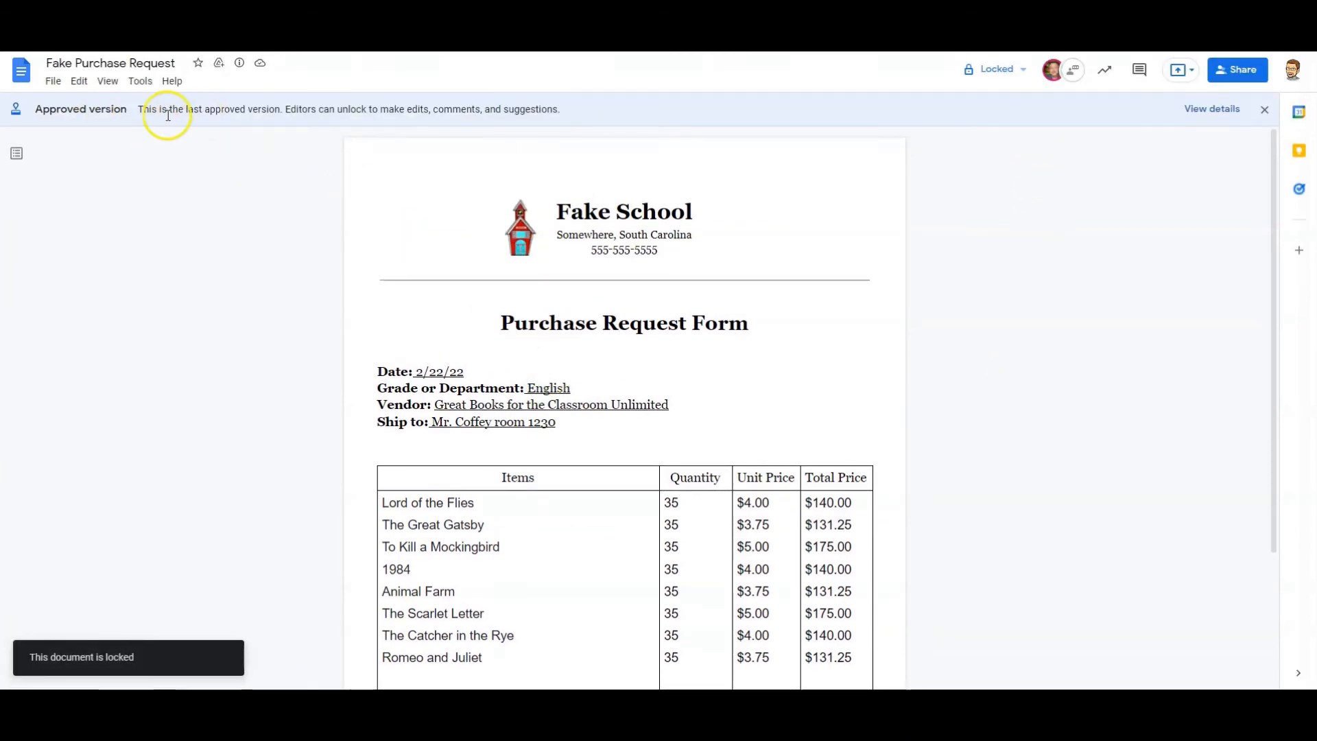
{"action": "mouse_move", "coordinate": [334, 125]}
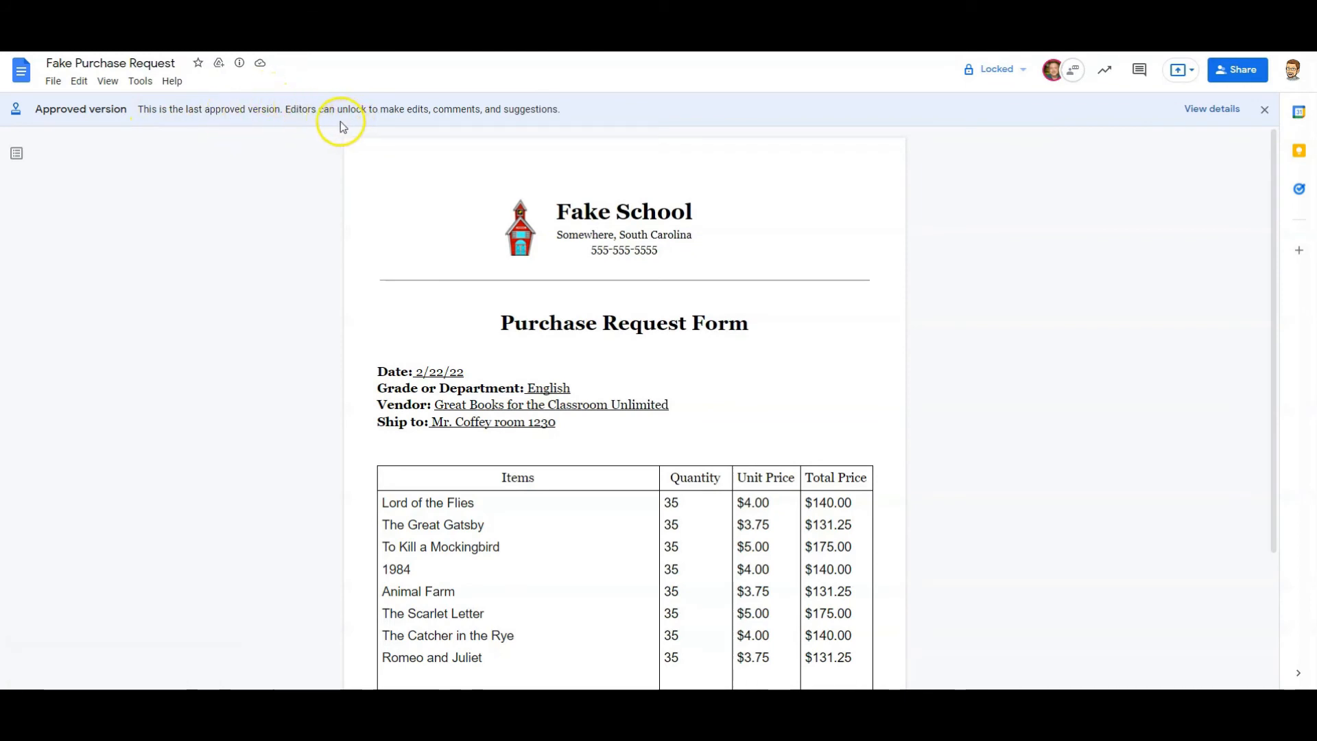
{"action": "mouse_move", "coordinate": [336, 114]}
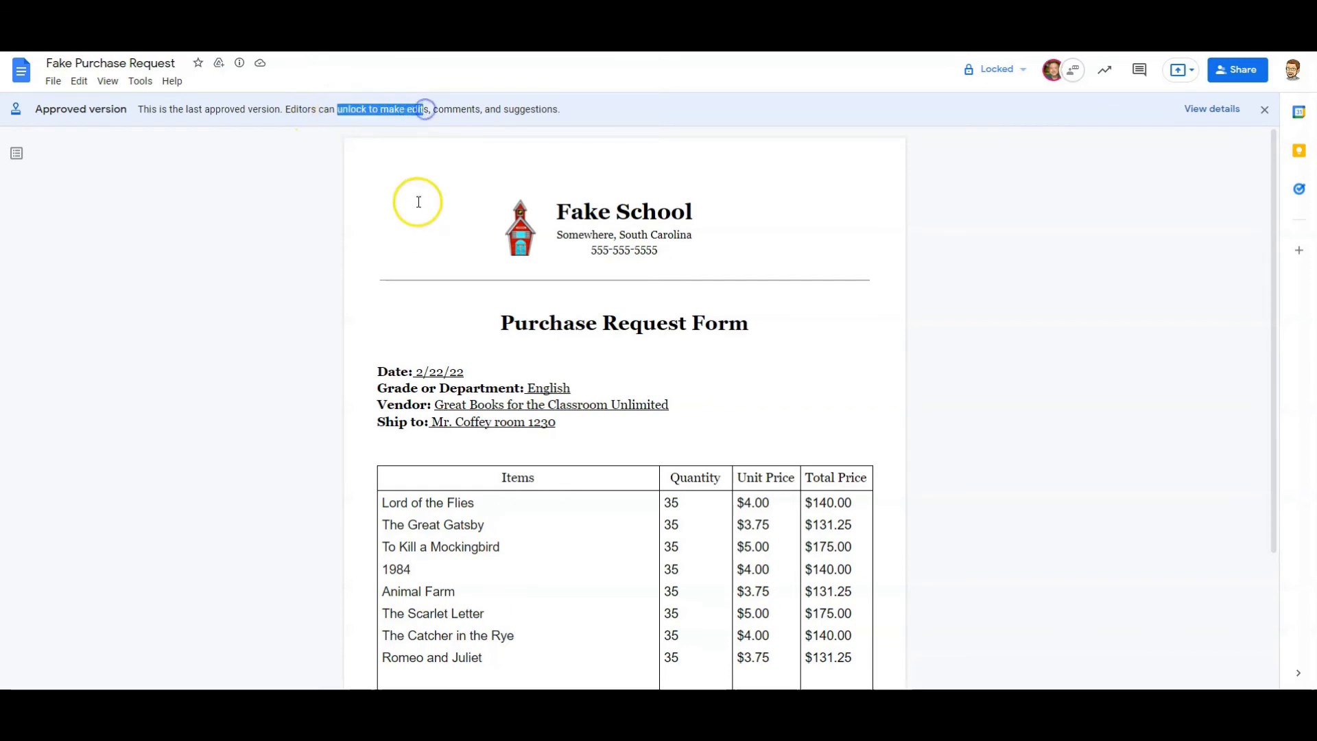
{"action": "mouse_move", "coordinate": [604, 365]}
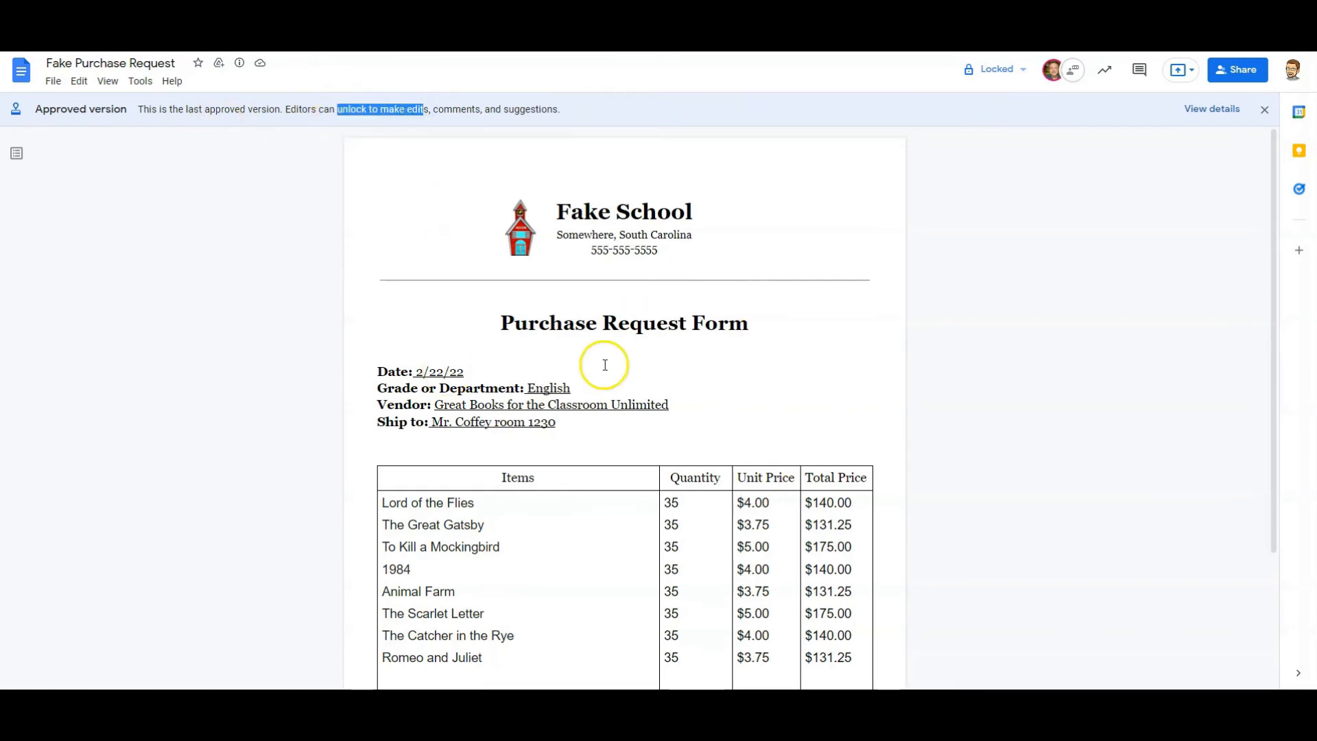
{"action": "mouse_move", "coordinate": [752, 385]}
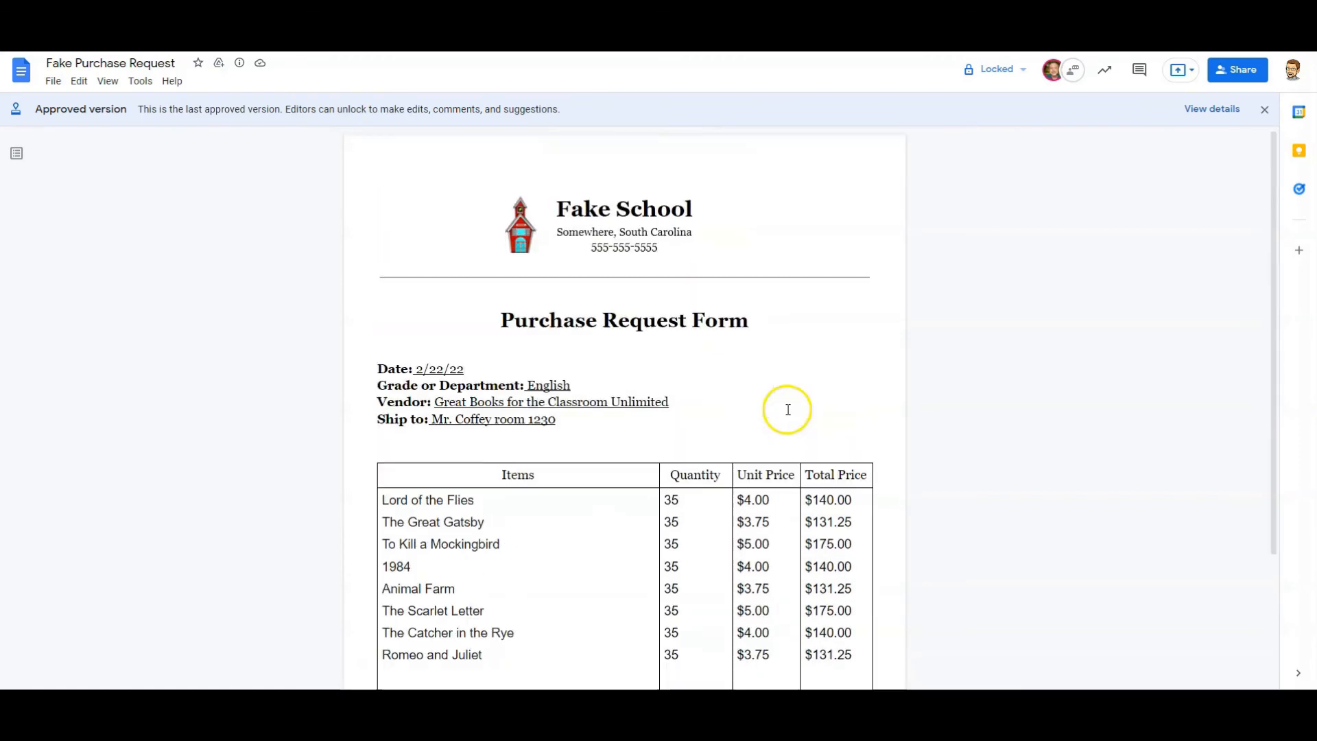
- Scroll through the approved form and show the Locked status popup
{"action": "scroll", "scroll_direction": "down", "scroll_amount": 3}
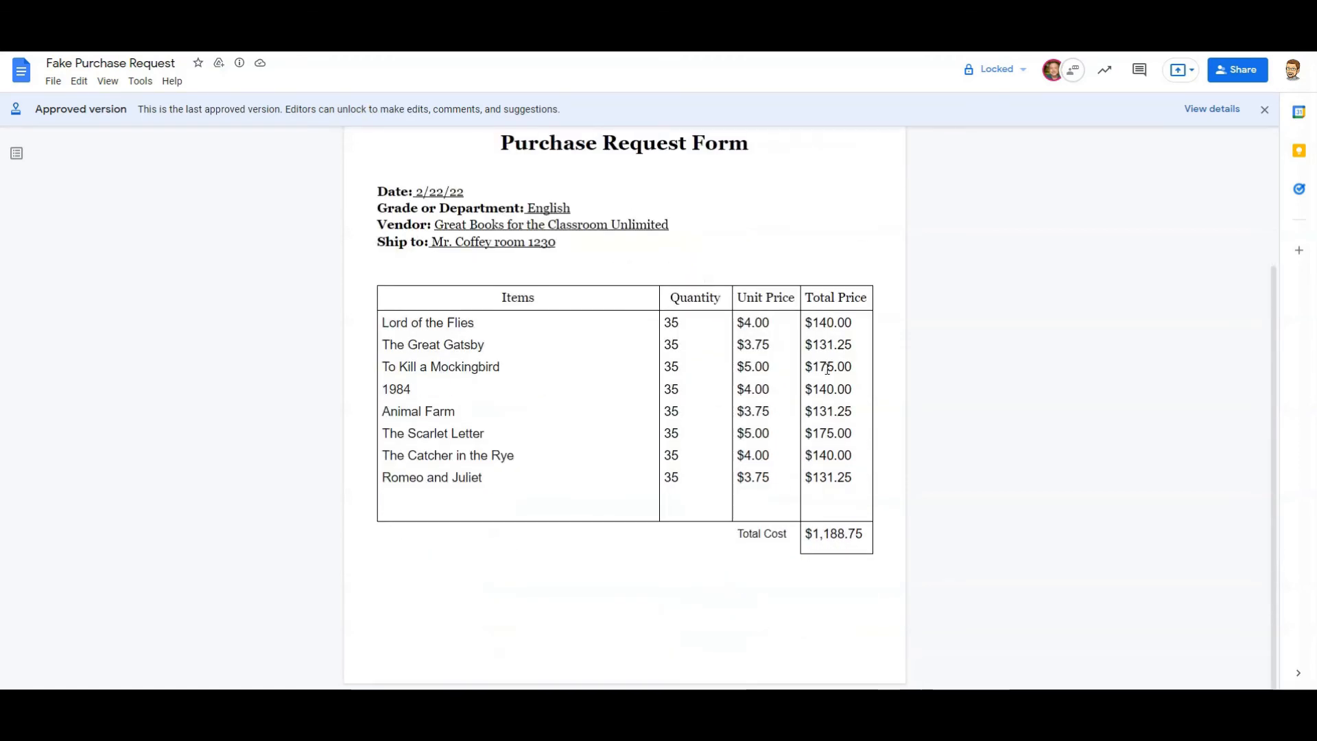
{"action": "scroll", "scroll_direction": "up", "scroll_amount": 3}
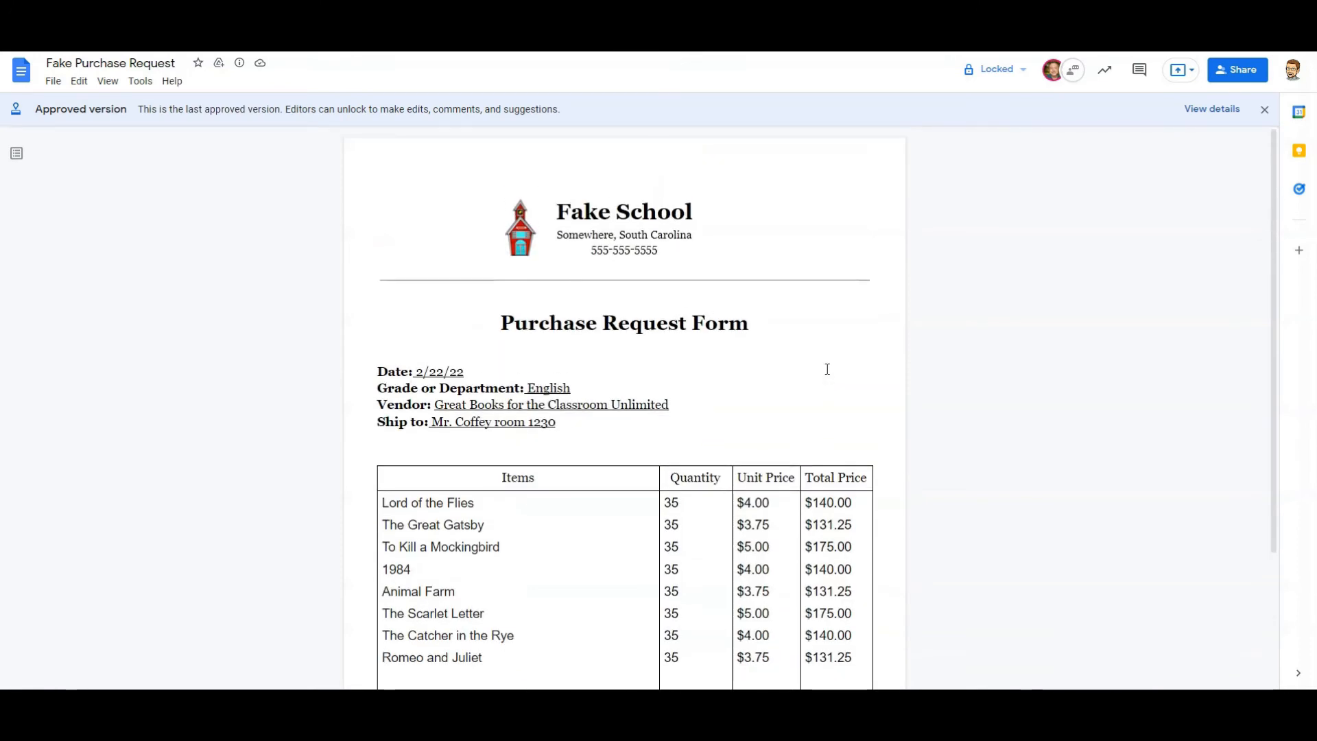
{"action": "scroll", "scroll_direction": "down", "scroll_amount": 3}
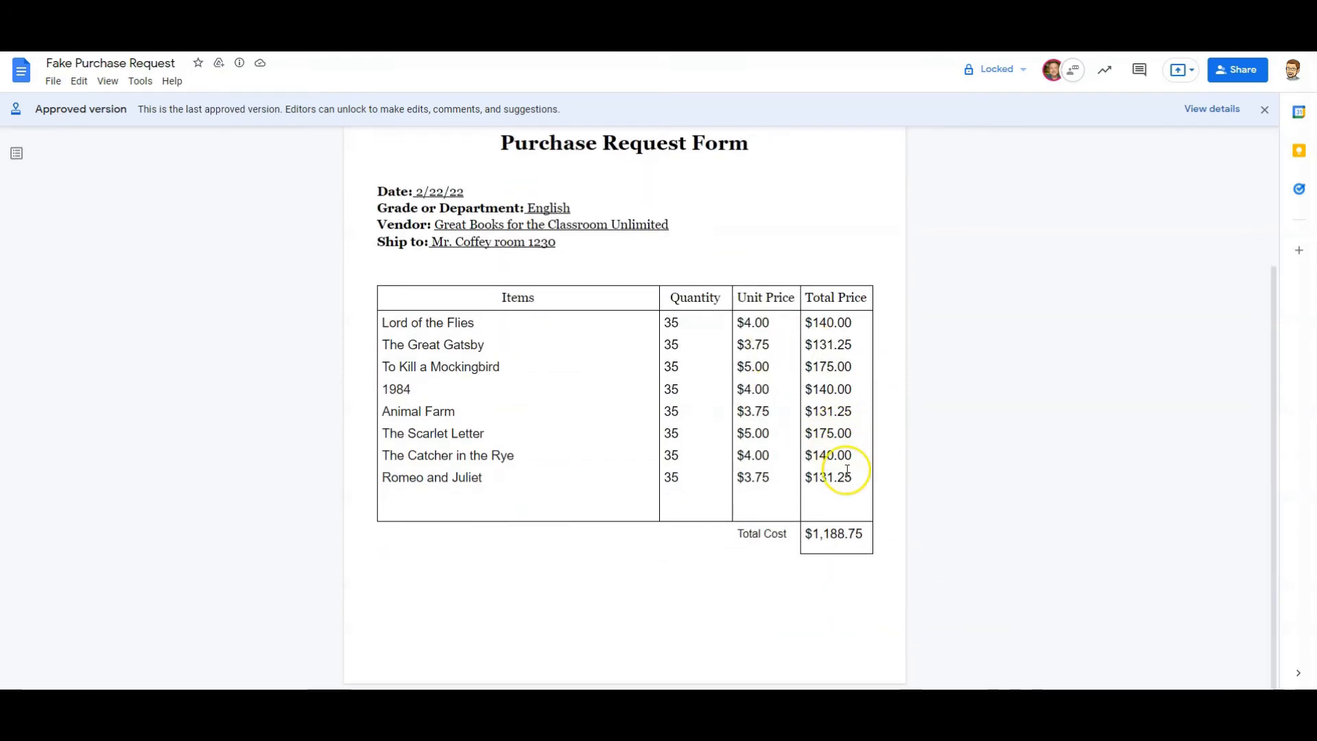
{"action": "left_click", "coordinate": [996, 69]}
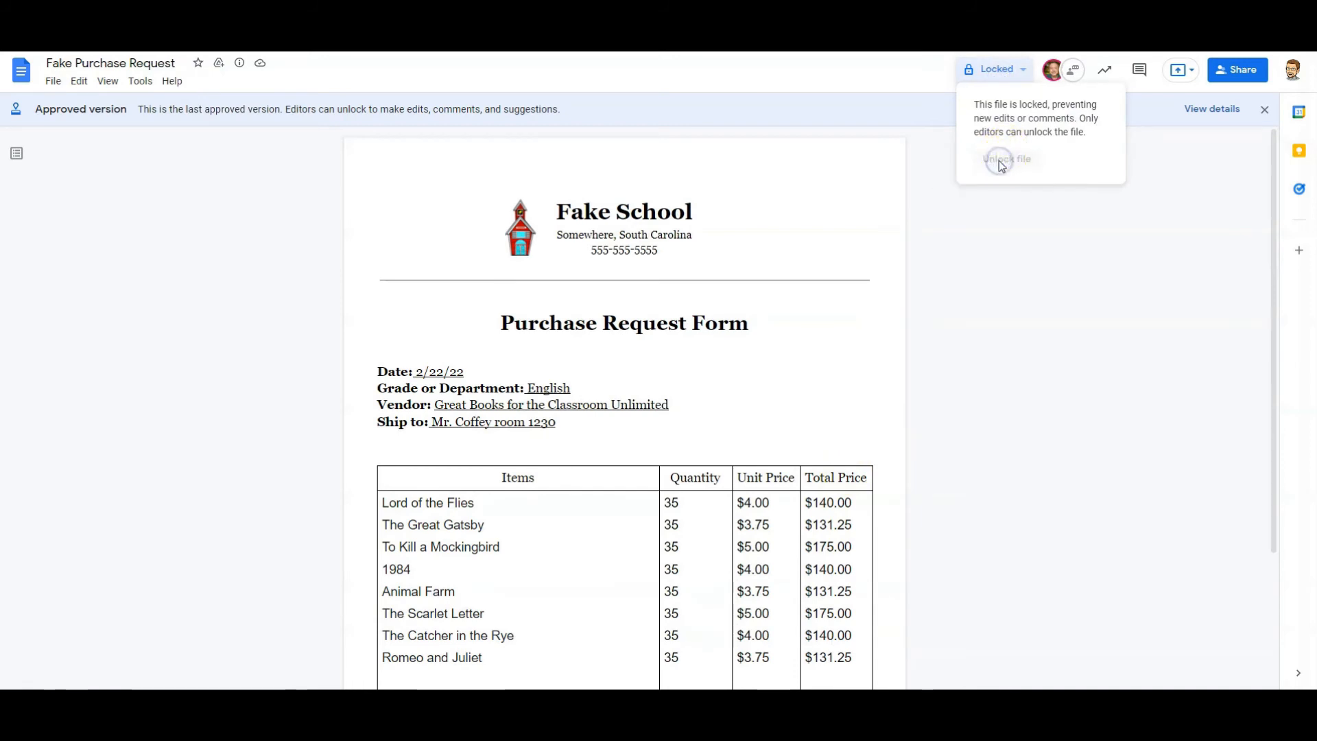
{"action": "mouse_move", "coordinate": [940, 184]}
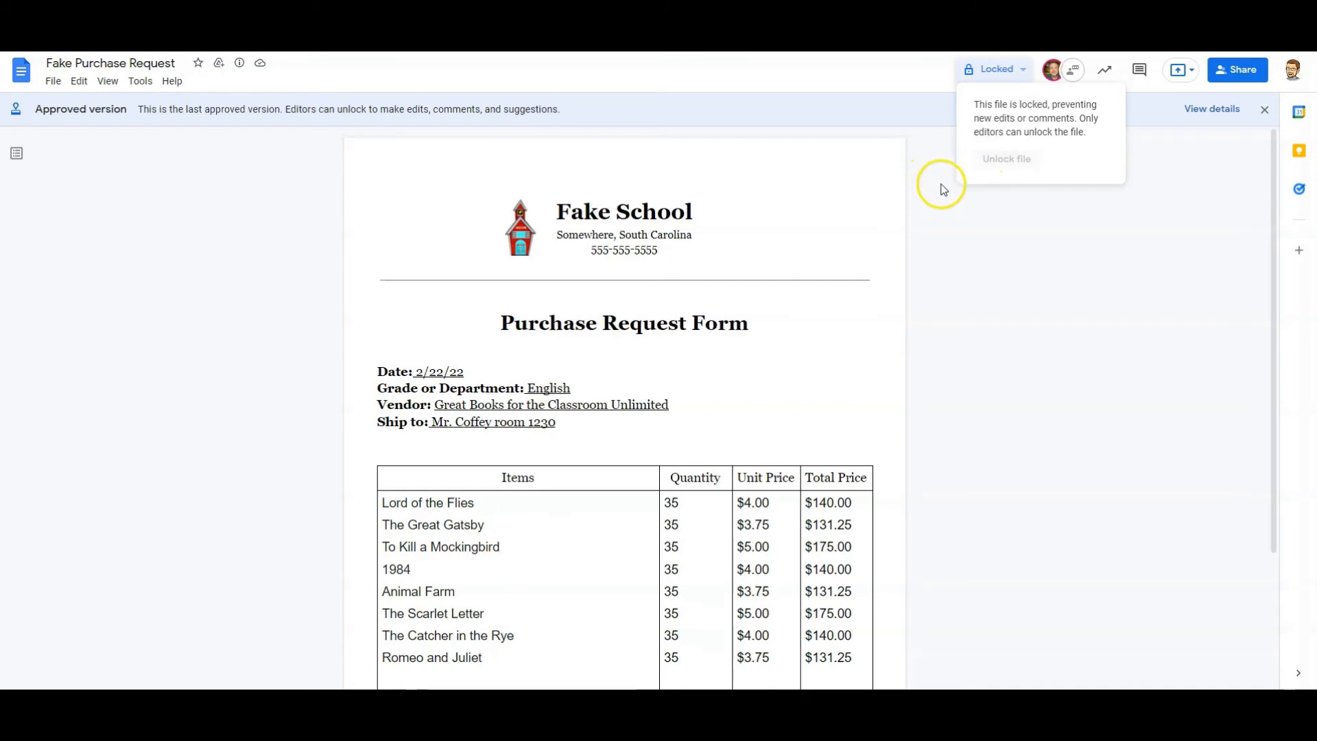
{"action": "mouse_move", "coordinate": [878, 219]}
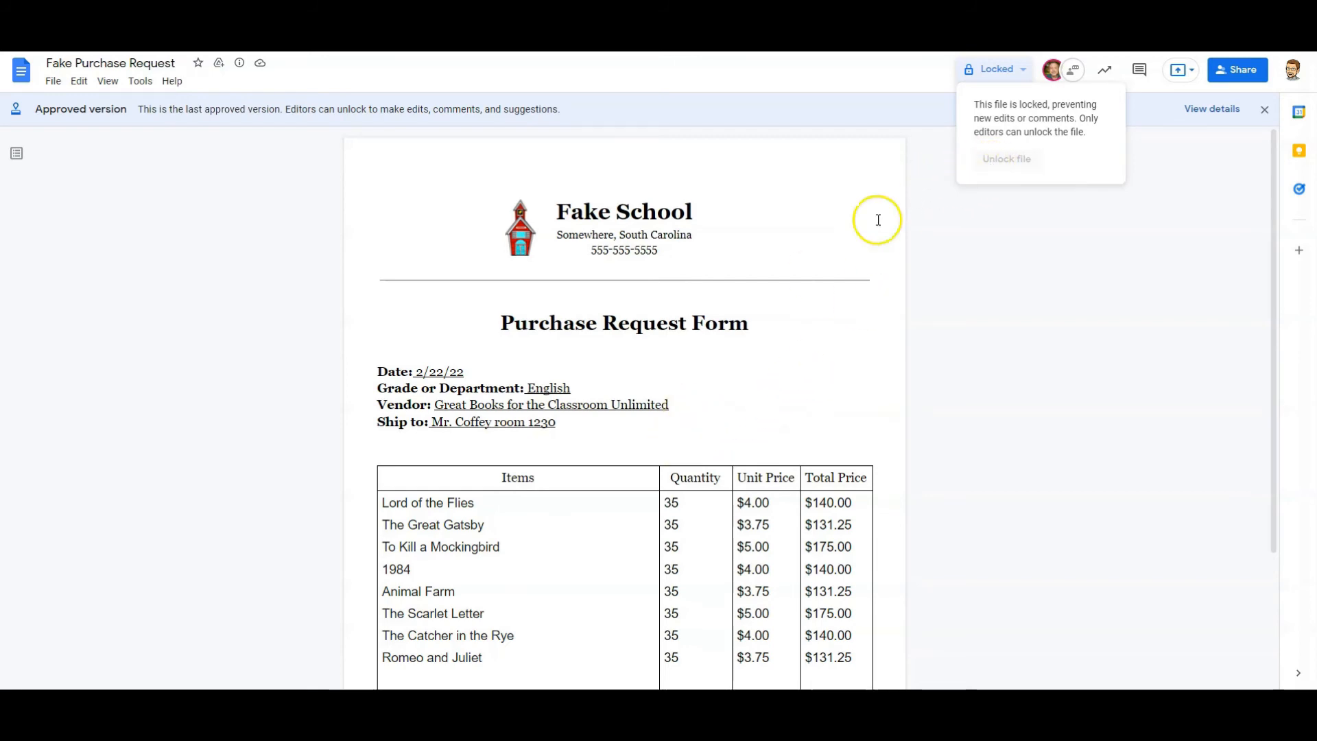
{"action": "mouse_move", "coordinate": [247, 66]}
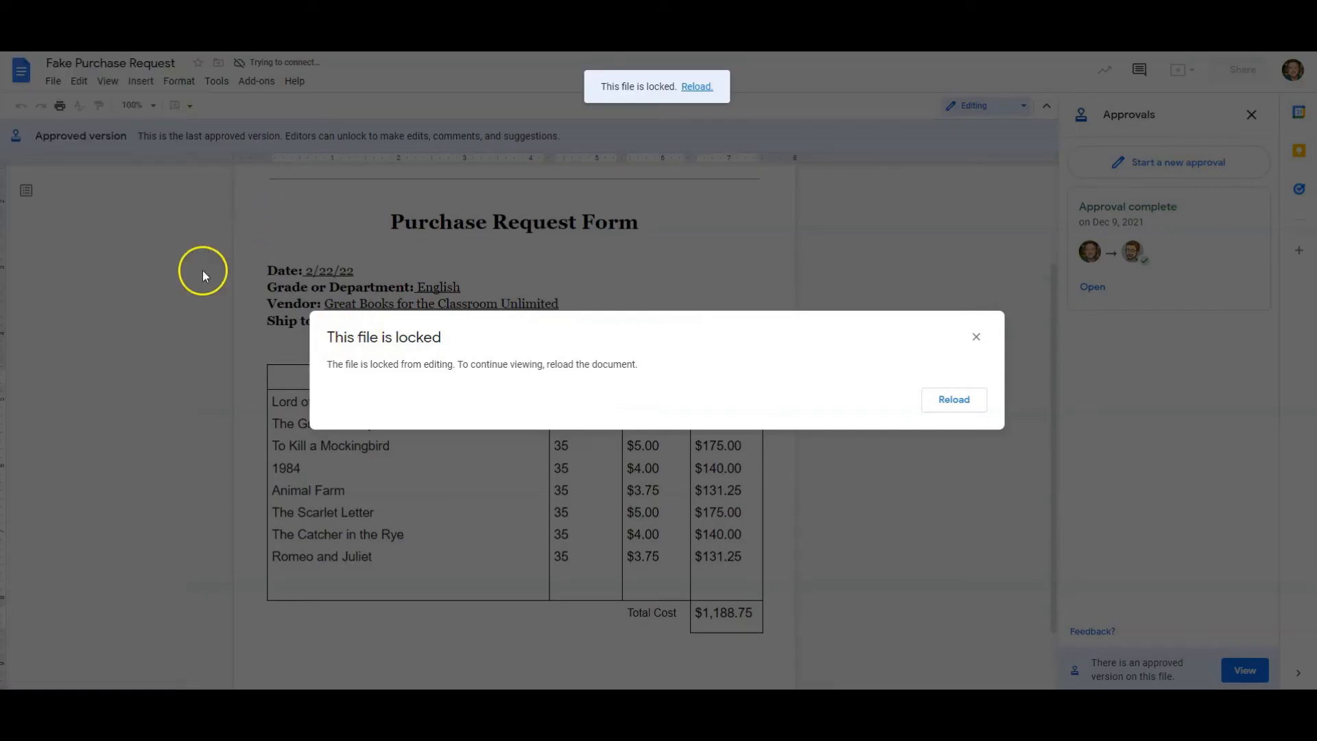
{"action": "mouse_move", "coordinate": [794, 217]}
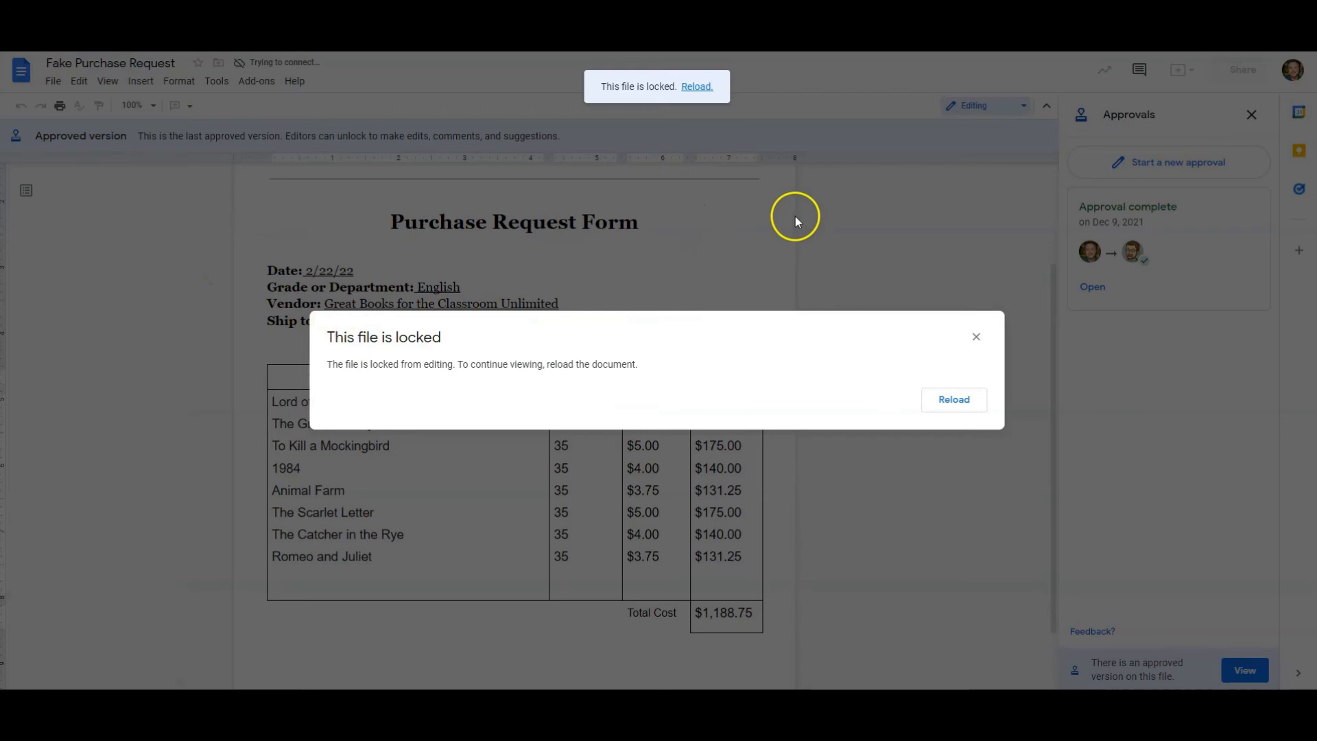
- Reload the locked file and choose Unlock file from the Locked dropdown
{"action": "left_click", "coordinate": [954, 399]}
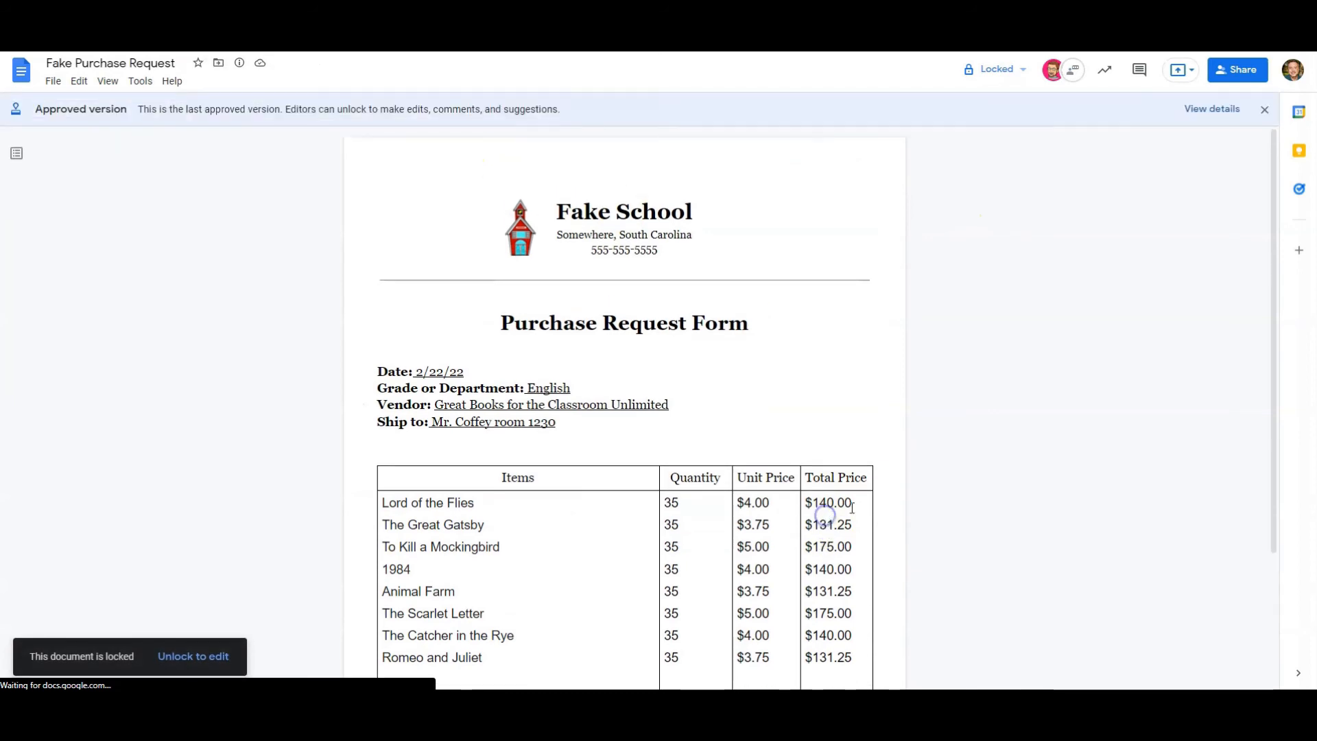
{"action": "left_click", "coordinate": [994, 68]}
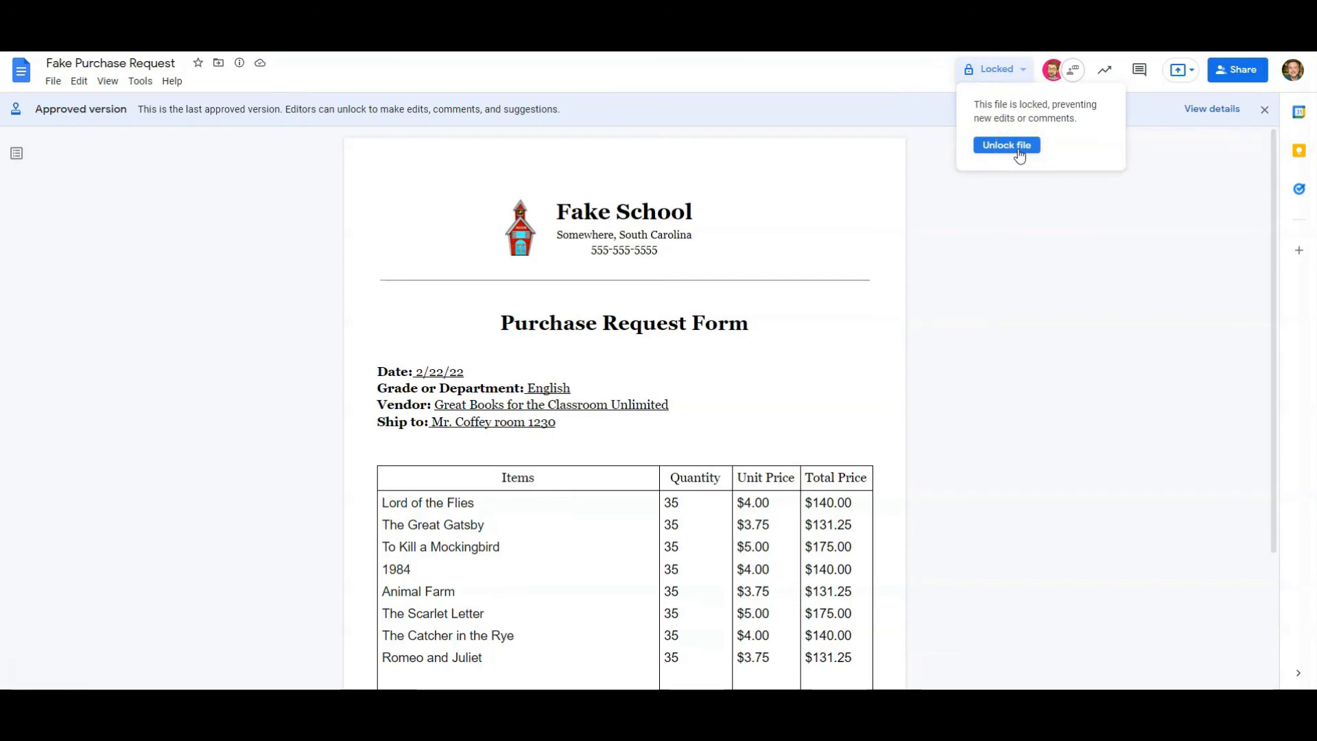
{"action": "left_click", "coordinate": [1006, 144]}
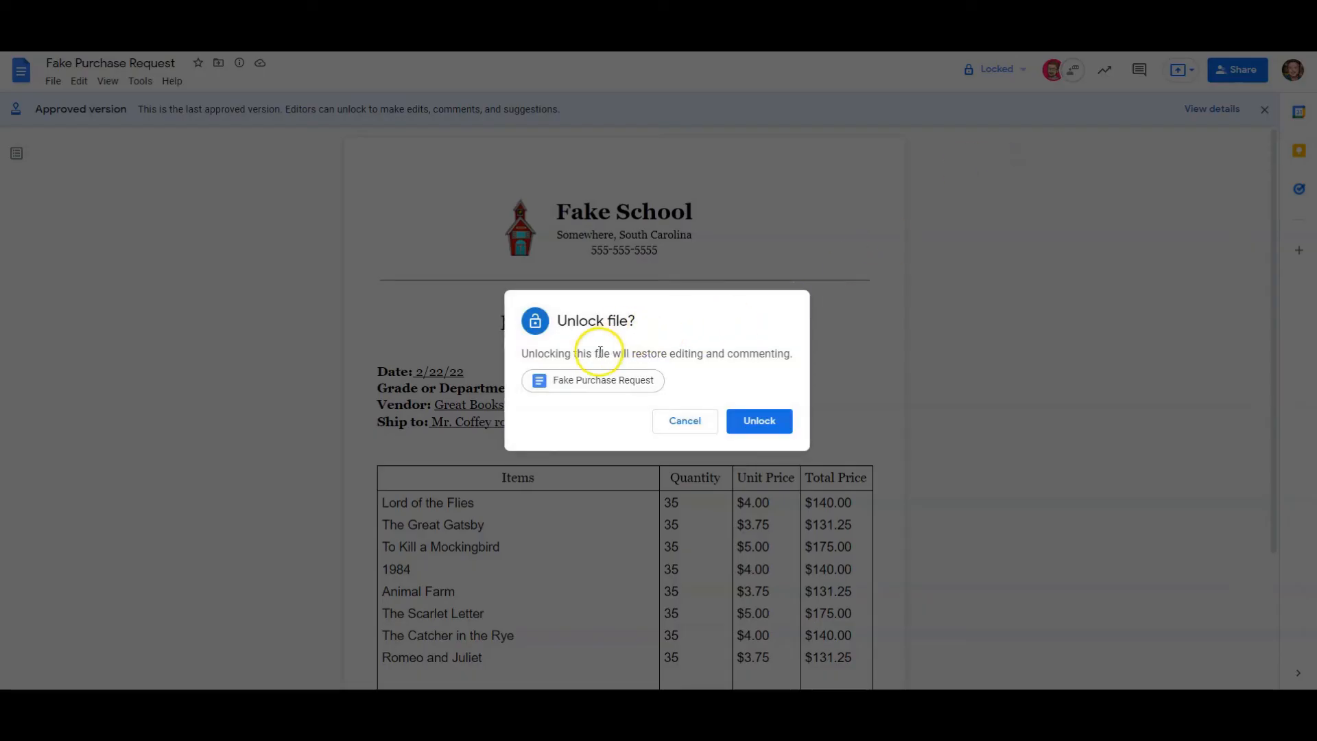
- Confirm unlocking the file so the purchase form is editable again
{"action": "left_click", "coordinate": [757, 421]}
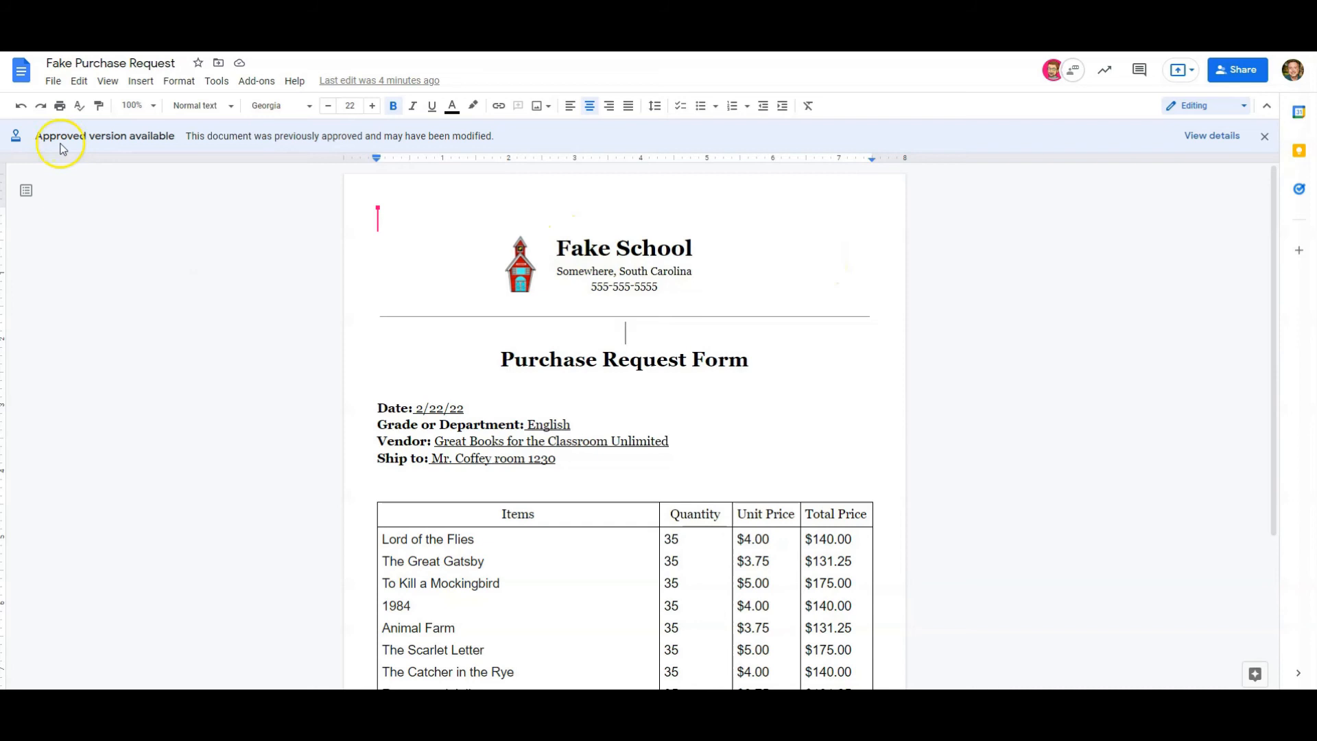
{"action": "mouse_move", "coordinate": [201, 140]}
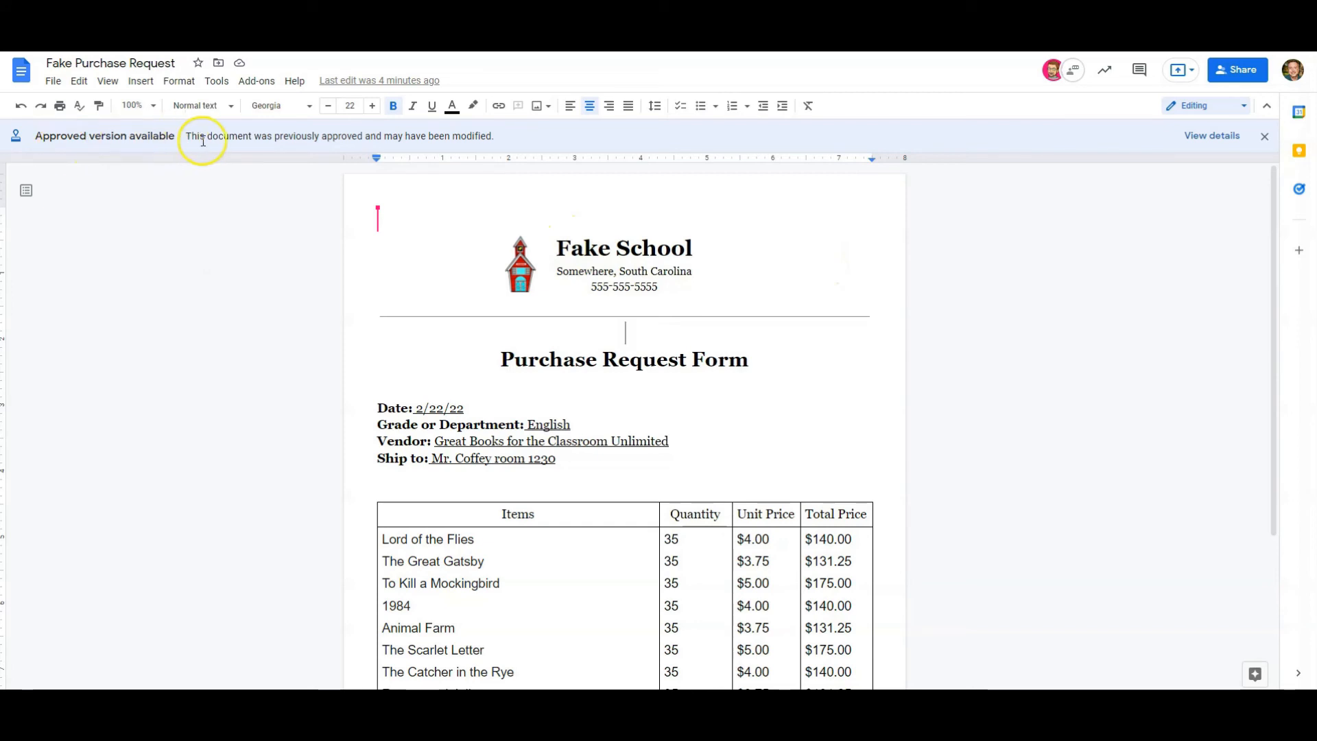
{"action": "mouse_move", "coordinate": [336, 136]}
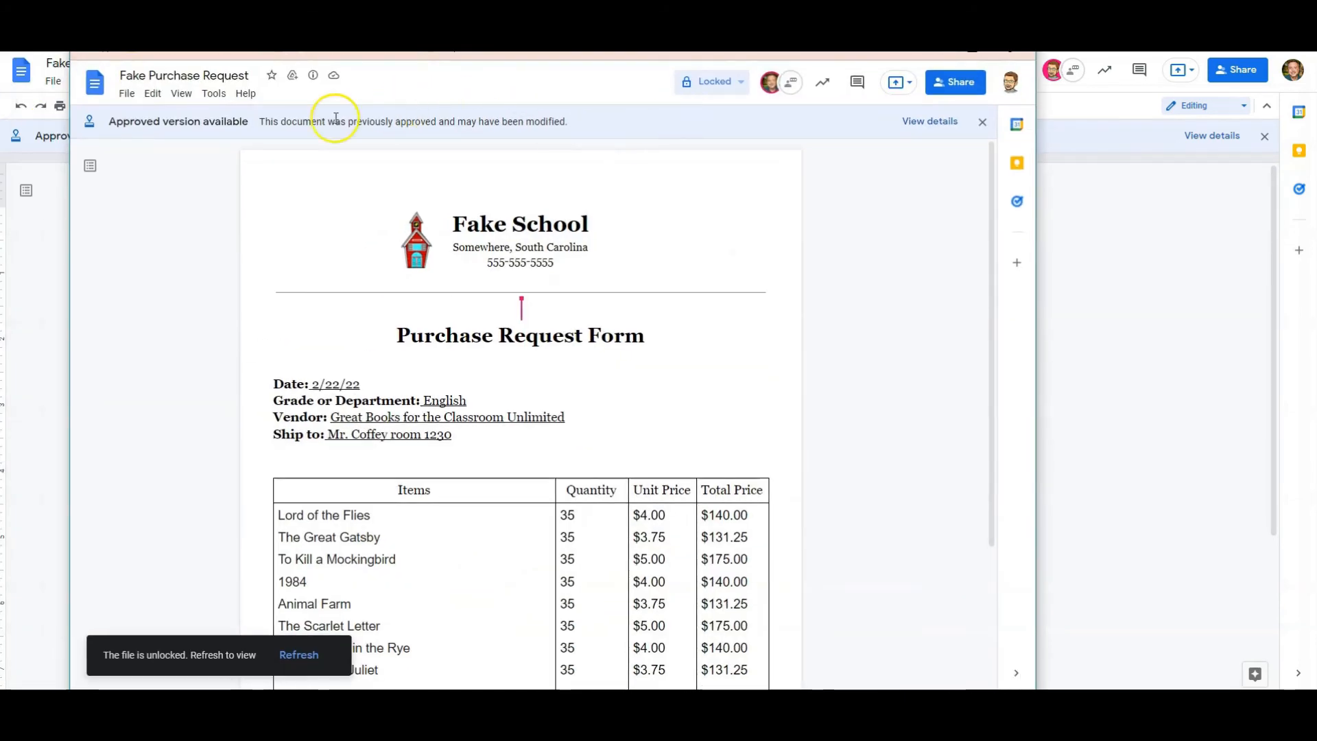
{"action": "mouse_move", "coordinate": [542, 135]}
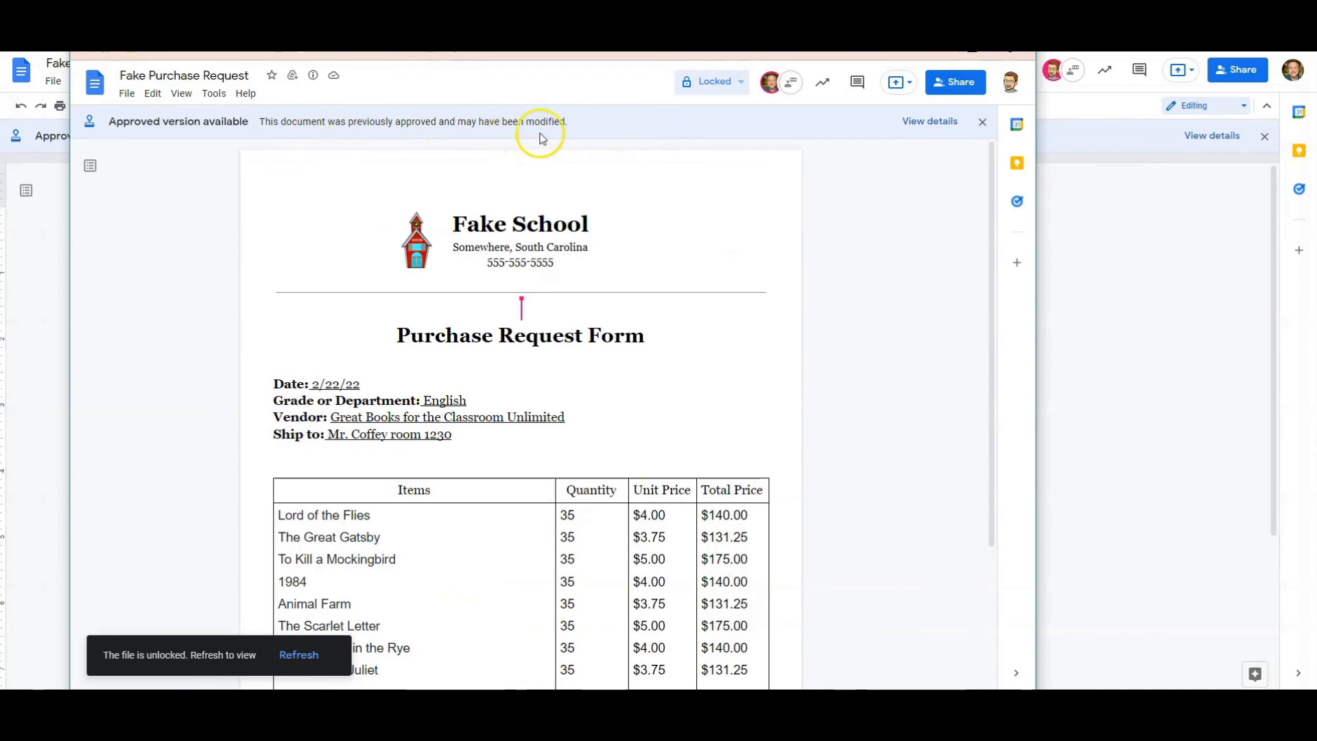
{"action": "mouse_move", "coordinate": [161, 92]}
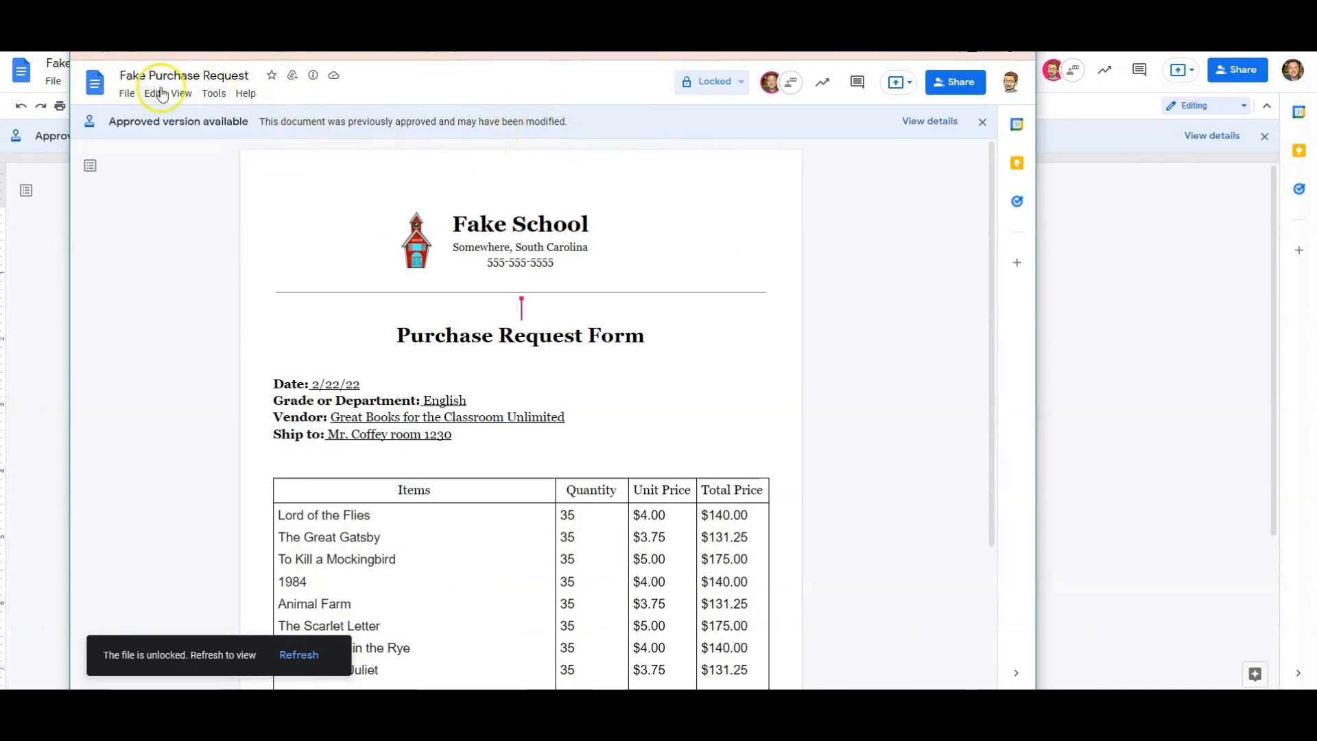
{"action": "left_click", "coordinate": [53, 80]}
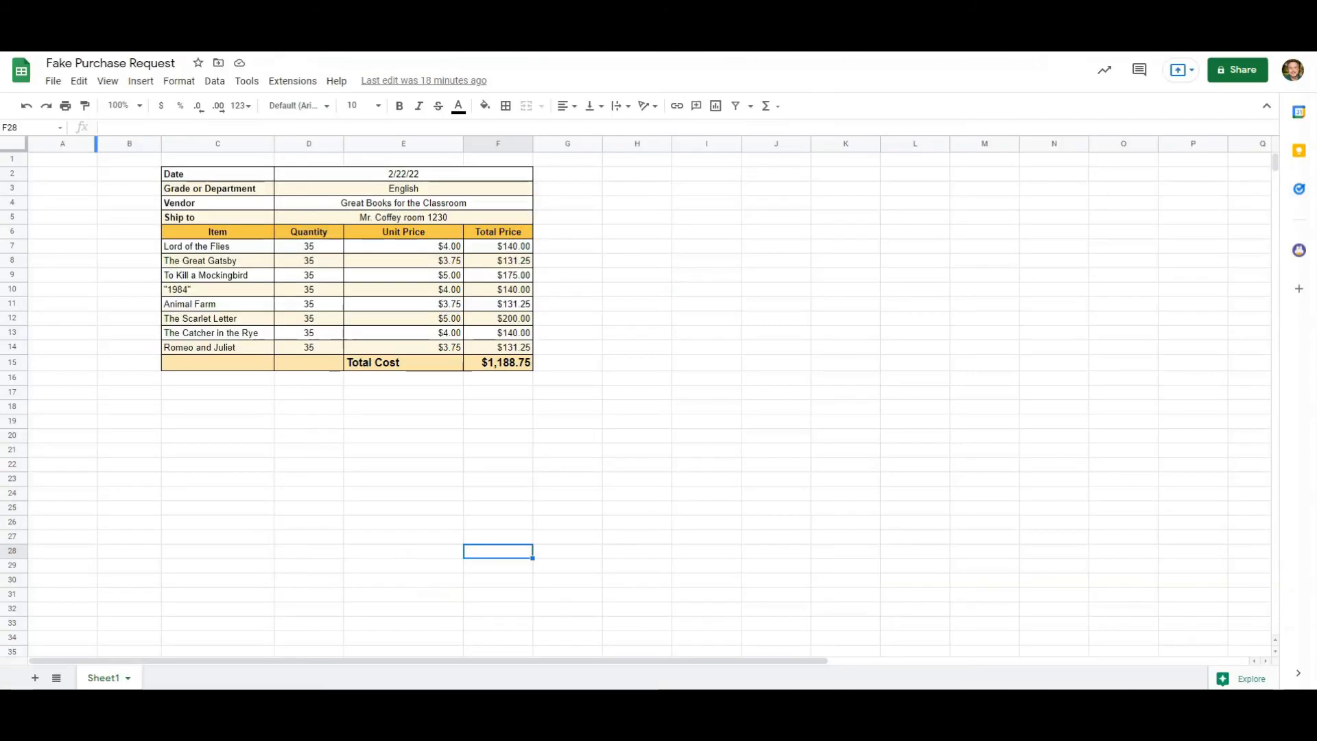
{"action": "mouse_move", "coordinate": [130, 206]}
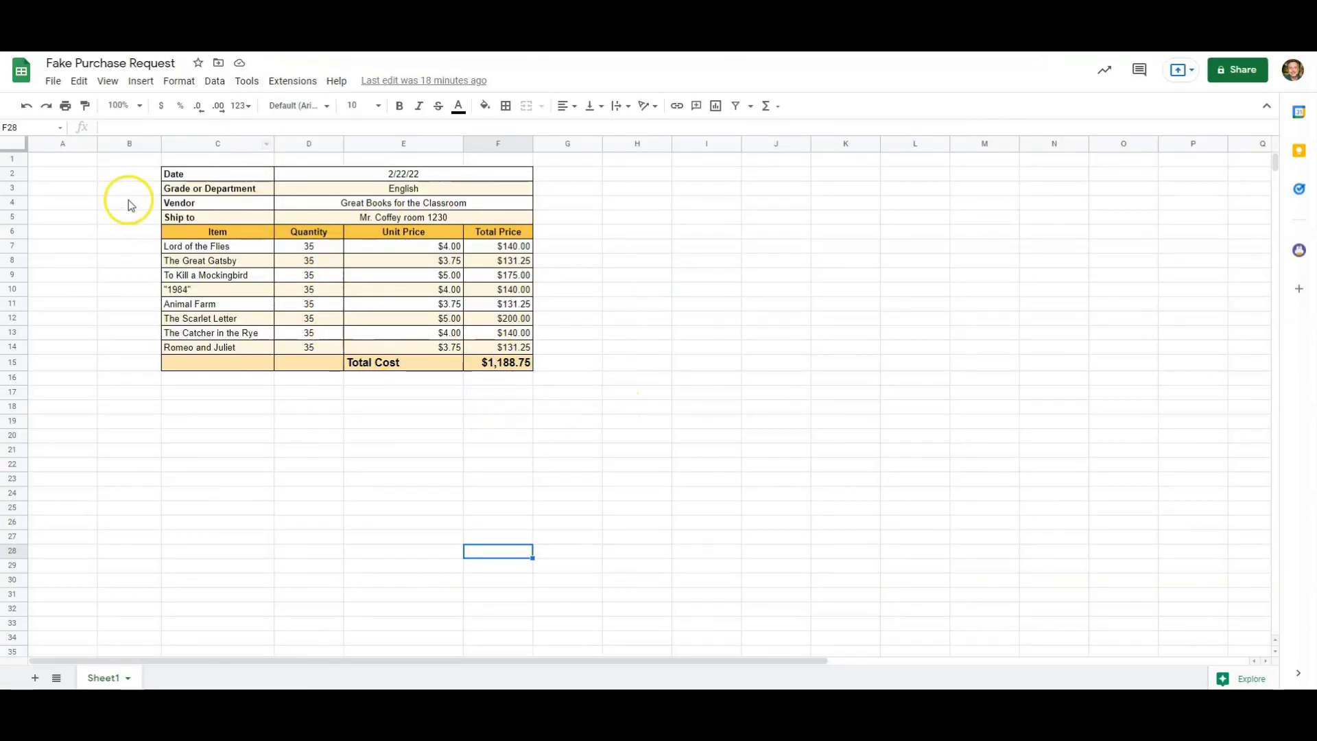
{"action": "mouse_move", "coordinate": [475, 277]}
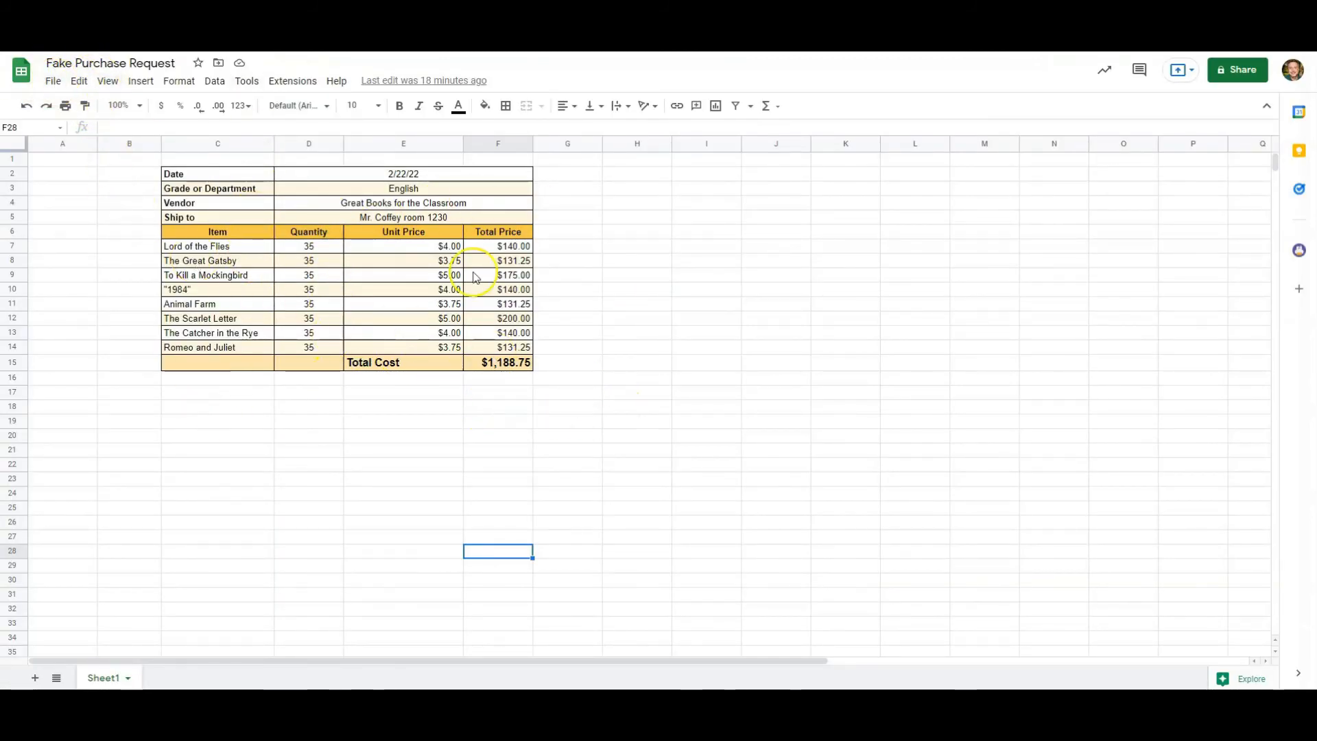
{"action": "mouse_move", "coordinate": [80, 124]}
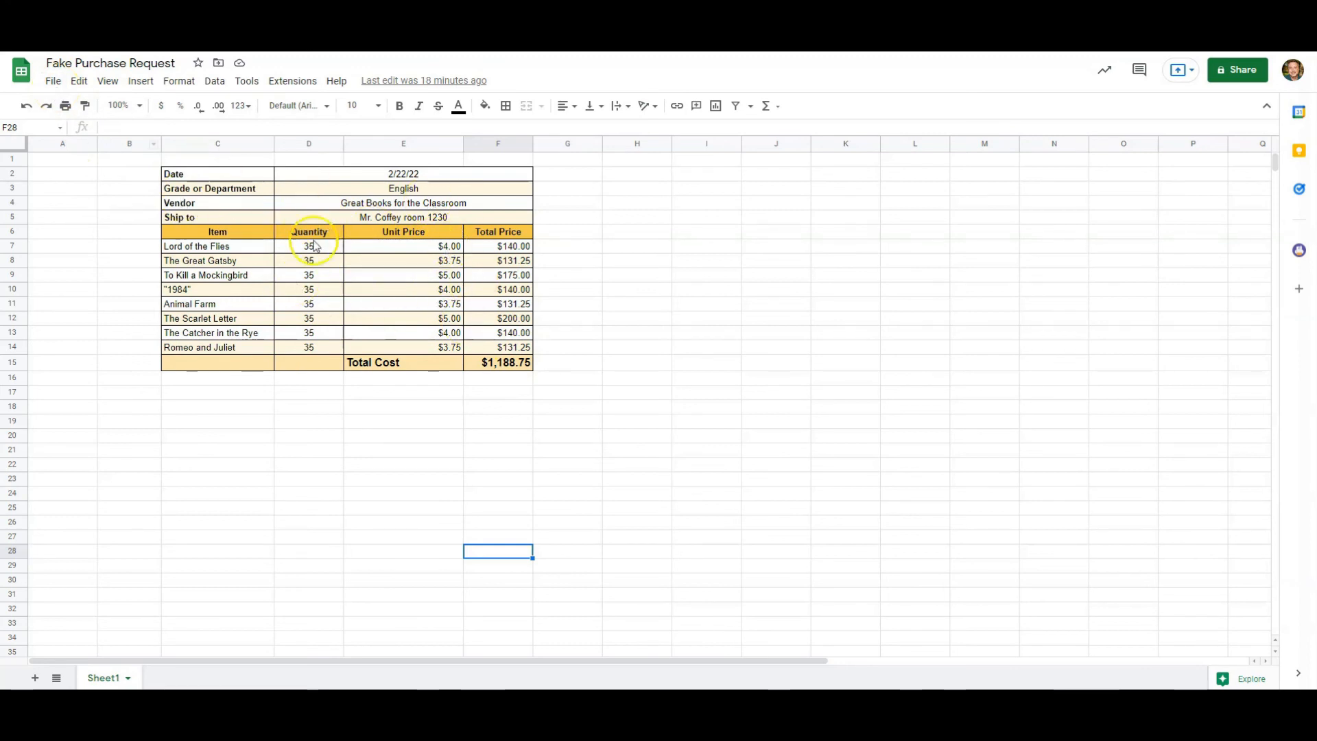
{"action": "mouse_move", "coordinate": [423, 294]}
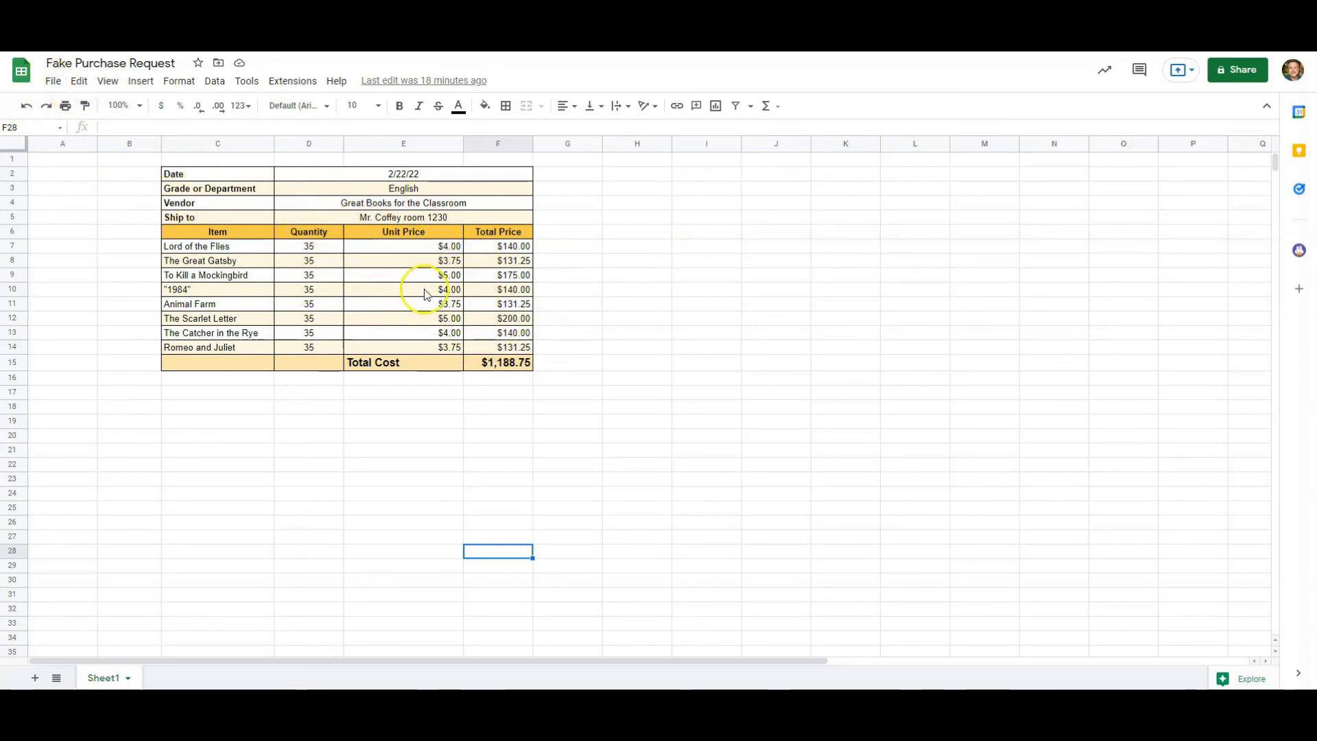
- Enter 175 in cell F12 for The Scarlet Letter, bringing total cost to $1,163.75
{"action": "left_click", "coordinate": [513, 318]}
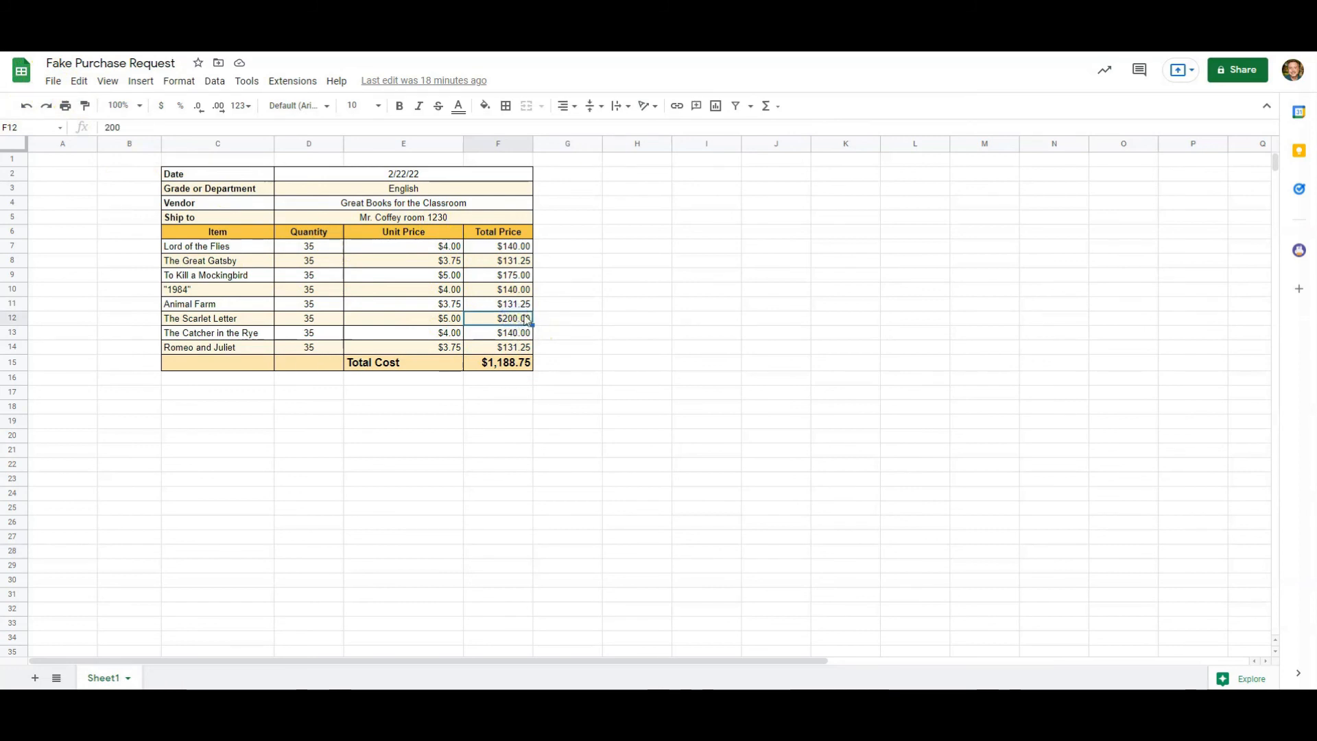
{"action": "type", "text": "175.00"}
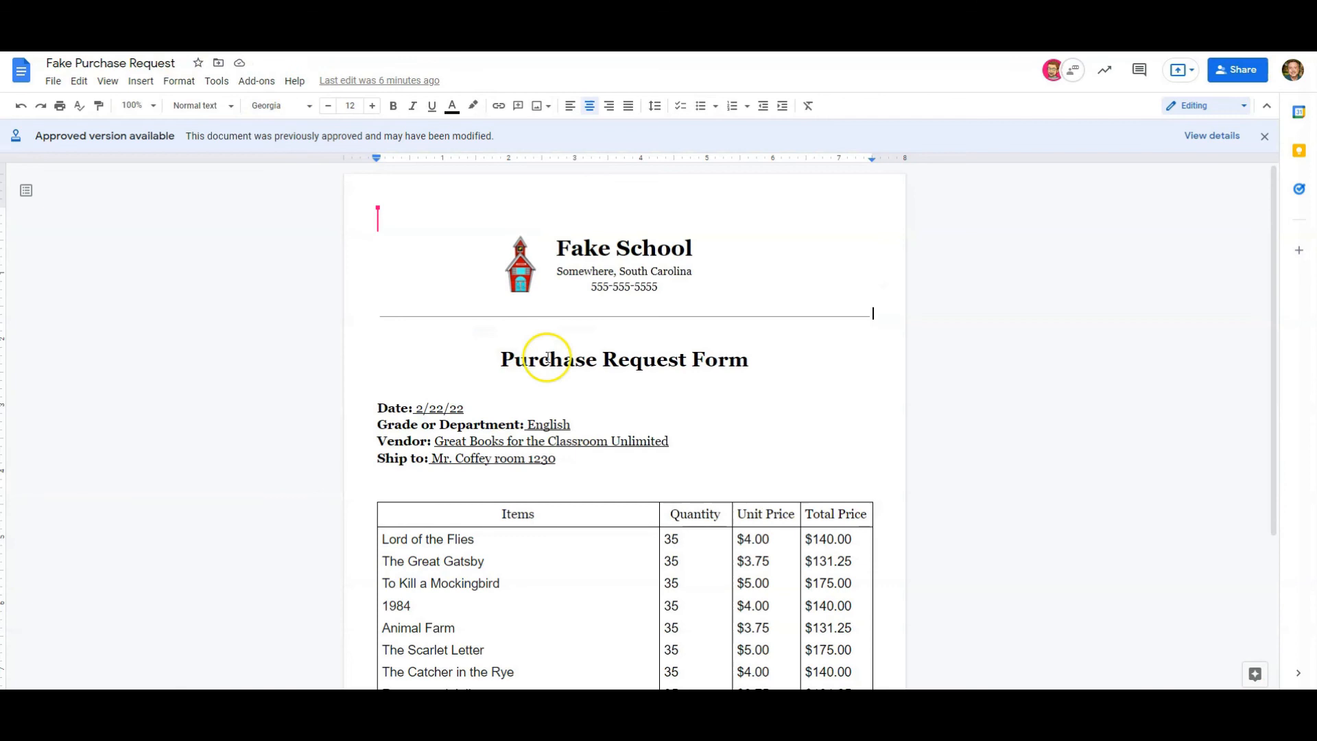
{"action": "scroll", "scroll_direction": "down", "scroll_amount": 3}
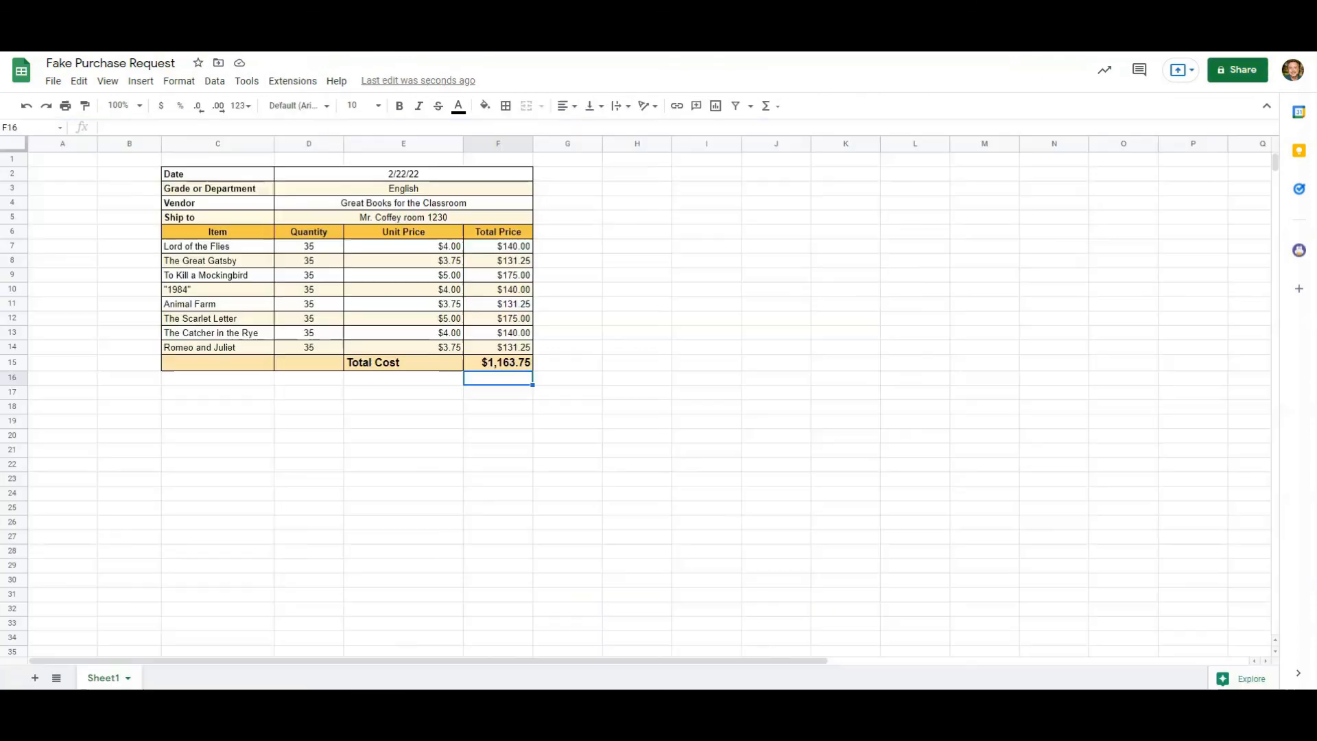
{"action": "left_click", "coordinate": [52, 80]}
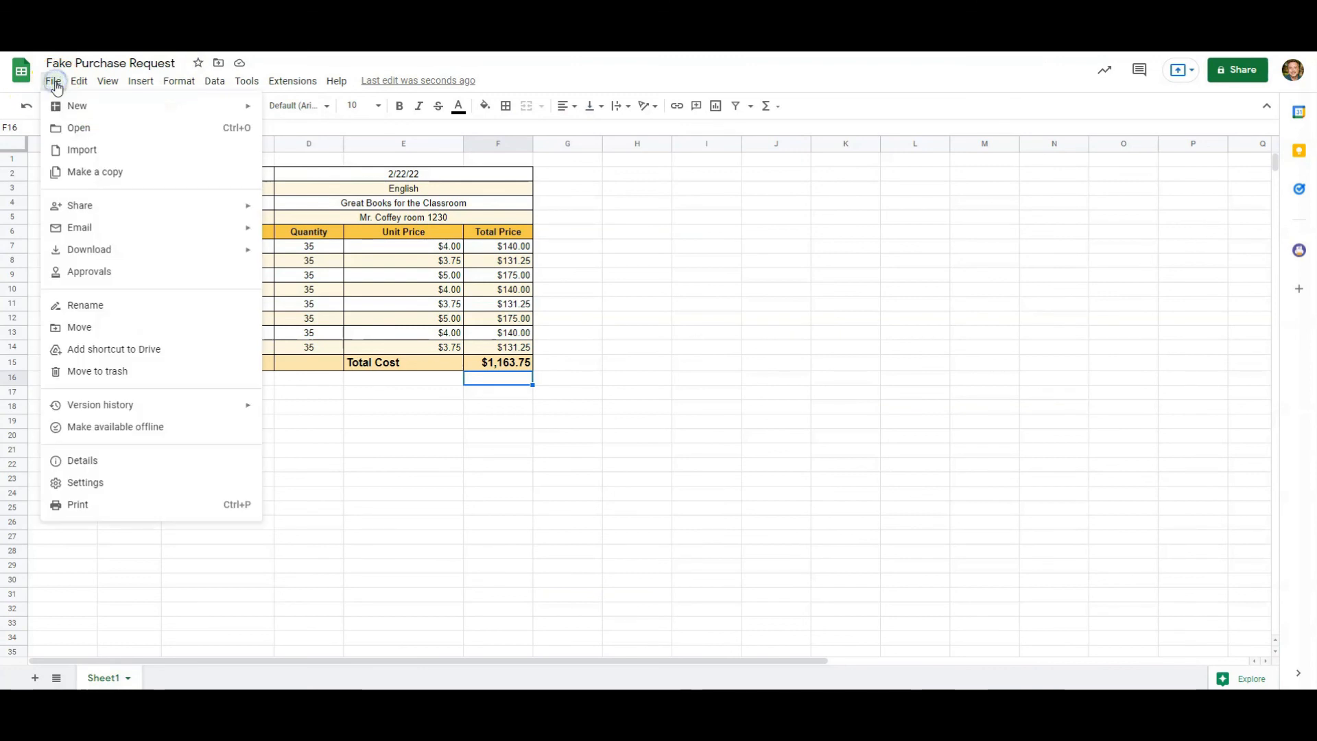
{"action": "mouse_move", "coordinate": [139, 271]}
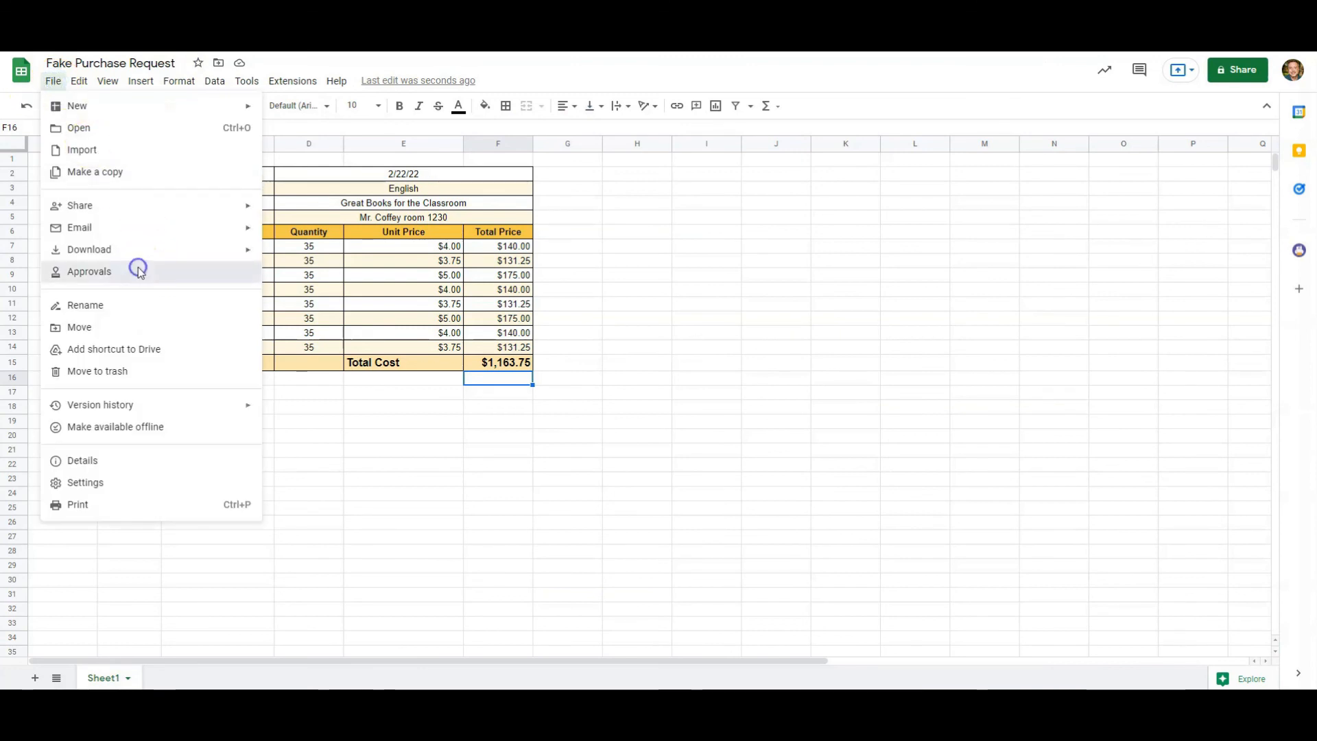
{"action": "left_click", "coordinate": [88, 270]}
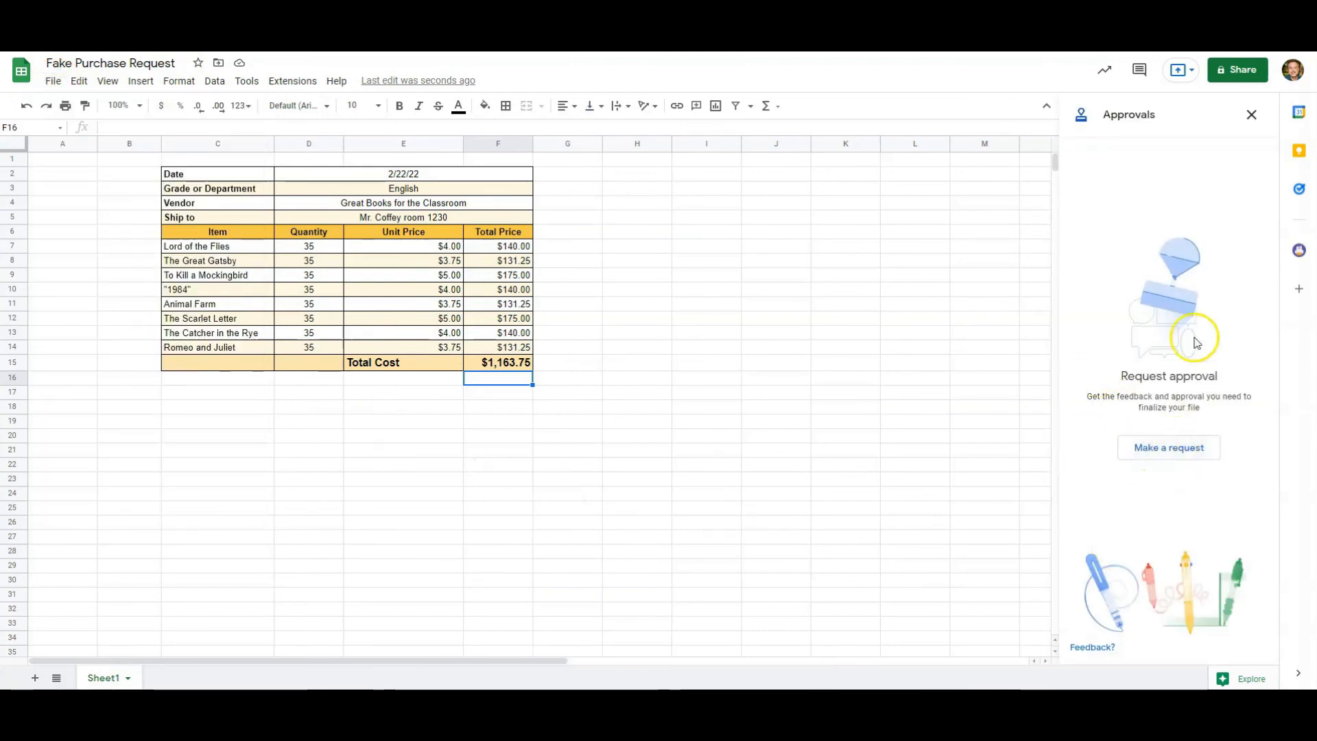
{"action": "left_click", "coordinate": [1251, 114]}
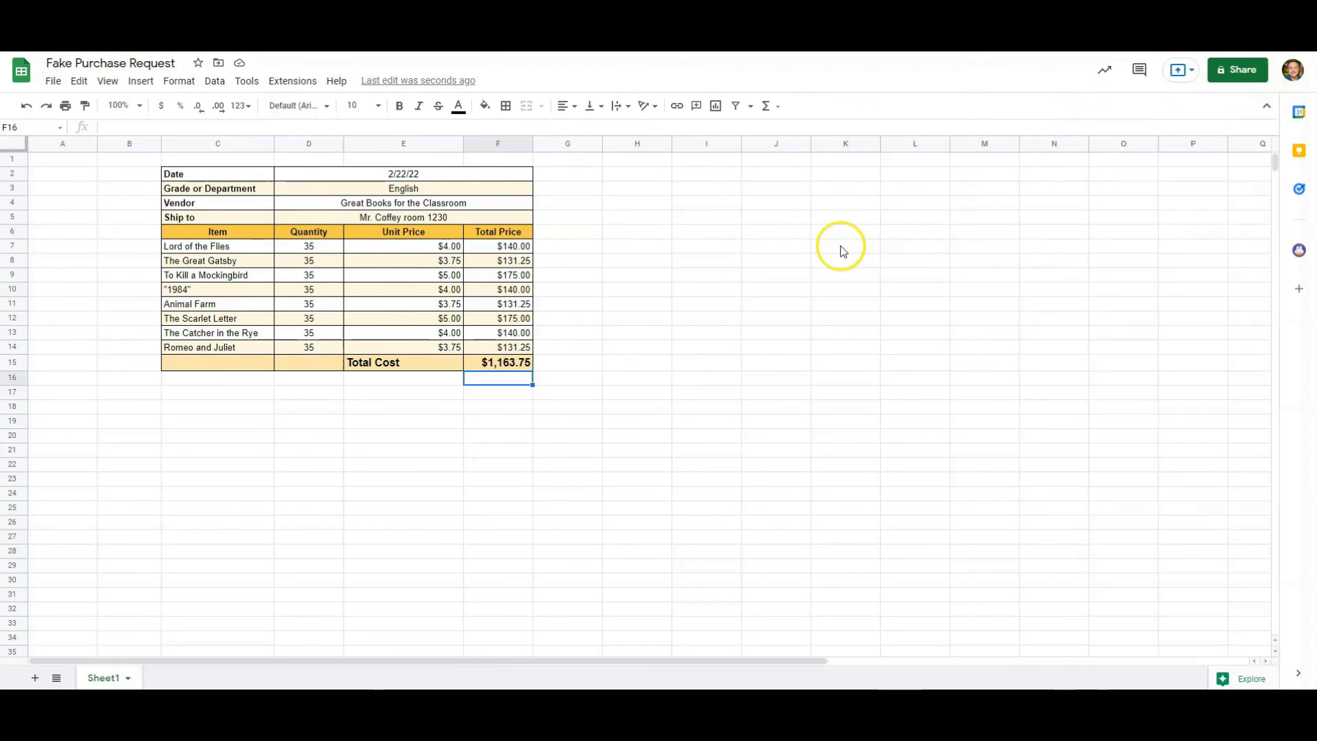